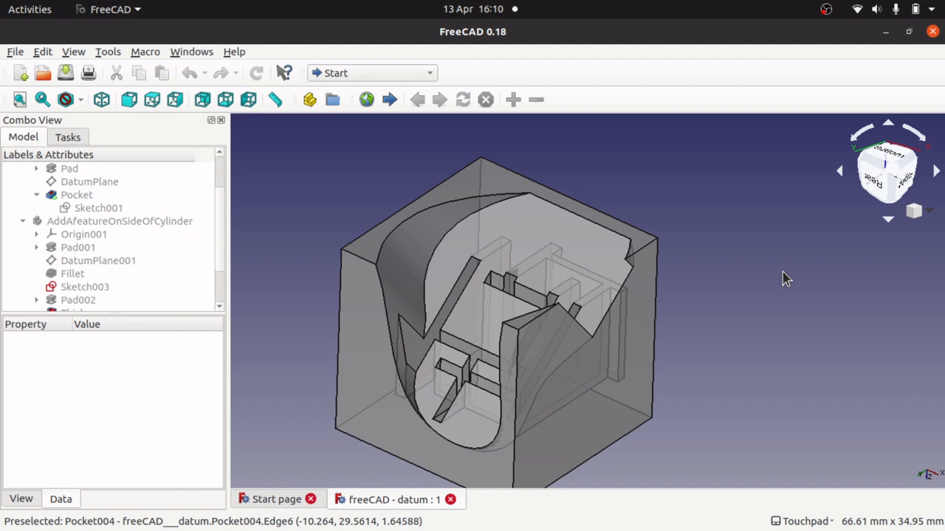
{"action": "mouse_move", "coordinate": [517, 248]}
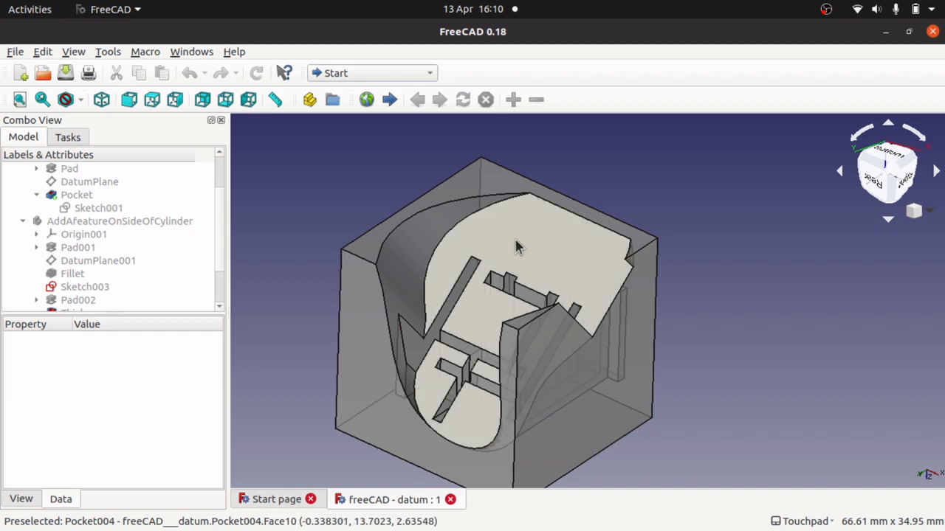
{"action": "mouse_move", "coordinate": [420, 195]}
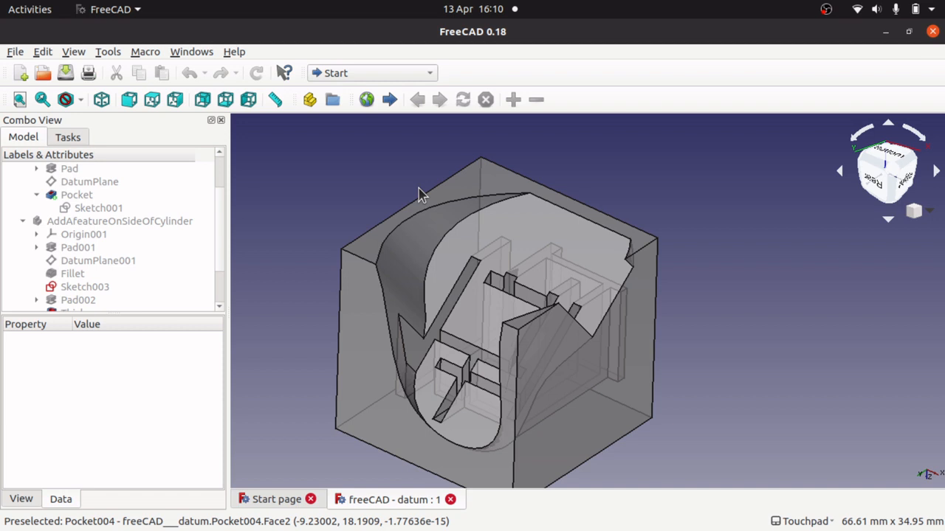
{"action": "mouse_move", "coordinate": [301, 211]}
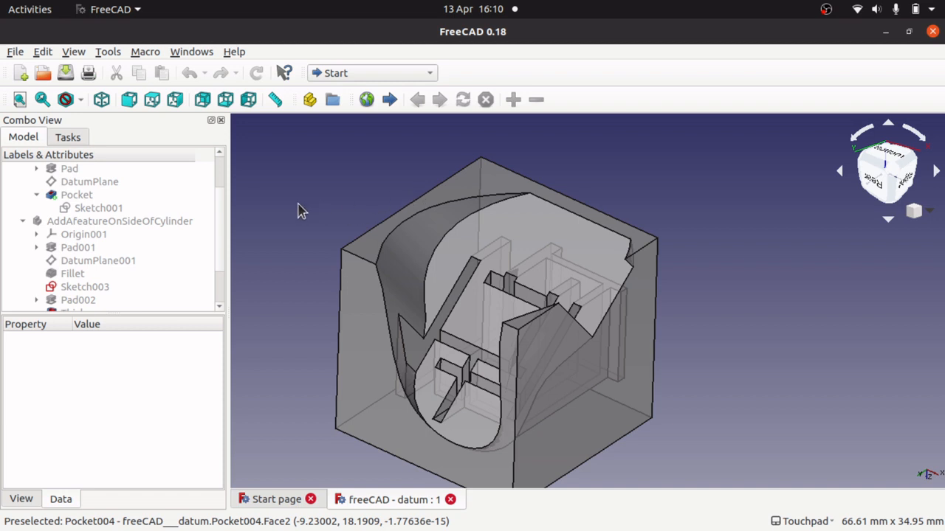
Step: Expand the SectionView body in the tree and display its Origin004 planes
{"action": "scroll", "scroll_direction": "up", "scroll_amount": 3}
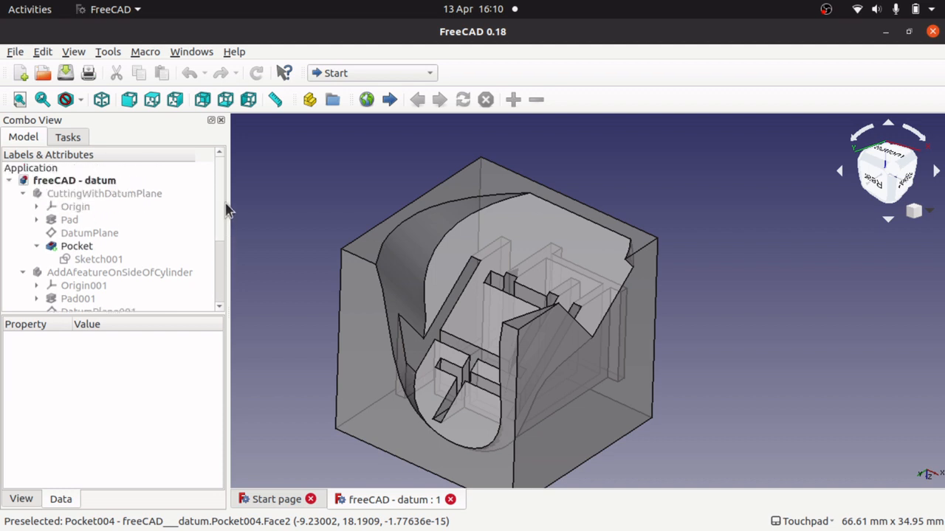
{"action": "left_click", "coordinate": [75, 207]}
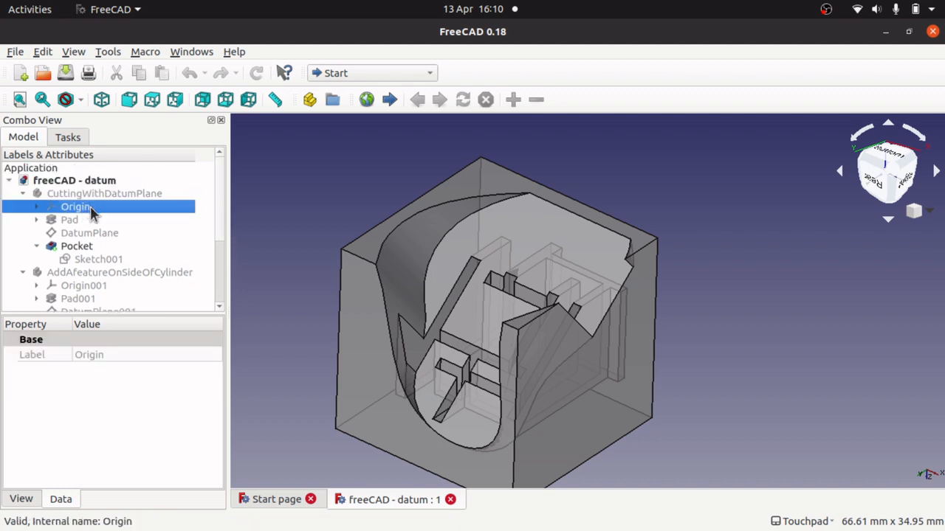
{"action": "scroll", "scroll_direction": "down", "scroll_amount": 3}
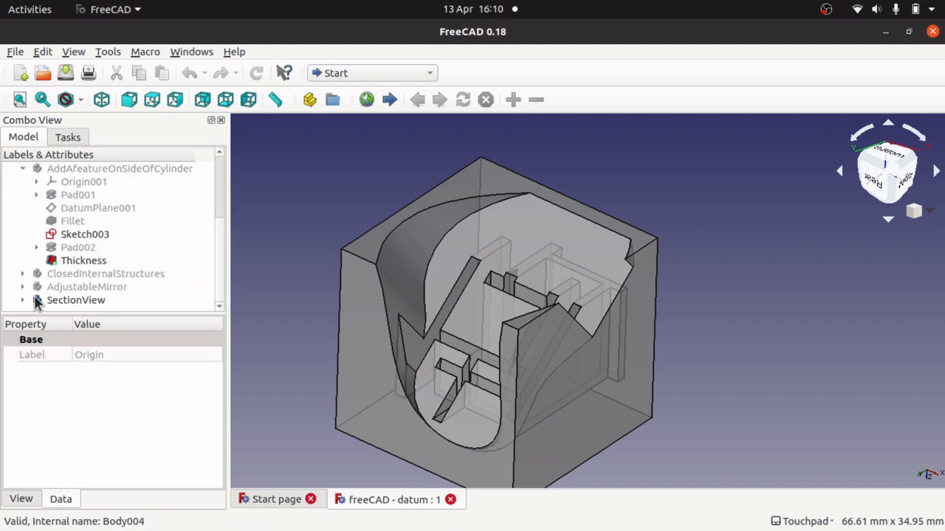
{"action": "left_click", "coordinate": [77, 300]}
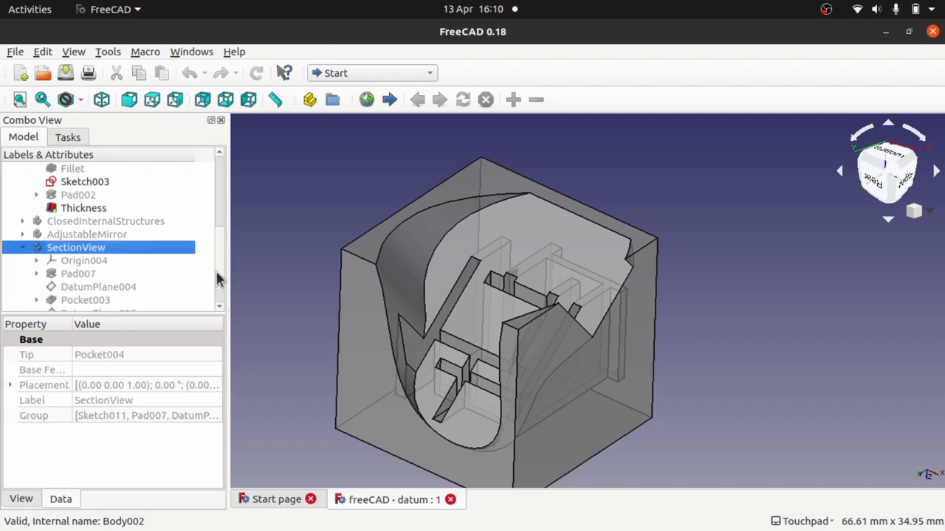
{"action": "left_click", "coordinate": [83, 233]}
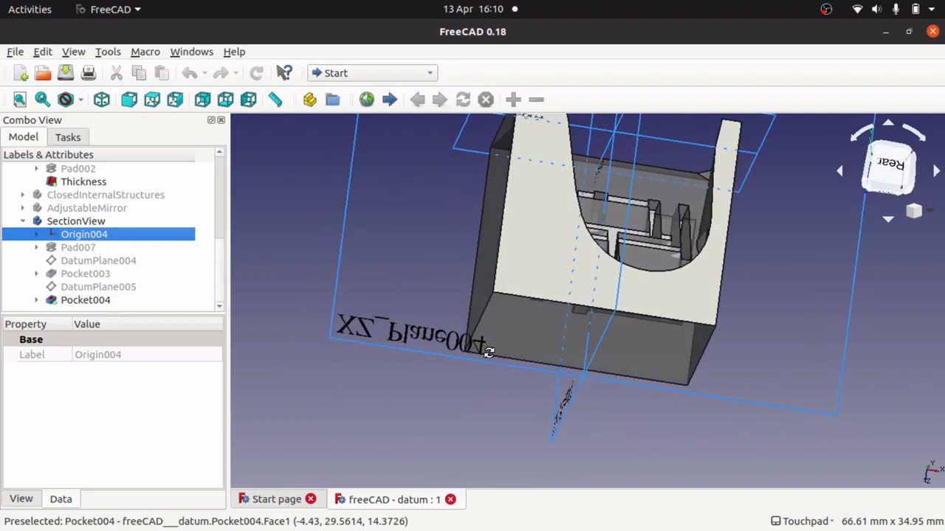
Step: Orbit the model around the origin planes, then highlight DatumPlane004 and view it
{"action": "left_click_drag", "start_coordinate": [487, 351], "coordinate": [417, 360]}
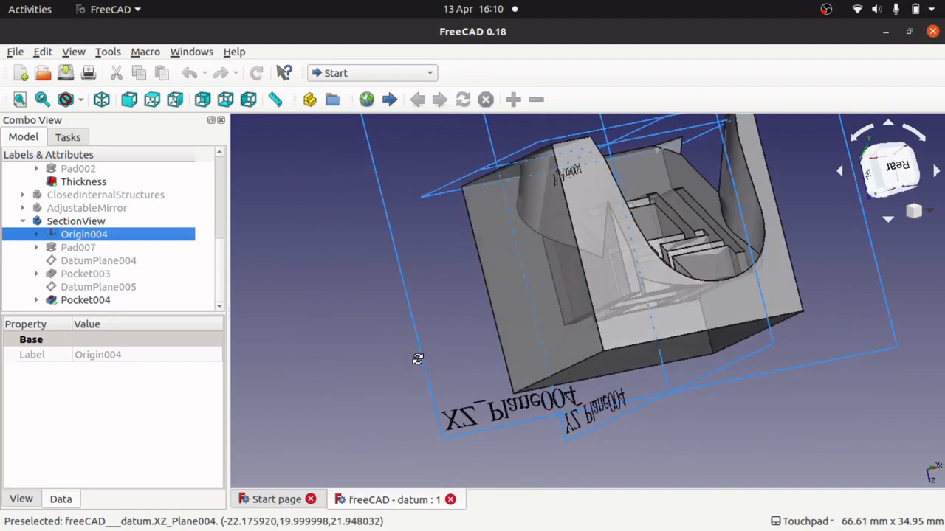
{"action": "left_click_drag", "start_coordinate": [416, 360], "coordinate": [591, 449]}
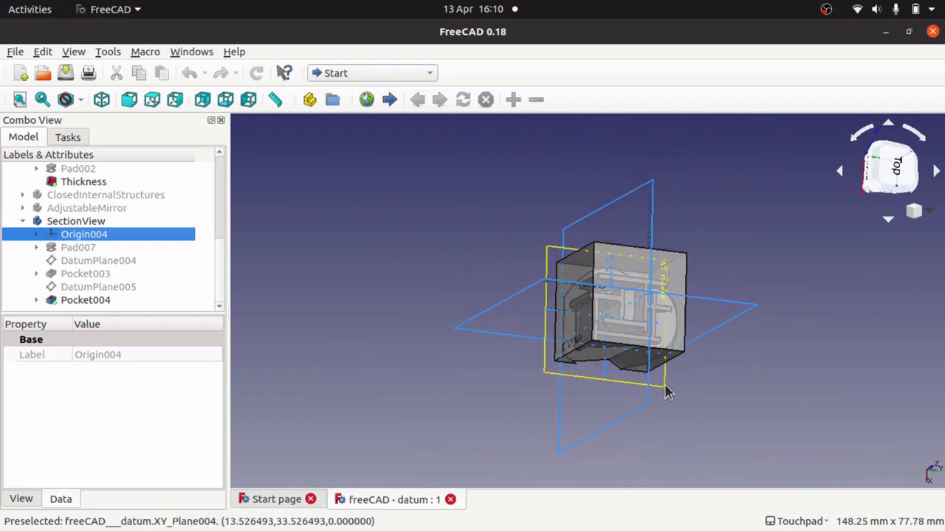
{"action": "left_click_drag", "start_coordinate": [664, 392], "coordinate": [576, 399]}
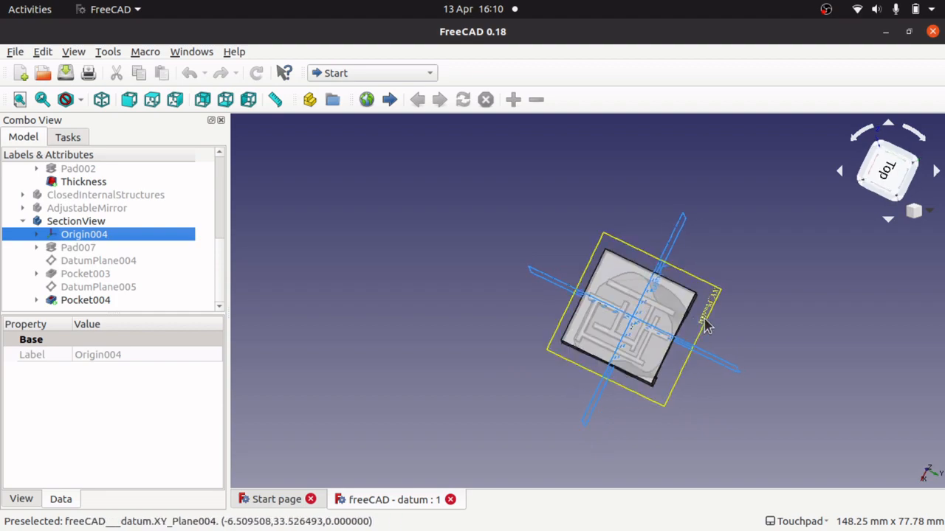
{"action": "left_click_drag", "start_coordinate": [701, 325], "coordinate": [604, 331]}
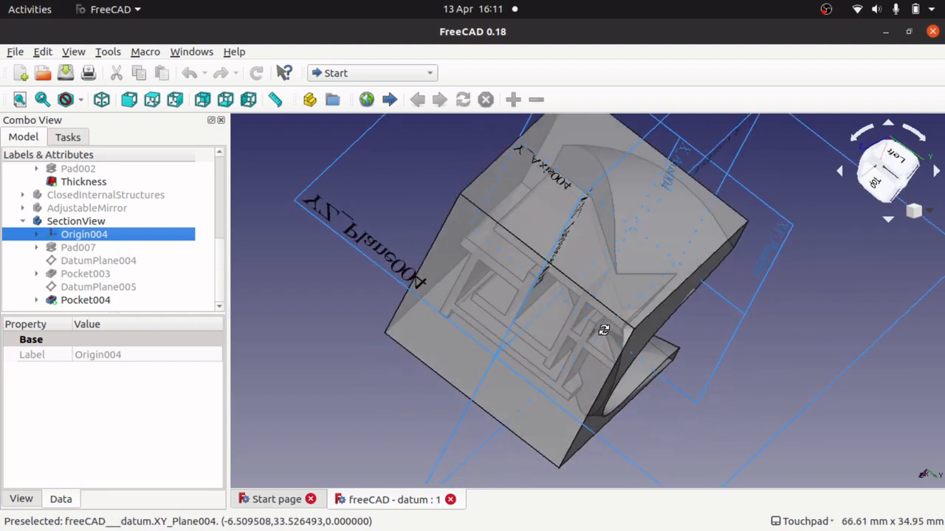
{"action": "left_click_drag", "start_coordinate": [605, 331], "coordinate": [569, 268]}
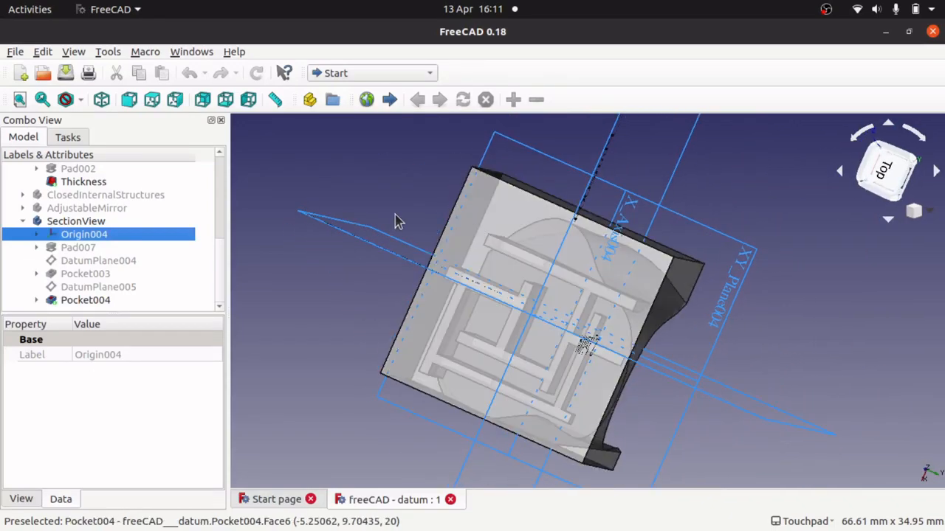
{"action": "left_click", "coordinate": [97, 260]}
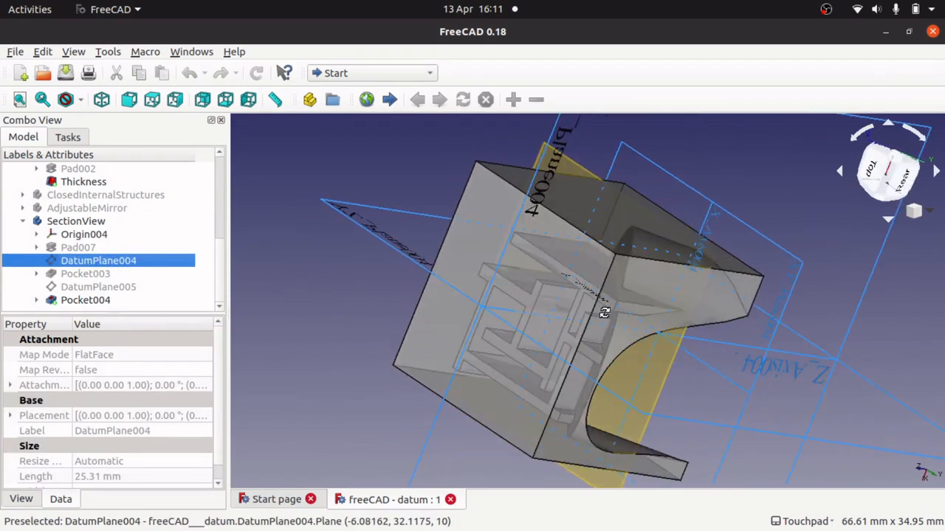
{"action": "left_click_drag", "start_coordinate": [605, 313], "coordinate": [696, 328]}
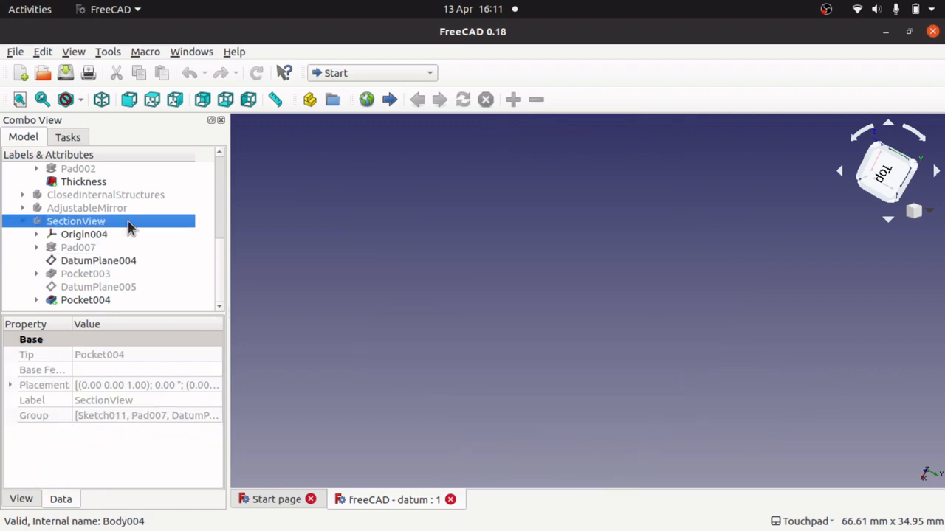
Step: Collapse the cylinder body and display CuttingWithDatumPlane with its origin planes and datum plane
{"action": "scroll", "scroll_direction": "up", "scroll_amount": 3}
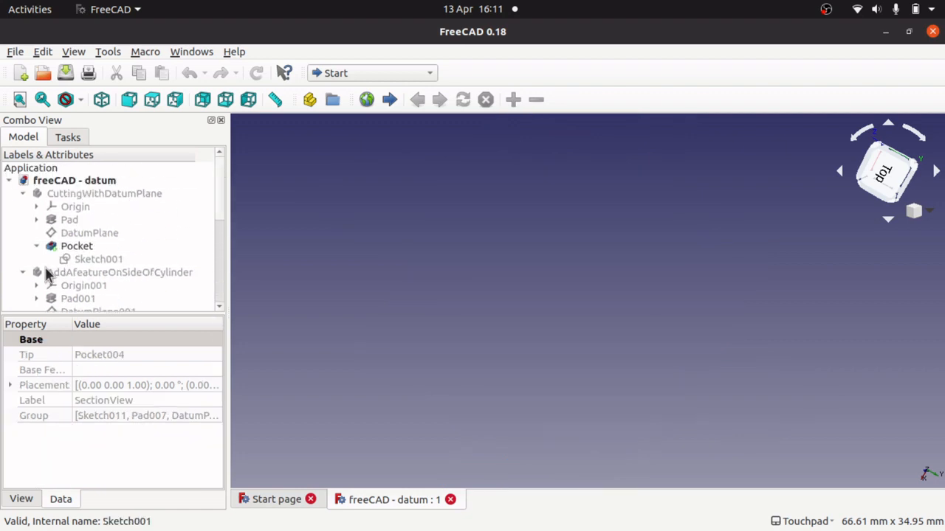
{"action": "left_click", "coordinate": [24, 271]}
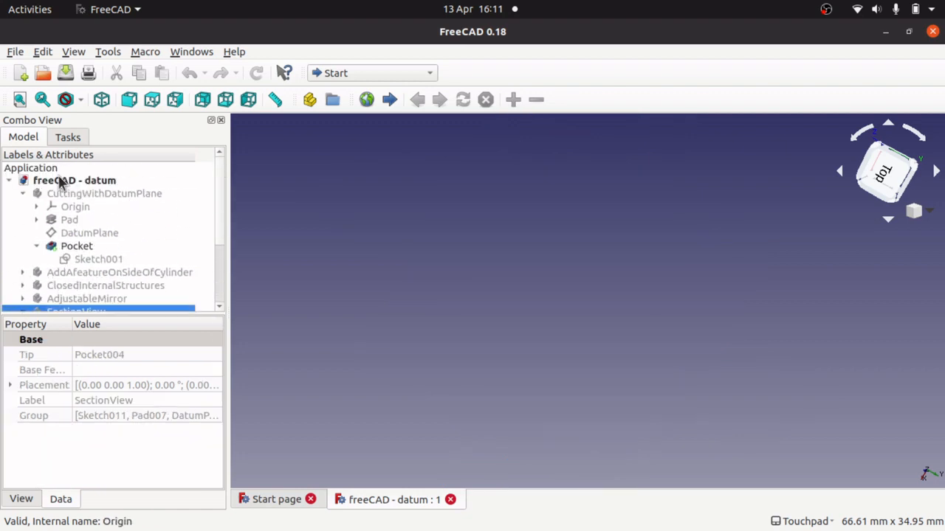
{"action": "left_click", "coordinate": [97, 260]}
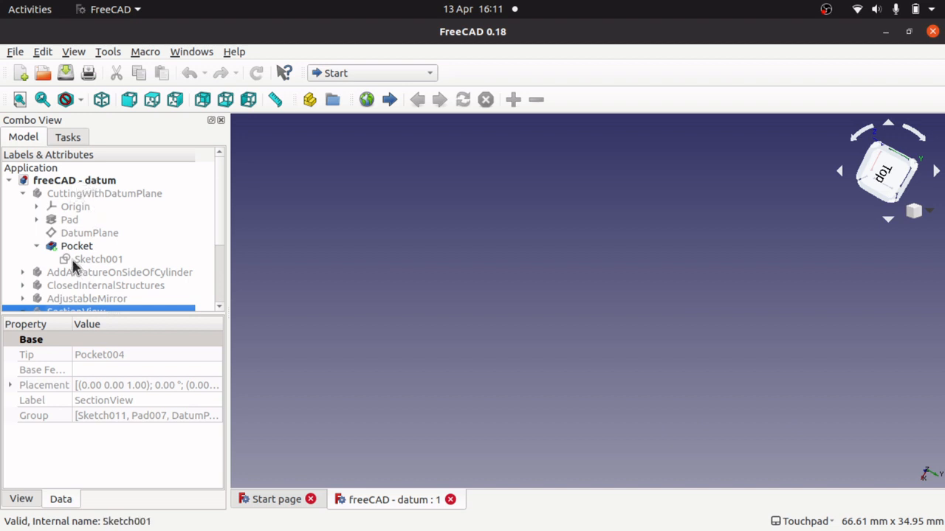
{"action": "left_click", "coordinate": [89, 234]}
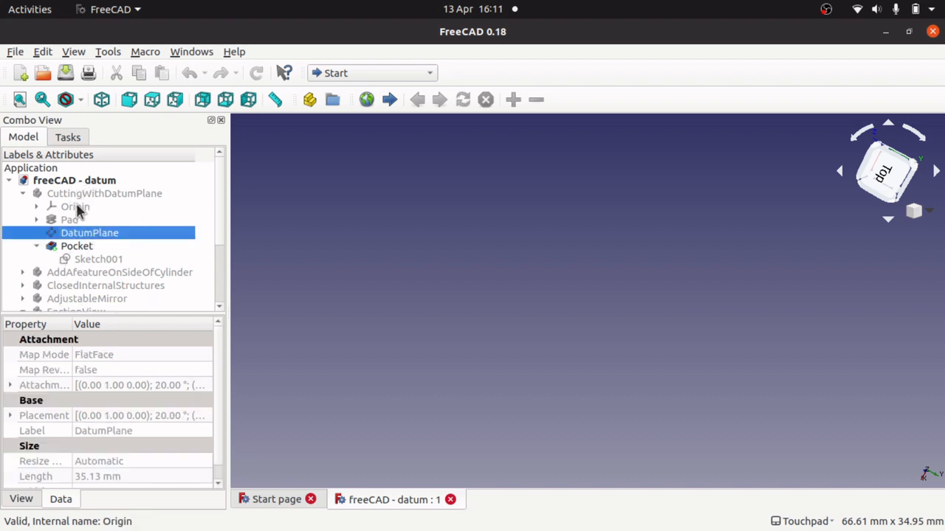
{"action": "left_click", "coordinate": [103, 193]}
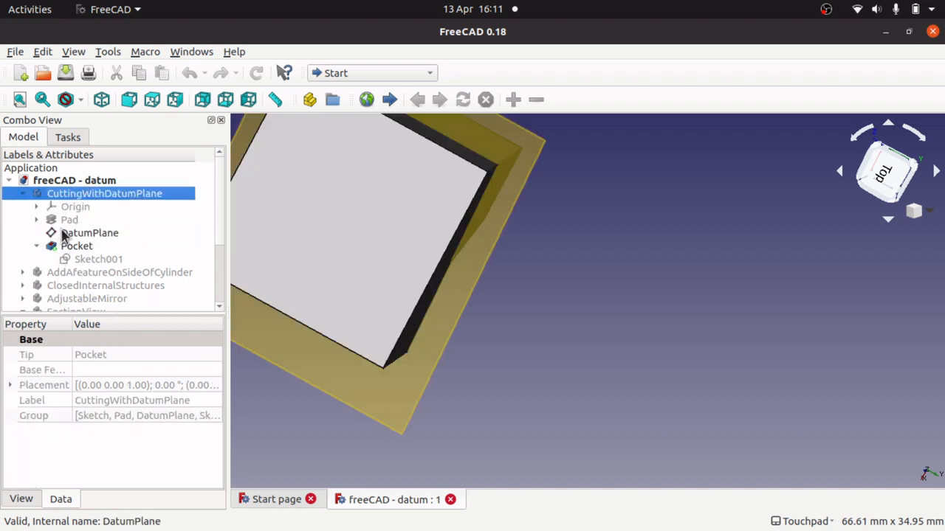
{"action": "left_click", "coordinate": [76, 207]}
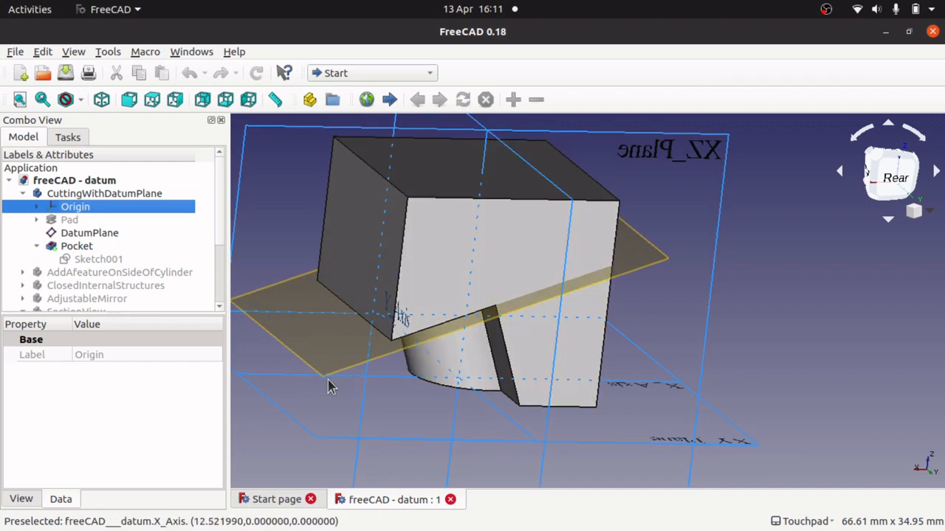
{"action": "mouse_move", "coordinate": [662, 272]}
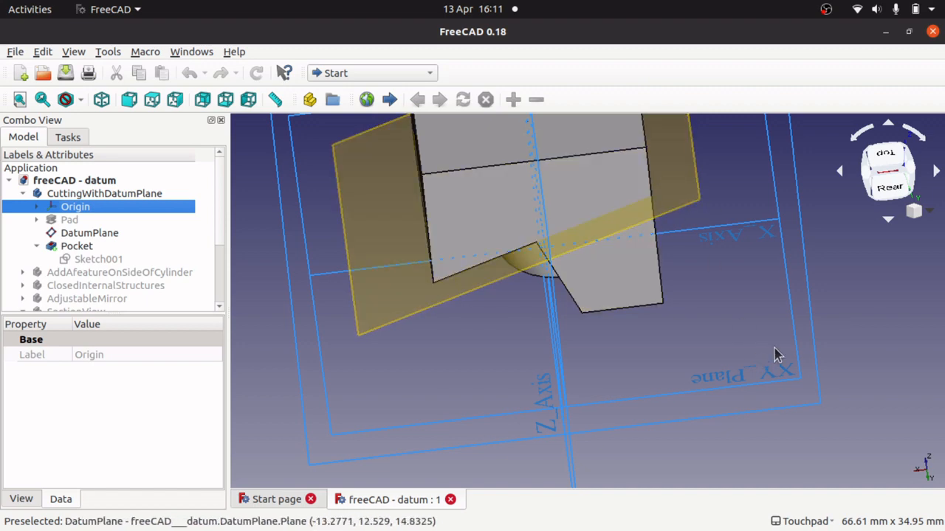
{"action": "mouse_move", "coordinate": [679, 233]}
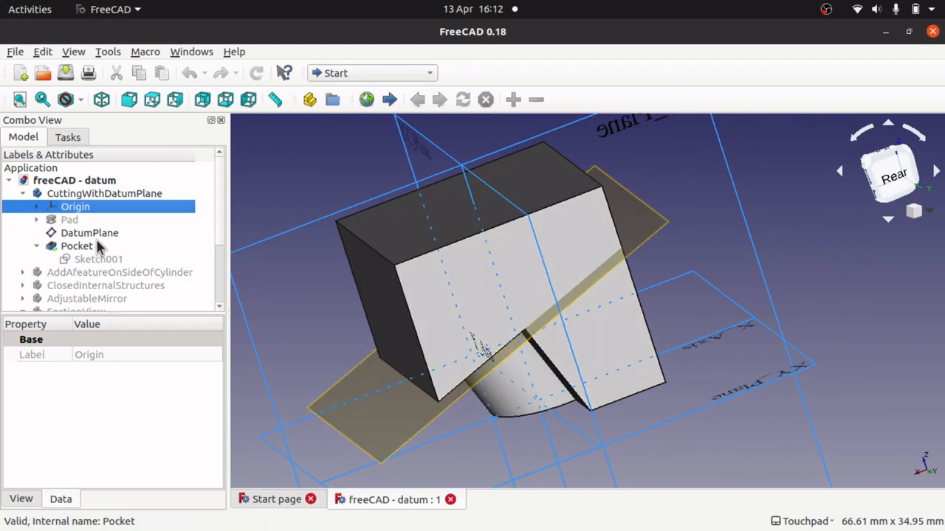
{"action": "left_click", "coordinate": [88, 233]}
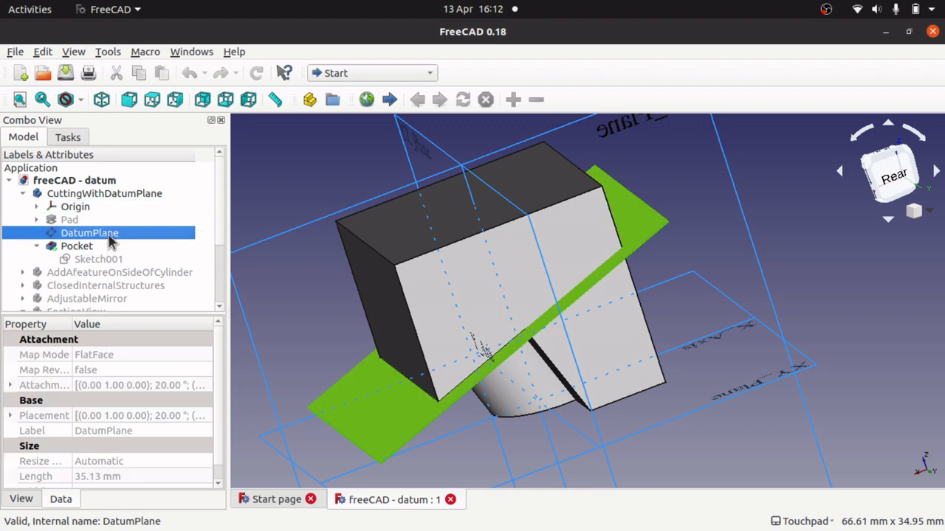
{"action": "double_click", "coordinate": [89, 233]}
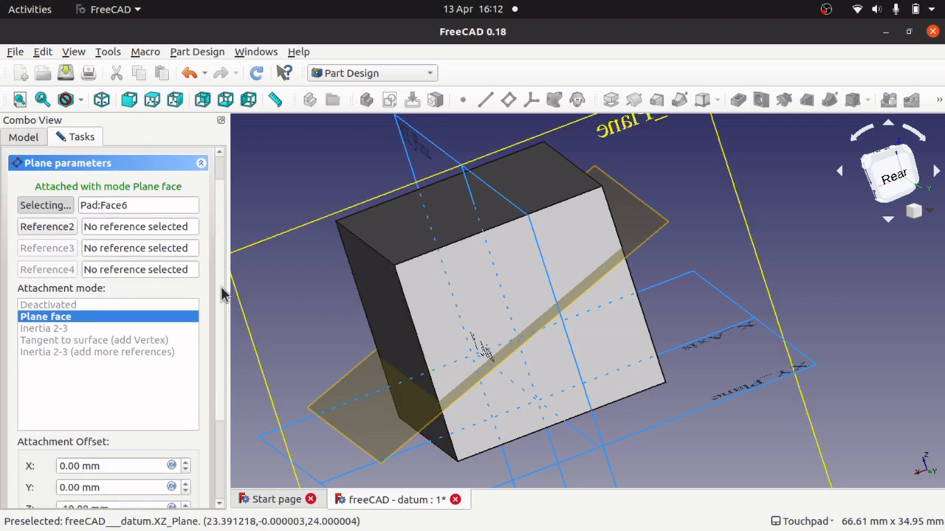
{"action": "scroll", "scroll_direction": "down", "scroll_amount": 3}
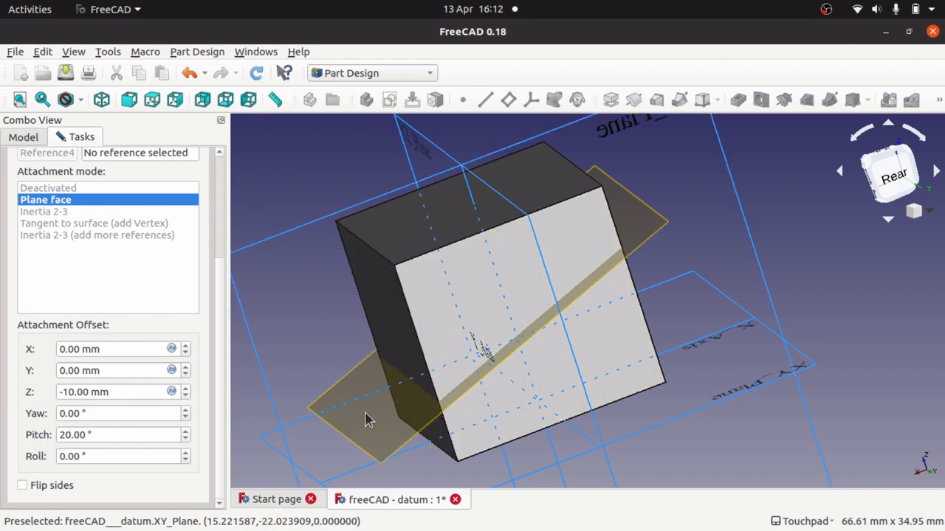
{"action": "mouse_move", "coordinate": [657, 248]}
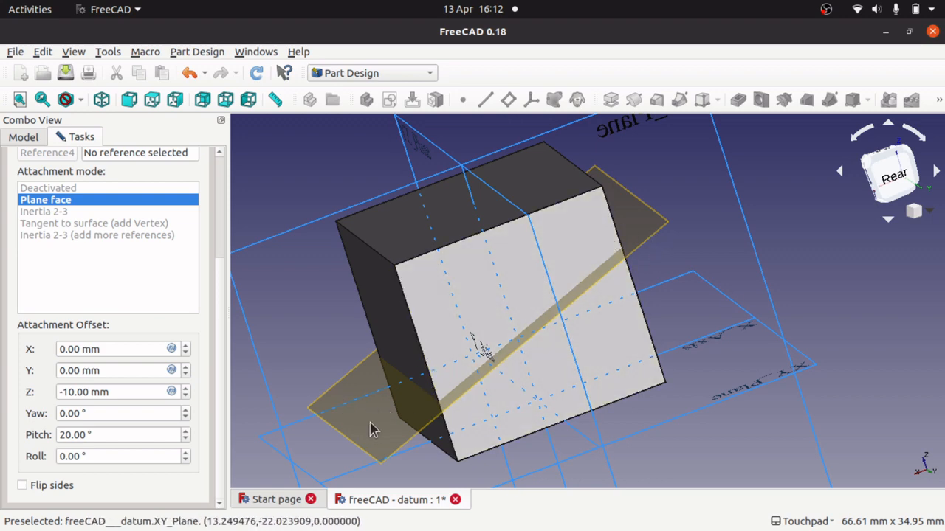
{"action": "mouse_move", "coordinate": [623, 231]}
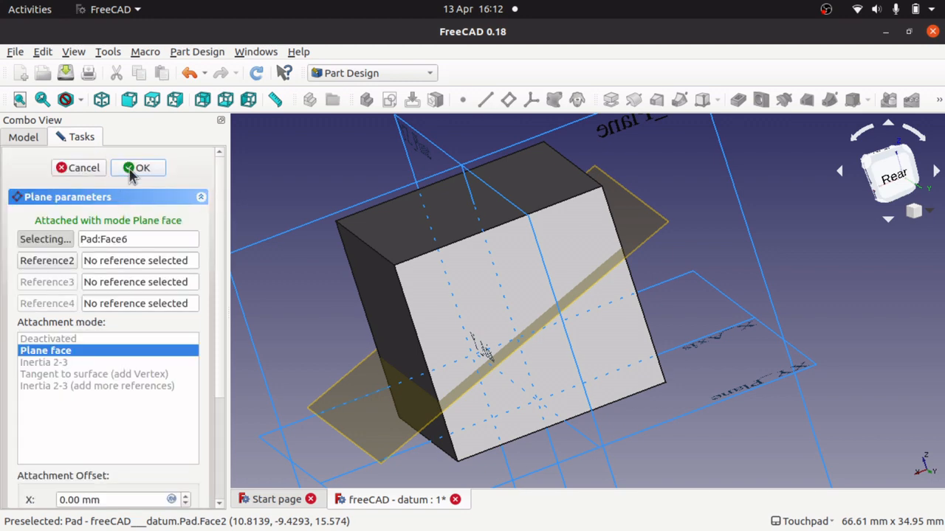
{"action": "left_click", "coordinate": [139, 168]}
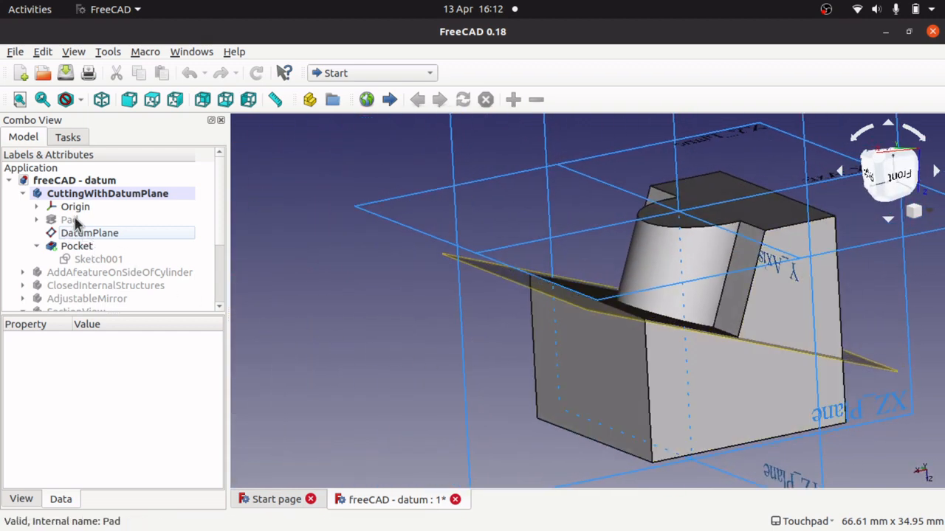
Step: Show the uncut Pad instead of the pocket, highlight the datum plane and expand Pad's sketch
{"action": "left_click", "coordinate": [76, 206]}
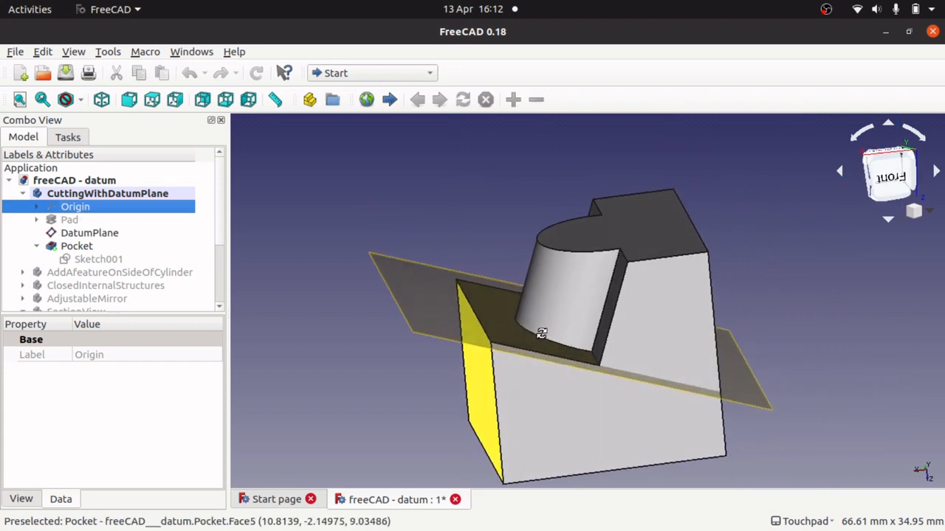
{"action": "mouse_move", "coordinate": [505, 358]}
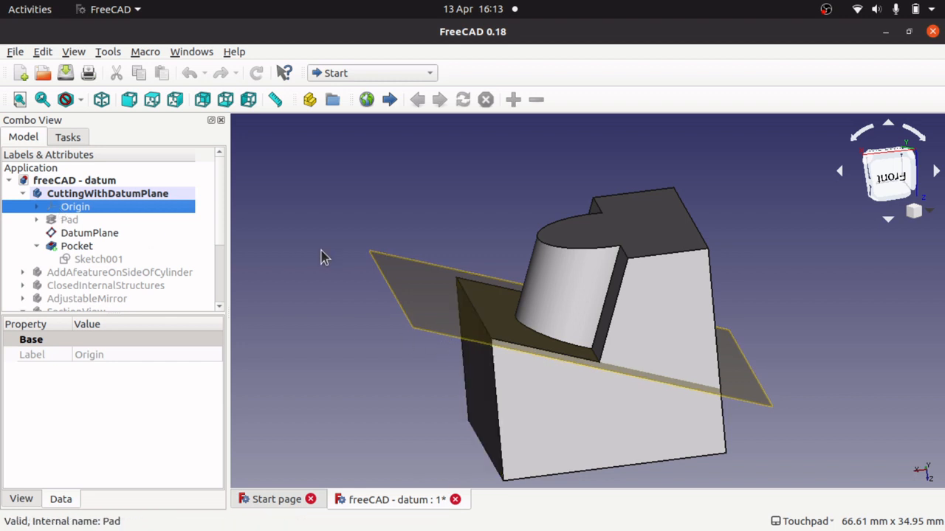
{"action": "left_click", "coordinate": [67, 219]}
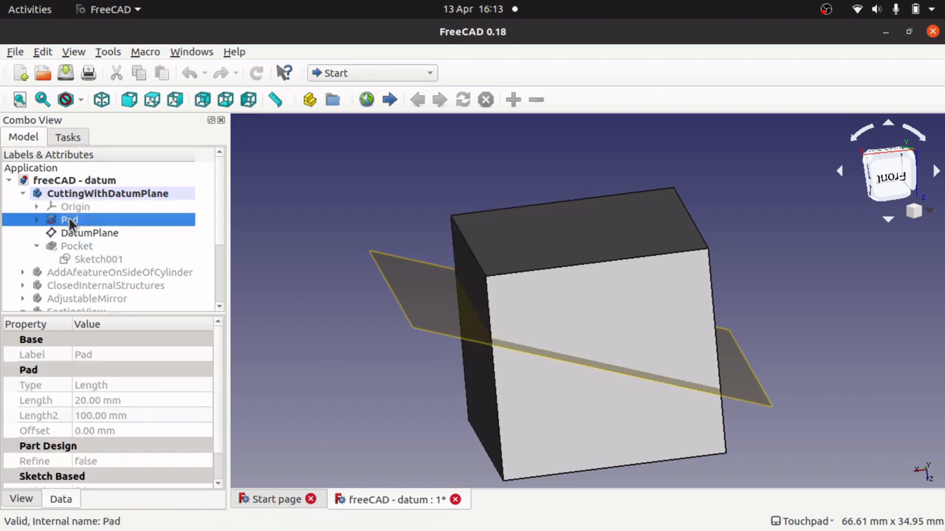
{"action": "mouse_move", "coordinate": [454, 209]}
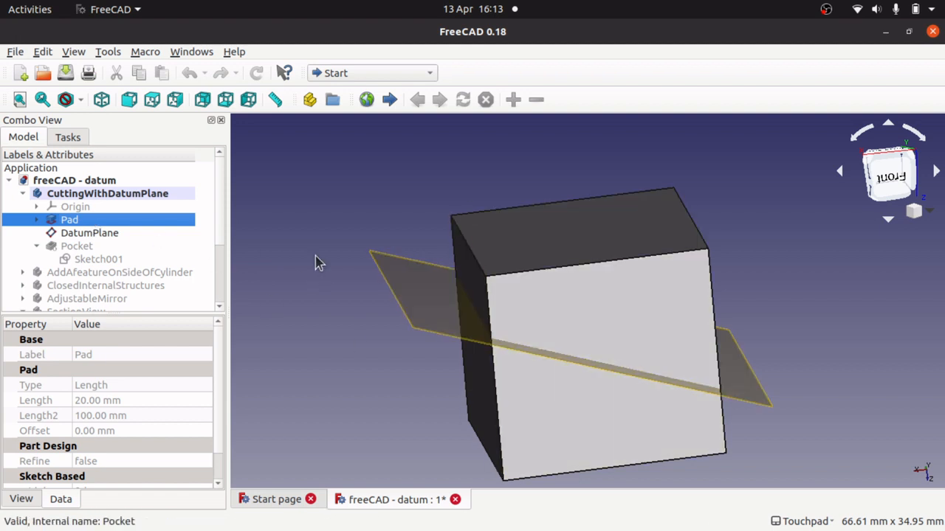
{"action": "mouse_move", "coordinate": [517, 288]}
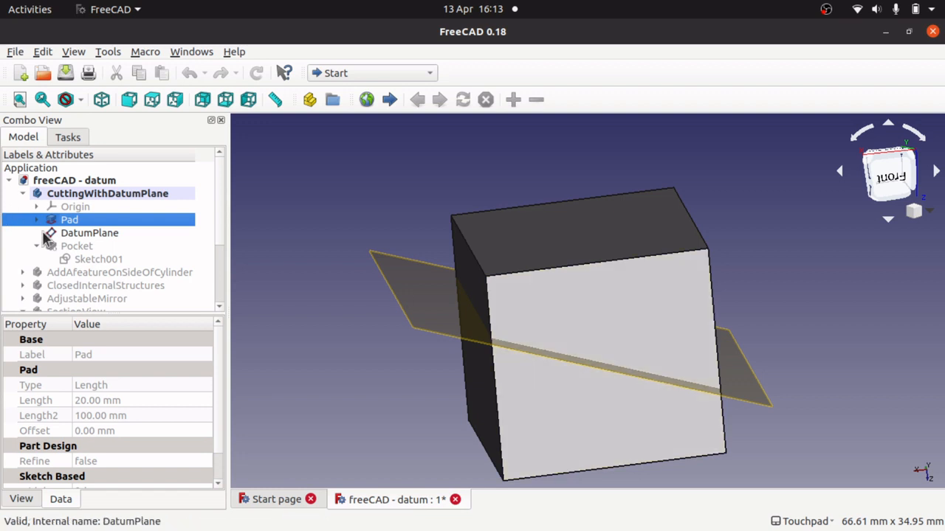
{"action": "left_click", "coordinate": [89, 233]}
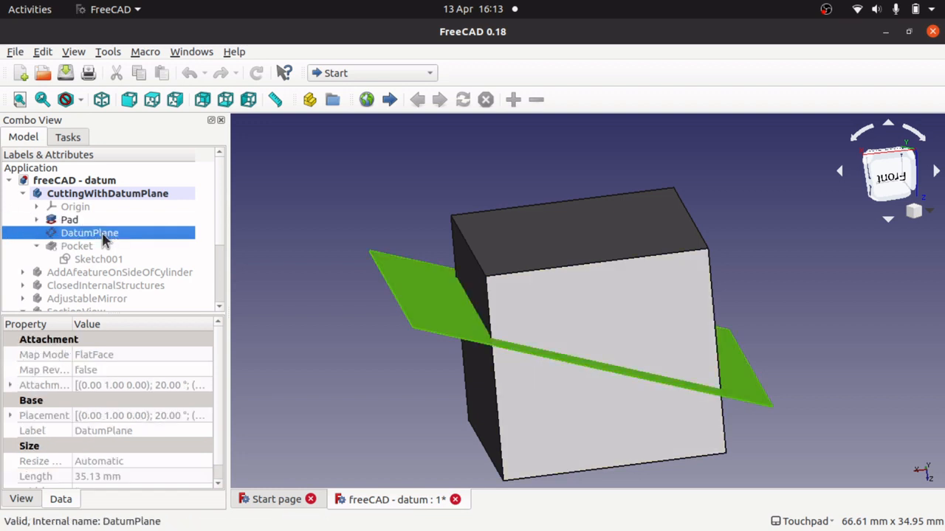
{"action": "left_click", "coordinate": [35, 219]}
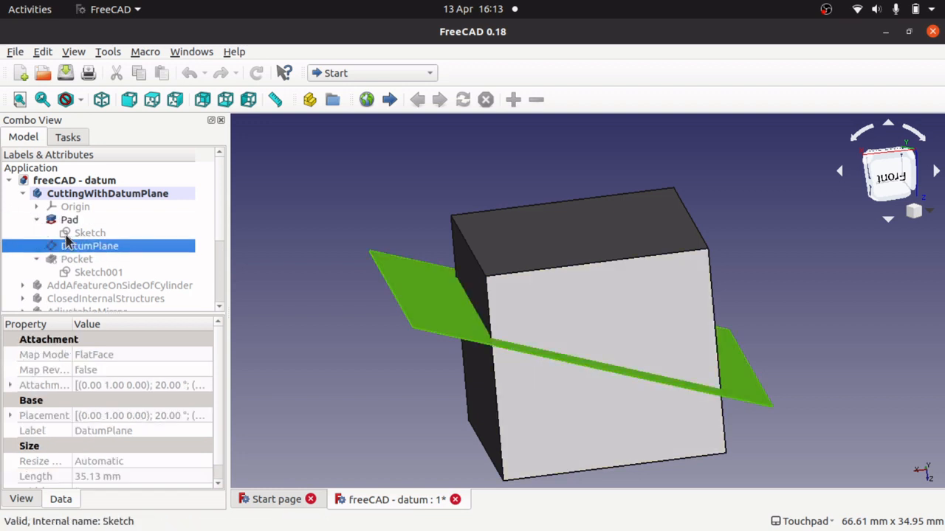
{"action": "left_click", "coordinate": [89, 245]}
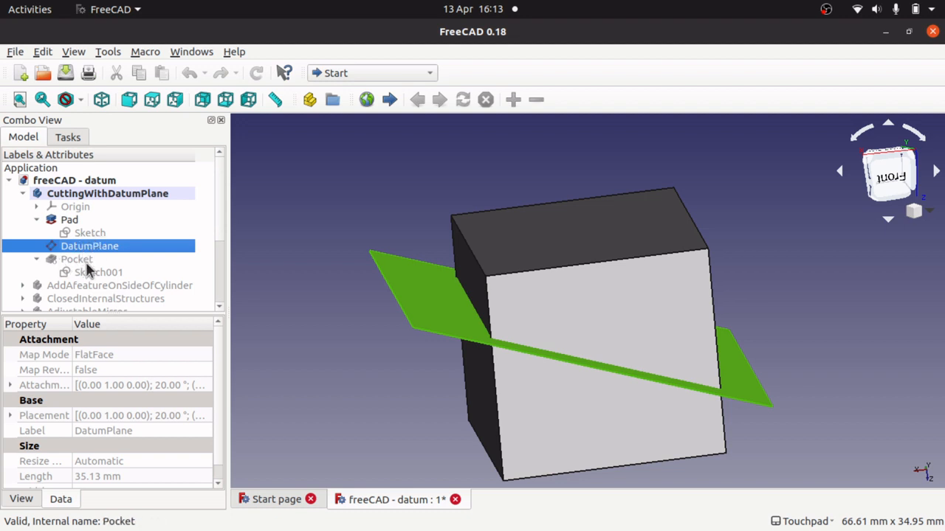
Step: Edit Sketch001 on the datum plane in section view, orbit it, then leave the sketch
{"action": "double_click", "coordinate": [97, 271]}
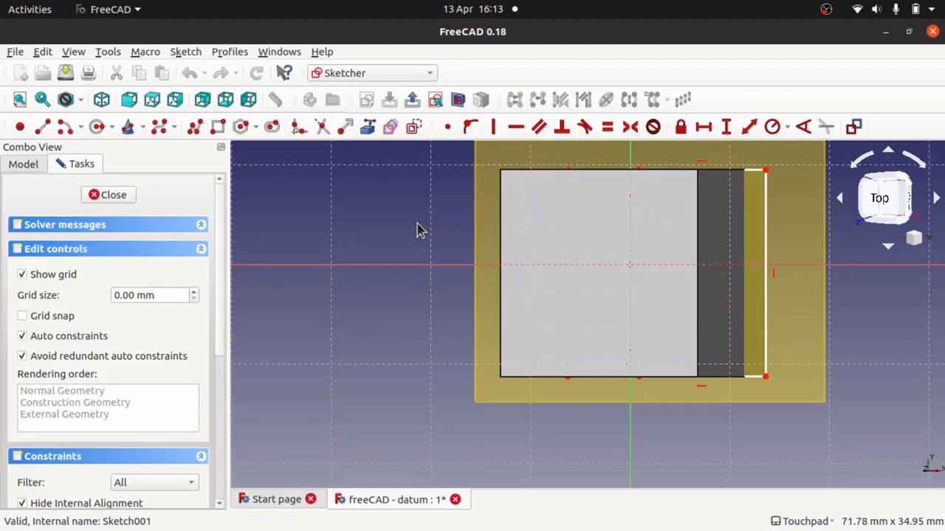
{"action": "mouse_move", "coordinate": [581, 258]}
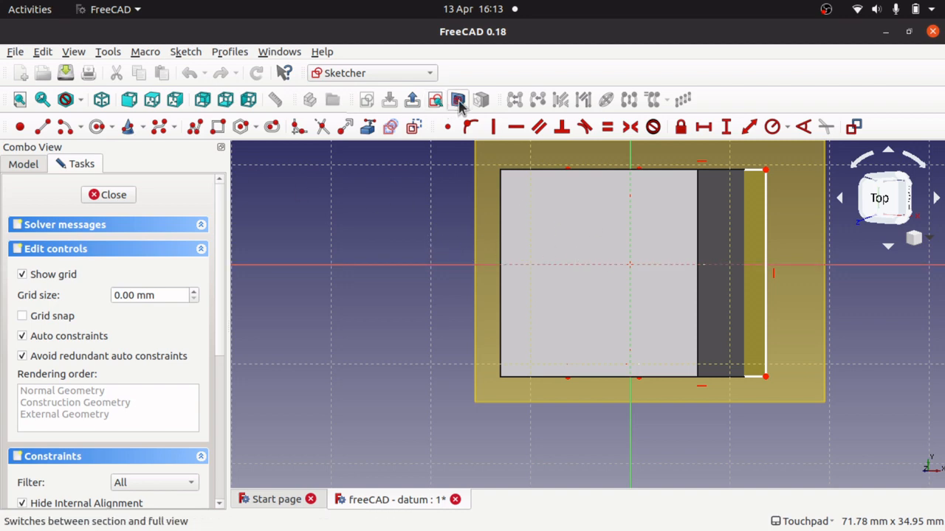
{"action": "mouse_move", "coordinate": [457, 101]}
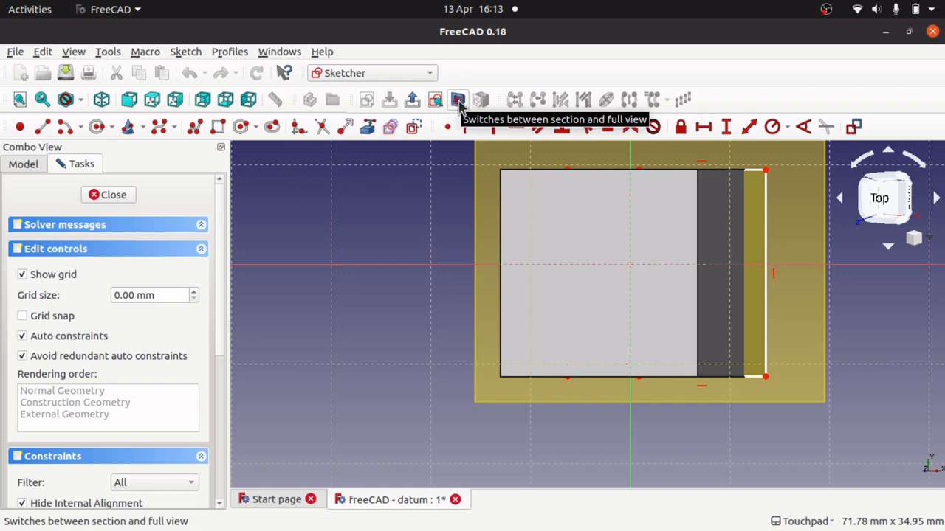
{"action": "left_click", "coordinate": [458, 100]}
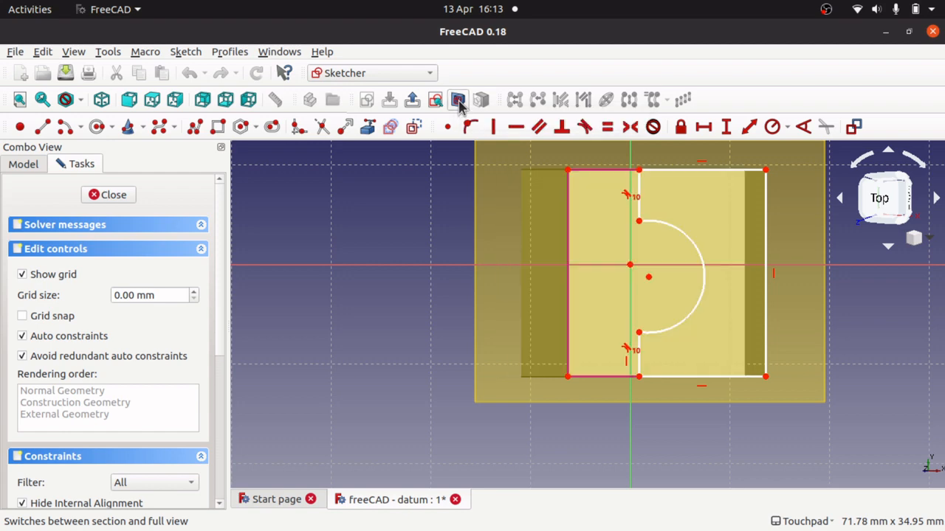
{"action": "mouse_move", "coordinate": [679, 369]}
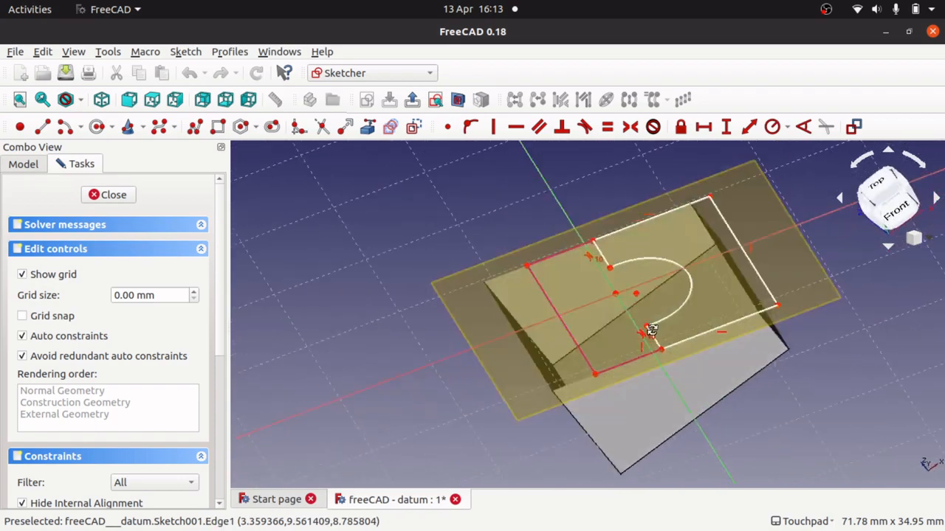
{"action": "left_click_drag", "start_coordinate": [650, 328], "coordinate": [623, 366]}
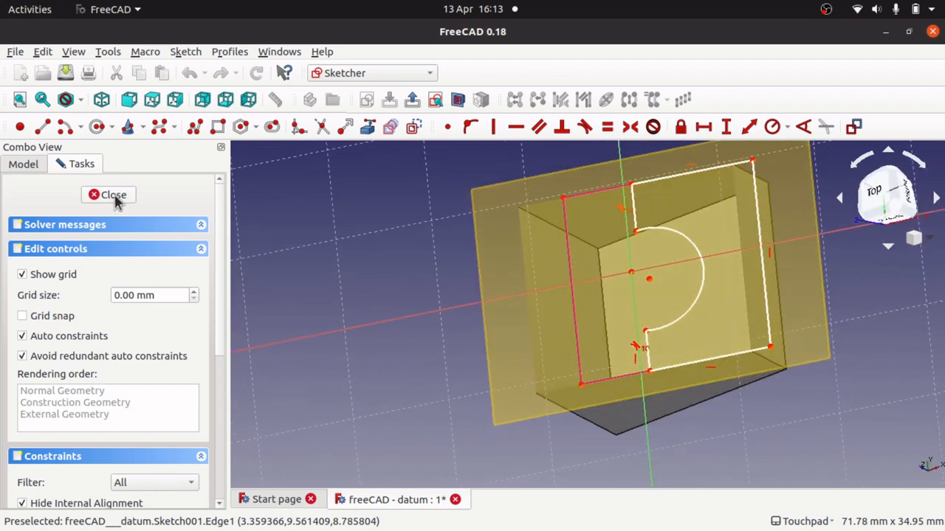
{"action": "left_click", "coordinate": [114, 195]}
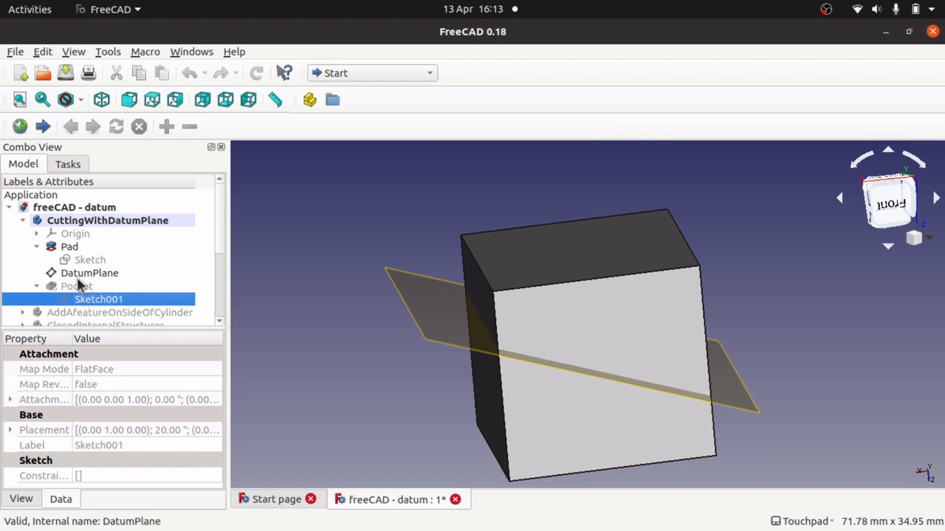
Step: Display the Pocket result again and orbit to examine the curved cut faces
{"action": "left_click", "coordinate": [76, 287]}
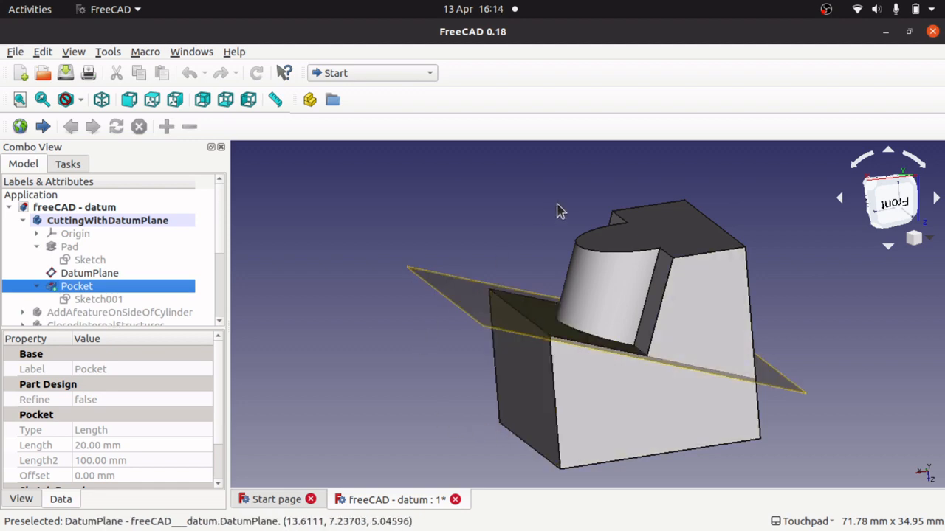
{"action": "left_click_drag", "start_coordinate": [558, 209], "coordinate": [626, 304]}
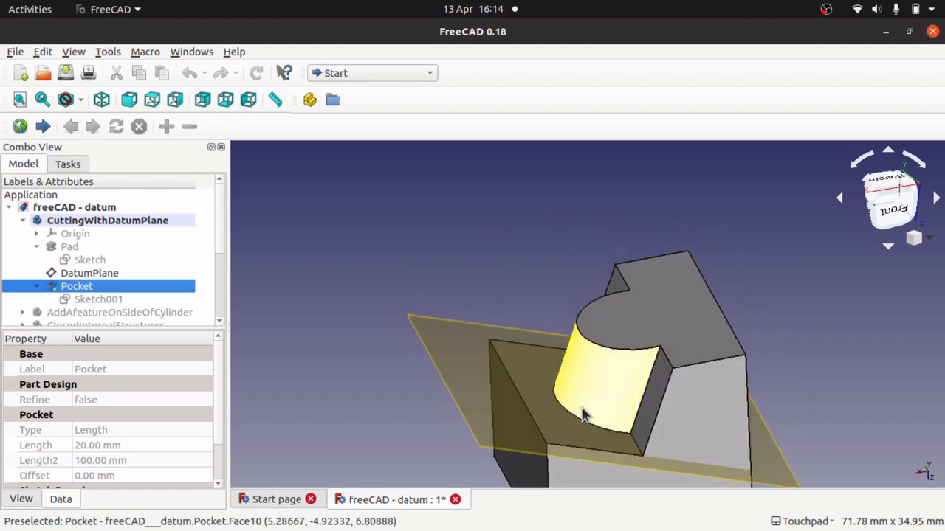
{"action": "mouse_move", "coordinate": [529, 346]}
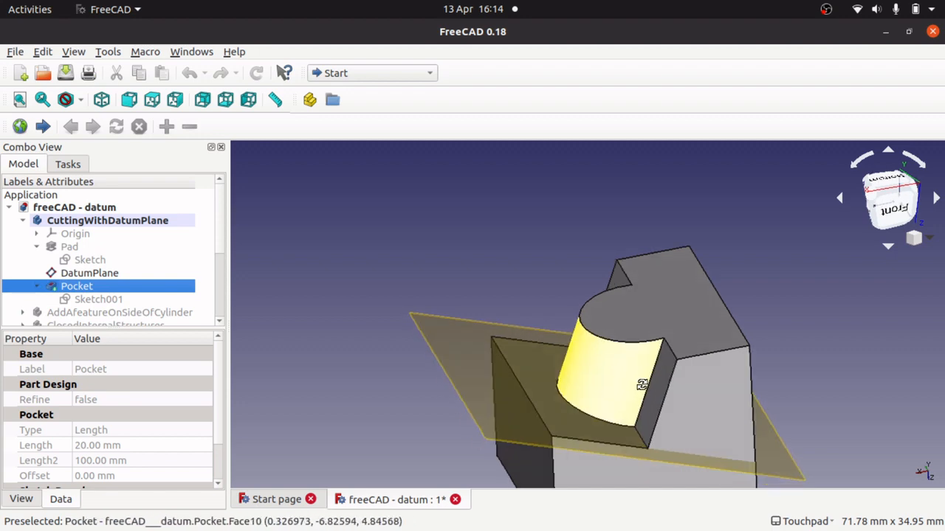
{"action": "left_click_drag", "start_coordinate": [642, 384], "coordinate": [532, 251]}
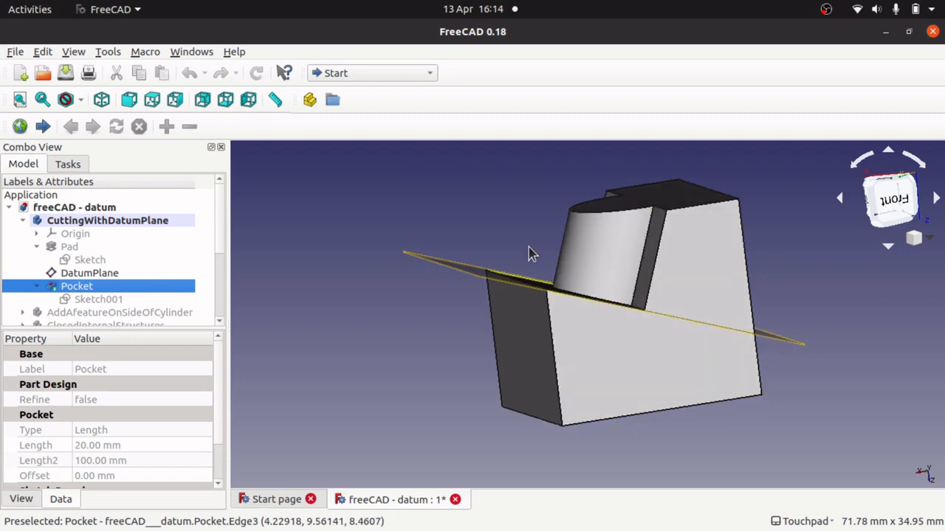
{"action": "mouse_move", "coordinate": [721, 259]}
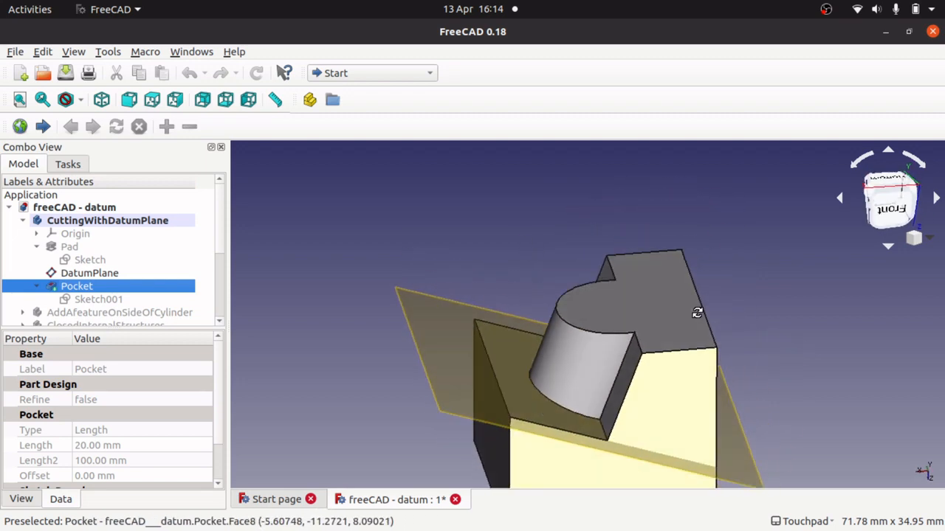
{"action": "left_click_drag", "start_coordinate": [696, 313], "coordinate": [662, 322]}
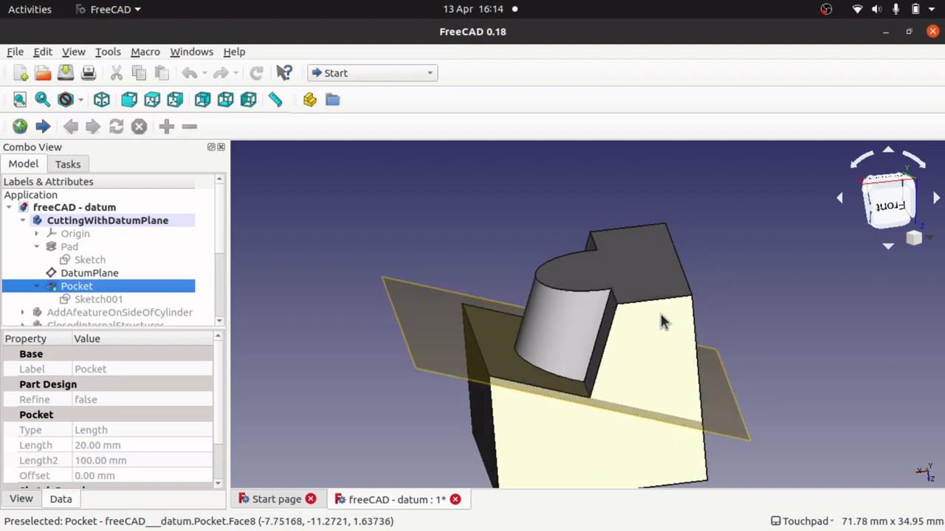
{"action": "mouse_move", "coordinate": [626, 376]}
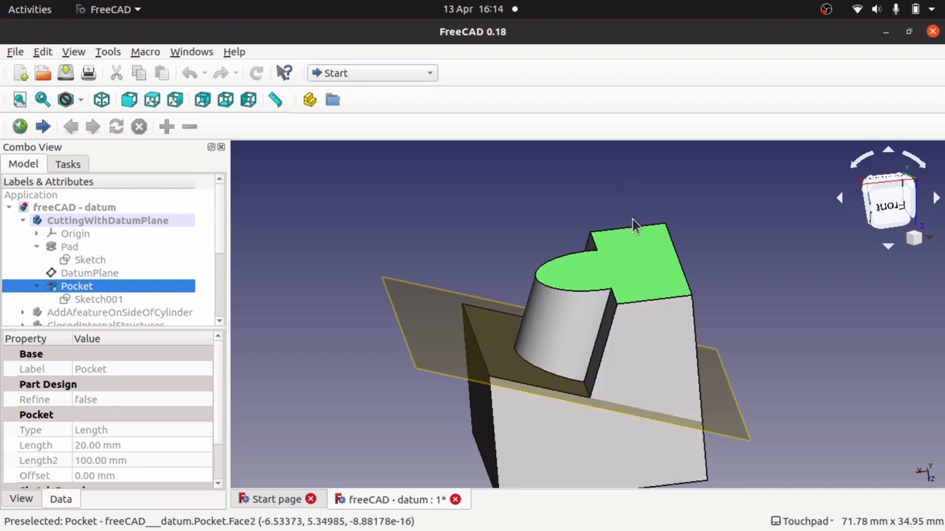
{"action": "mouse_move", "coordinate": [543, 288]}
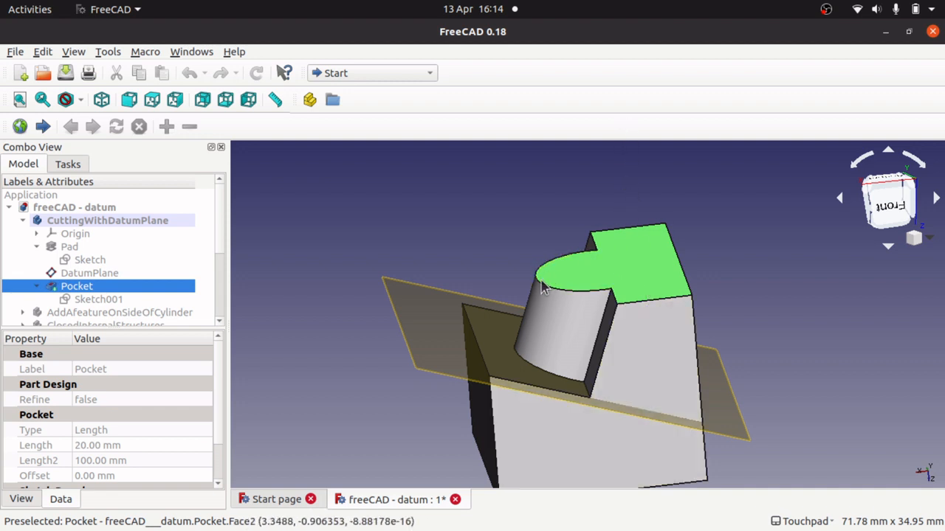
{"action": "mouse_move", "coordinate": [546, 296]}
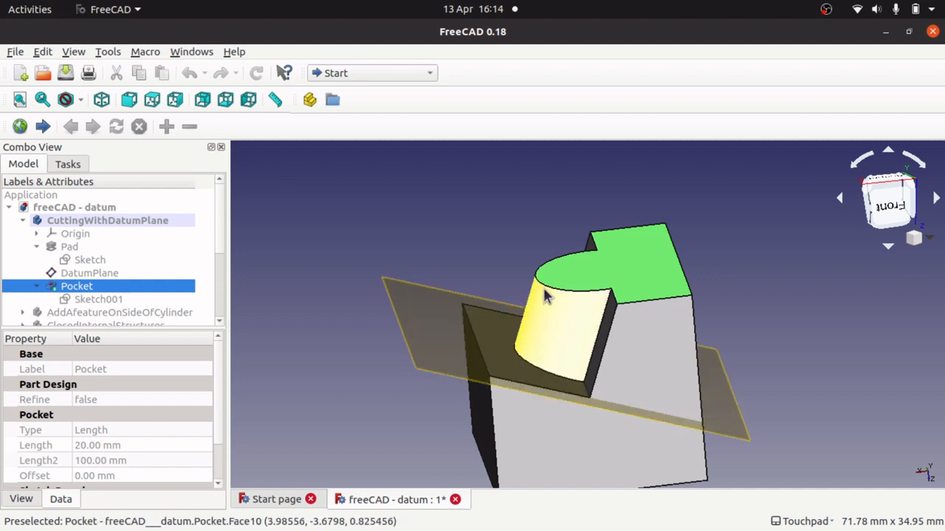
{"action": "mouse_move", "coordinate": [576, 342]}
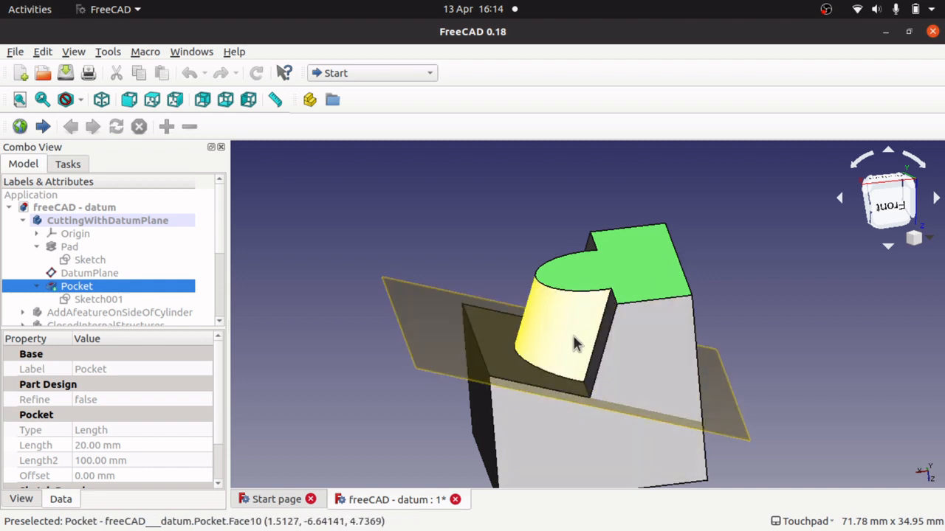
{"action": "mouse_move", "coordinate": [517, 352]}
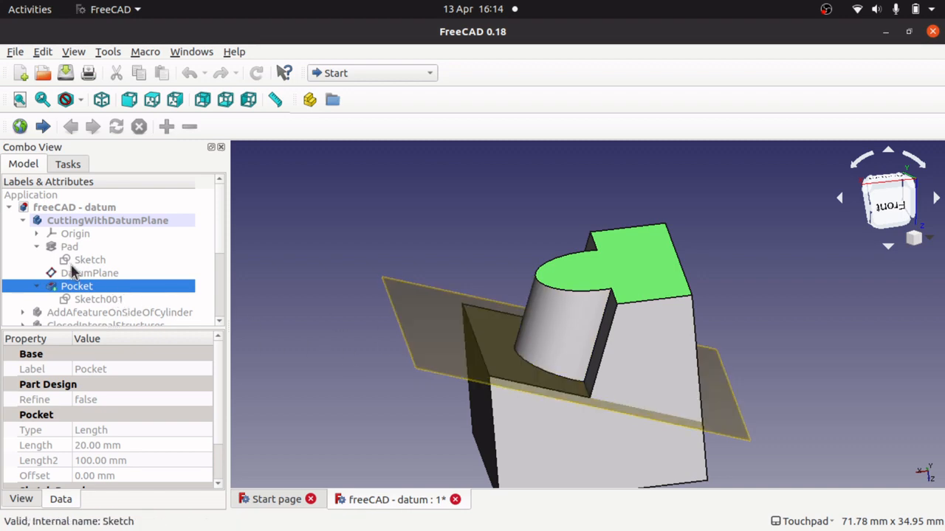
{"action": "left_click", "coordinate": [88, 273]}
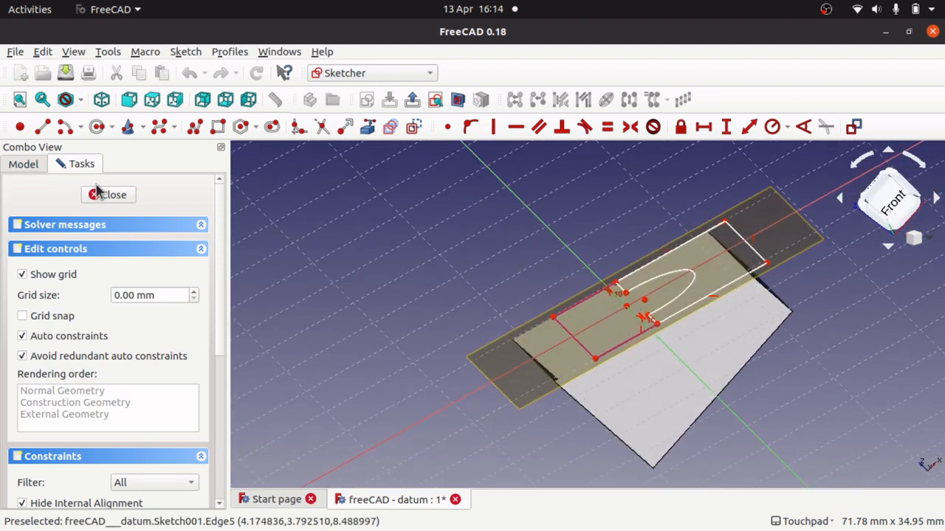
{"action": "left_click", "coordinate": [108, 195]}
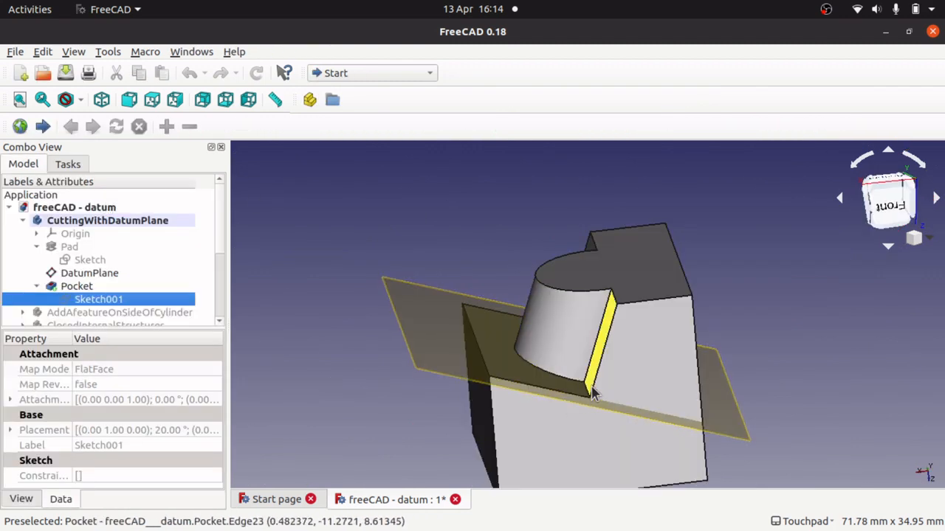
{"action": "mouse_move", "coordinate": [590, 317]}
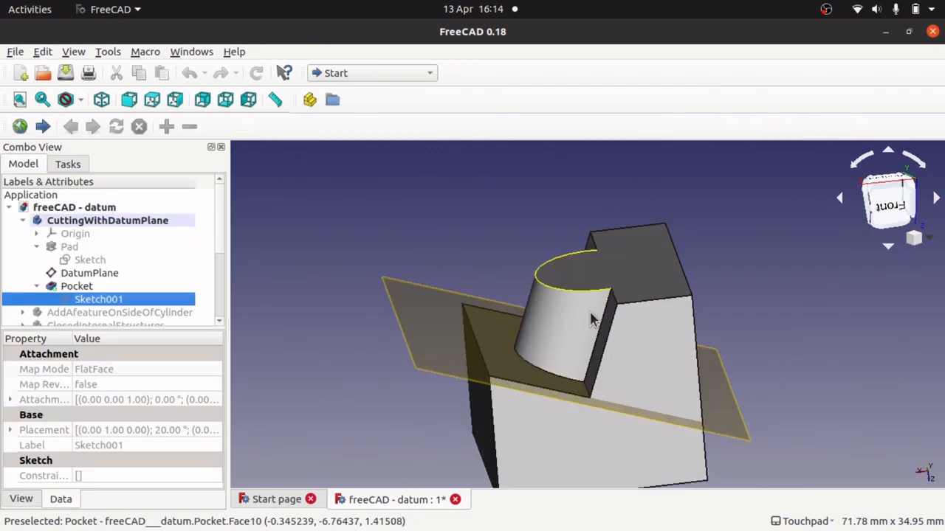
{"action": "mouse_move", "coordinate": [632, 292]}
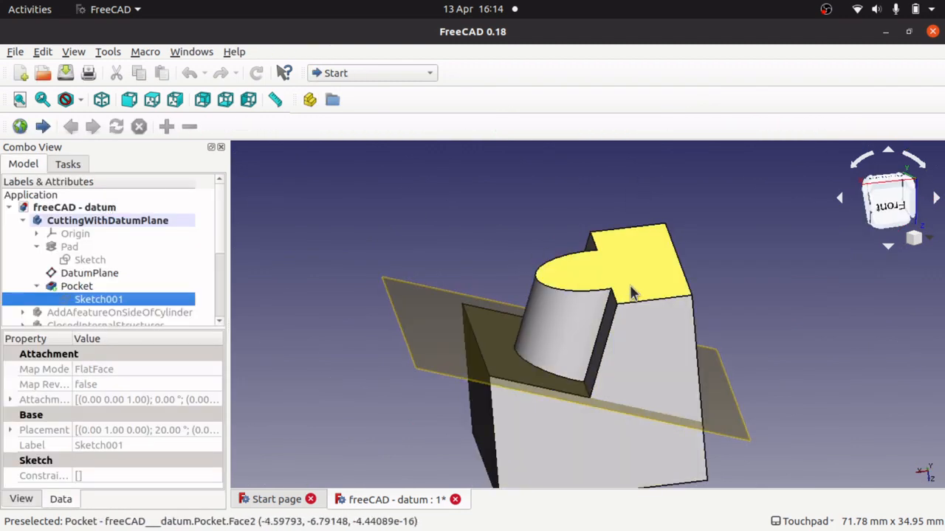
{"action": "mouse_move", "coordinate": [706, 362]}
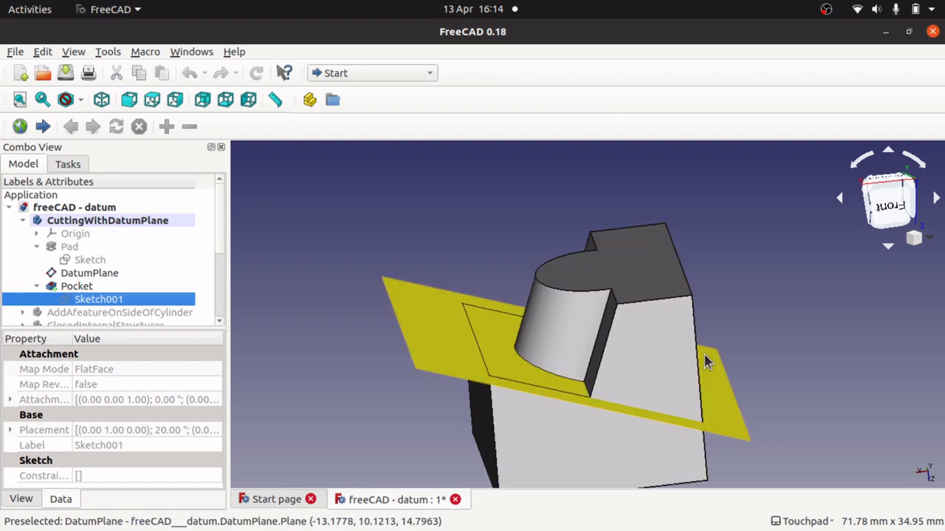
{"action": "mouse_move", "coordinate": [454, 257]}
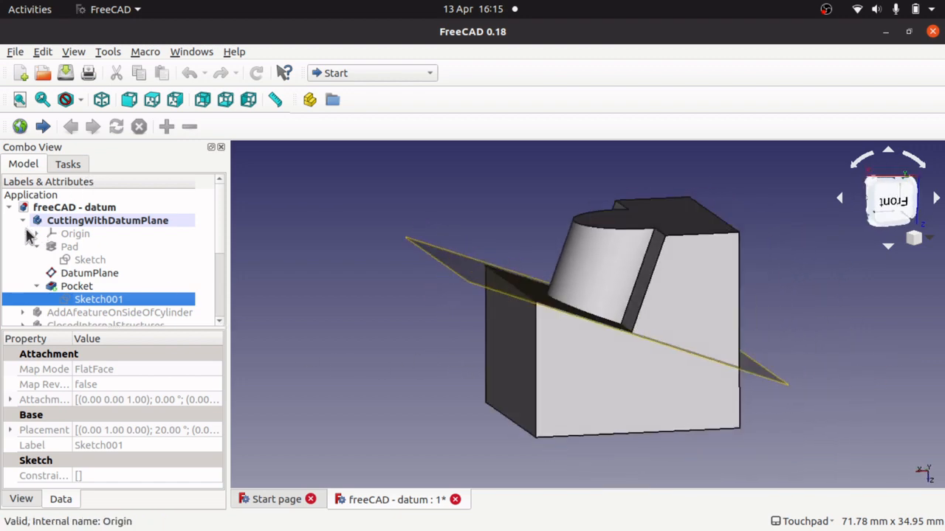
Step: Collapse CuttingWithDatumPlane, display AddAfeatureOnSideOfCylinder and orbit to see its domed top and tube
{"action": "left_click", "coordinate": [106, 220]}
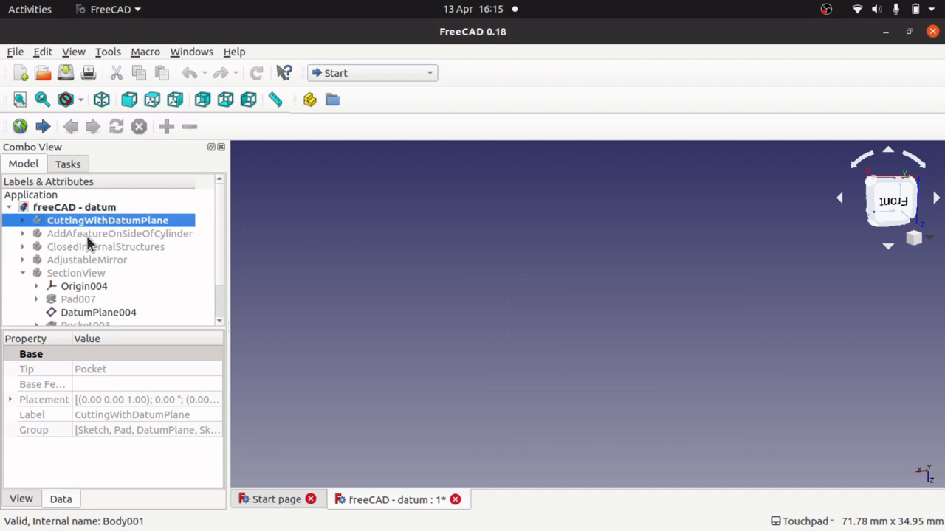
{"action": "left_click", "coordinate": [120, 233]}
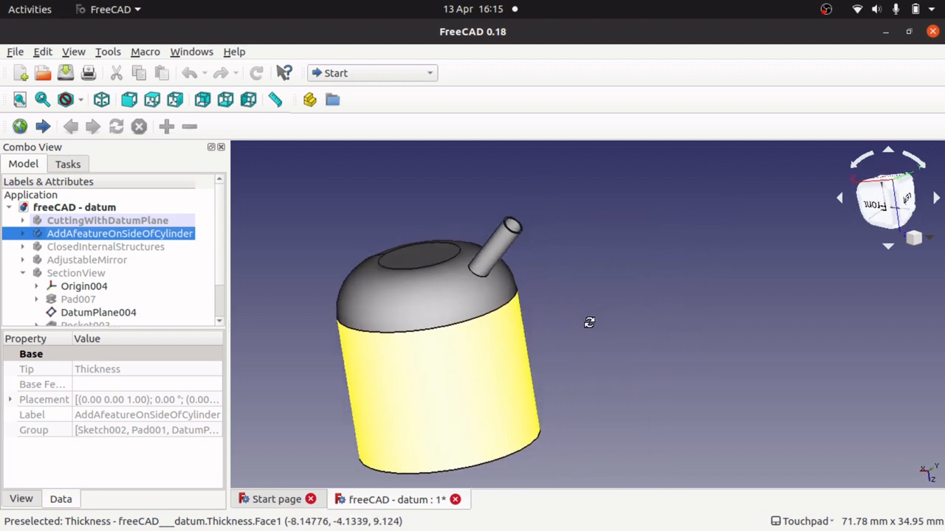
{"action": "mouse_move", "coordinate": [490, 266]}
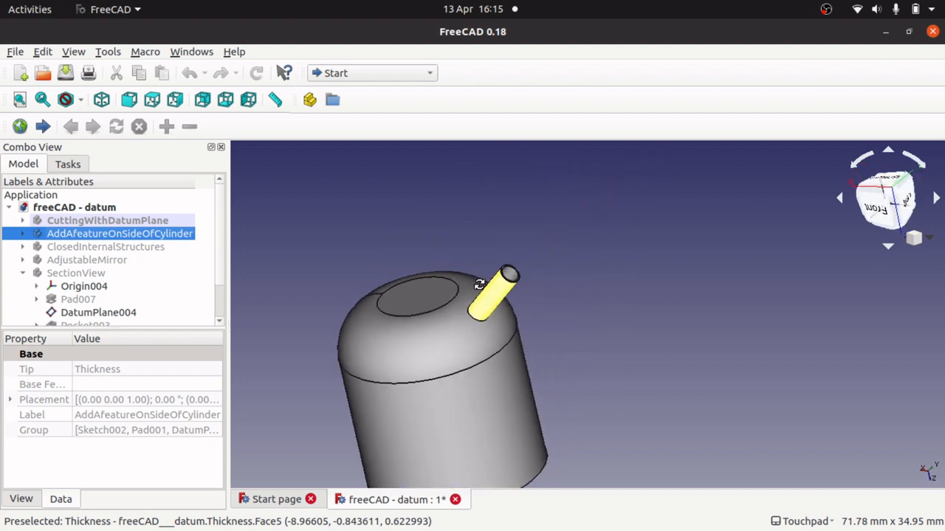
{"action": "left_click_drag", "start_coordinate": [479, 288], "coordinate": [528, 336]}
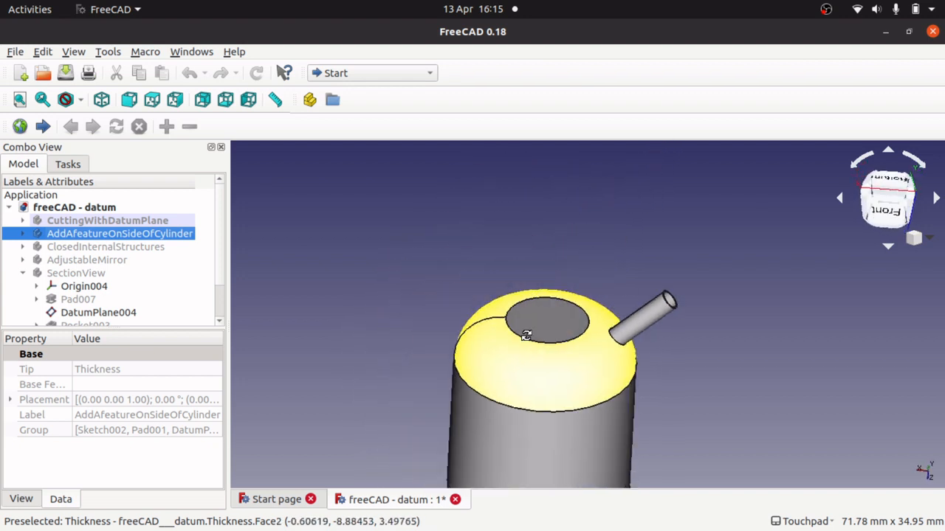
{"action": "left_click_drag", "start_coordinate": [526, 337], "coordinate": [470, 298]}
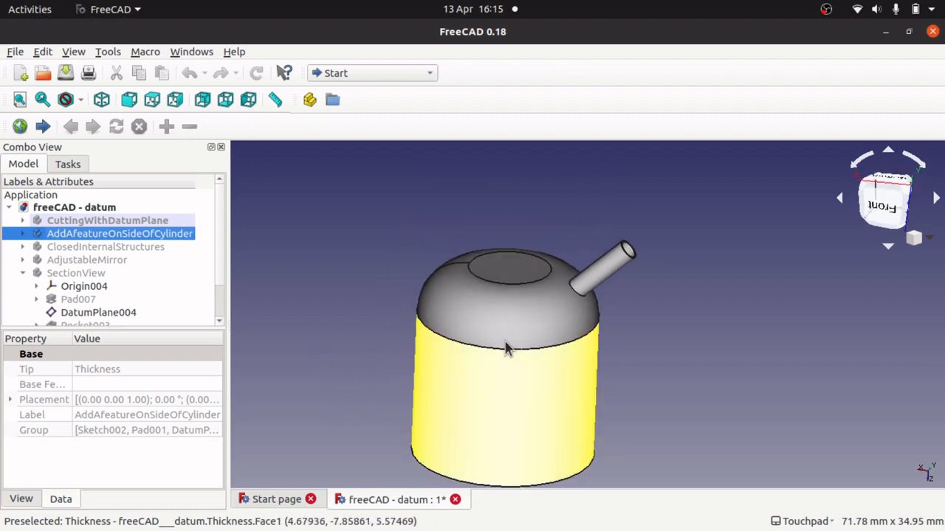
{"action": "left_click_drag", "start_coordinate": [509, 352], "coordinate": [573, 377]}
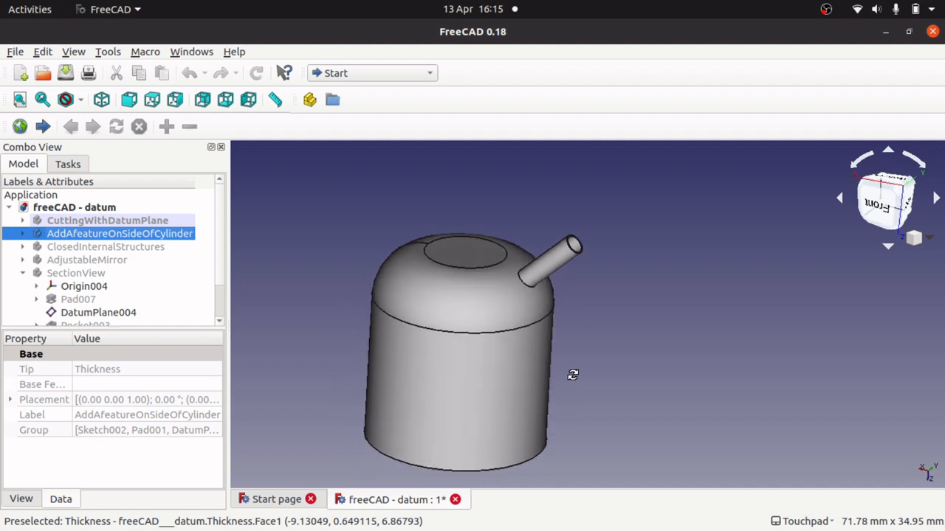
{"action": "mouse_move", "coordinate": [475, 292]}
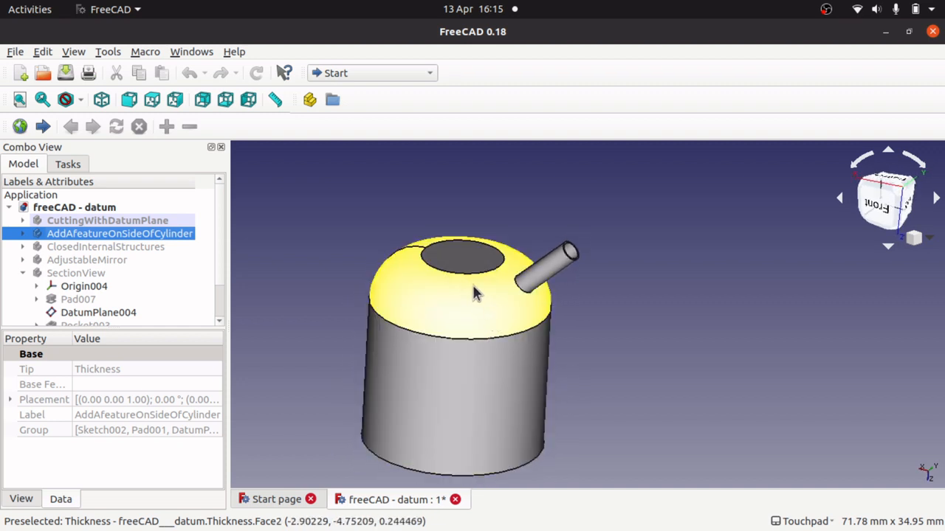
{"action": "mouse_move", "coordinate": [480, 288]}
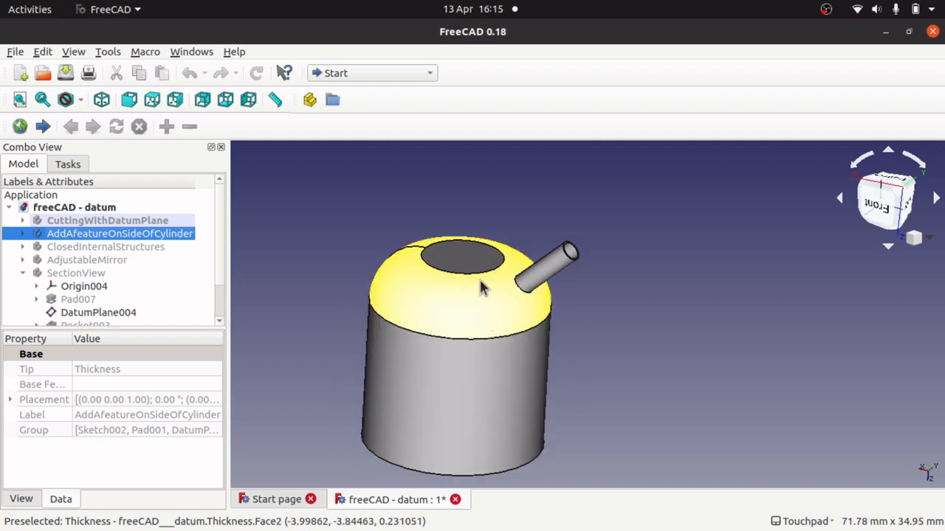
{"action": "mouse_move", "coordinate": [436, 304]}
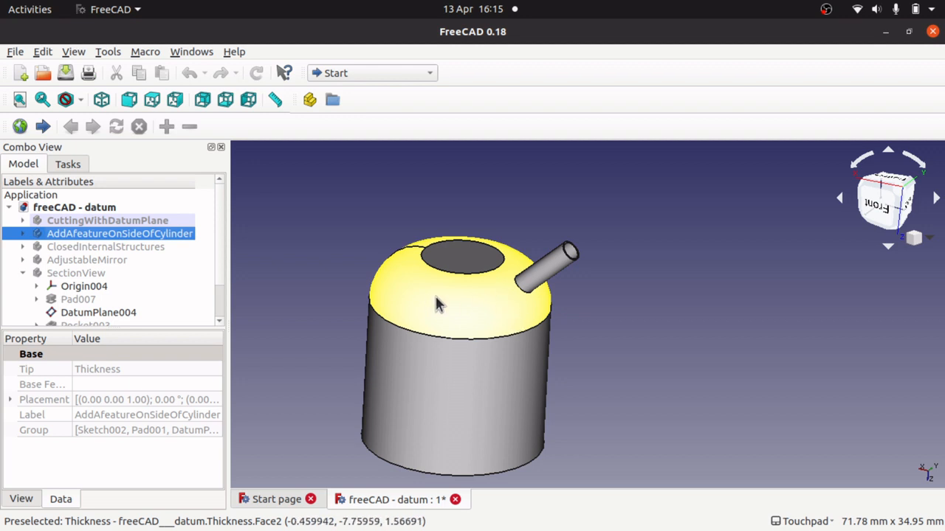
{"action": "left_click_drag", "start_coordinate": [435, 302], "coordinate": [463, 351]}
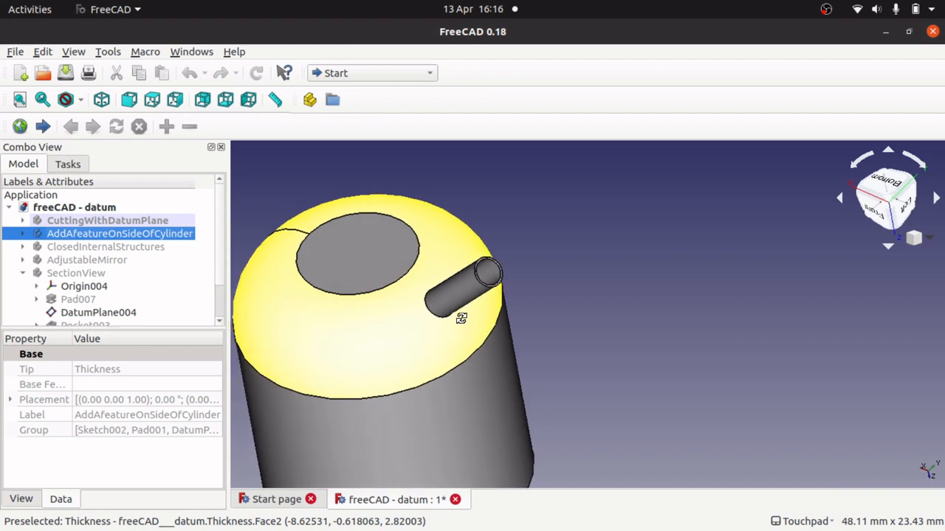
Step: Switch to the Part Design workbench and expand the cylinder body's feature list
{"action": "left_click", "coordinate": [106, 220]}
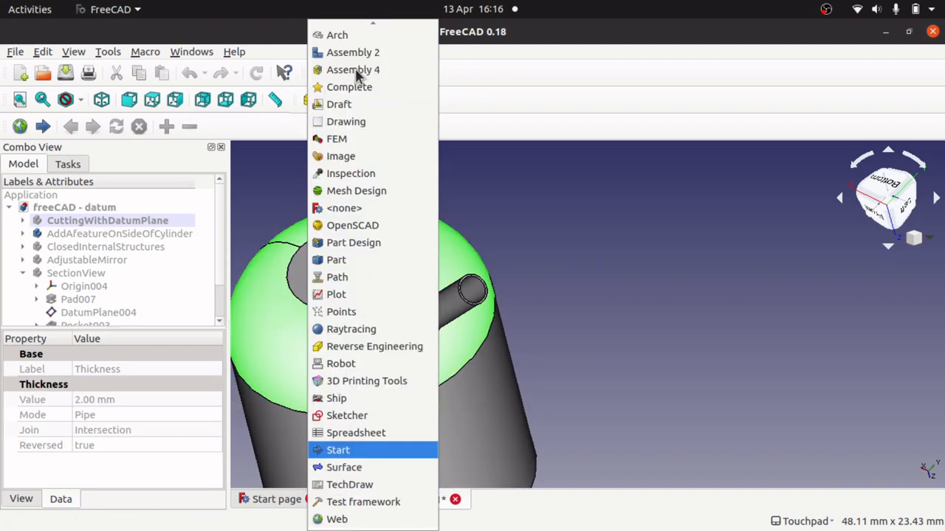
{"action": "left_click", "coordinate": [353, 242]}
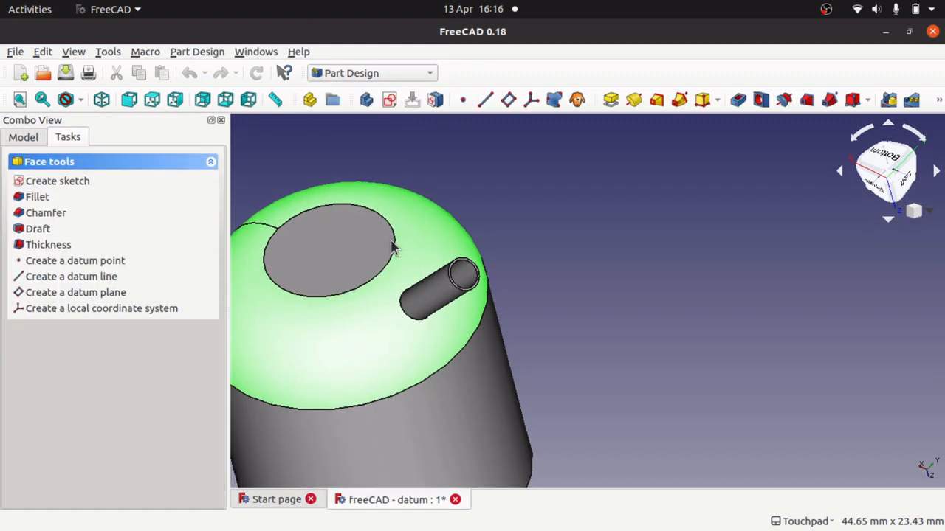
{"action": "left_click", "coordinate": [24, 136]}
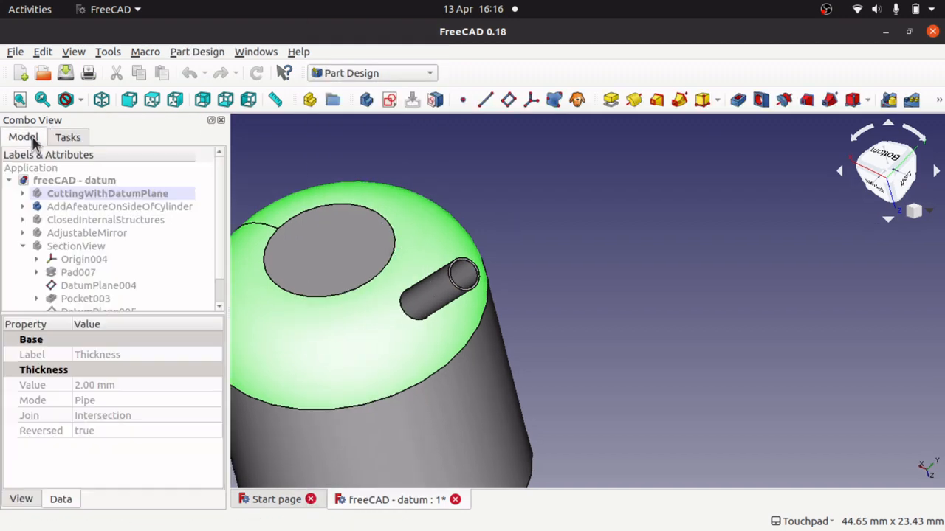
{"action": "right_click", "coordinate": [120, 207]}
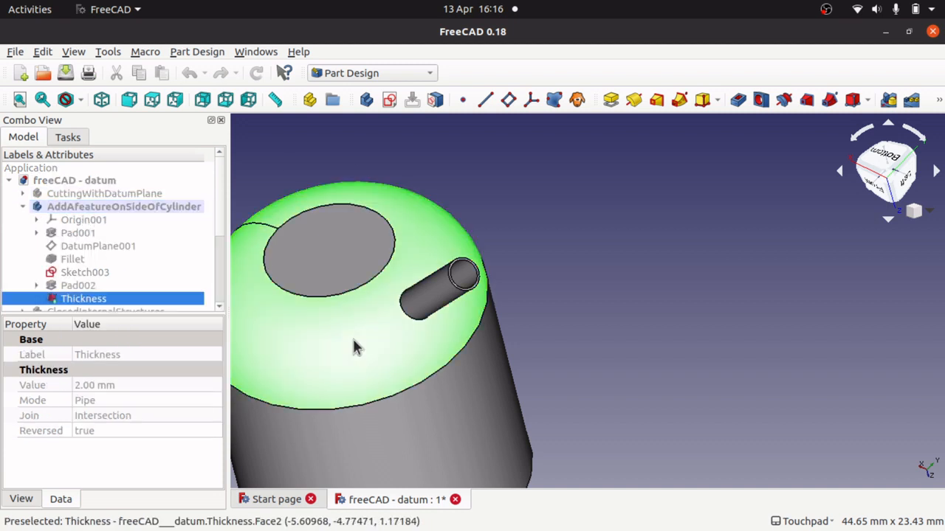
{"action": "mouse_move", "coordinate": [428, 342]}
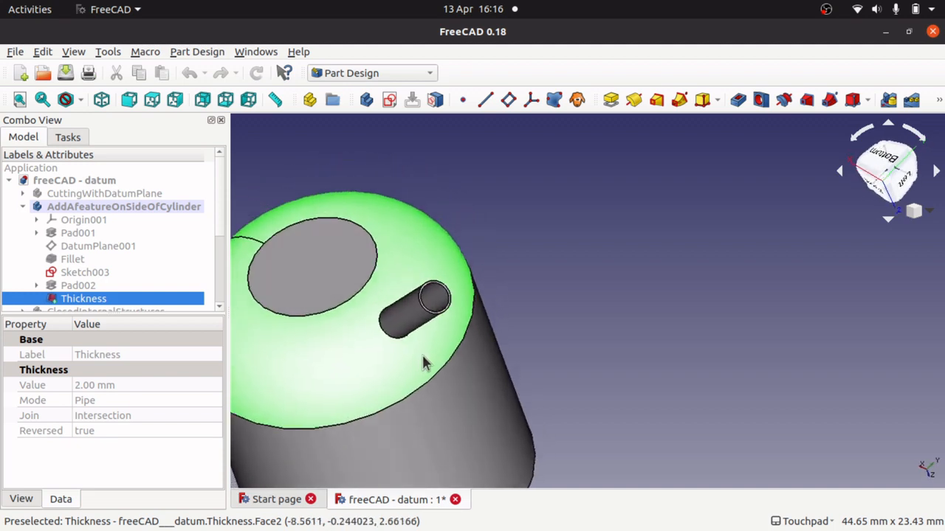
Step: Attempt a sketch on the cylinder's curved face and dismiss the no-planar-support warning
{"action": "left_click_drag", "start_coordinate": [425, 361], "coordinate": [381, 358]}
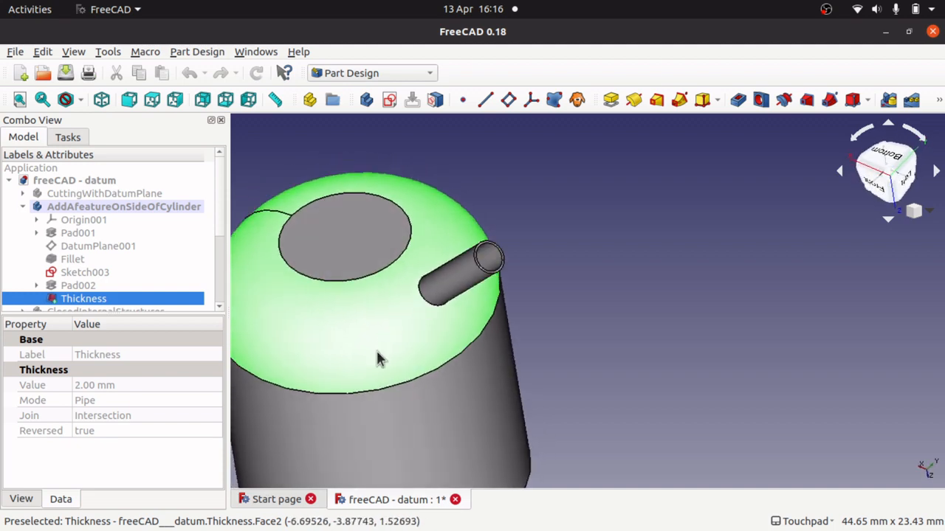
{"action": "left_click_drag", "start_coordinate": [377, 359], "coordinate": [372, 332]}
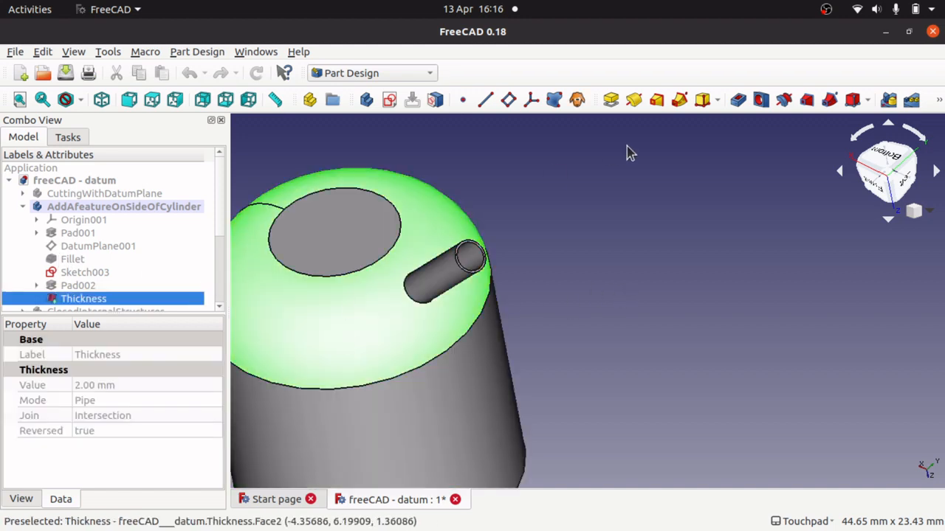
{"action": "left_click", "coordinate": [366, 101]}
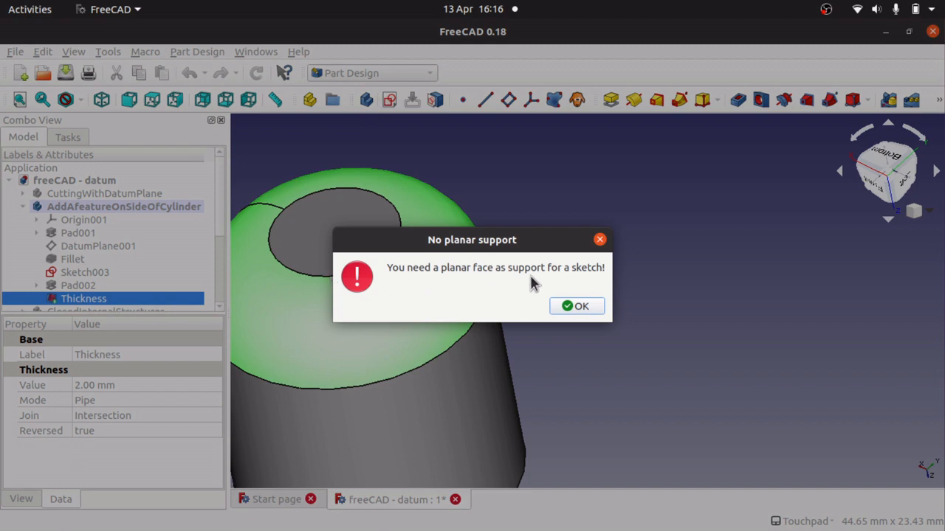
{"action": "mouse_move", "coordinate": [597, 313]}
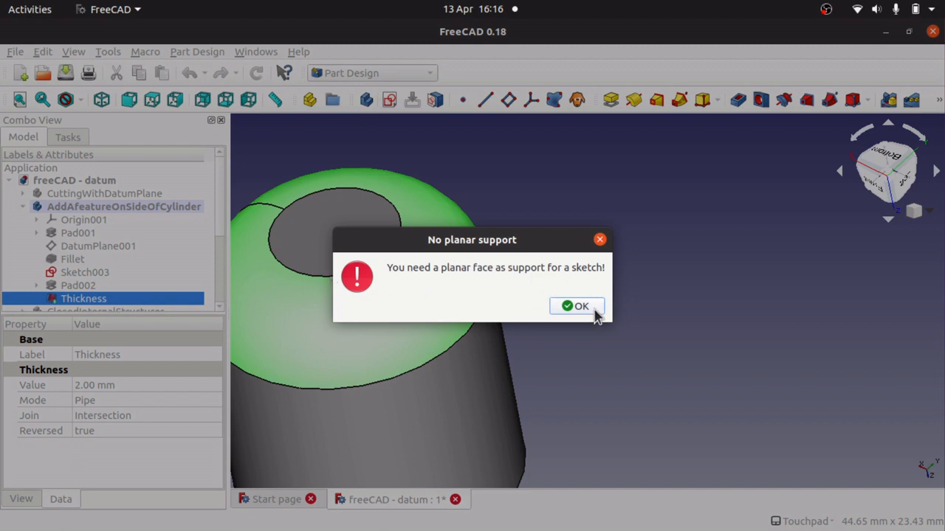
{"action": "left_click", "coordinate": [581, 306]}
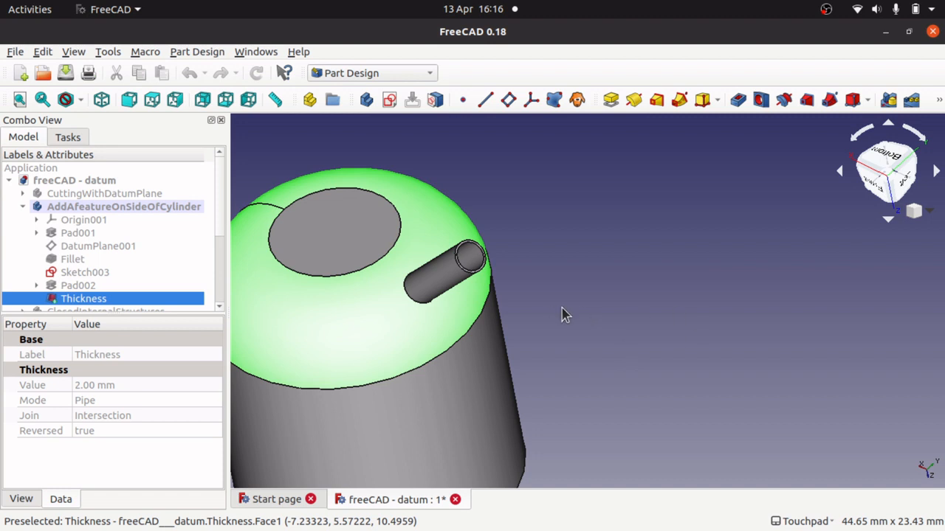
{"action": "mouse_move", "coordinate": [273, 342]}
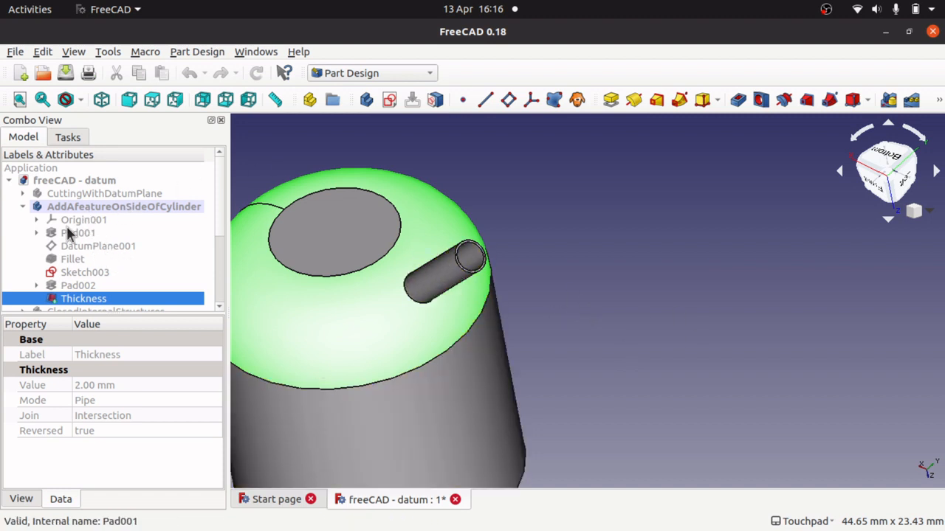
Step: Review Pad001's 20 mm parameters, show the base cylinder and look at its Sketch002
{"action": "double_click", "coordinate": [78, 234]}
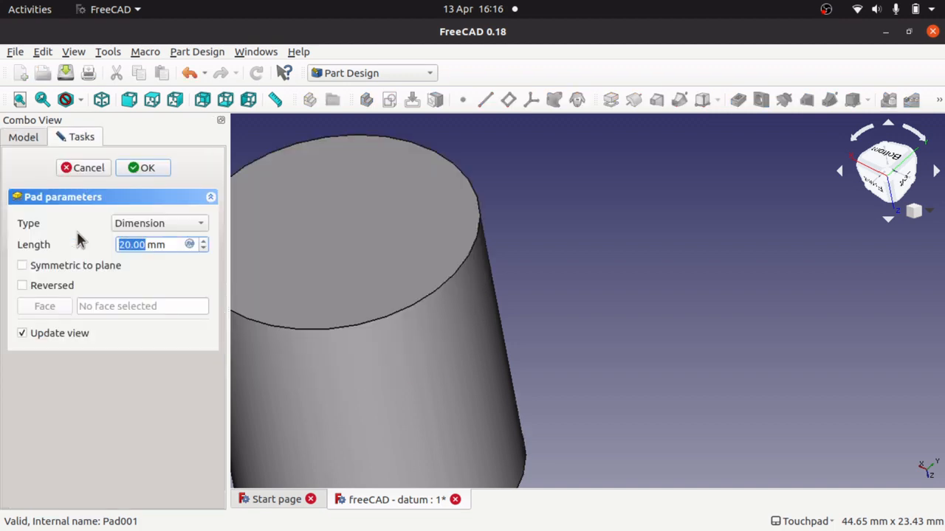
{"action": "left_click", "coordinate": [142, 169]}
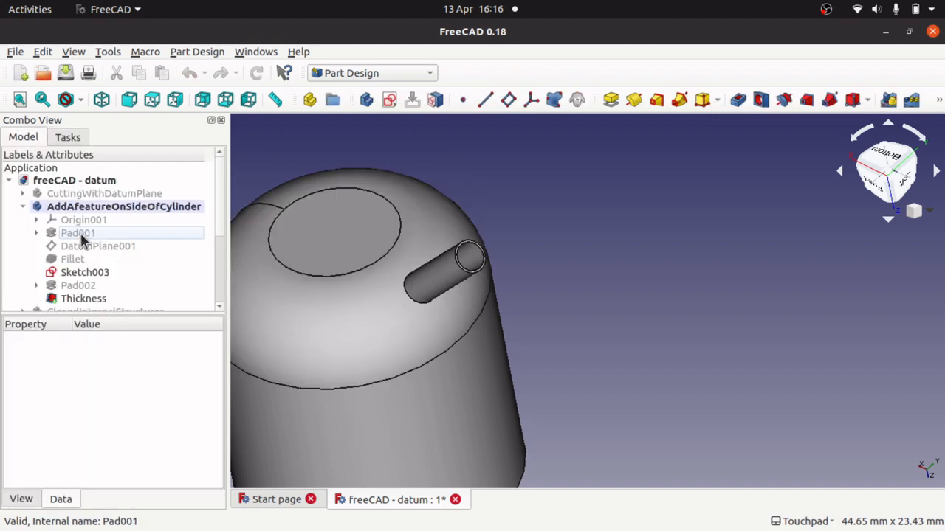
{"action": "left_click", "coordinate": [78, 234]}
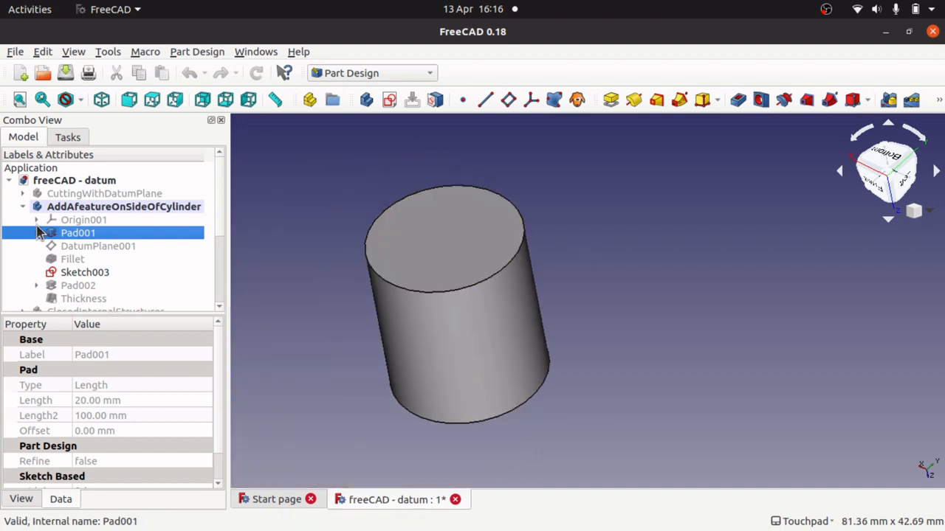
{"action": "left_click", "coordinate": [37, 233]}
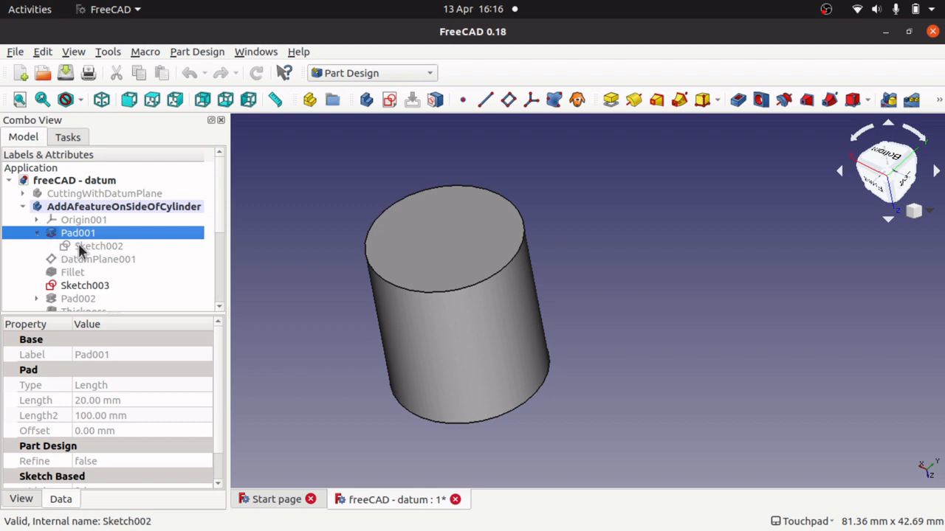
{"action": "mouse_move", "coordinate": [107, 251]}
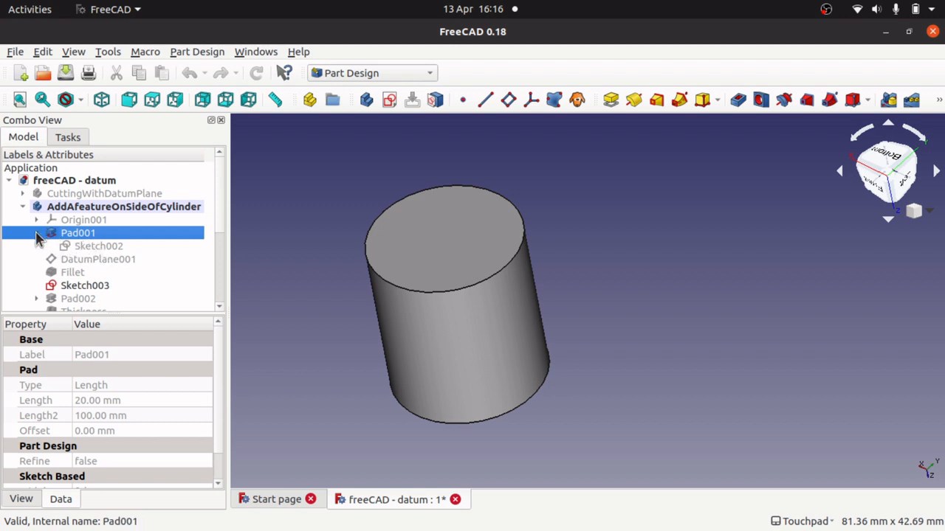
{"action": "double_click", "coordinate": [99, 245]}
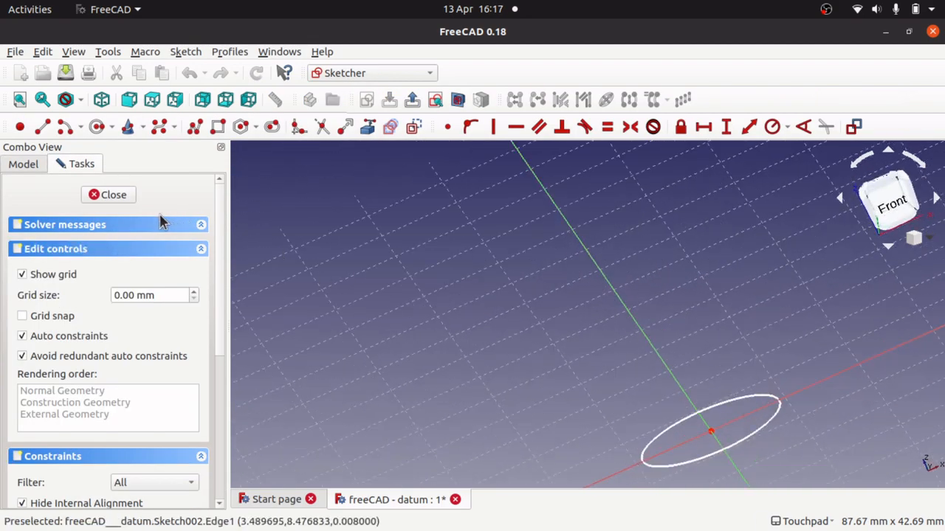
{"action": "left_click", "coordinate": [108, 195]}
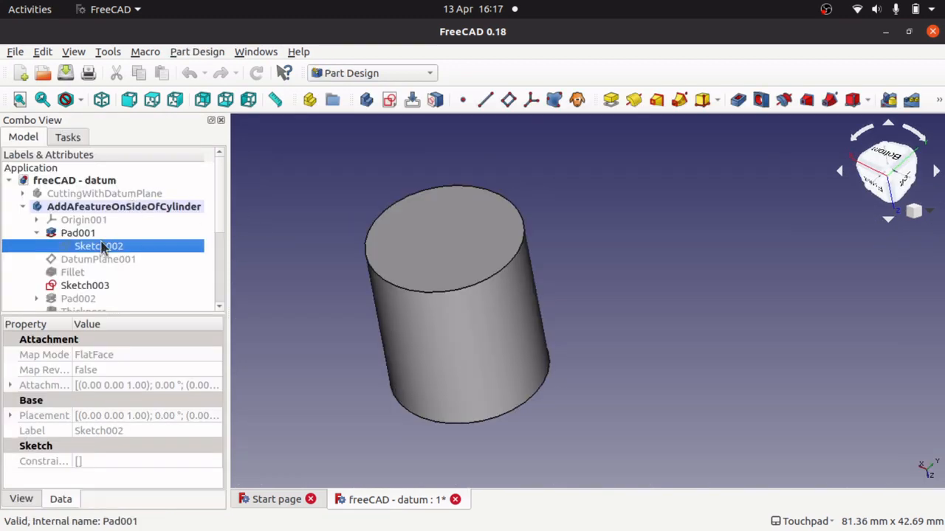
Step: Recheck the pad parameters, then display DatumPlane001 and the Fillet stage of the body
{"action": "left_click", "coordinate": [77, 233]}
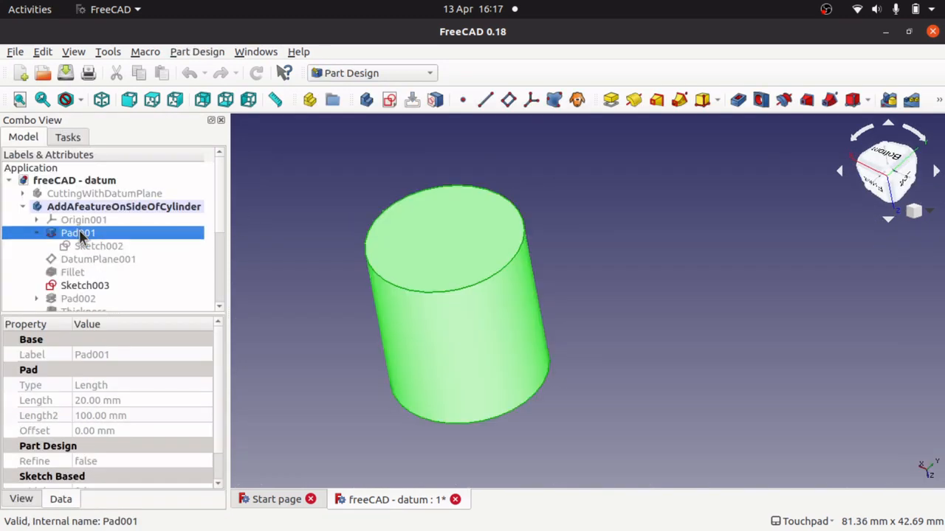
{"action": "double_click", "coordinate": [77, 234]}
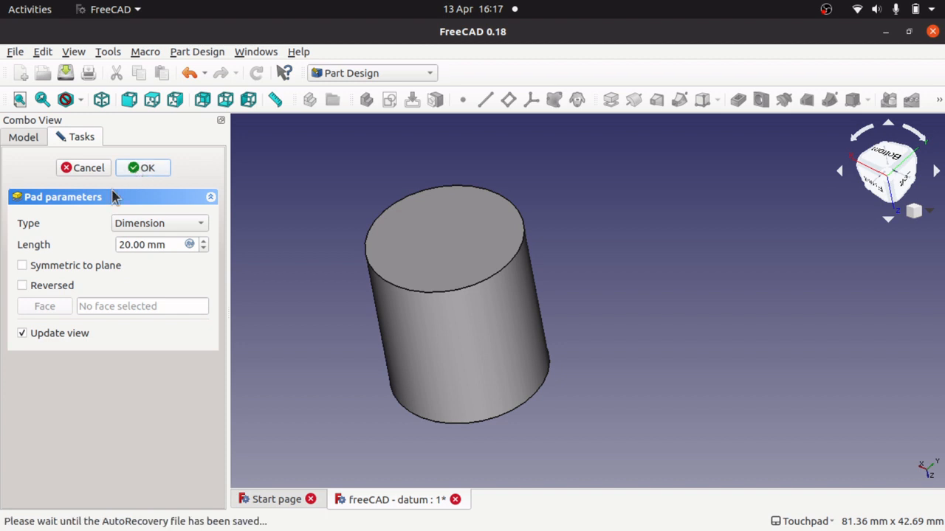
{"action": "left_click", "coordinate": [142, 168]}
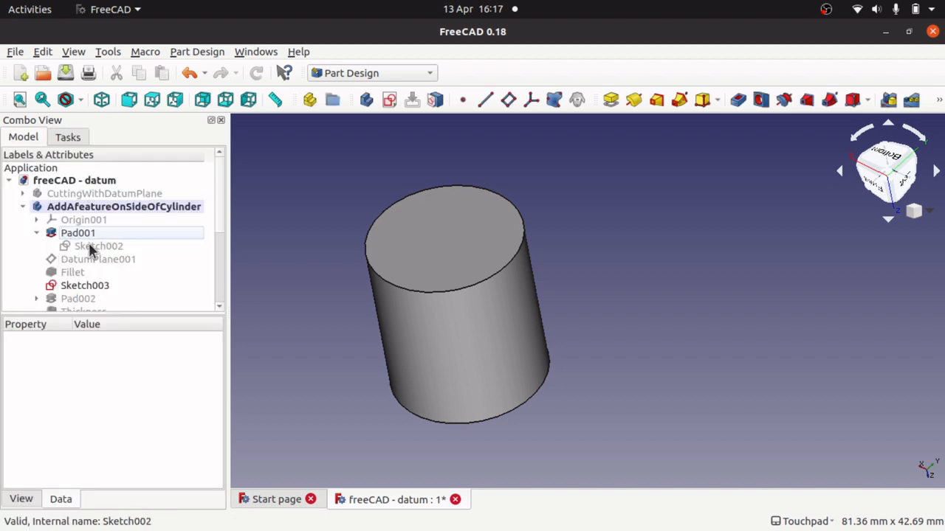
{"action": "left_click", "coordinate": [97, 260]}
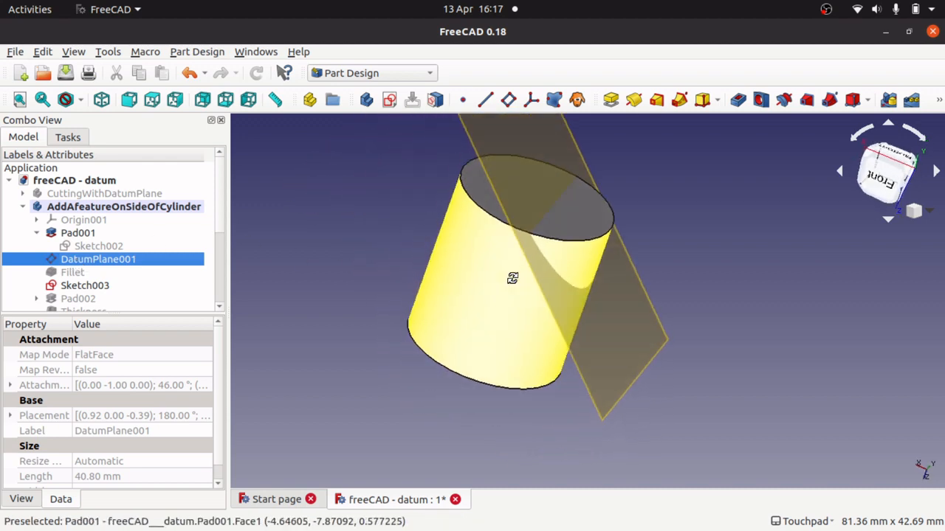
{"action": "mouse_move", "coordinate": [578, 264]}
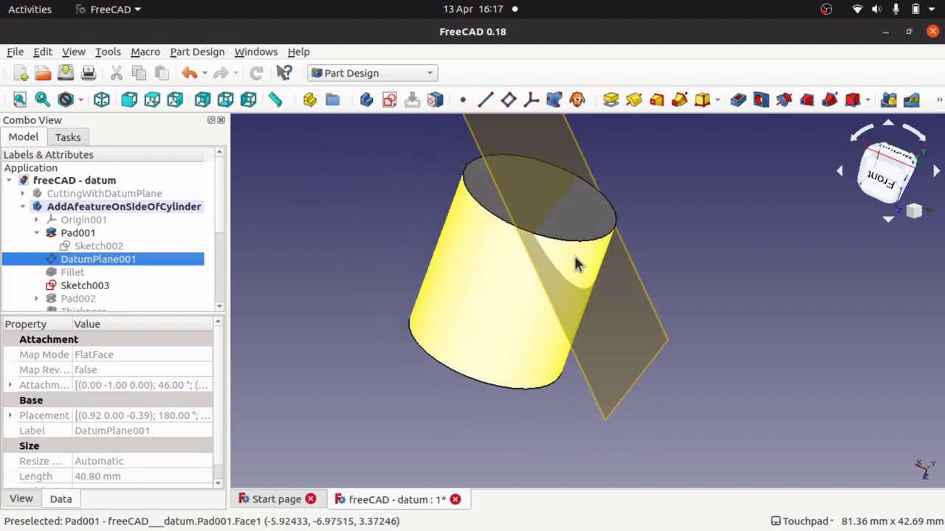
{"action": "left_click", "coordinate": [290, 313]}
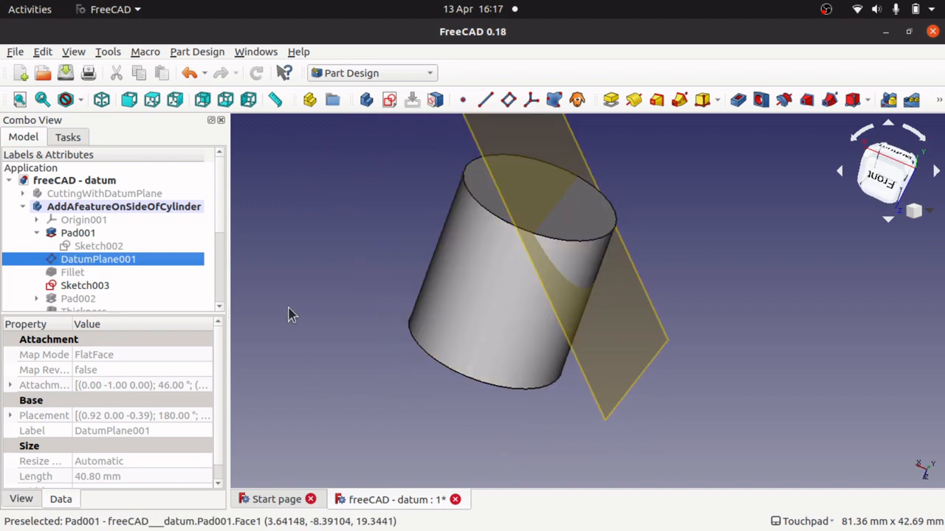
{"action": "left_click", "coordinate": [72, 272]}
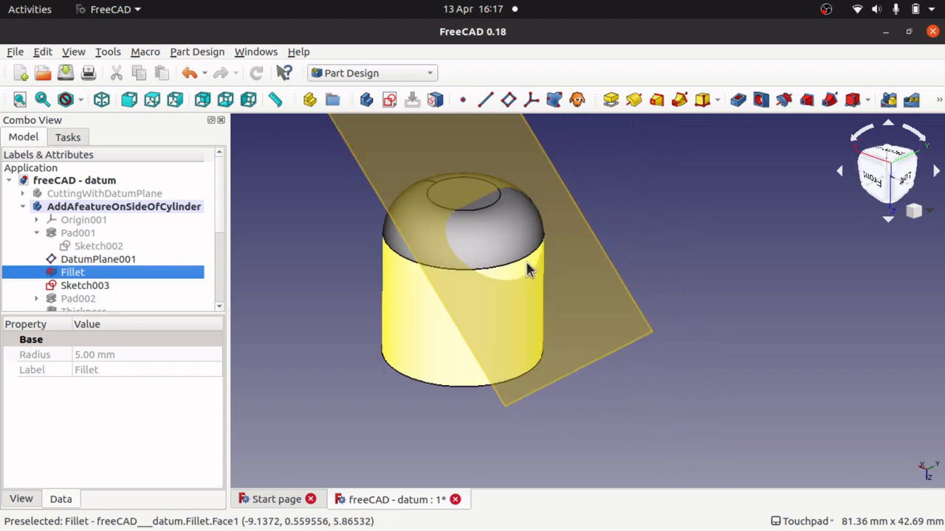
{"action": "mouse_move", "coordinate": [537, 231]}
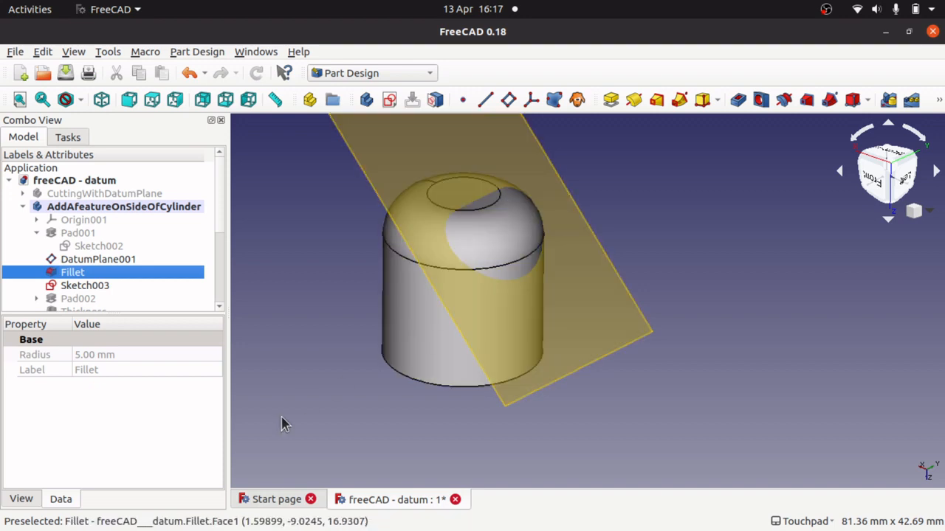
{"action": "mouse_move", "coordinate": [425, 420]}
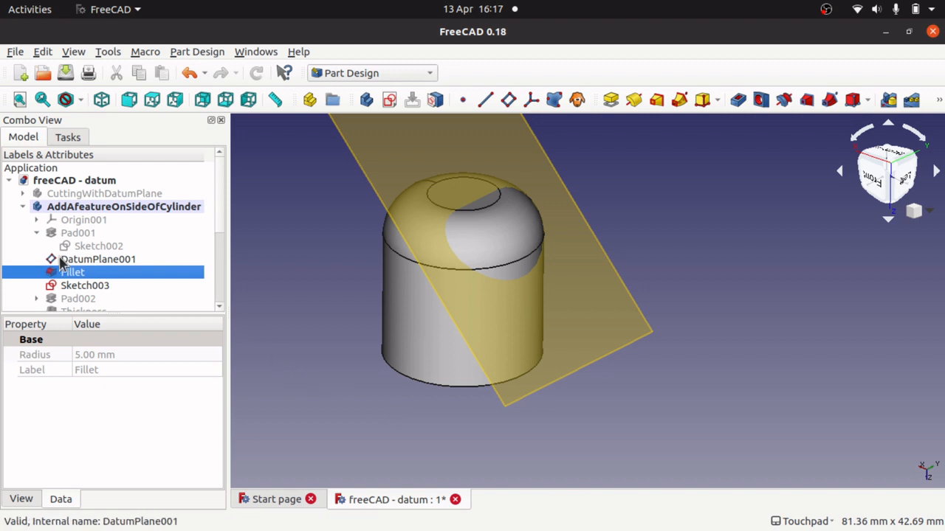
Step: Hide the filleted body, leaving the datum plane, and edit Sketch003 in the Sketcher
{"action": "left_click", "coordinate": [85, 286]}
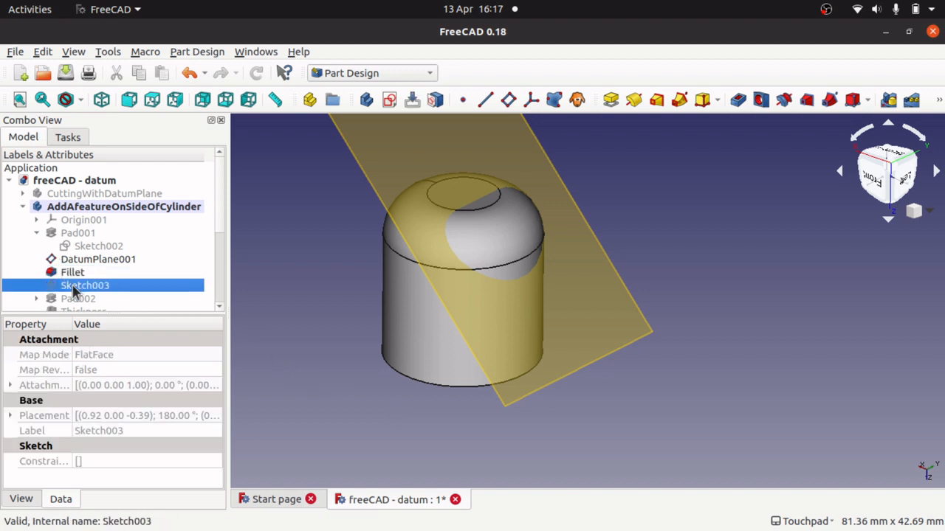
{"action": "left_click", "coordinate": [71, 272]}
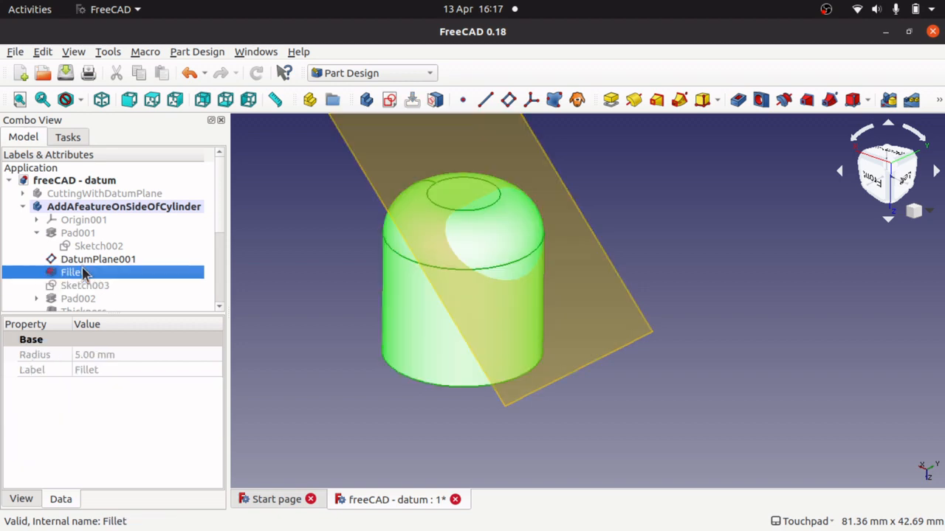
{"action": "left_click", "coordinate": [84, 286]}
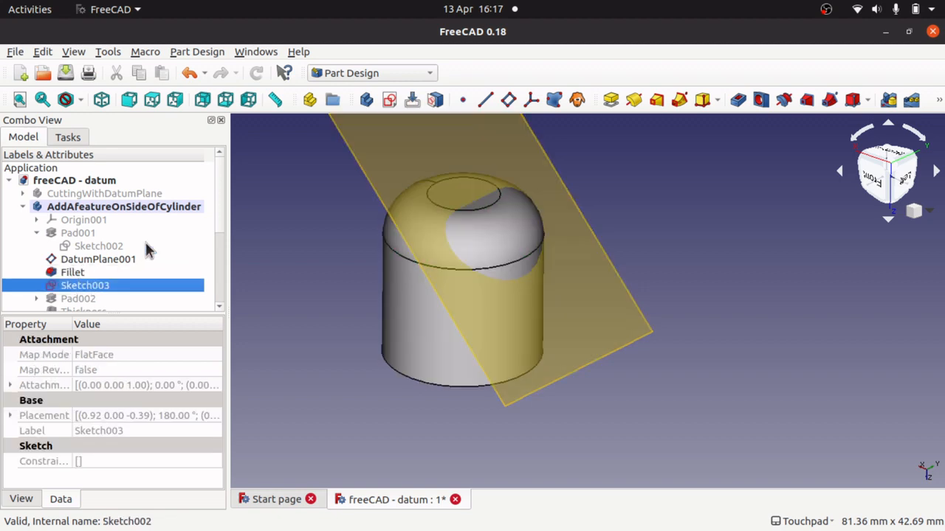
{"action": "left_click", "coordinate": [72, 271]}
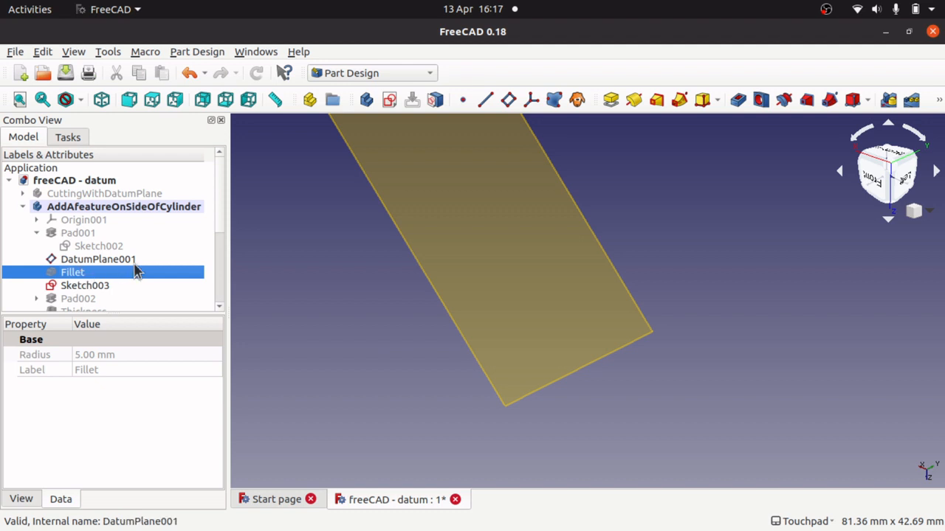
{"action": "left_click", "coordinate": [98, 260]}
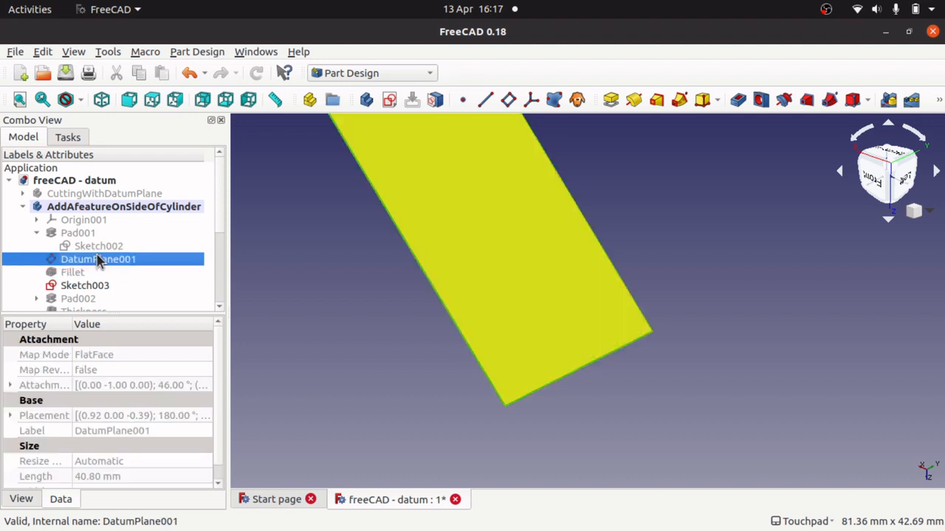
{"action": "left_click", "coordinate": [86, 286]}
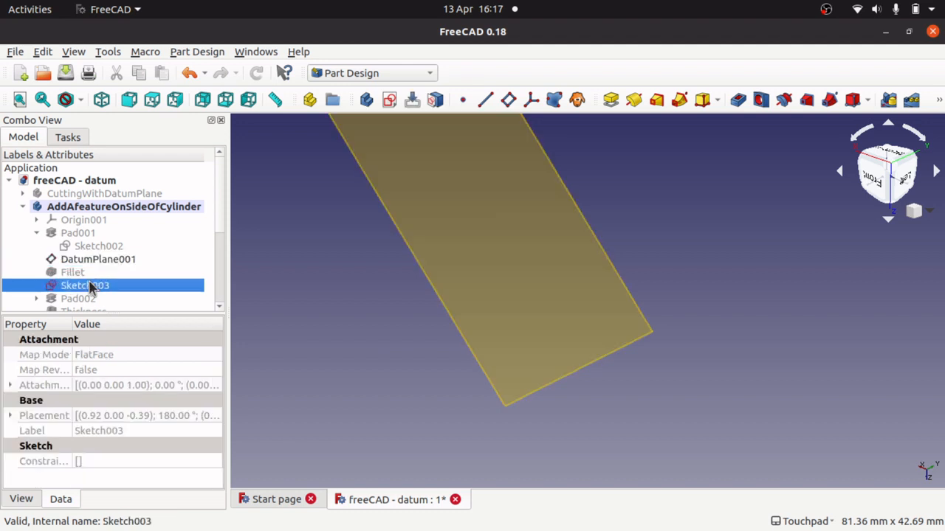
{"action": "double_click", "coordinate": [85, 284]}
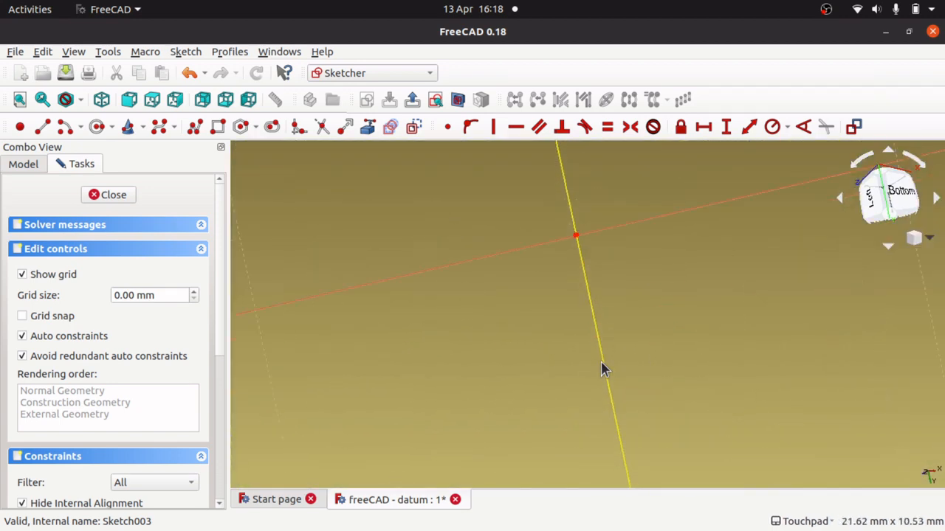
Step: Return to the model tree and edit Pad002's Sketch004, the small circle on the datum plane
{"action": "left_click", "coordinate": [108, 195]}
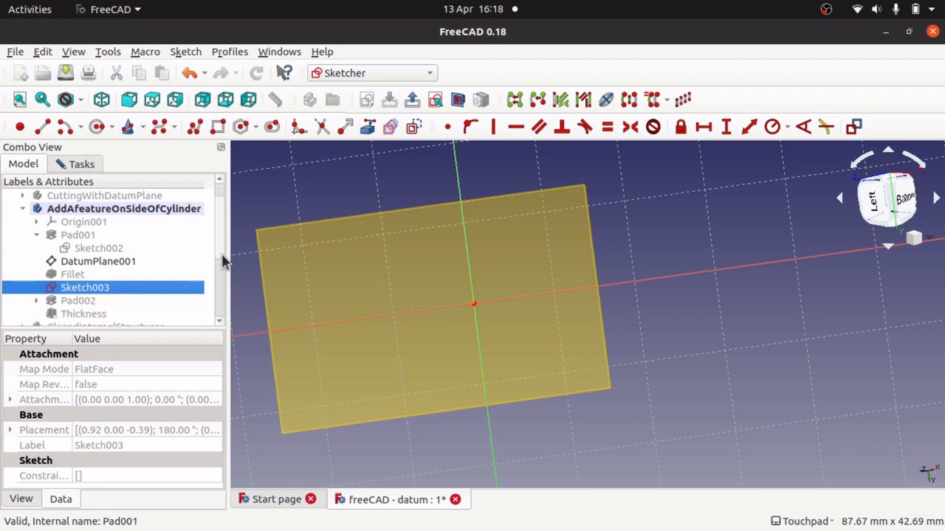
{"action": "scroll", "scroll_direction": "down", "scroll_amount": 3}
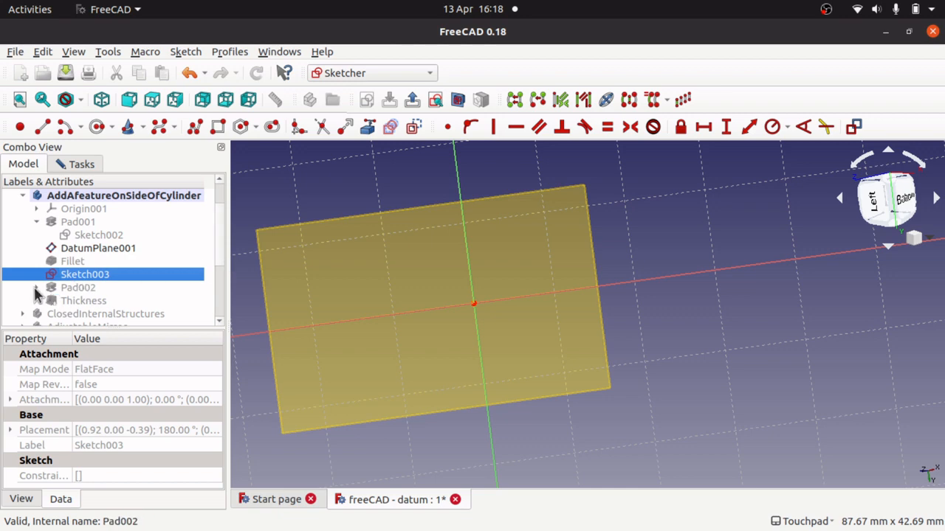
{"action": "double_click", "coordinate": [84, 273]}
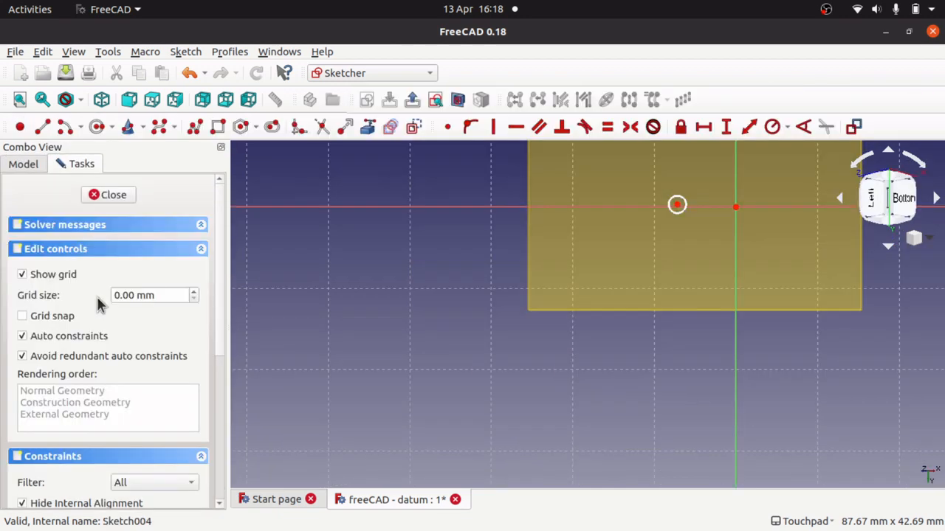
{"action": "mouse_move", "coordinate": [676, 204]}
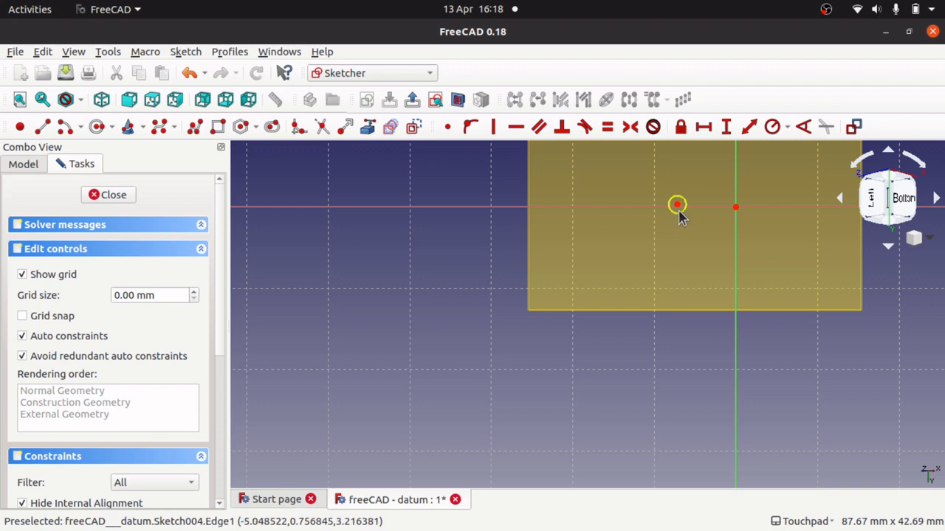
{"action": "mouse_move", "coordinate": [605, 342]}
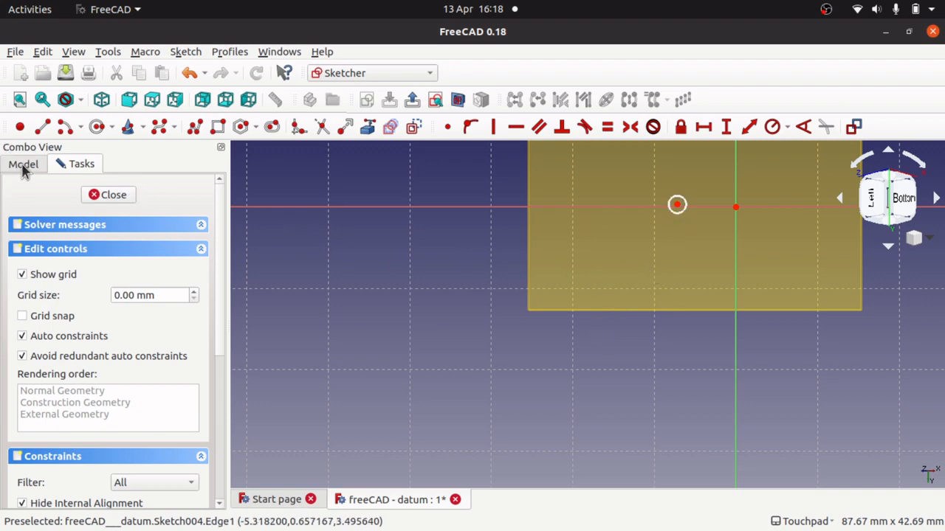
{"action": "left_click", "coordinate": [24, 163]}
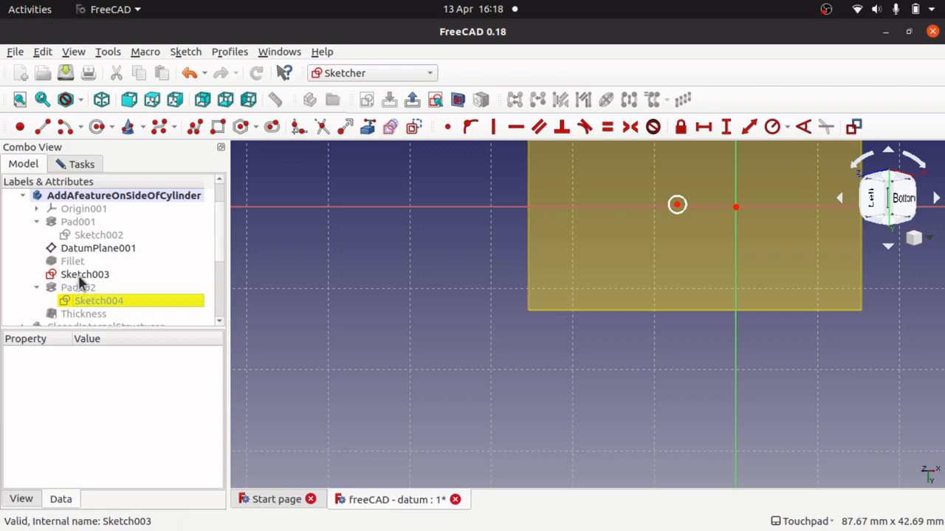
{"action": "left_click", "coordinate": [84, 273]}
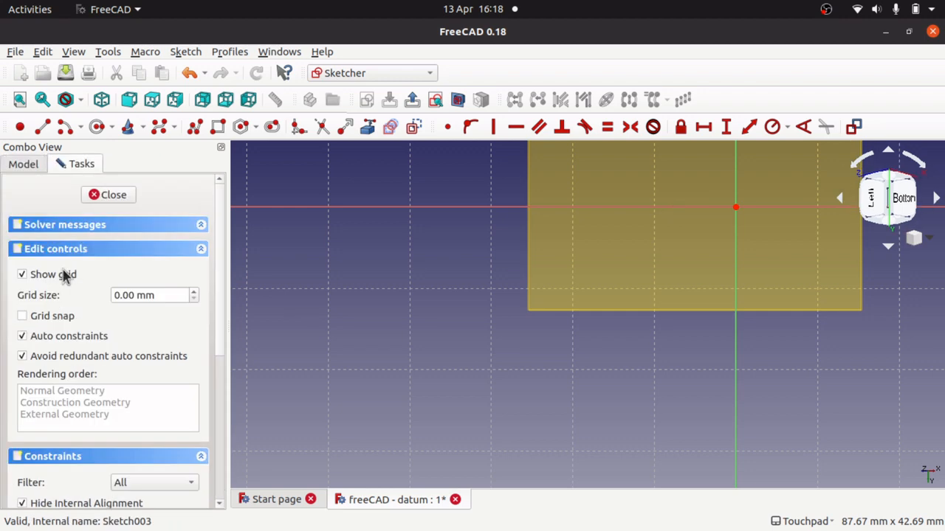
Step: Close the sketch and select Sketch004, DatumPlane001 and Pad002 to show the 10 mm side peg
{"action": "left_click", "coordinate": [108, 195]}
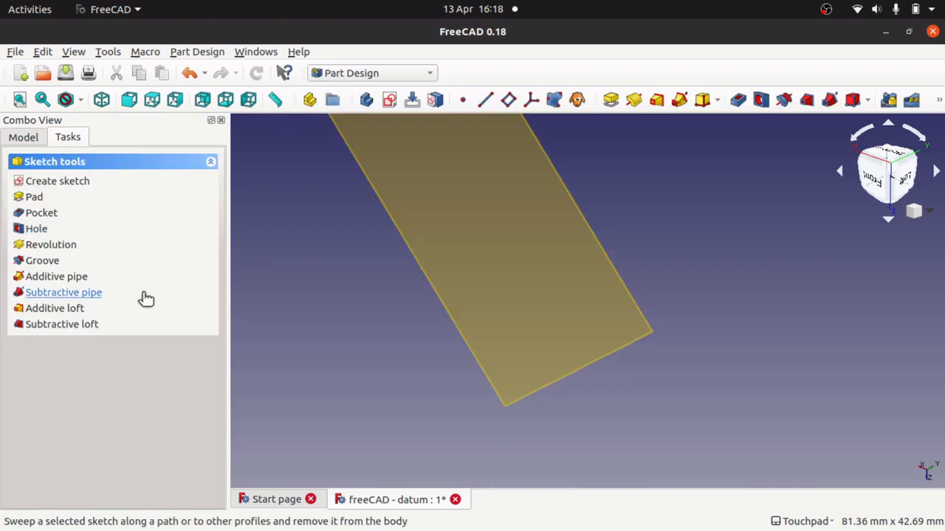
{"action": "left_click", "coordinate": [24, 136]}
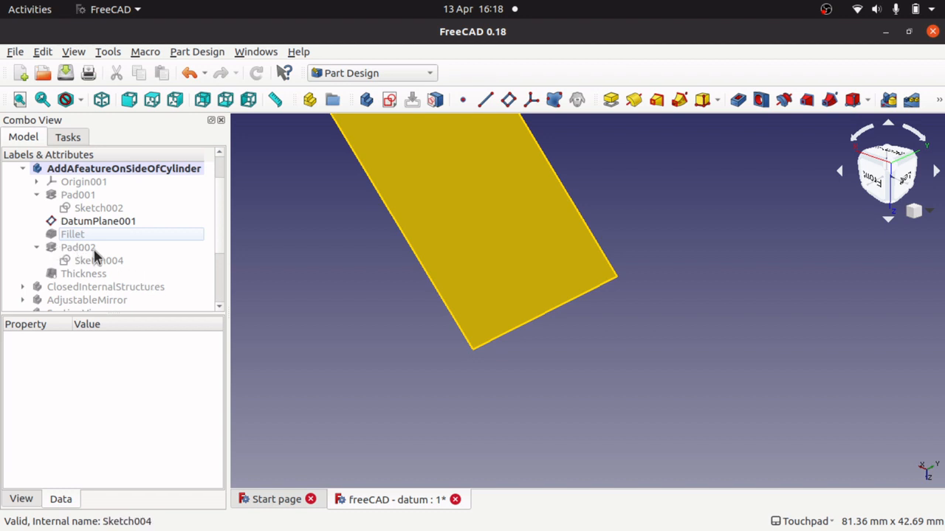
{"action": "left_click", "coordinate": [97, 260]}
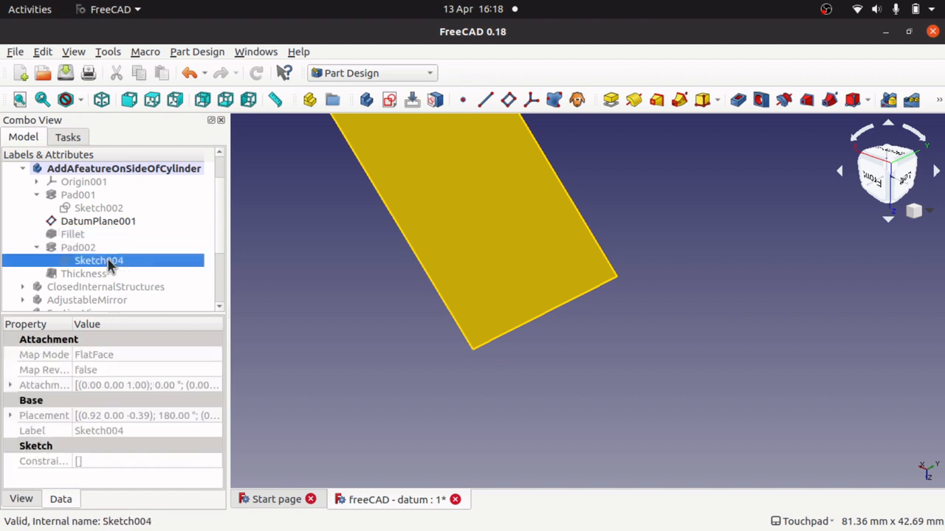
{"action": "left_click", "coordinate": [78, 248]}
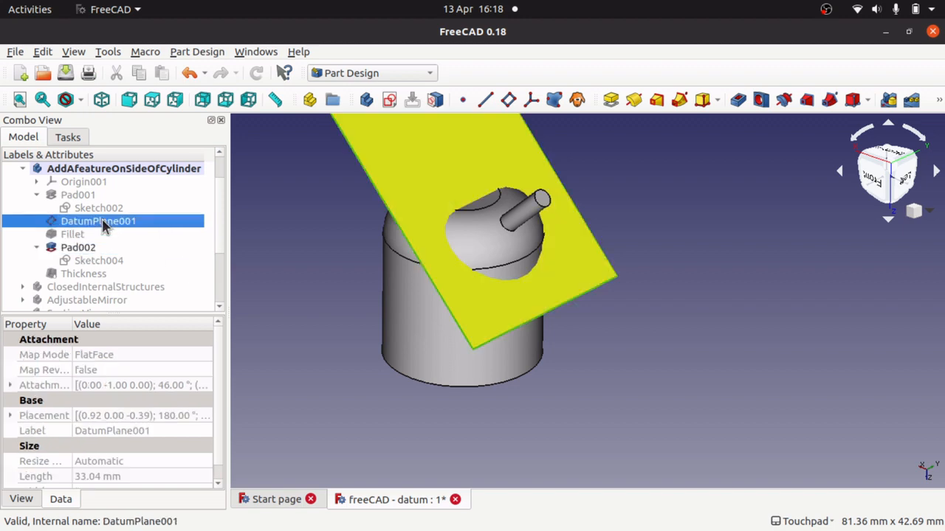
{"action": "left_click", "coordinate": [78, 248]}
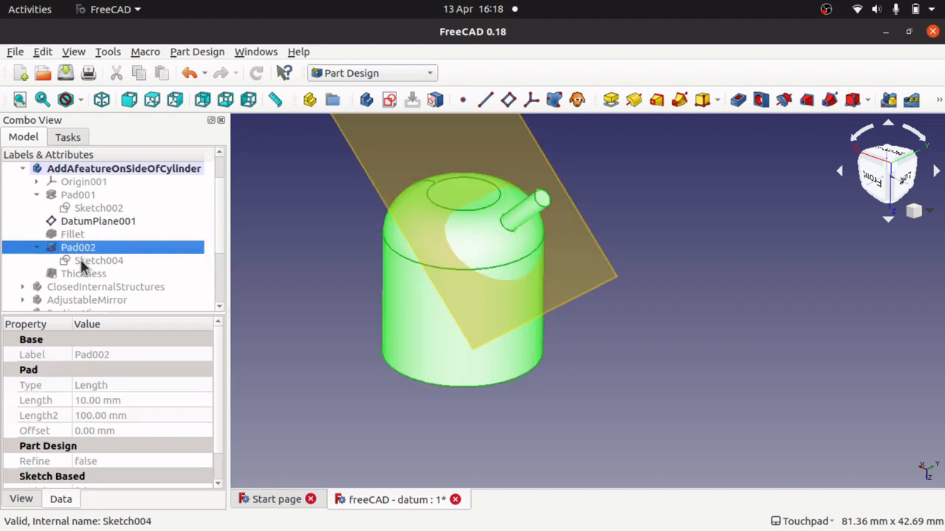
{"action": "double_click", "coordinate": [97, 260]}
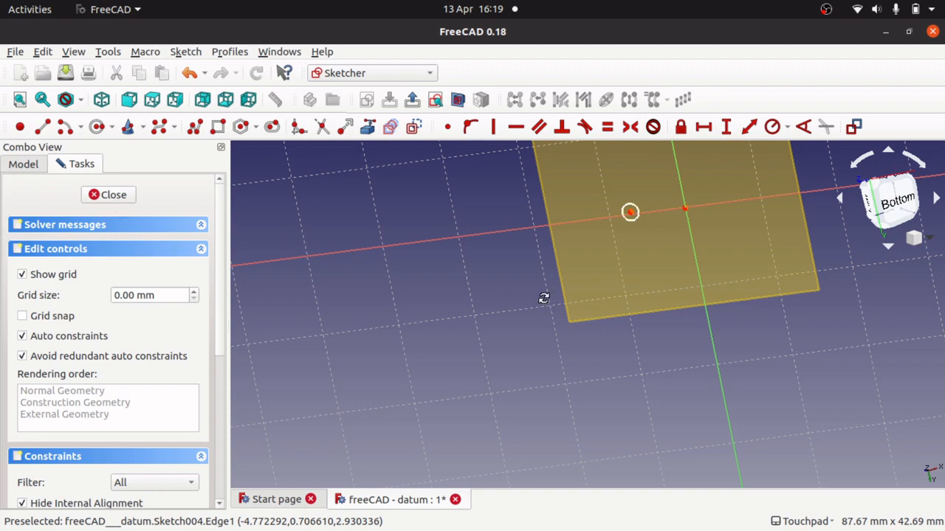
{"action": "left_click_drag", "start_coordinate": [630, 212], "coordinate": [505, 366]}
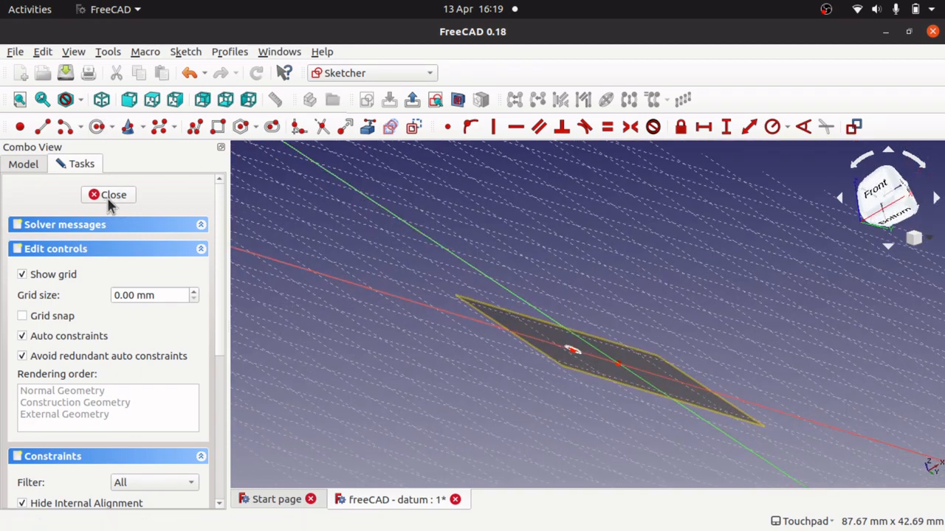
{"action": "left_click", "coordinate": [108, 195]}
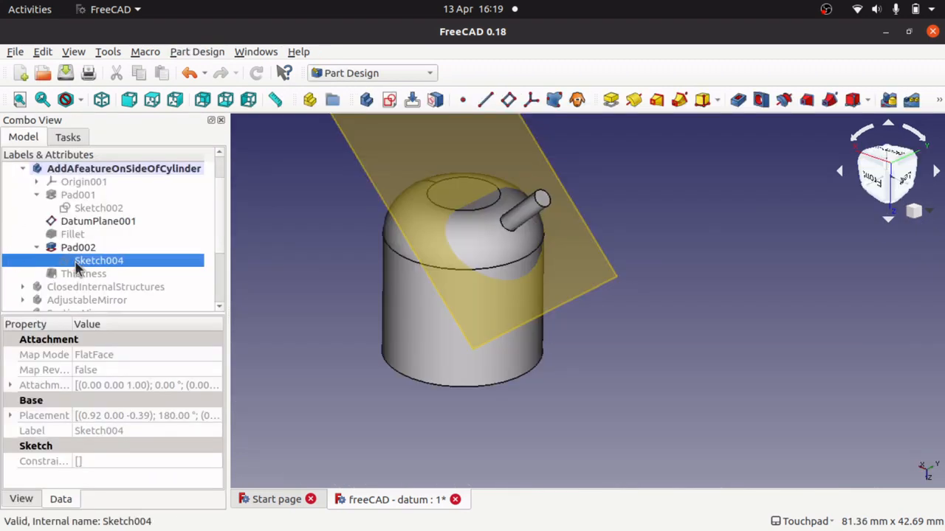
{"action": "left_click", "coordinate": [72, 233]}
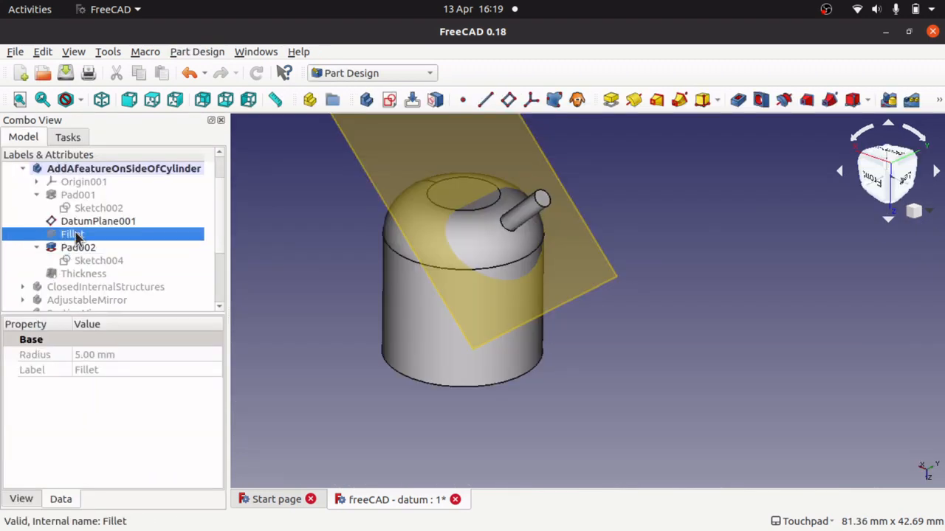
{"action": "left_click", "coordinate": [79, 248]}
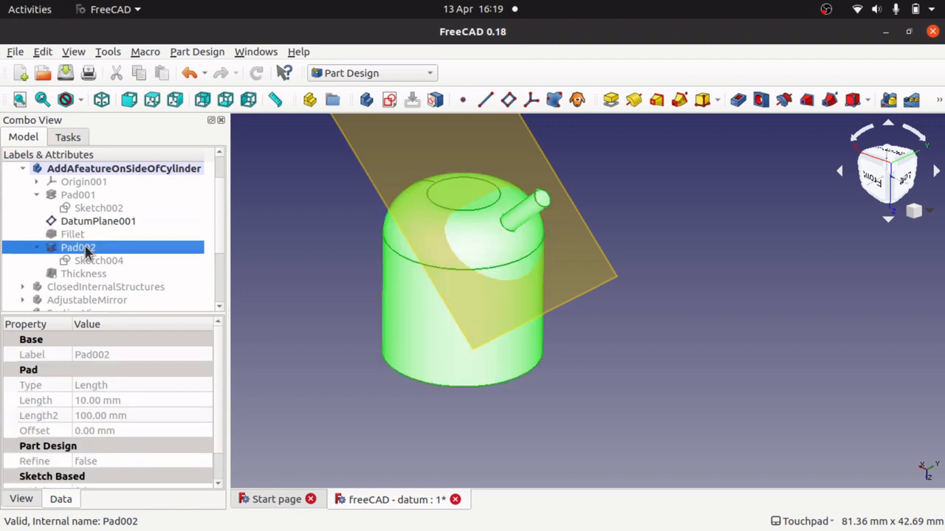
{"action": "left_click", "coordinate": [99, 259]}
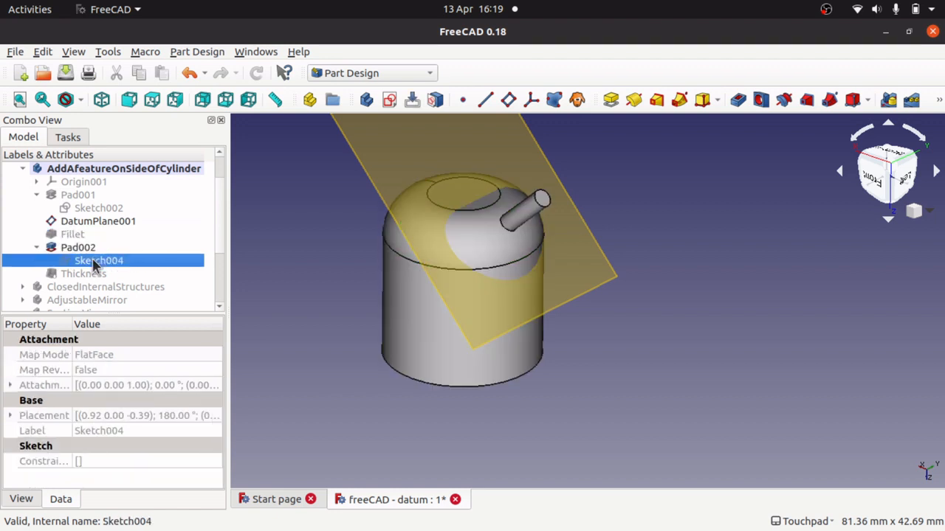
{"action": "left_click", "coordinate": [79, 248]}
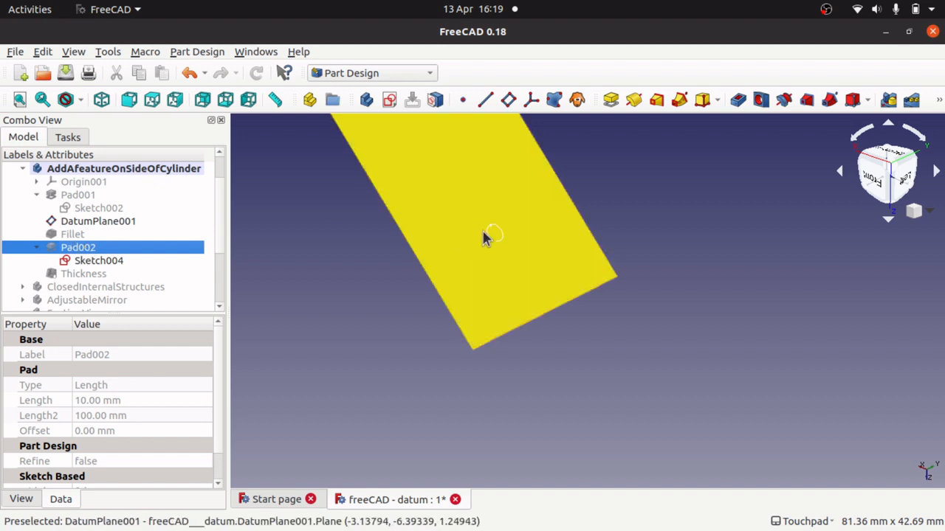
{"action": "left_click", "coordinate": [79, 248]}
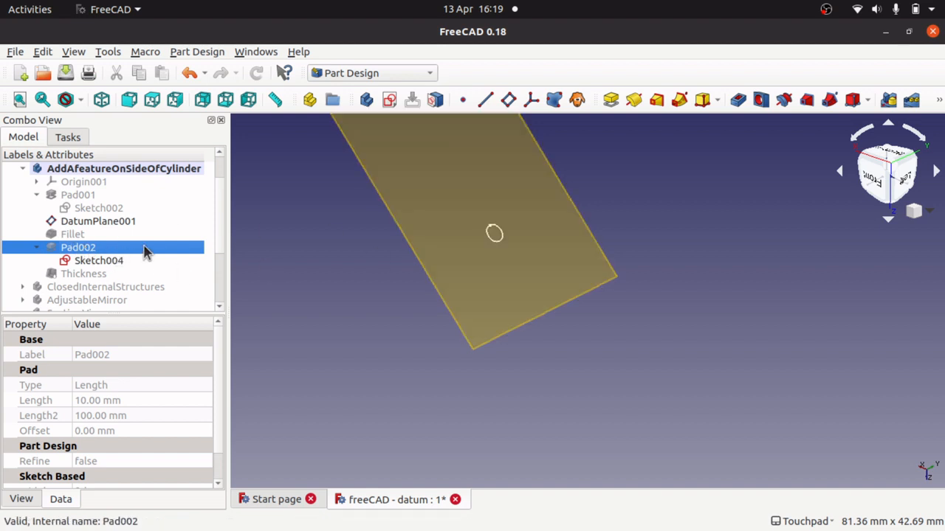
{"action": "mouse_move", "coordinate": [165, 254]}
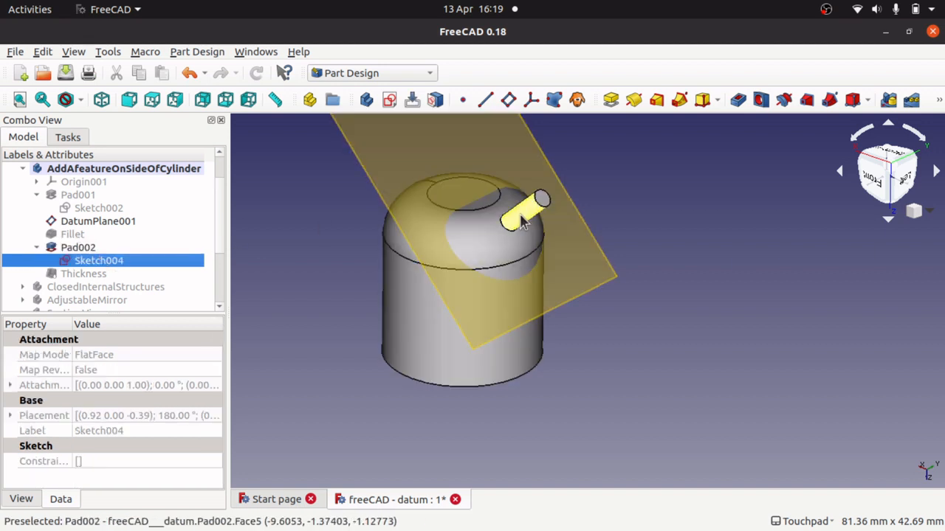
{"action": "left_click", "coordinate": [78, 248]}
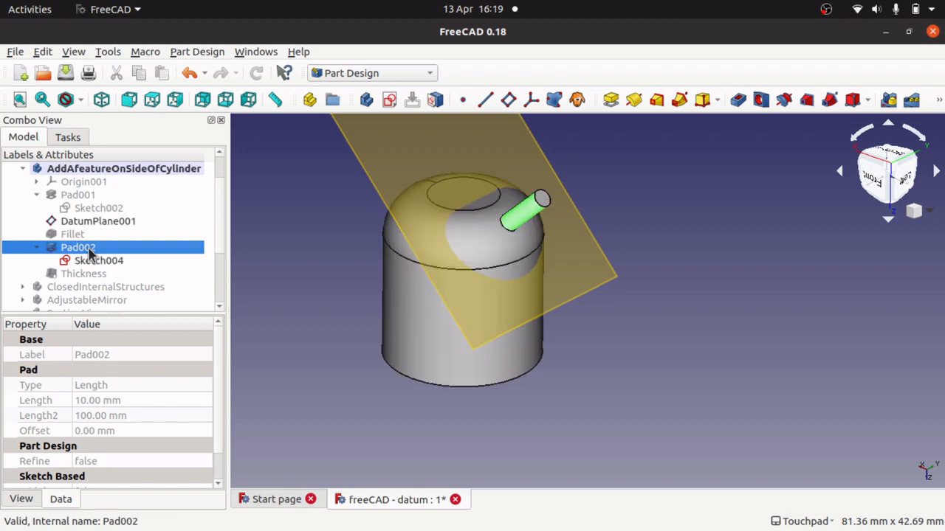
{"action": "mouse_move", "coordinate": [143, 239]}
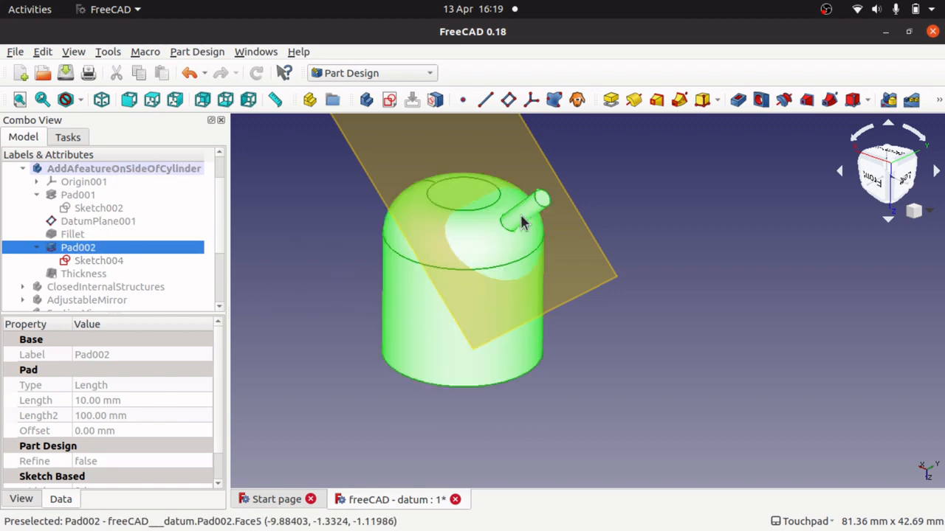
{"action": "mouse_move", "coordinate": [71, 229]}
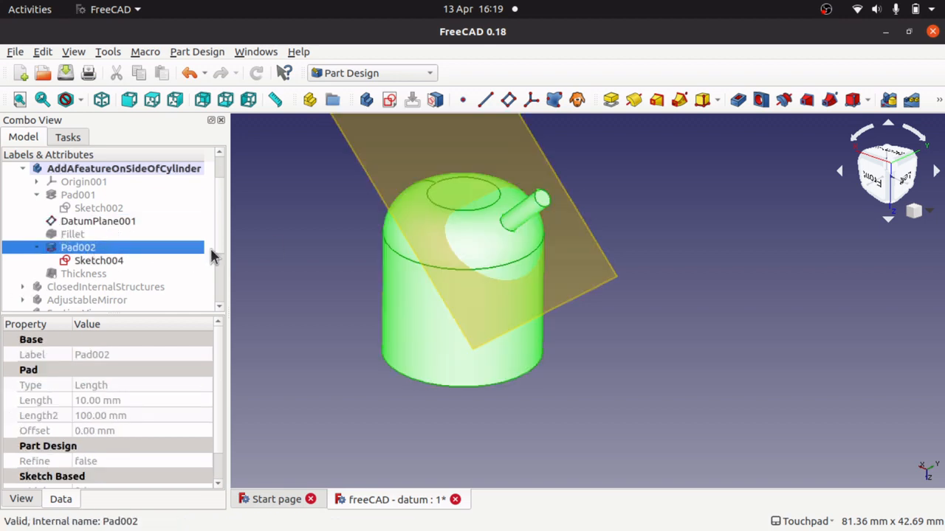
{"action": "mouse_move", "coordinate": [534, 212]}
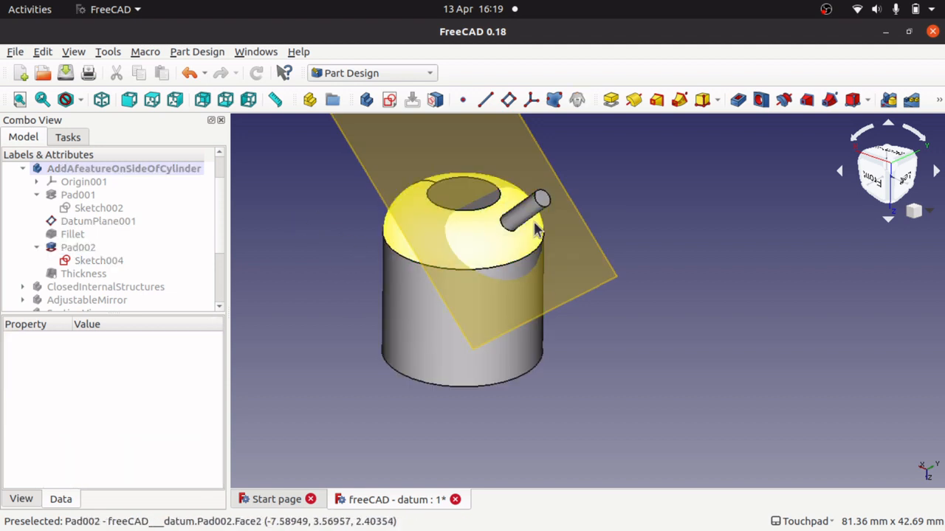
{"action": "left_click", "coordinate": [78, 248]}
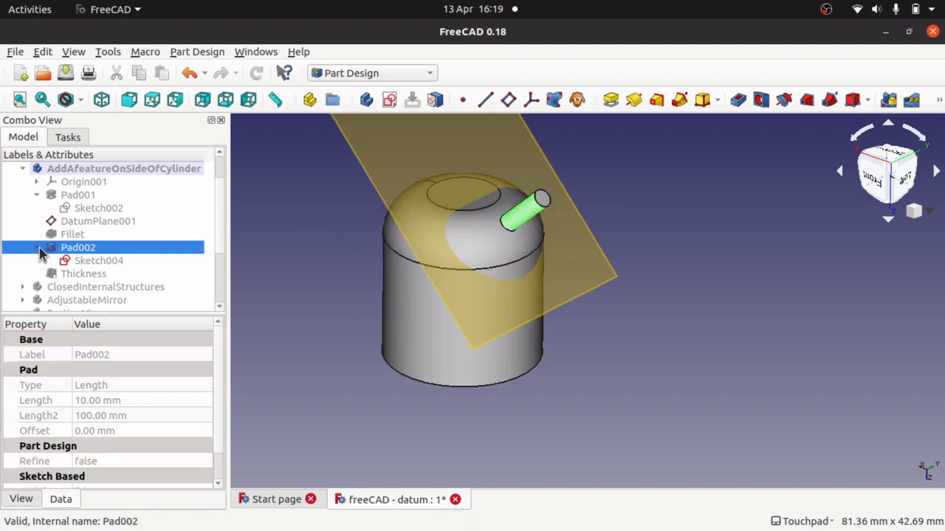
{"action": "left_click", "coordinate": [97, 259]}
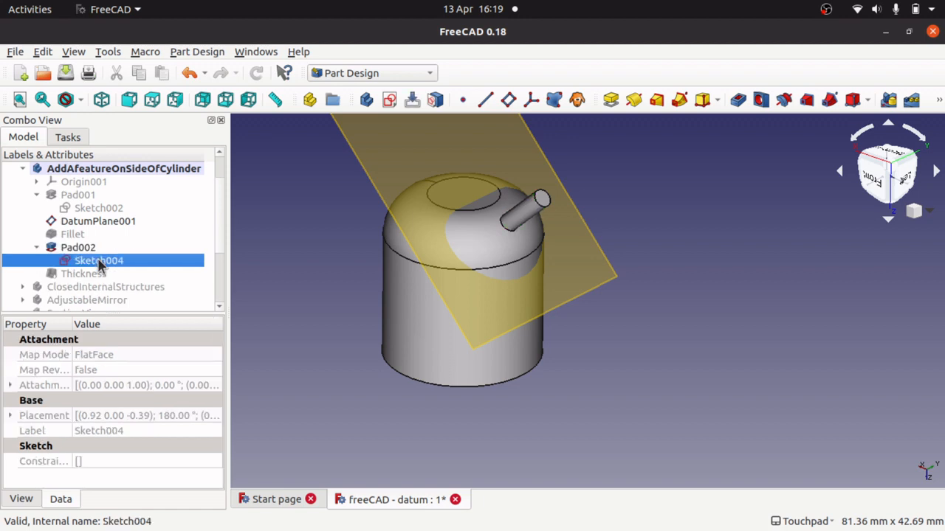
Step: Show the 2 mm Thickness result, retry a curved-face sketch, dismiss the warning and hide the body
{"action": "left_click", "coordinate": [82, 273]}
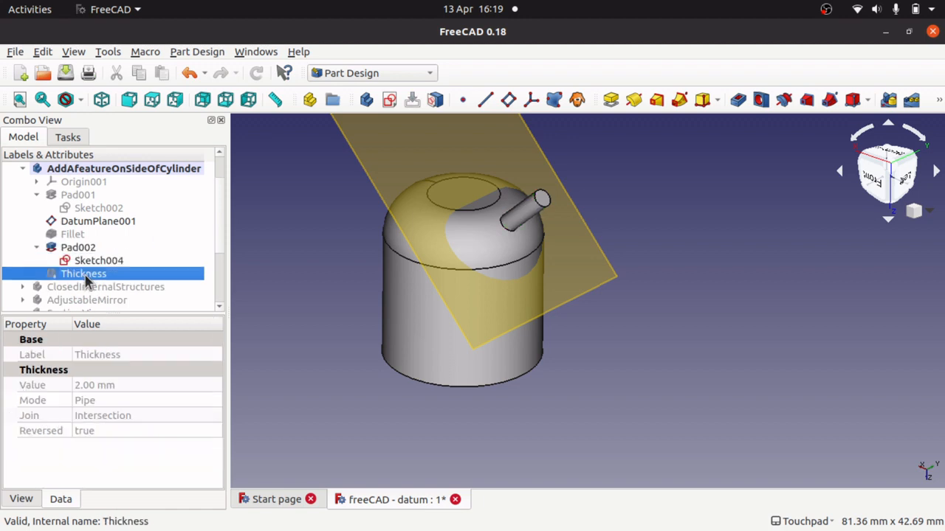
{"action": "mouse_move", "coordinate": [613, 214]}
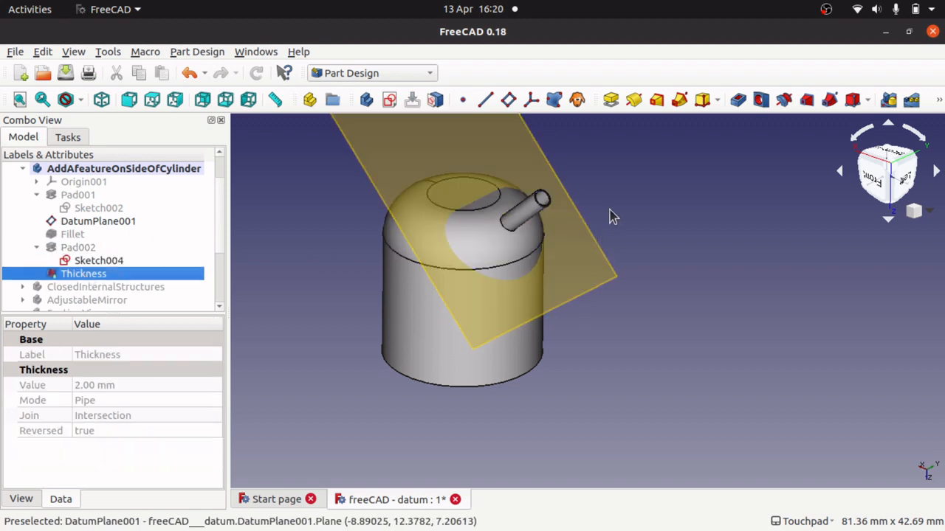
{"action": "left_click_drag", "start_coordinate": [612, 216], "coordinate": [451, 354]}
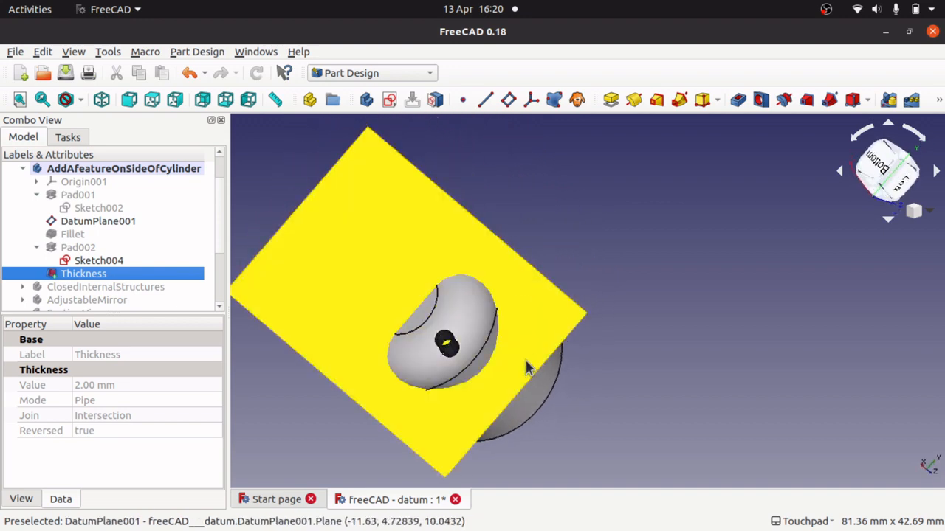
{"action": "mouse_move", "coordinate": [402, 298]}
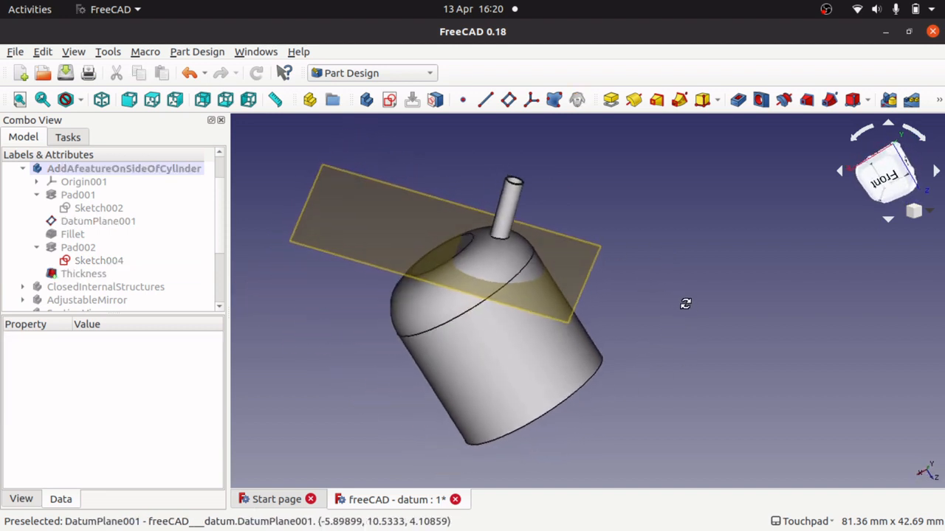
{"action": "left_click_drag", "start_coordinate": [509, 296], "coordinate": [465, 324]}
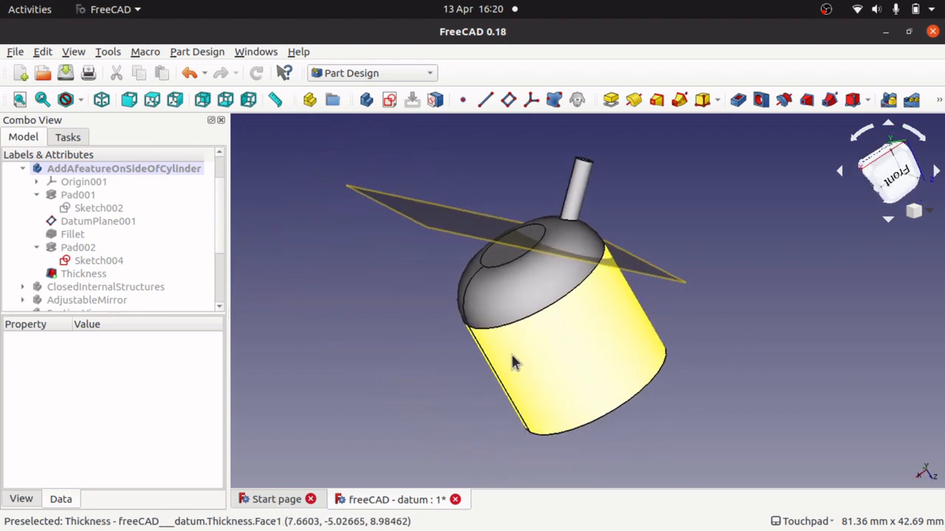
{"action": "mouse_move", "coordinate": [511, 295]}
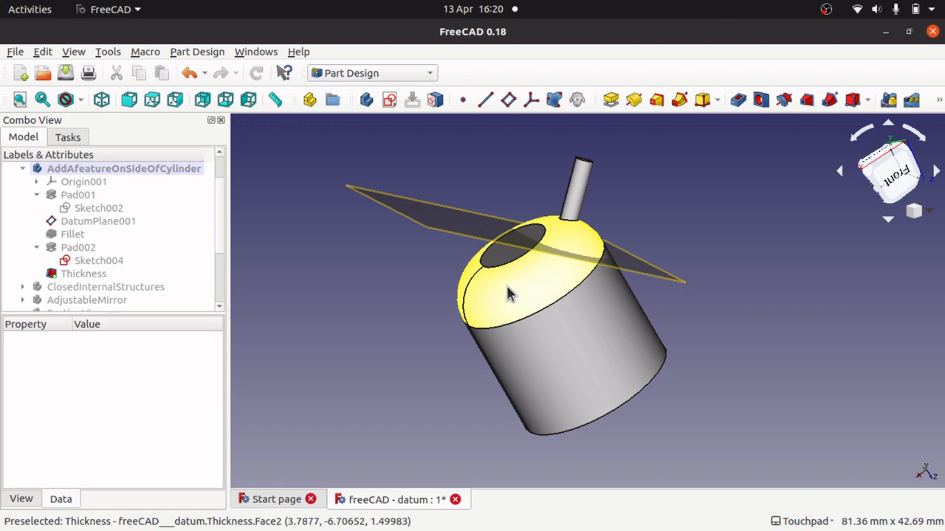
{"action": "mouse_move", "coordinate": [538, 302]}
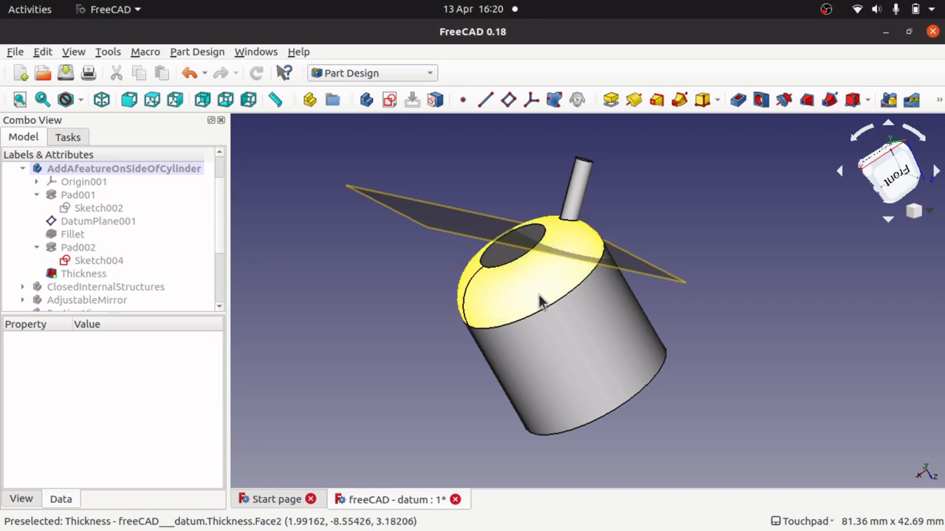
{"action": "left_click", "coordinate": [82, 273]}
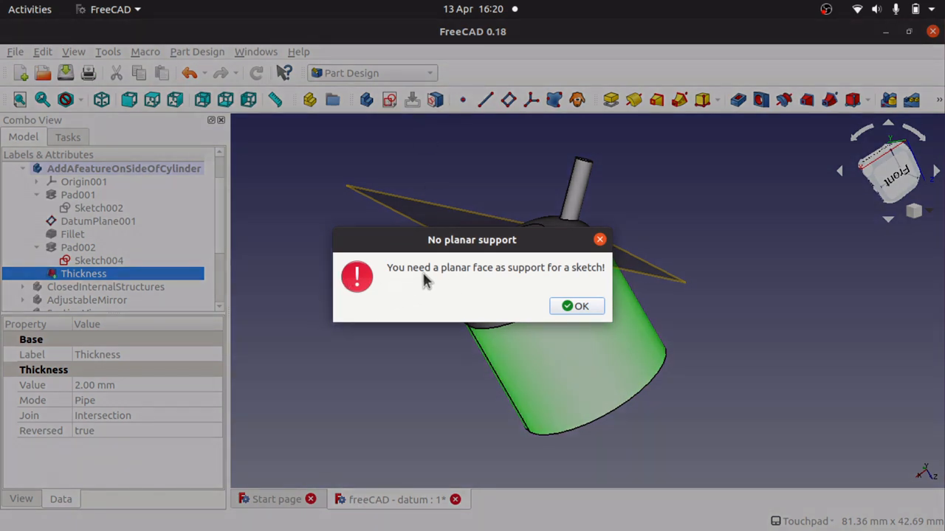
{"action": "left_click", "coordinate": [580, 306]}
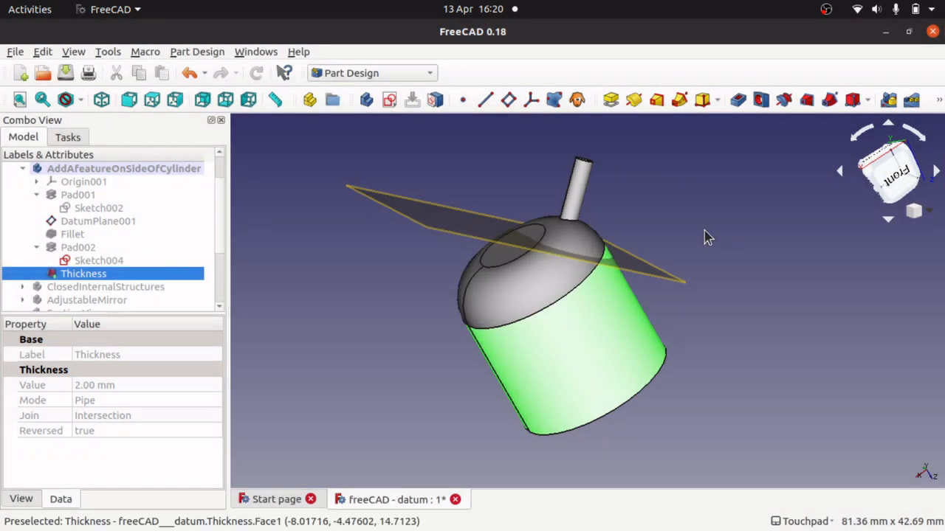
{"action": "mouse_move", "coordinate": [632, 366]}
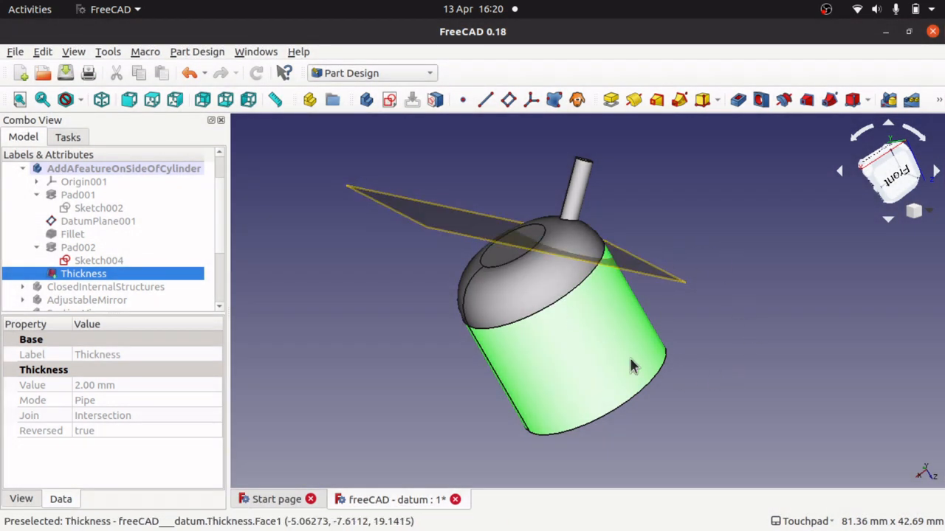
{"action": "mouse_move", "coordinate": [268, 269]}
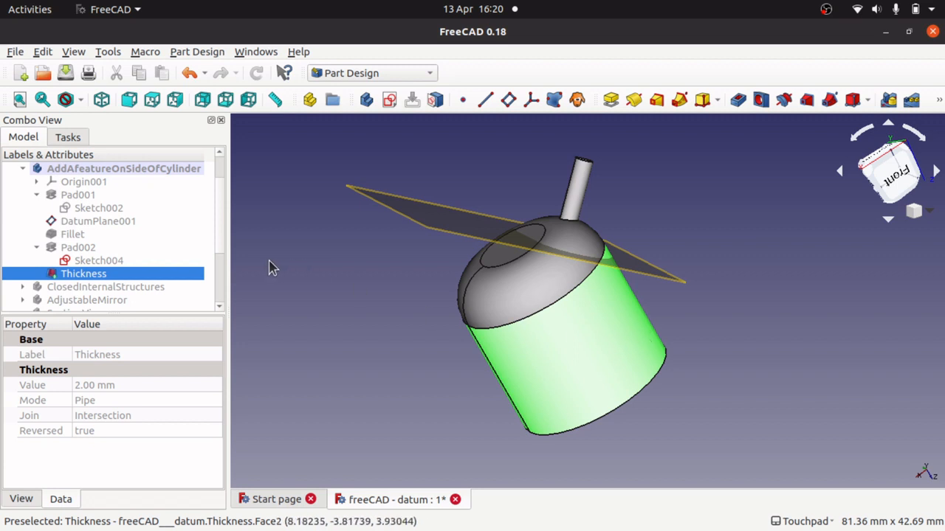
{"action": "mouse_move", "coordinate": [222, 313]}
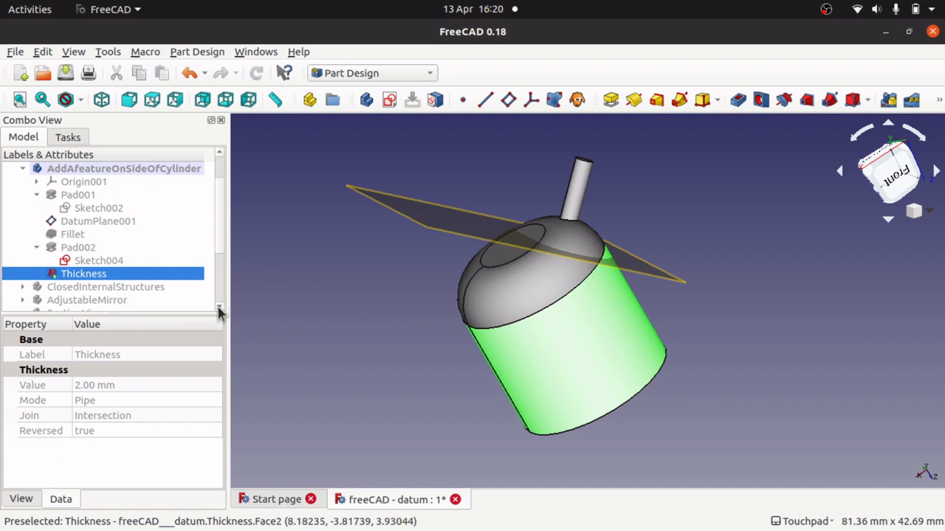
{"action": "mouse_move", "coordinate": [435, 334]}
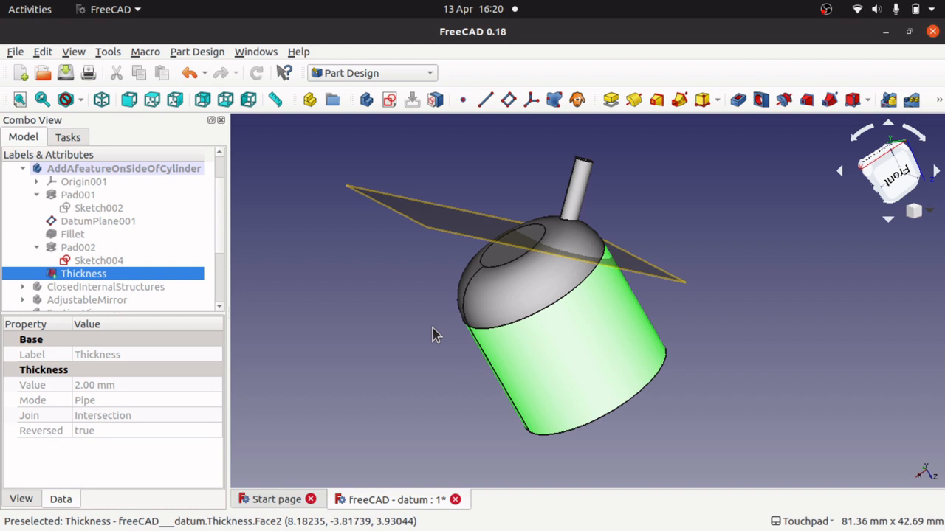
{"action": "mouse_move", "coordinate": [425, 328]}
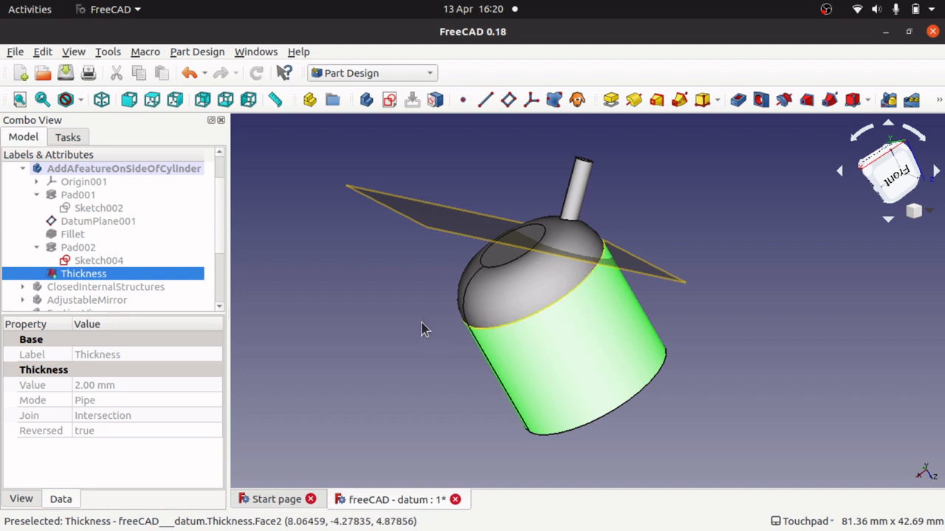
{"action": "left_click", "coordinate": [124, 168]}
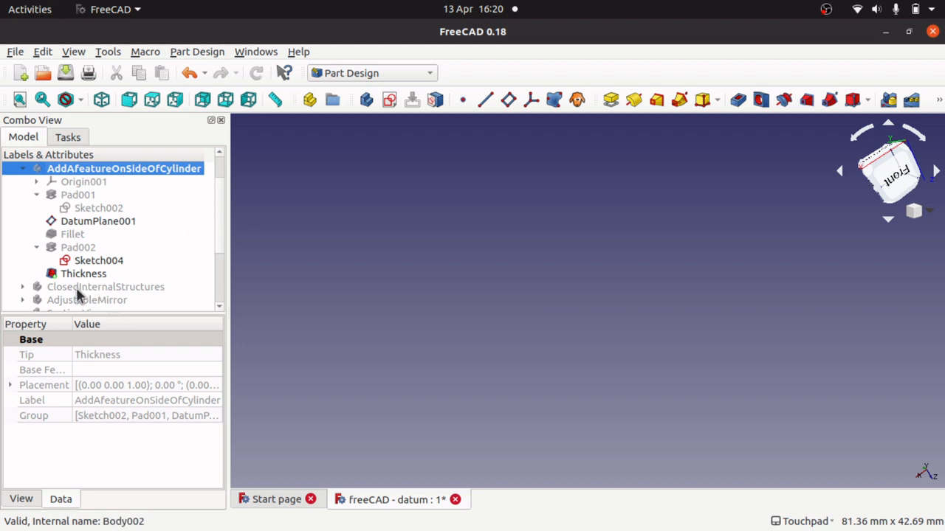
Step: Show the ClosedInternalStructures body and orbit it to view its interior
{"action": "left_click", "coordinate": [106, 286]}
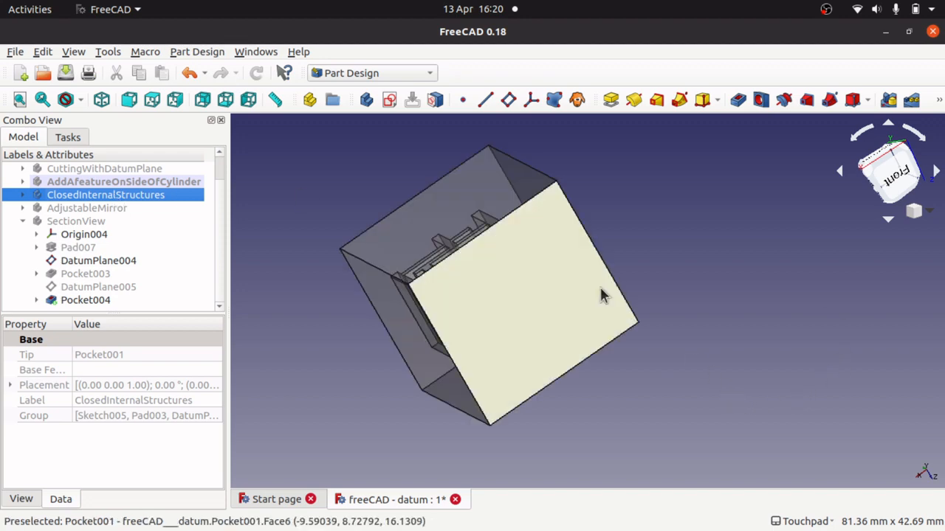
{"action": "left_click_drag", "start_coordinate": [602, 296], "coordinate": [744, 216]}
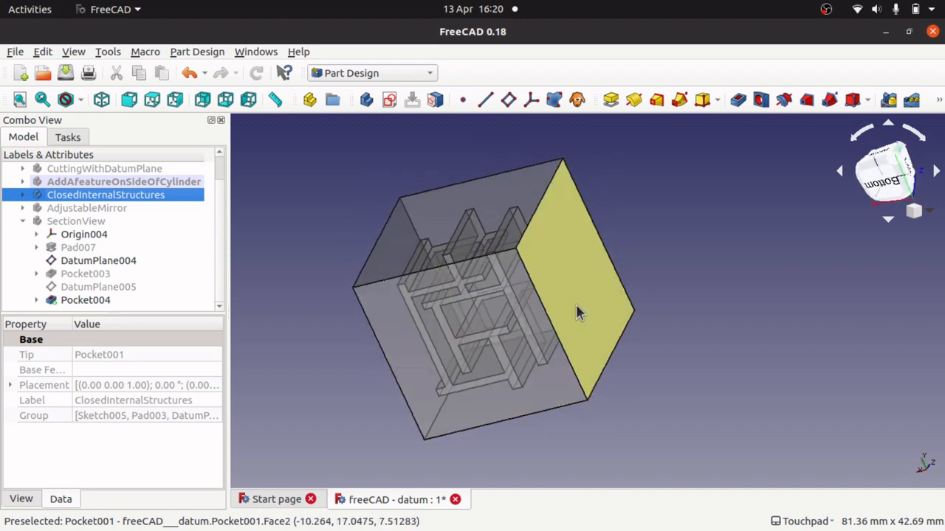
{"action": "left_click_drag", "start_coordinate": [579, 313], "coordinate": [741, 331]}
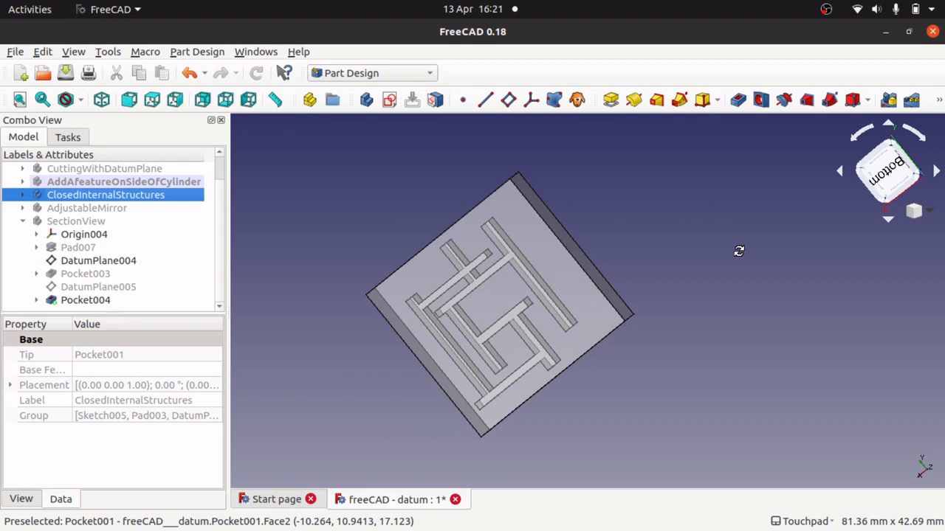
{"action": "left_click_drag", "start_coordinate": [738, 251], "coordinate": [614, 355]}
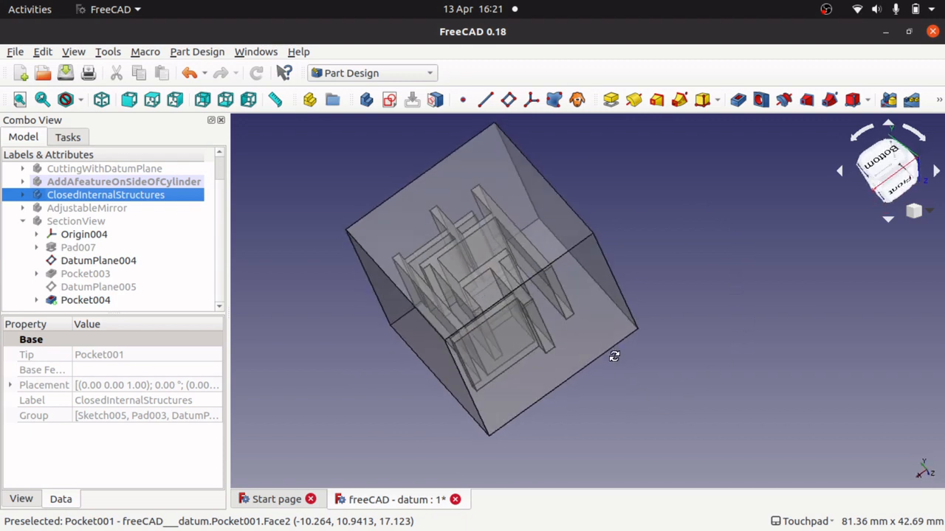
{"action": "left_click", "coordinate": [98, 260]}
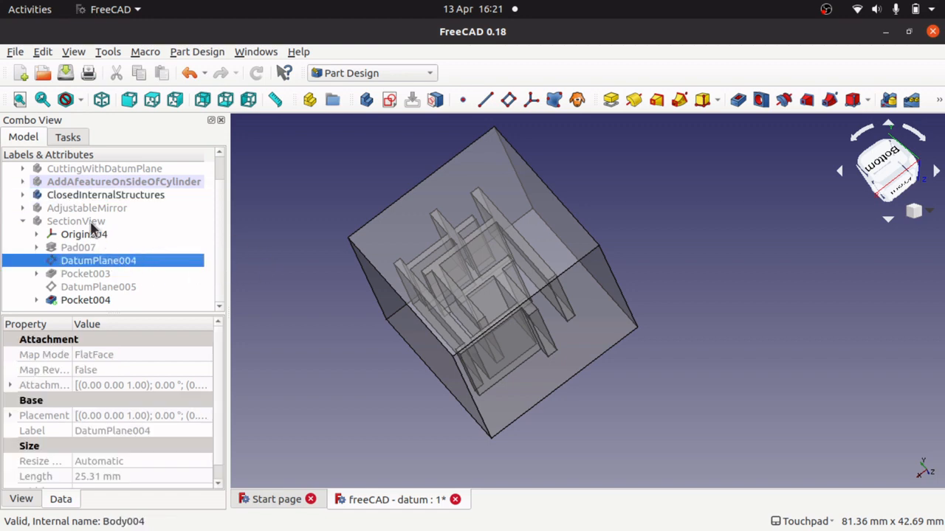
Step: Expand ClosedInternalStructures and display Pad003's plain block instead of Pocket001
{"action": "left_click", "coordinate": [23, 195]}
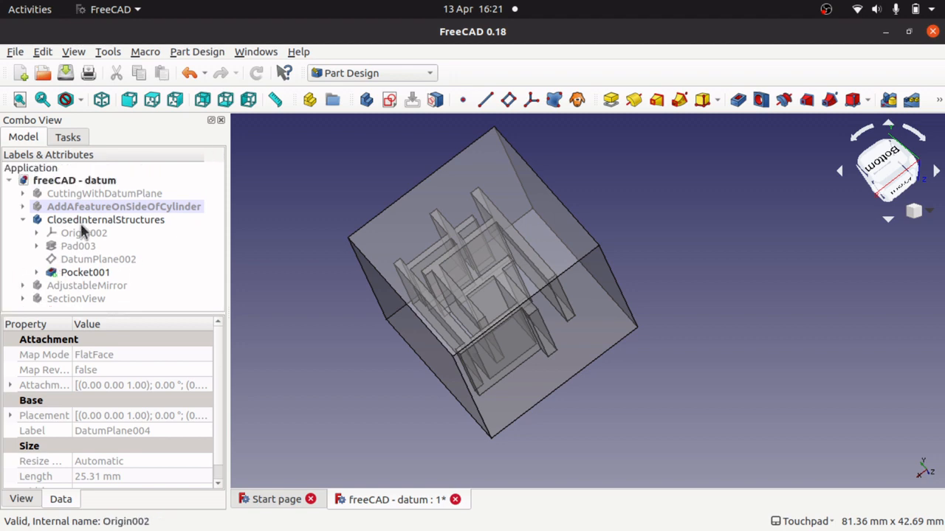
{"action": "left_click", "coordinate": [106, 218]}
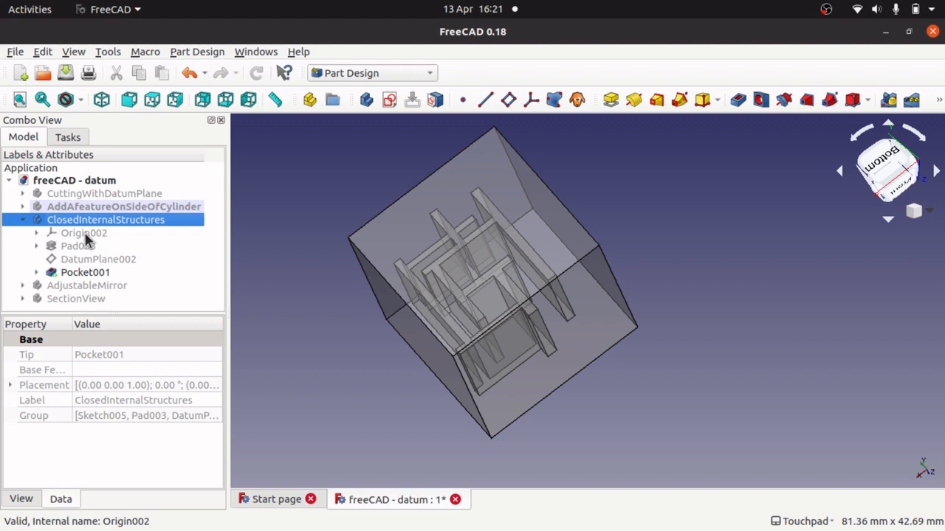
{"action": "left_click", "coordinate": [78, 245]}
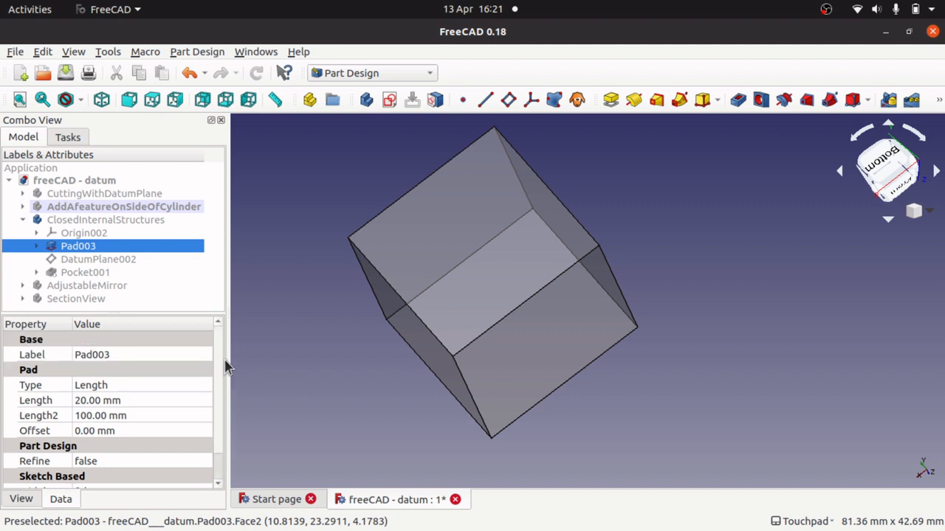
{"action": "scroll", "scroll_direction": "down", "scroll_amount": 3}
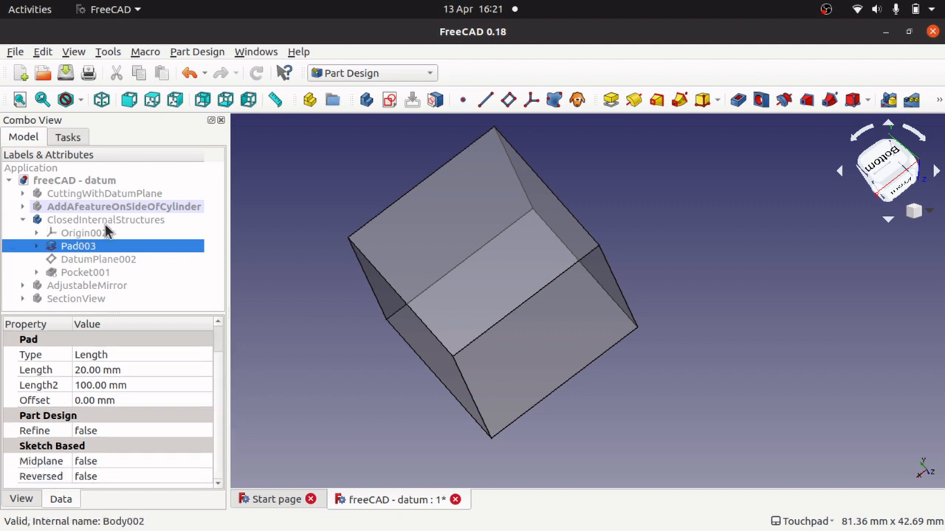
{"action": "left_click", "coordinate": [106, 219]}
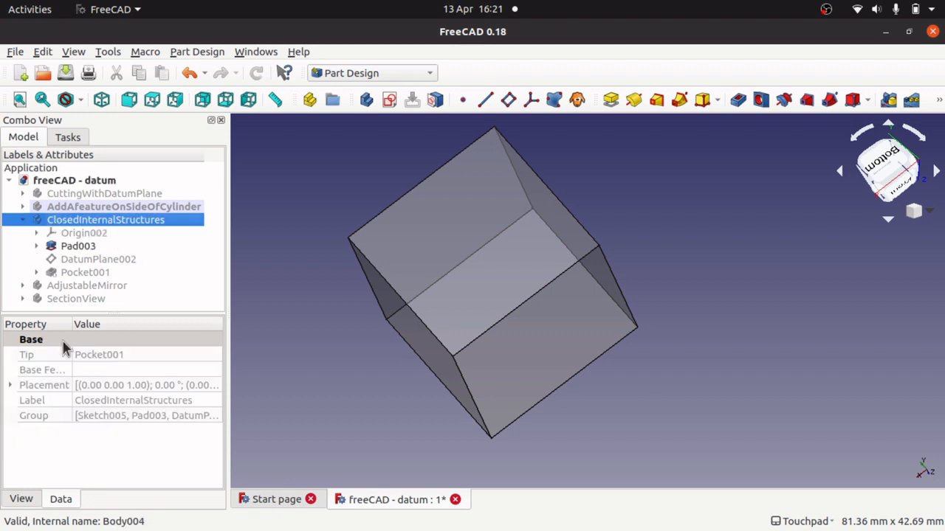
{"action": "left_click", "coordinate": [20, 499]}
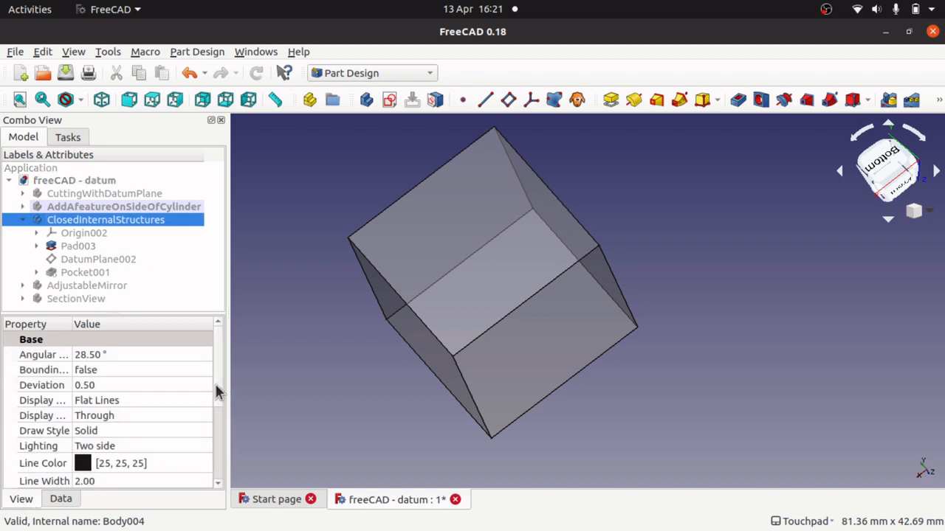
{"action": "scroll", "scroll_direction": "down", "scroll_amount": 3}
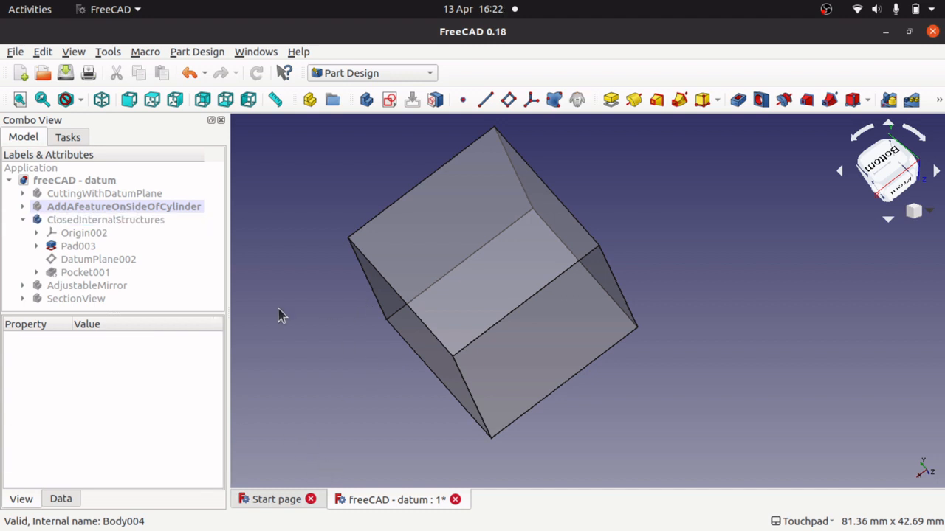
Step: Highlight Origin002, Pad003 and DatumPlane002, then reveal Pocket001's Sketch006 maze profile
{"action": "left_click", "coordinate": [83, 233]}
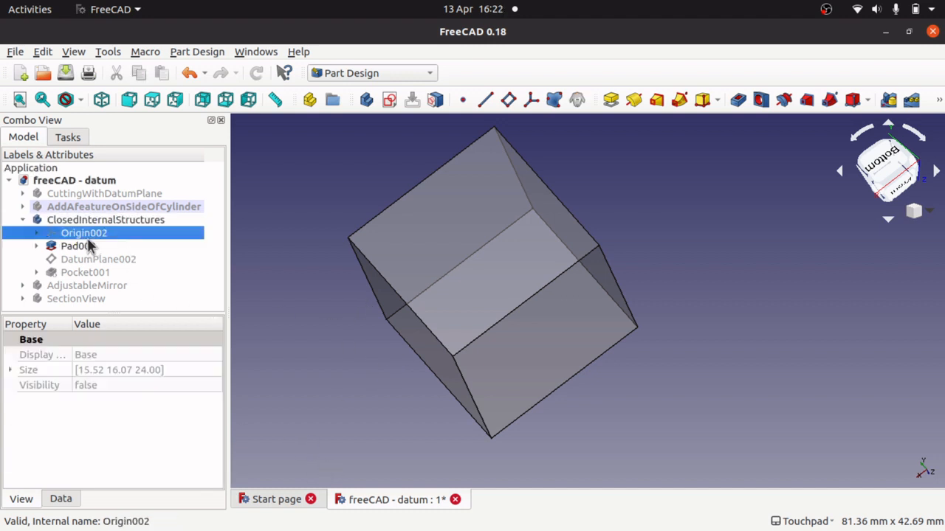
{"action": "left_click", "coordinate": [77, 245]}
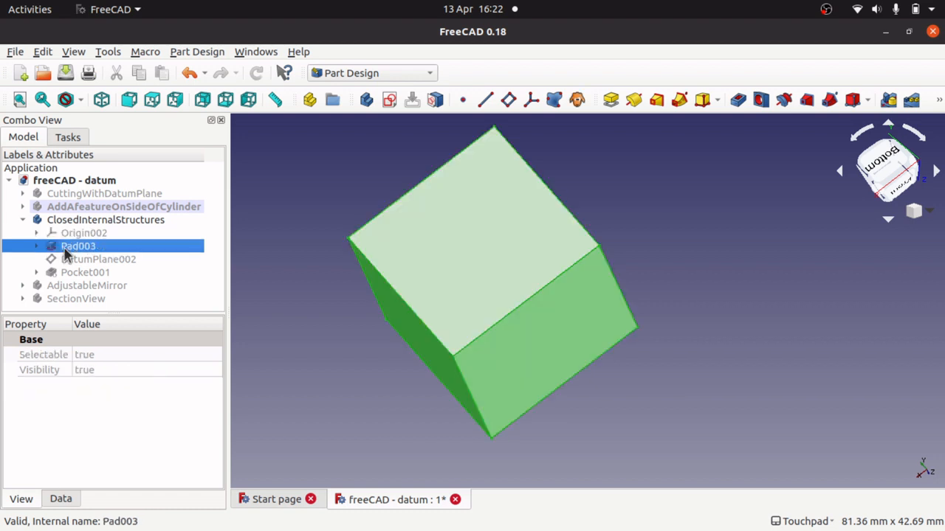
{"action": "left_click", "coordinate": [97, 259]}
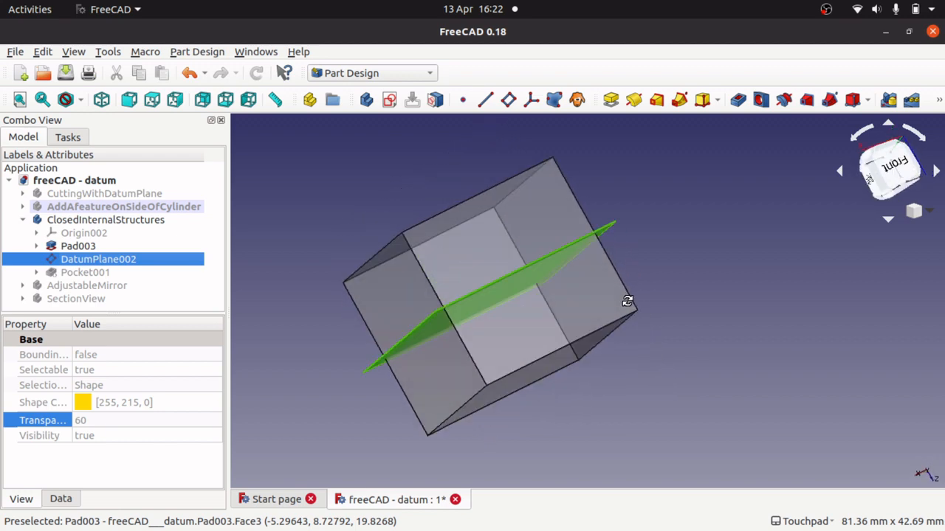
{"action": "left_click_drag", "start_coordinate": [627, 301], "coordinate": [614, 360]}
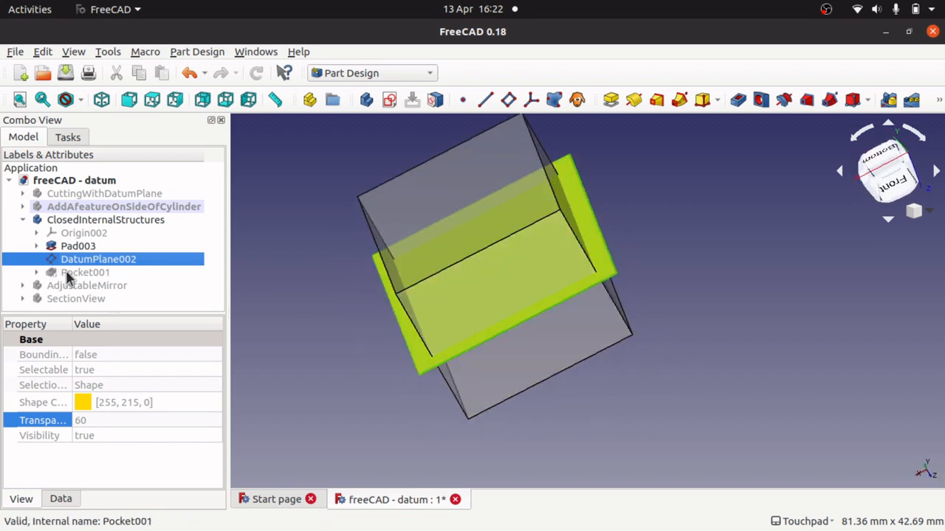
{"action": "left_click", "coordinate": [86, 272]}
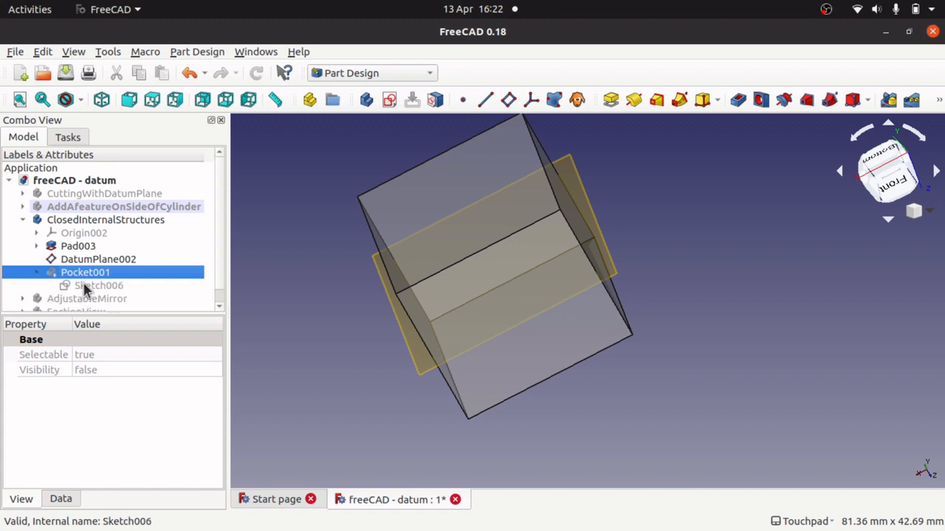
{"action": "left_click", "coordinate": [97, 287]}
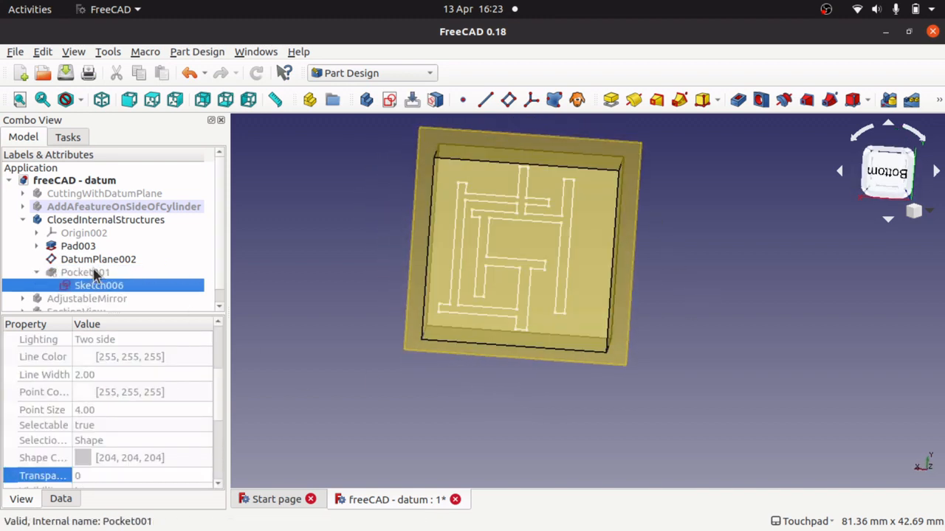
{"action": "double_click", "coordinate": [98, 285]}
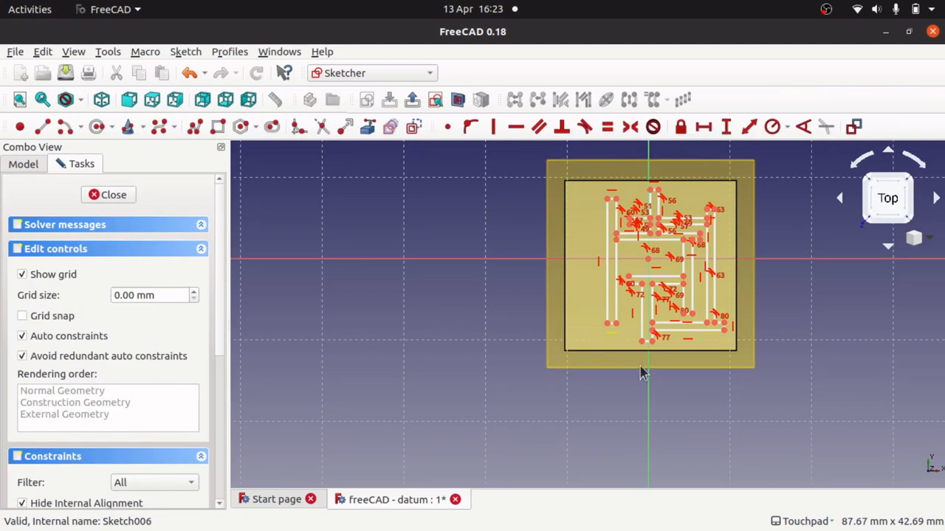
{"action": "scroll", "scroll_direction": "up", "scroll_amount": 3}
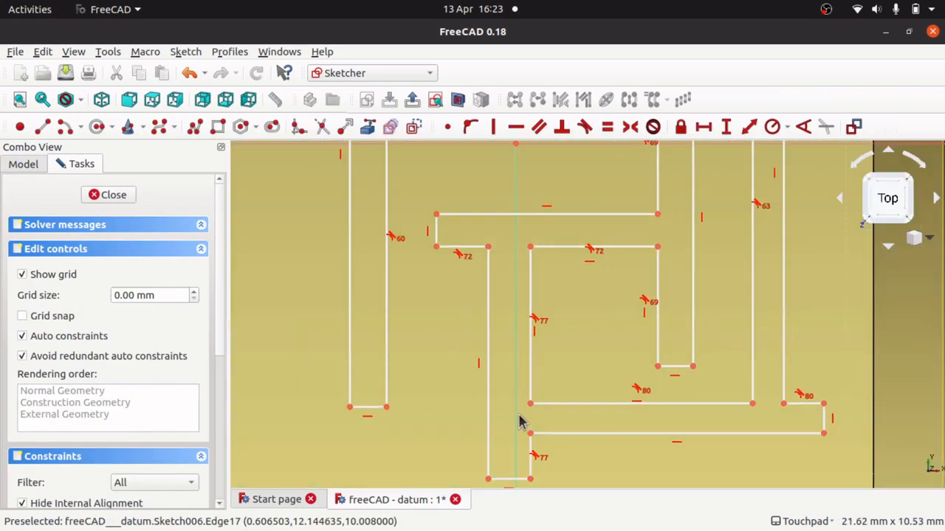
{"action": "mouse_move", "coordinate": [769, 343]}
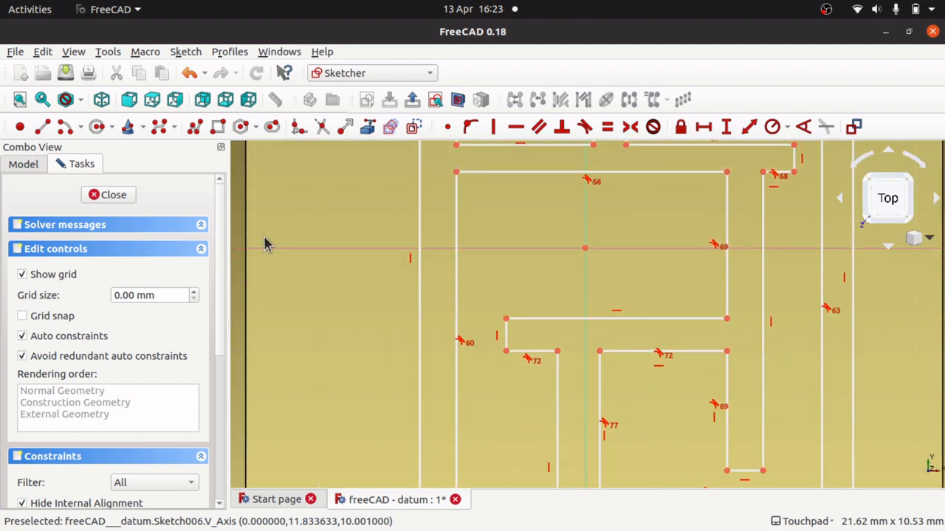
{"action": "left_click", "coordinate": [112, 195]}
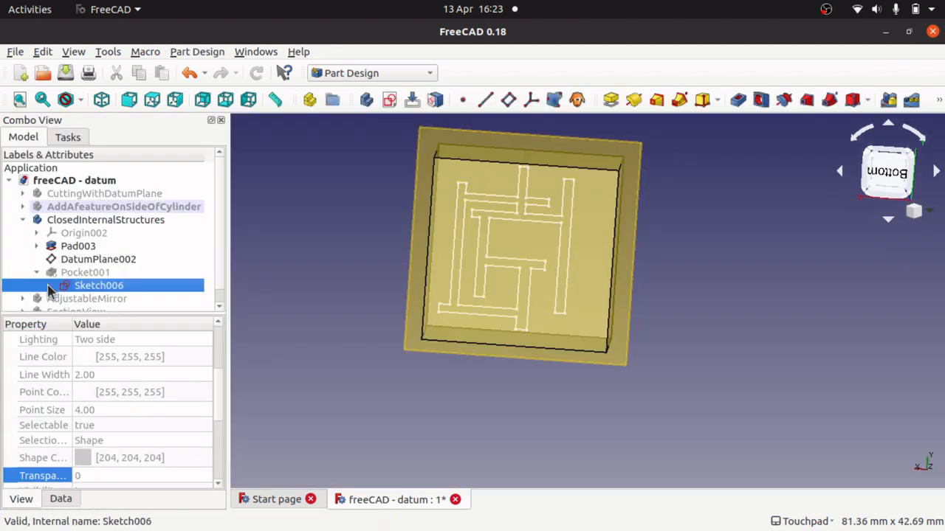
{"action": "left_click", "coordinate": [86, 271]}
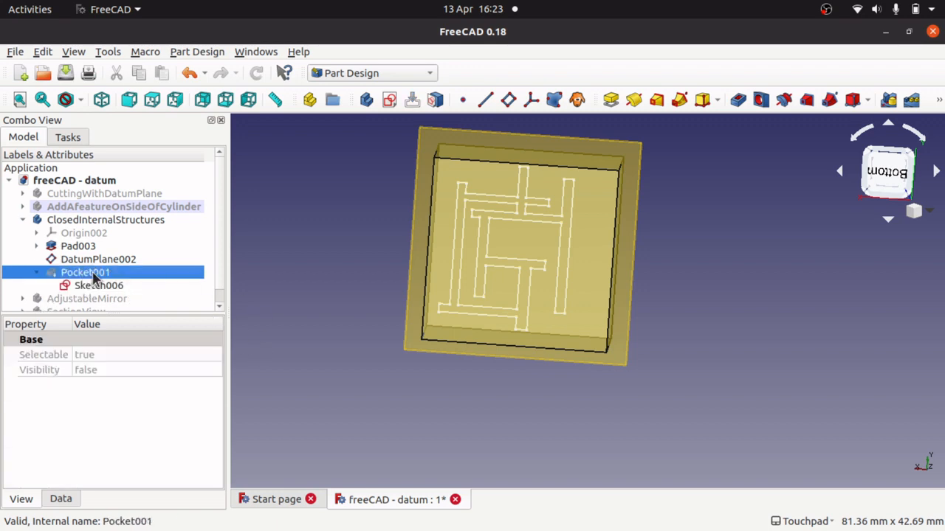
{"action": "double_click", "coordinate": [86, 272]}
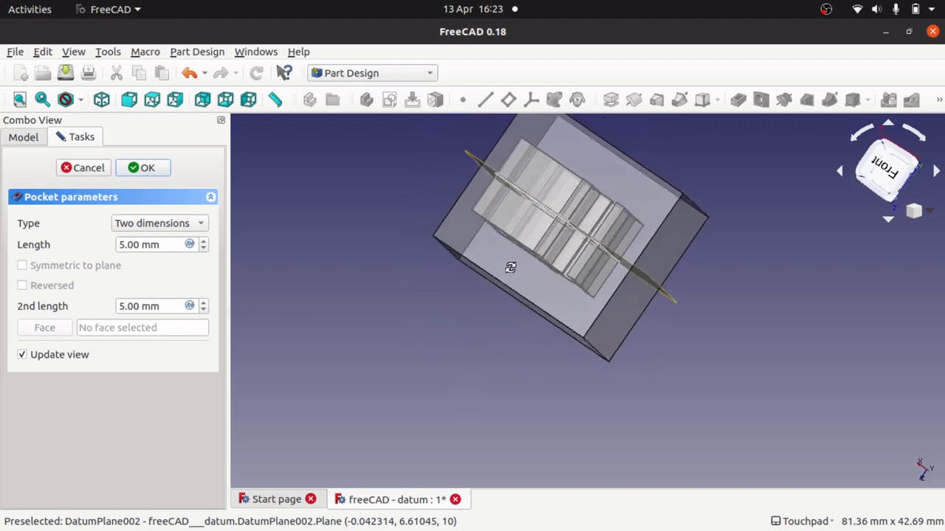
{"action": "left_click_drag", "start_coordinate": [511, 267], "coordinate": [534, 280]}
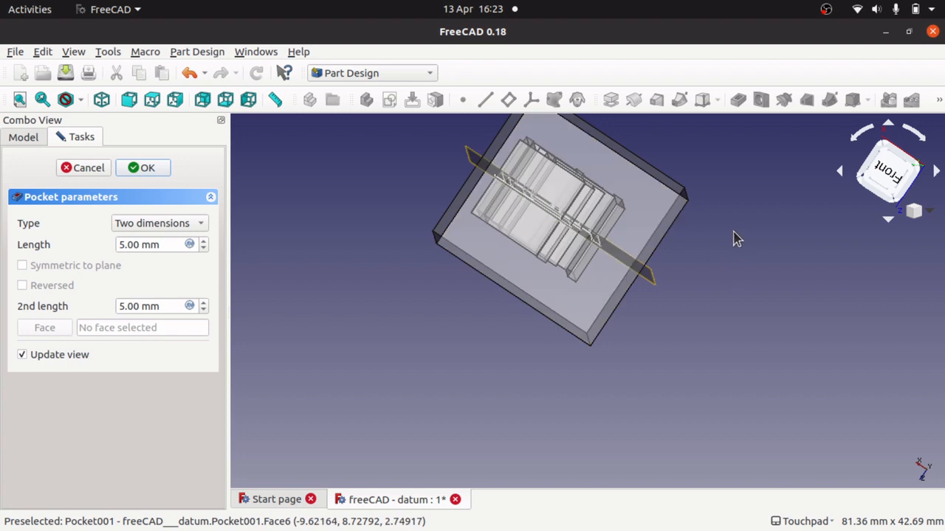
{"action": "mouse_move", "coordinate": [47, 243]}
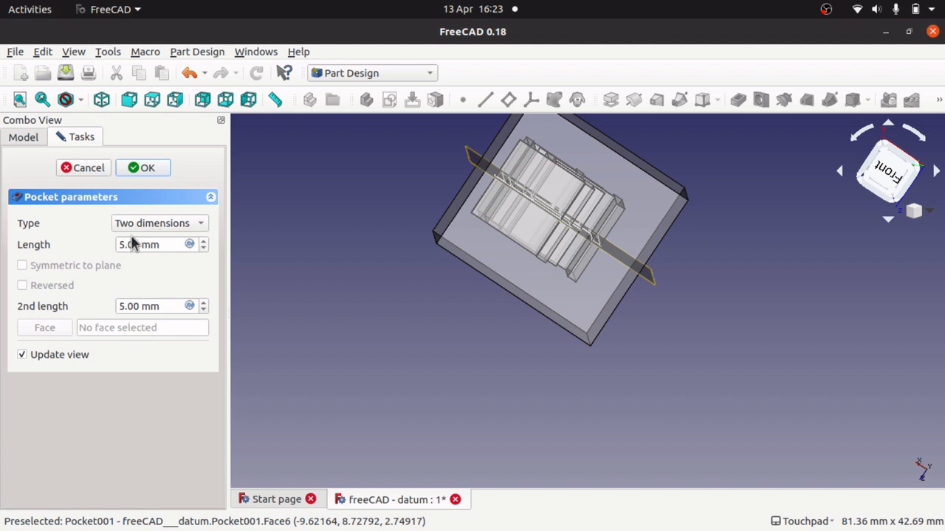
{"action": "mouse_move", "coordinate": [36, 322]}
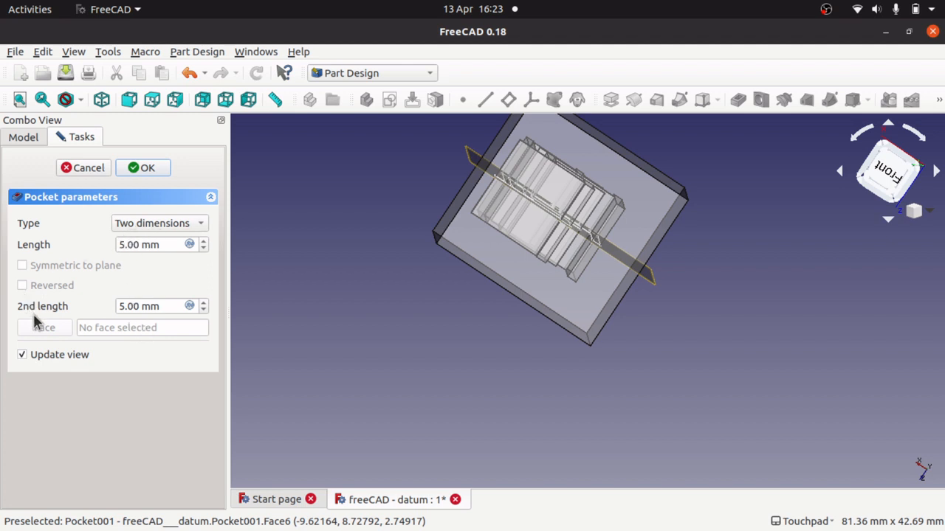
{"action": "left_click", "coordinate": [159, 223]}
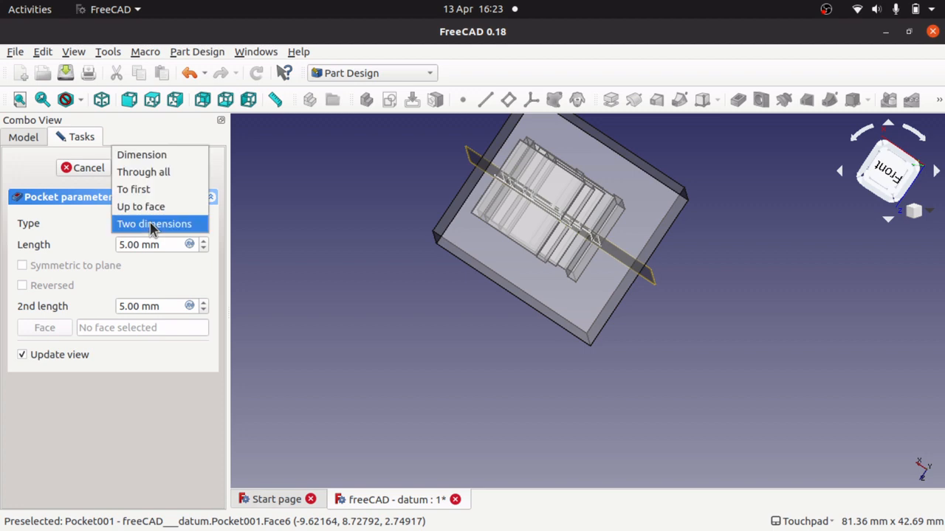
{"action": "left_click", "coordinate": [155, 155]}
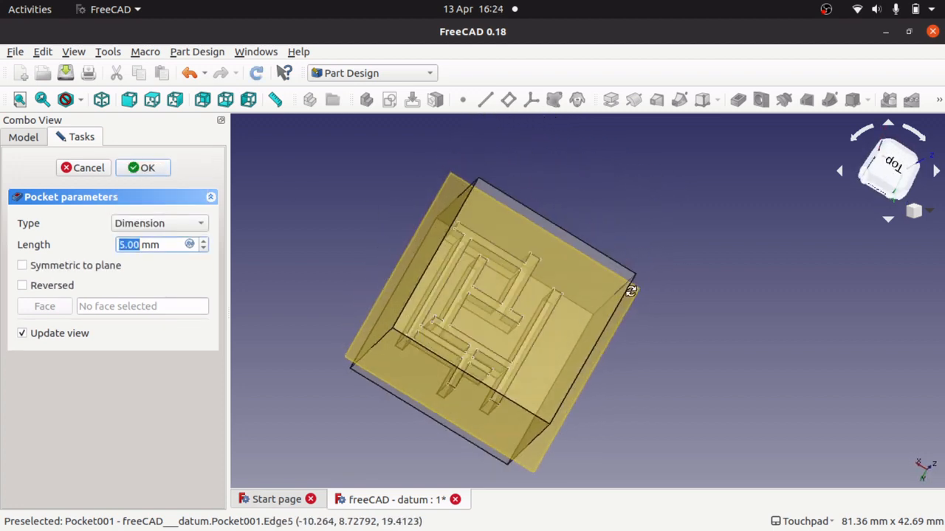
{"action": "left_click_drag", "start_coordinate": [632, 289], "coordinate": [520, 396]}
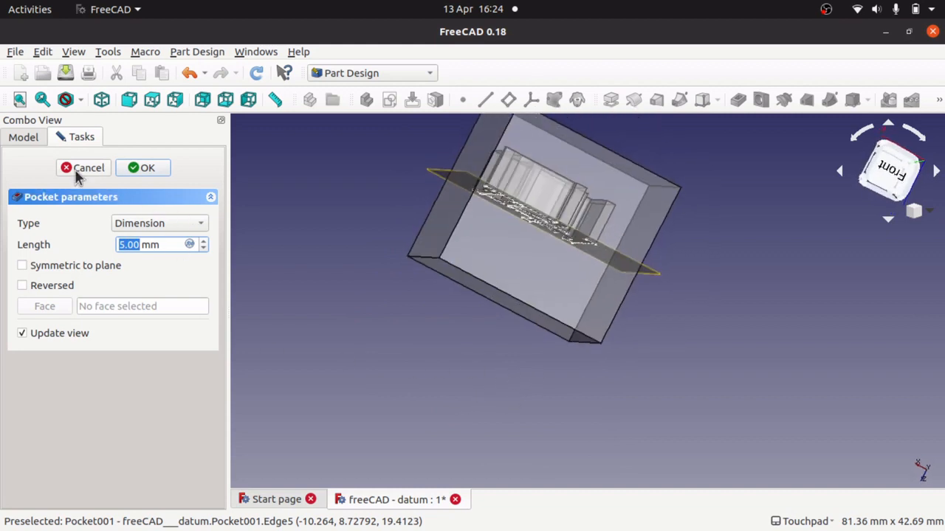
{"action": "left_click", "coordinate": [142, 168]}
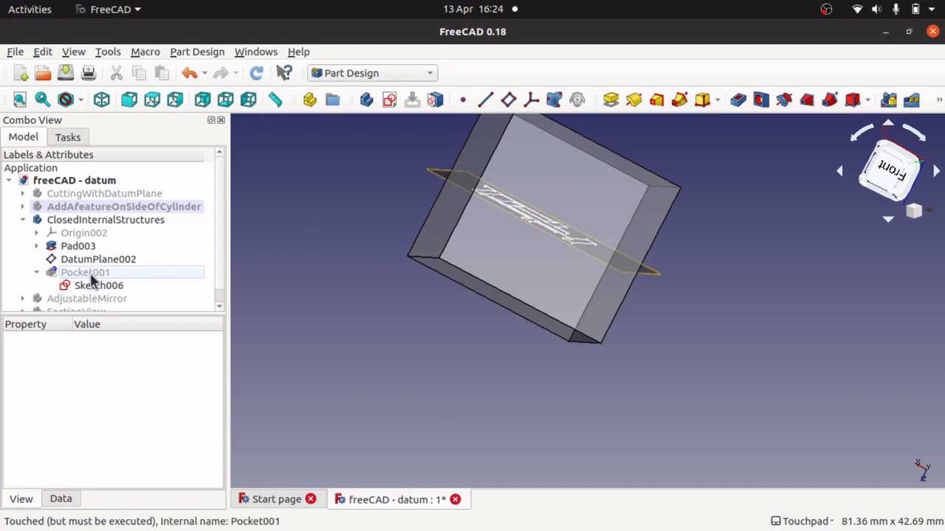
Step: Select Pocket001 and orbit the cube to inspect the enclosed maze from several sides
{"action": "left_click", "coordinate": [86, 272]}
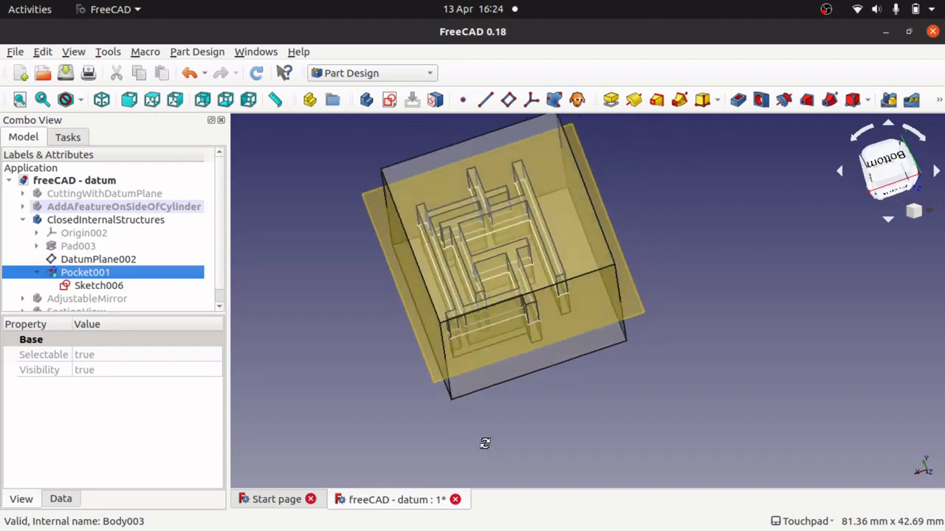
{"action": "left_click_drag", "start_coordinate": [484, 443], "coordinate": [402, 351]}
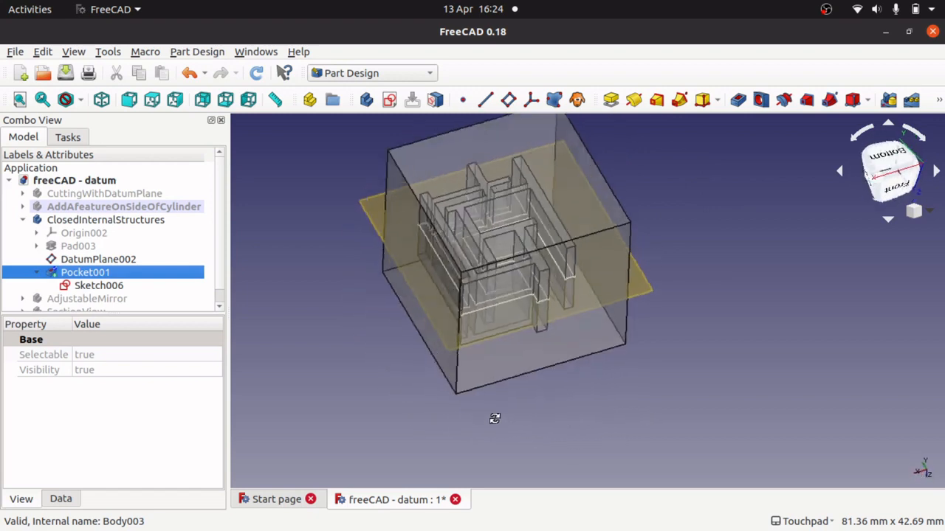
{"action": "left_click_drag", "start_coordinate": [495, 419], "coordinate": [637, 471]}
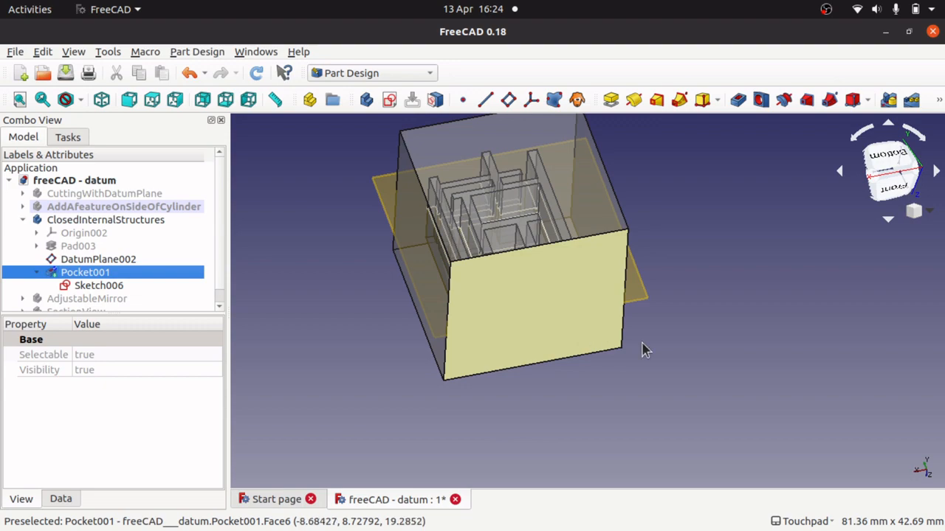
{"action": "left_click_drag", "start_coordinate": [647, 351], "coordinate": [568, 385]}
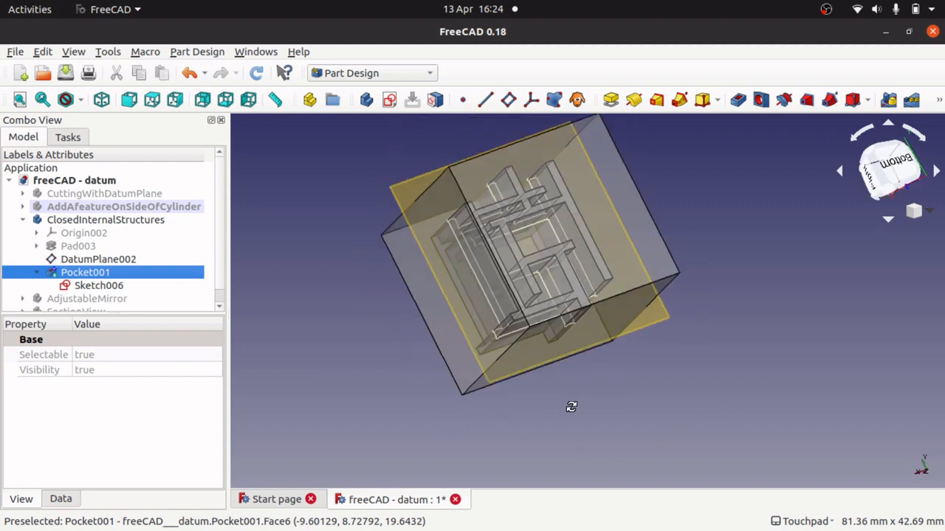
{"action": "left_click_drag", "start_coordinate": [572, 407], "coordinate": [482, 419]}
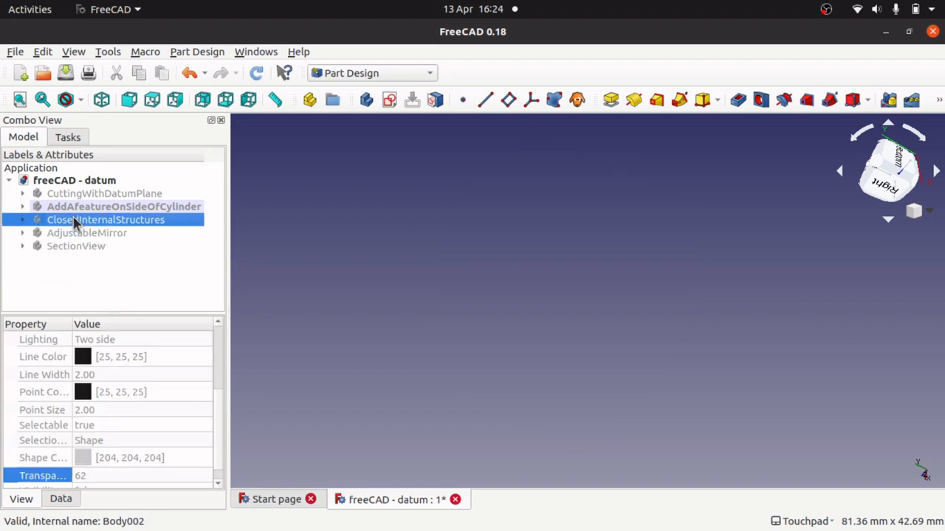
Step: Show the AdjustableMirror body and view its pillars from above, zoomed in
{"action": "left_click", "coordinate": [86, 233]}
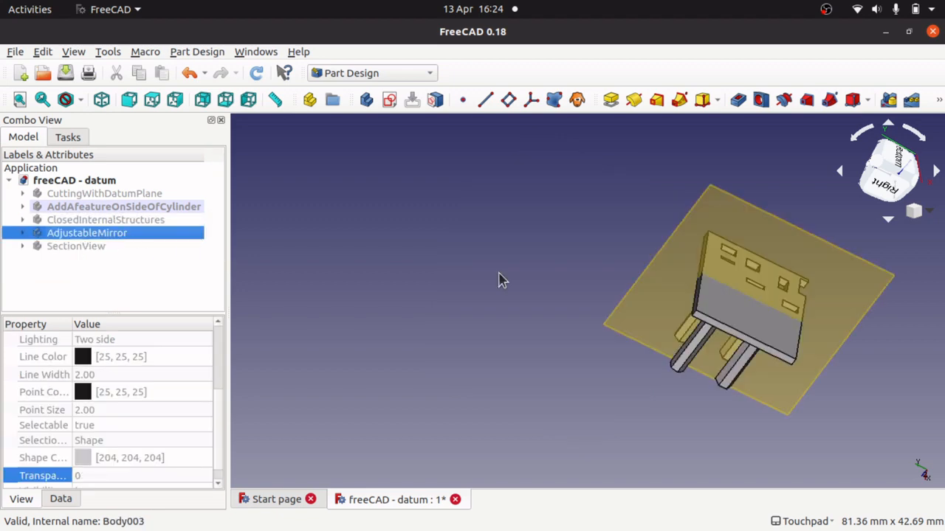
{"action": "left_click_drag", "start_coordinate": [501, 279], "coordinate": [606, 282]}
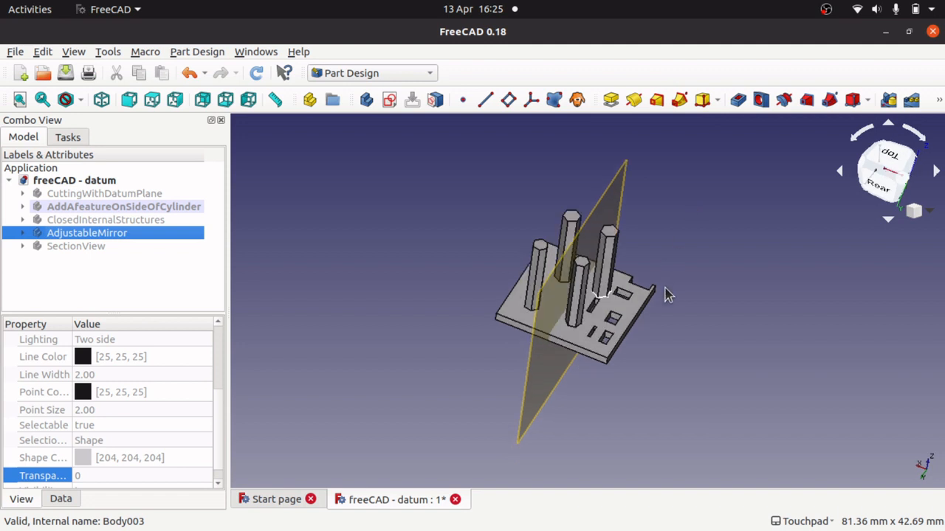
{"action": "scroll", "scroll_direction": "up", "scroll_amount": 3}
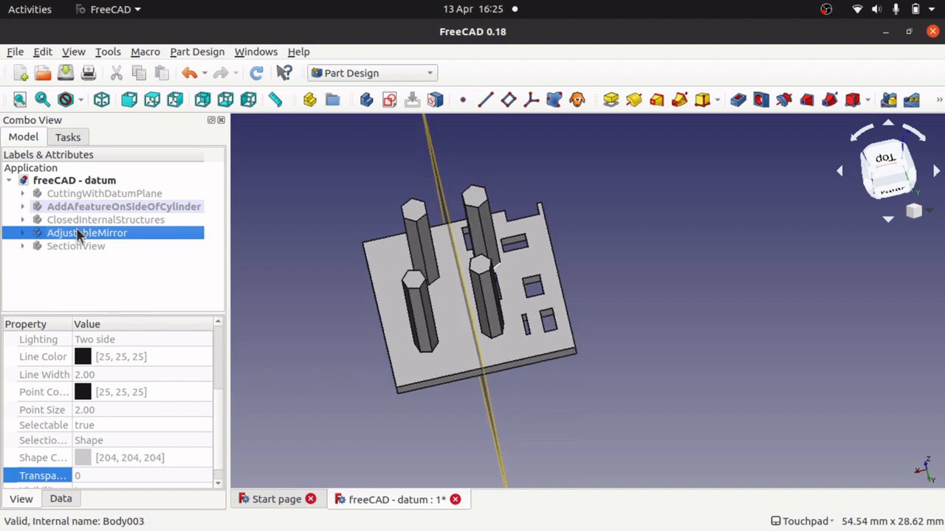
Step: Expand AdjustableMirror and show Origin003 and the Pad004 plate's hexagon Sketch007
{"action": "left_click", "coordinate": [22, 233]}
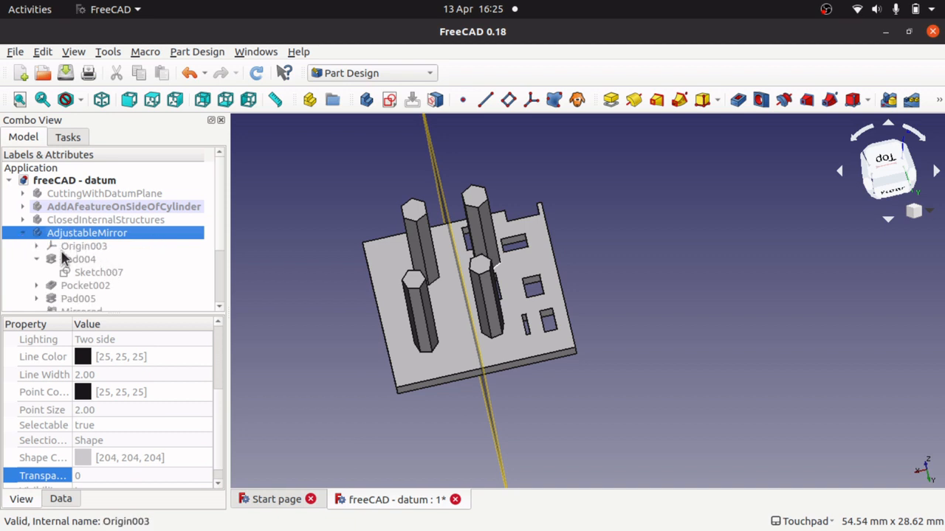
{"action": "left_click", "coordinate": [82, 245]}
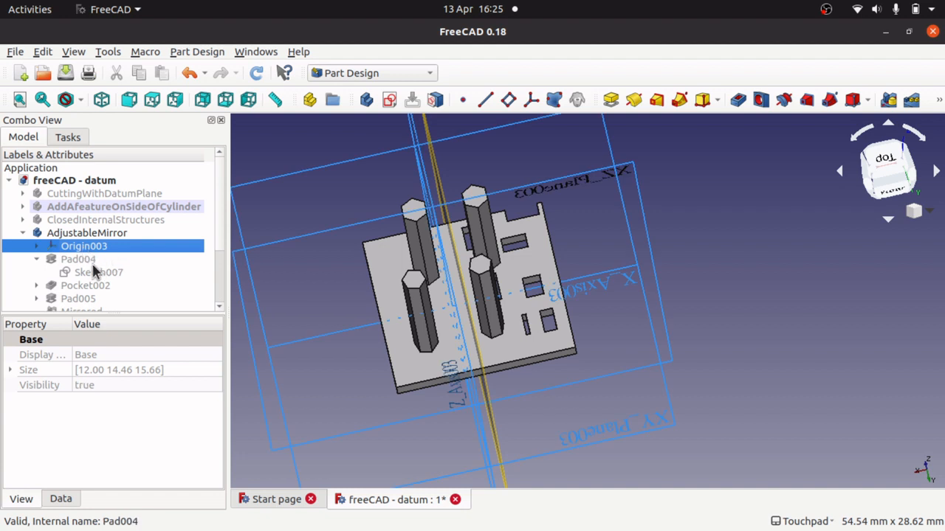
{"action": "left_click", "coordinate": [98, 271]}
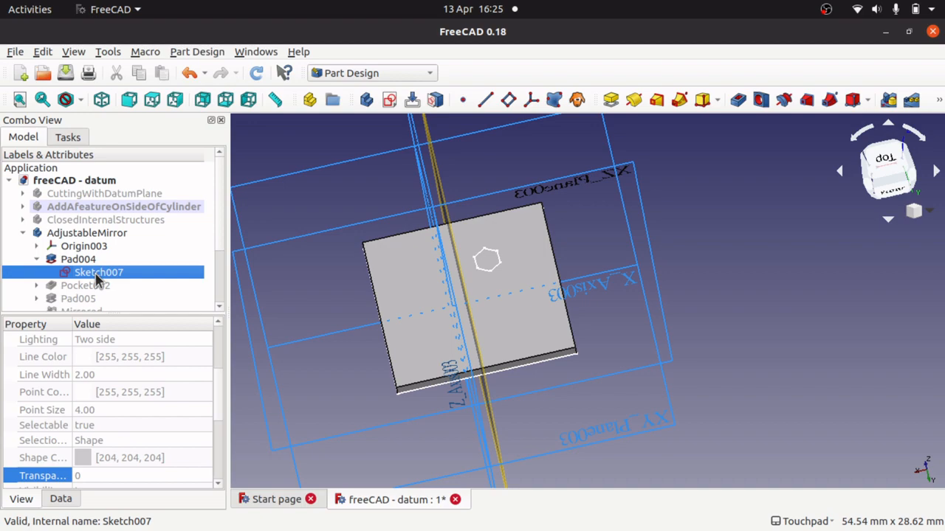
{"action": "mouse_move", "coordinate": [382, 404]}
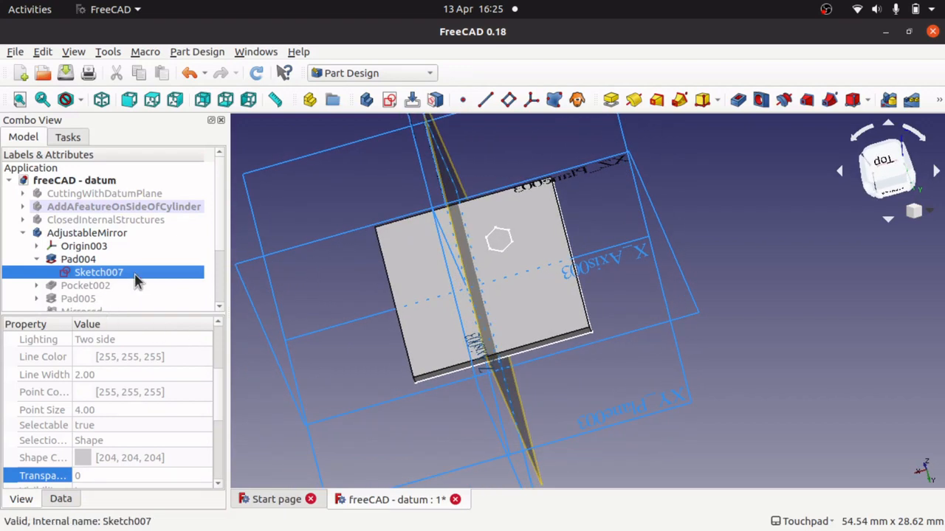
{"action": "double_click", "coordinate": [97, 271]}
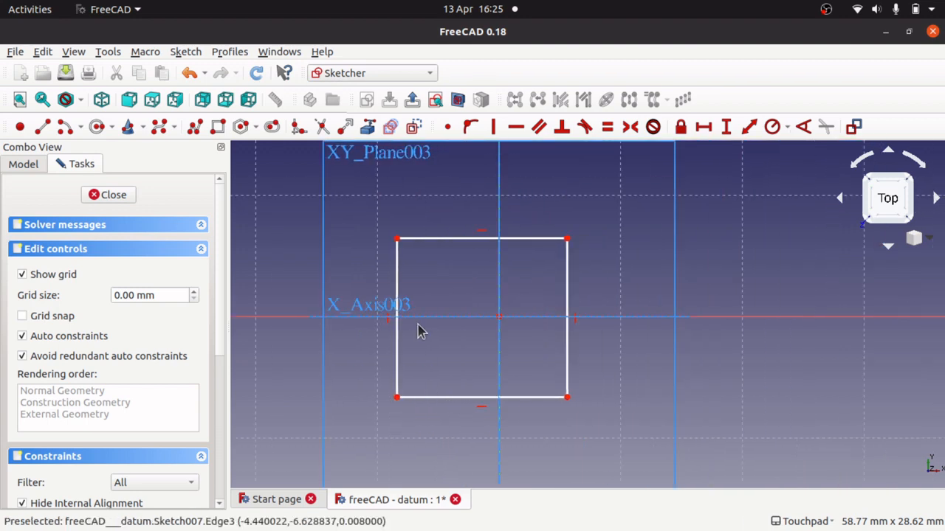
{"action": "mouse_move", "coordinate": [527, 334]}
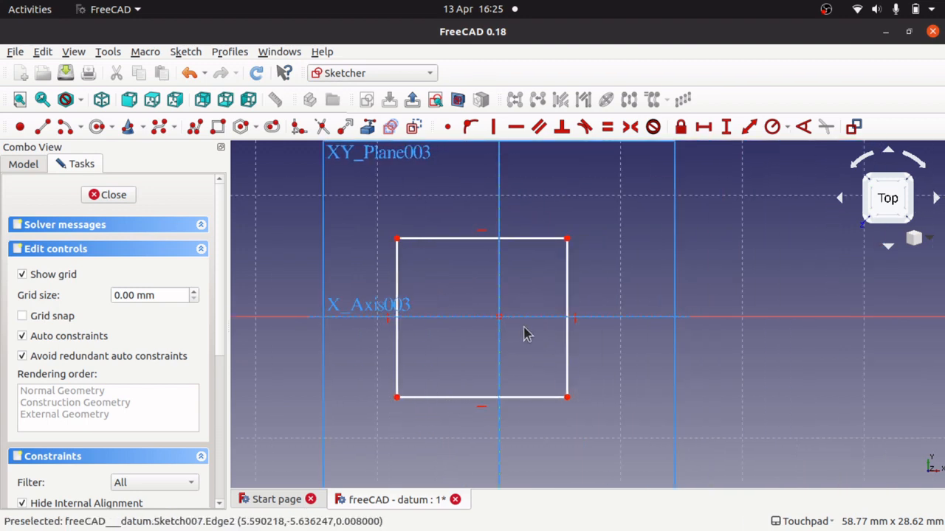
{"action": "mouse_move", "coordinate": [410, 295]}
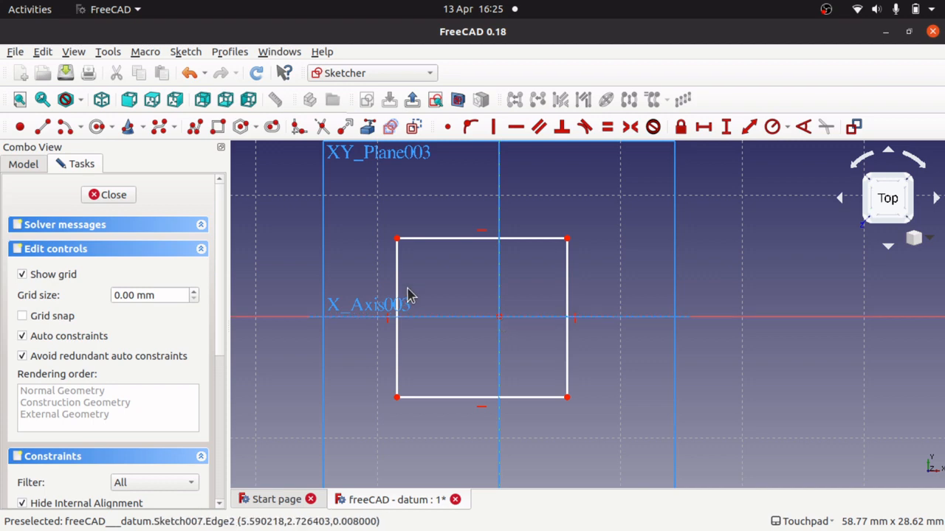
{"action": "mouse_move", "coordinate": [591, 280]}
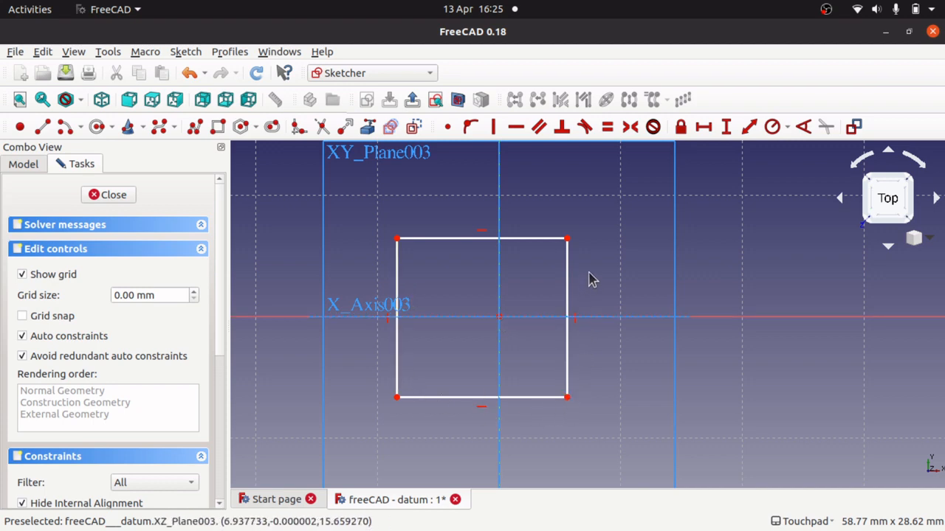
{"action": "mouse_move", "coordinate": [452, 284]}
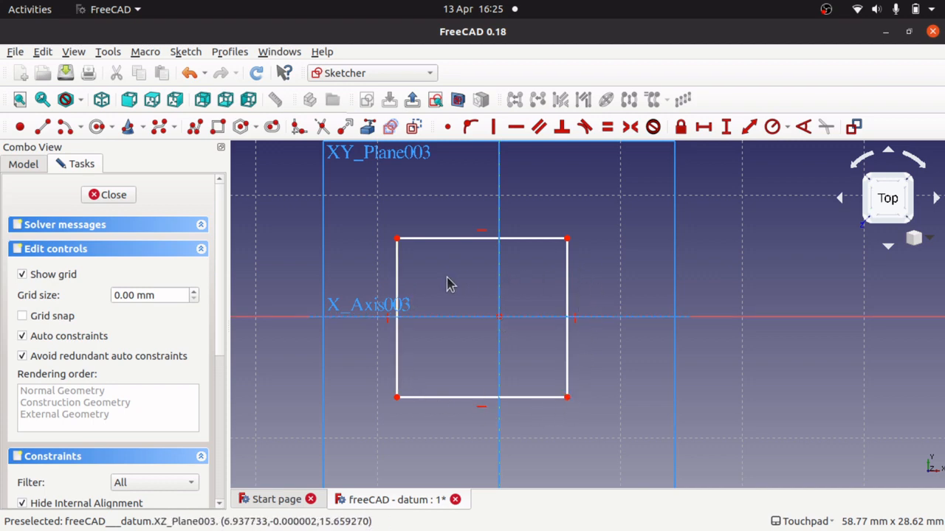
{"action": "mouse_move", "coordinate": [472, 295]}
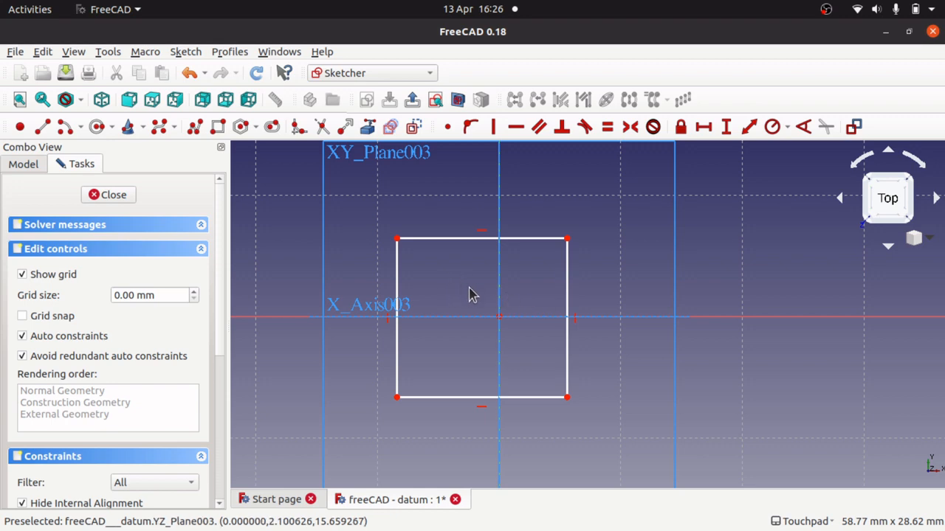
{"action": "mouse_move", "coordinate": [535, 295]}
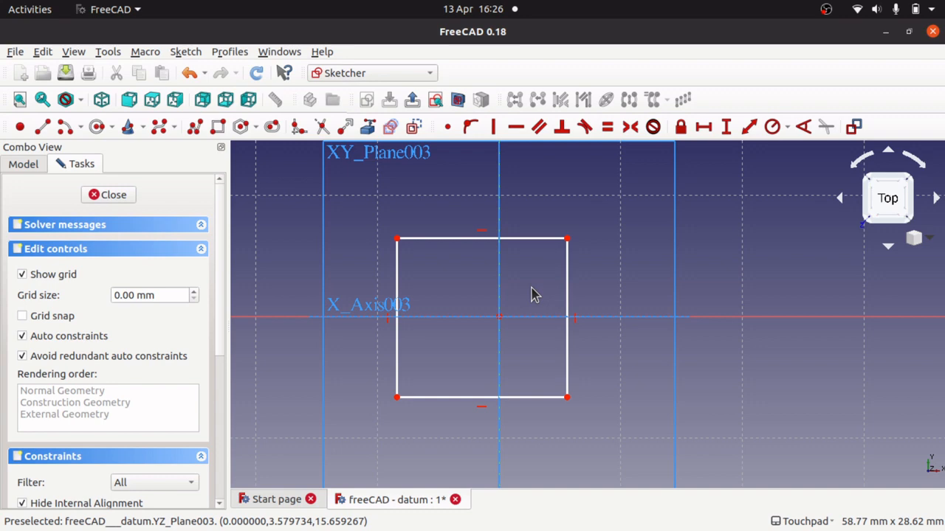
{"action": "mouse_move", "coordinate": [581, 342]}
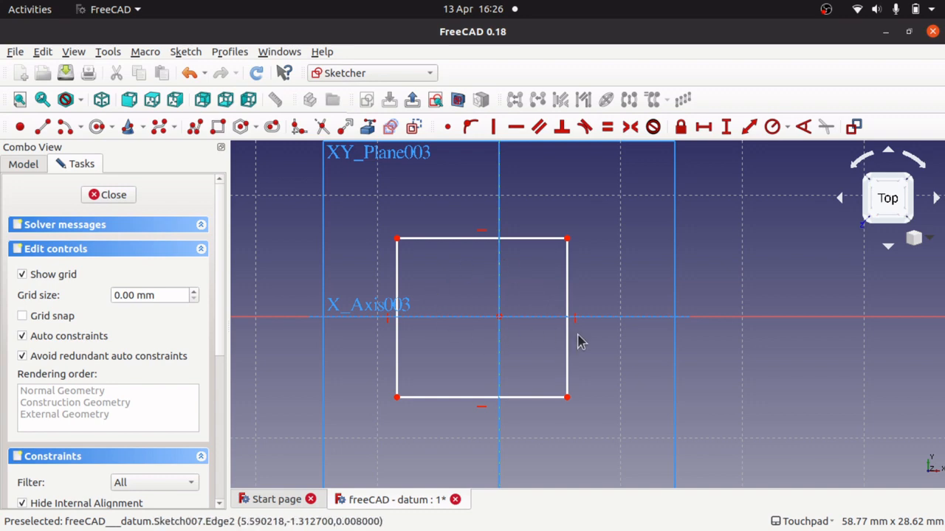
{"action": "mouse_move", "coordinate": [458, 292]}
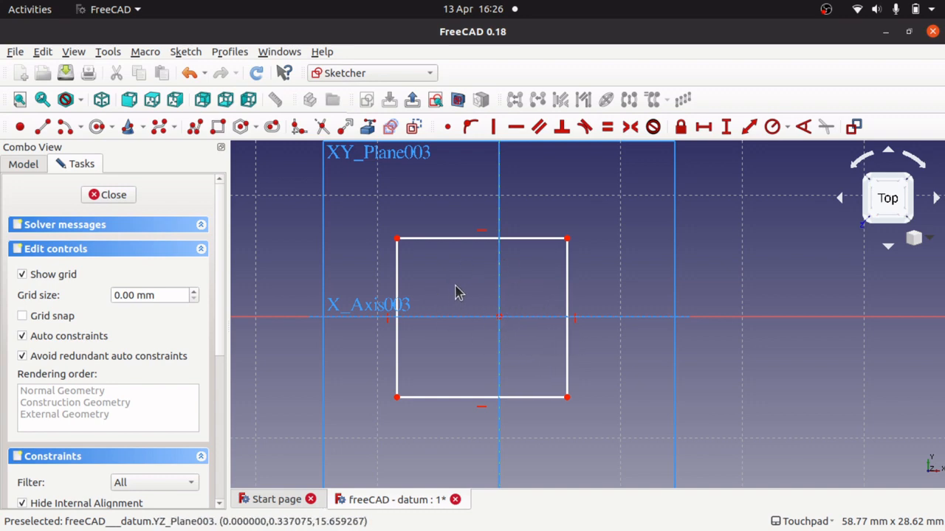
{"action": "mouse_move", "coordinate": [534, 309]}
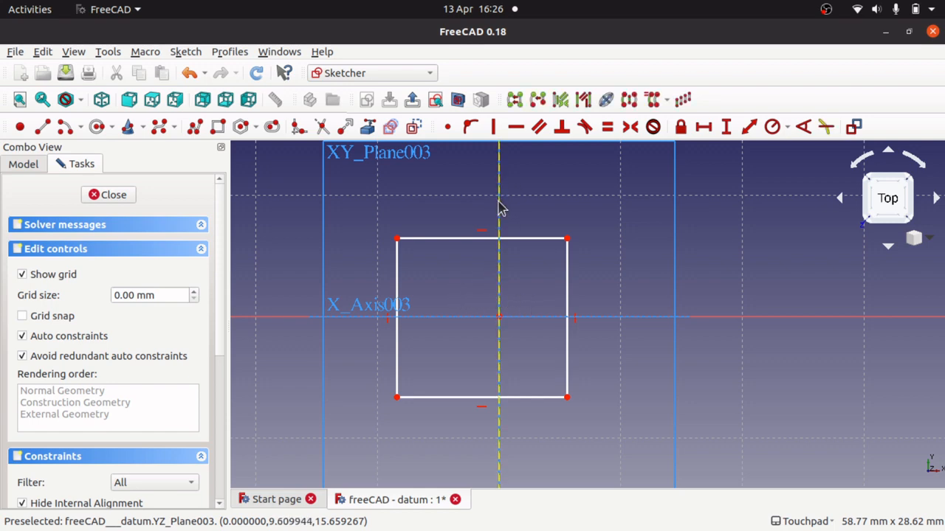
{"action": "mouse_move", "coordinate": [502, 369]}
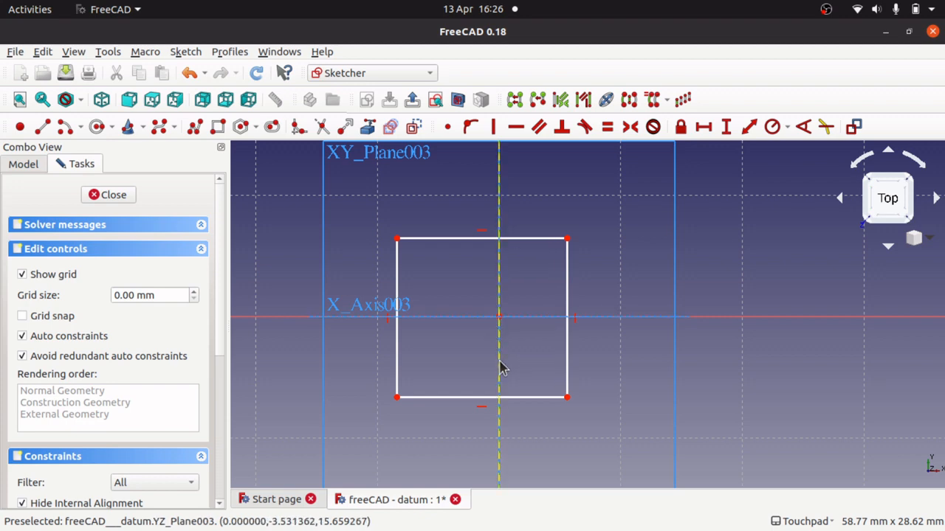
{"action": "mouse_move", "coordinate": [504, 327]}
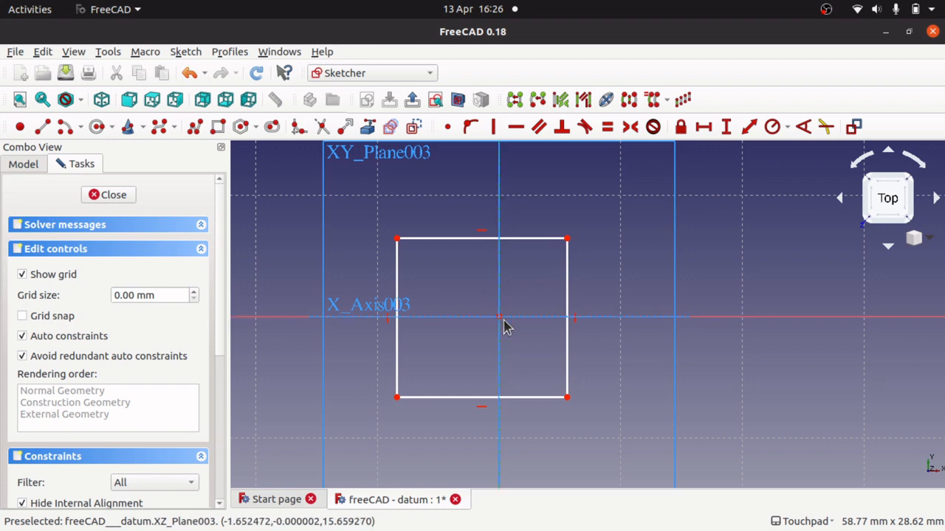
{"action": "mouse_move", "coordinate": [200, 207]}
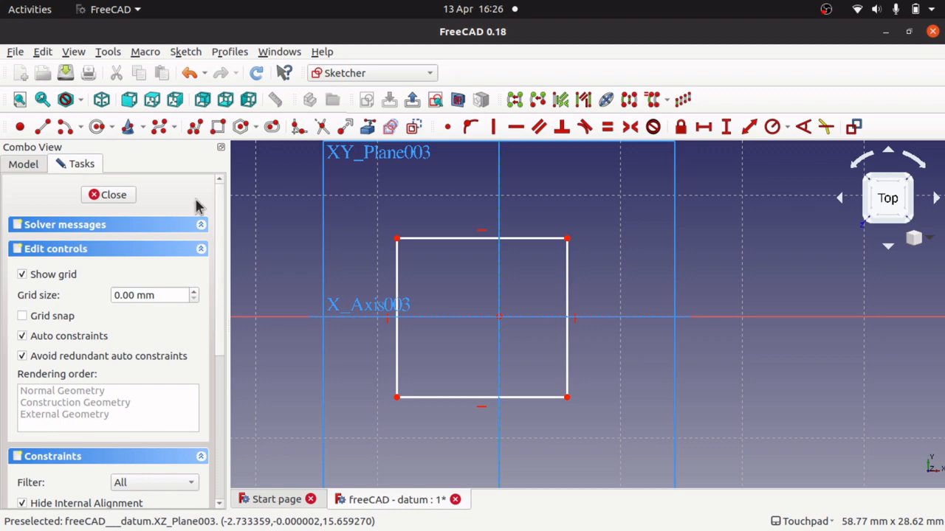
{"action": "left_click", "coordinate": [108, 195]}
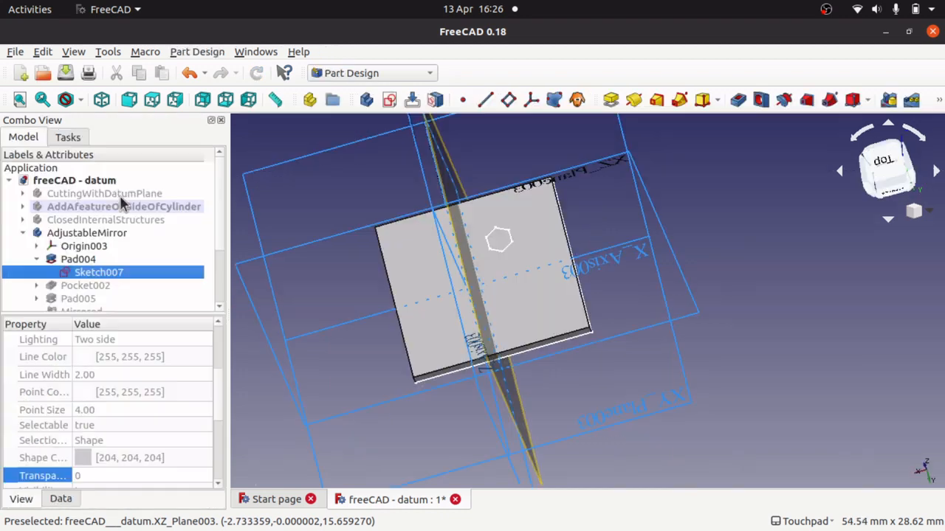
{"action": "left_click", "coordinate": [85, 287]}
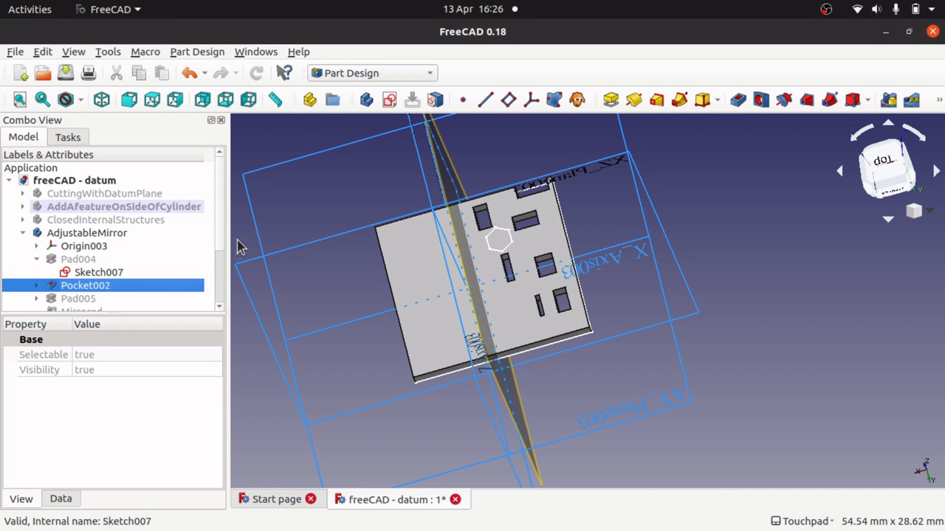
{"action": "scroll", "scroll_direction": "down", "scroll_amount": 3}
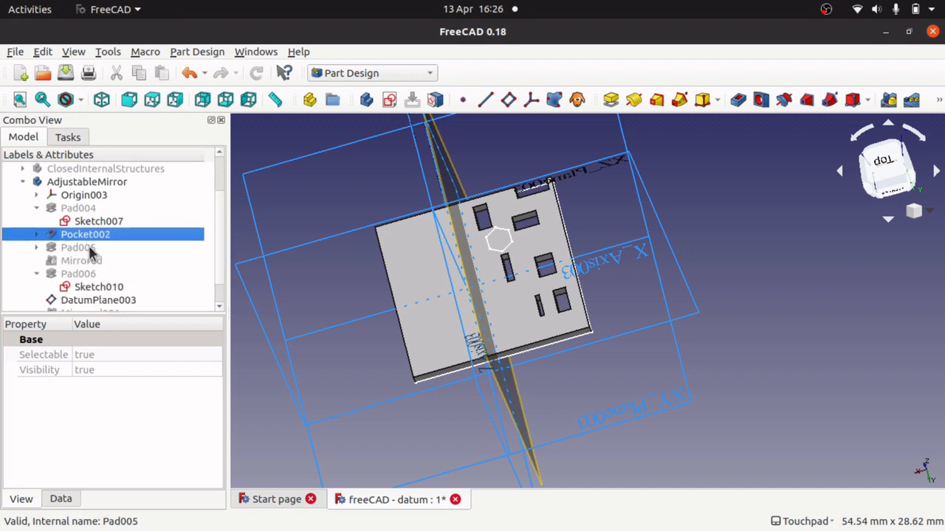
{"action": "left_click", "coordinate": [76, 248]}
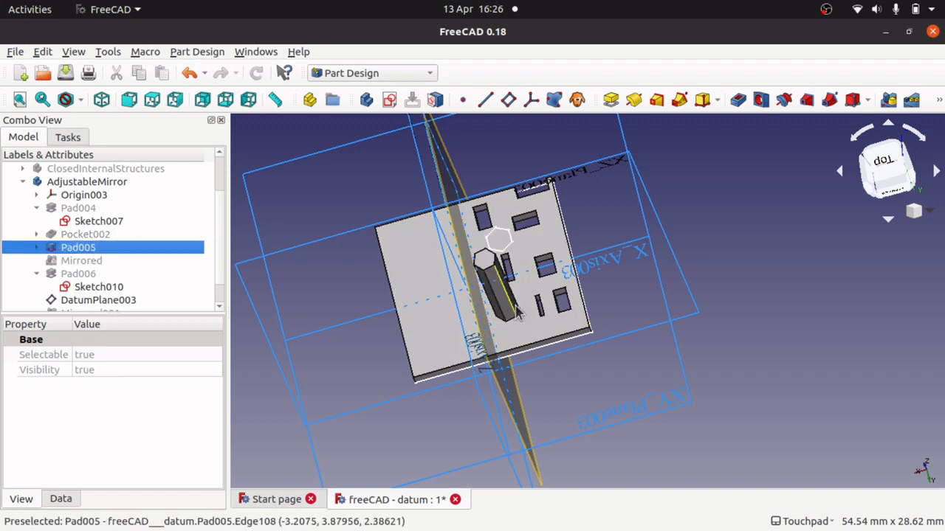
{"action": "mouse_move", "coordinate": [487, 283]}
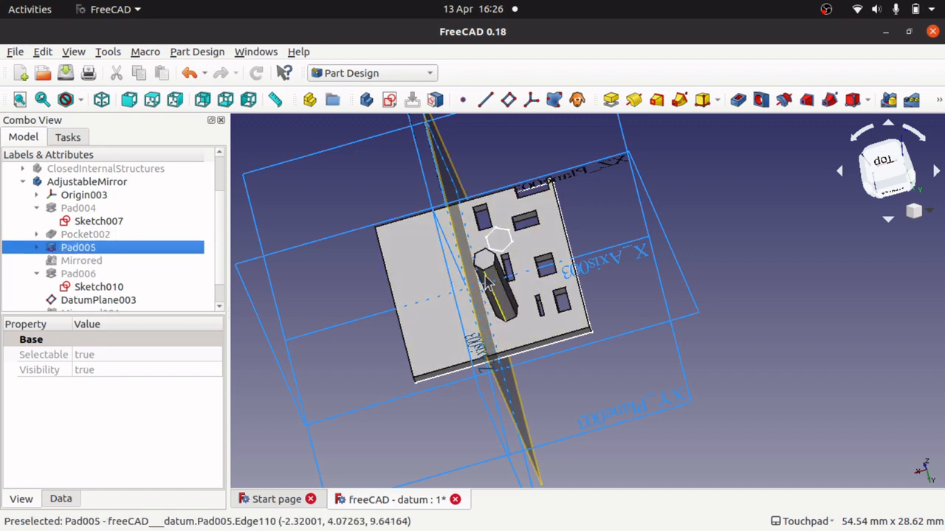
{"action": "mouse_move", "coordinate": [499, 292]}
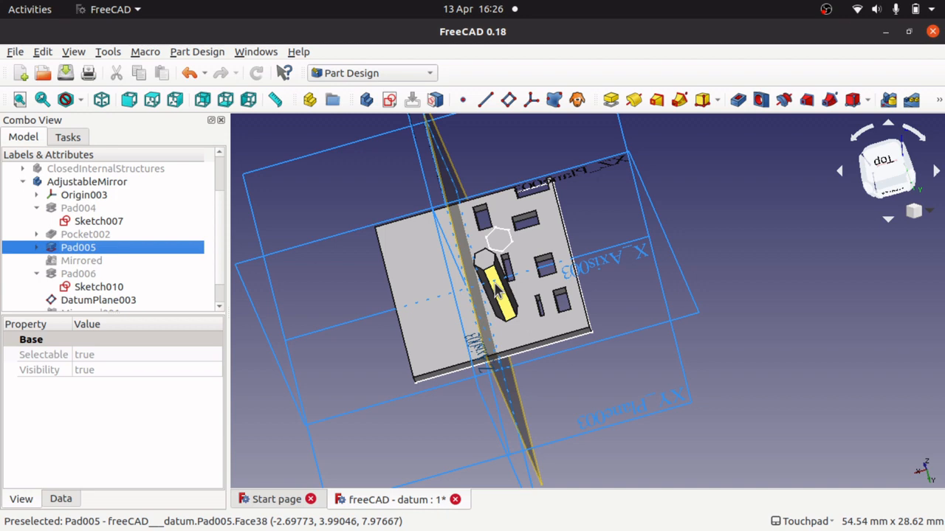
{"action": "left_click", "coordinate": [81, 259]}
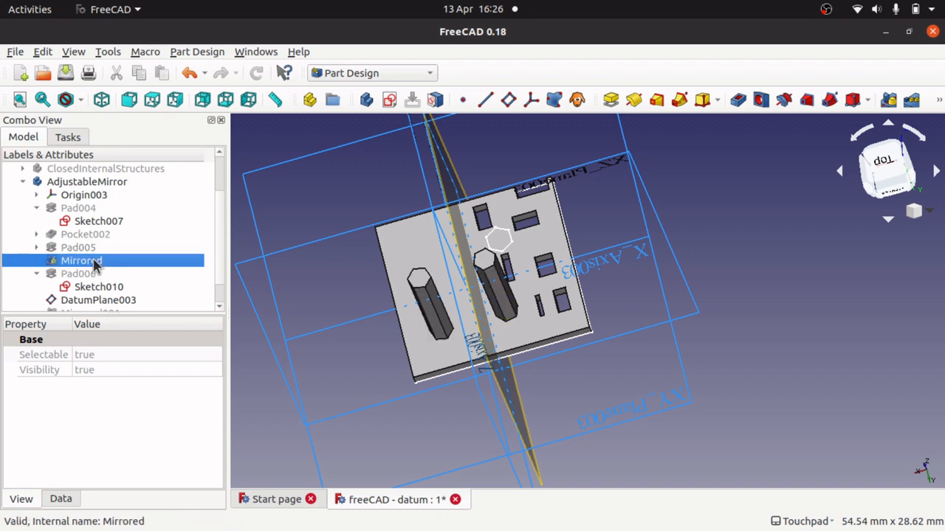
{"action": "mouse_move", "coordinate": [318, 366]}
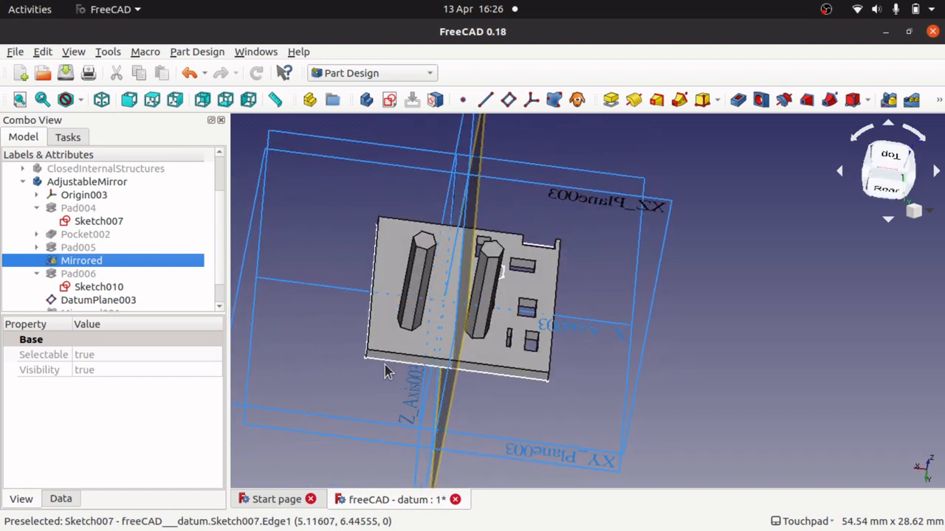
{"action": "mouse_move", "coordinate": [378, 310]}
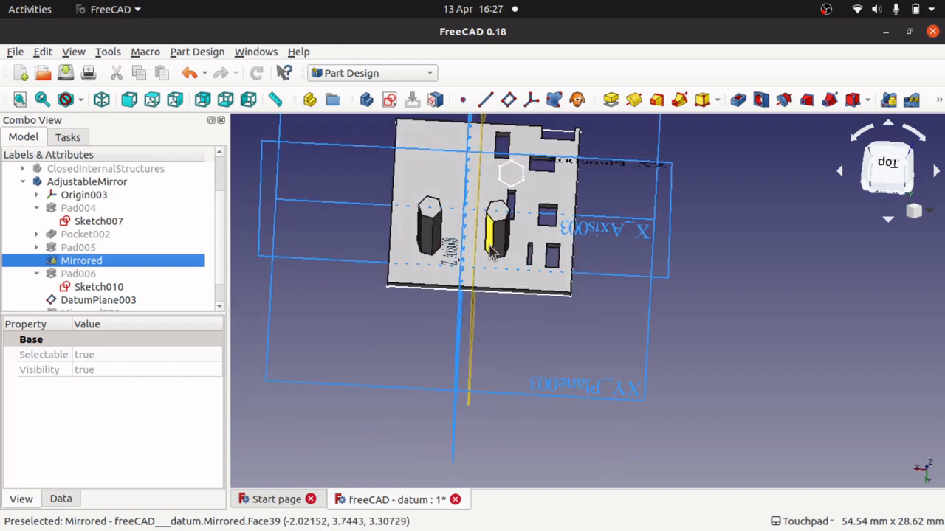
{"action": "mouse_move", "coordinate": [469, 250]}
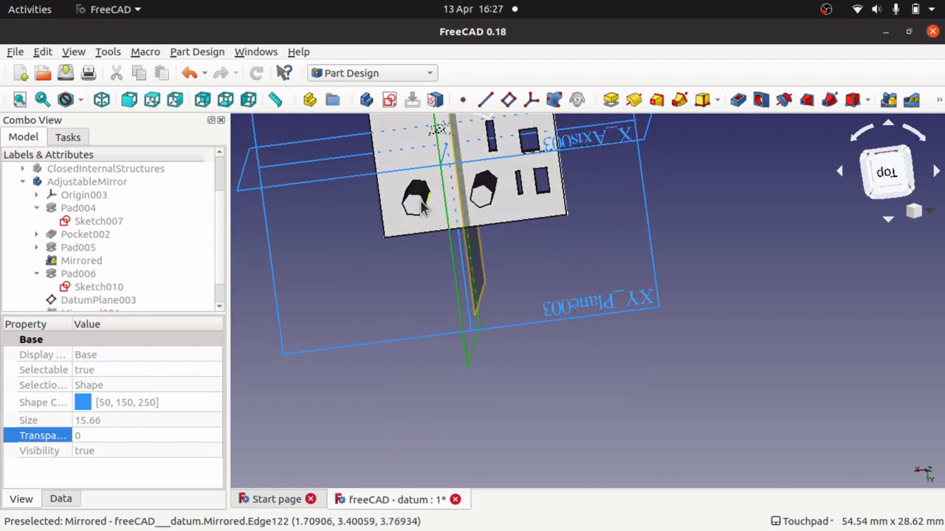
{"action": "mouse_move", "coordinate": [415, 206]}
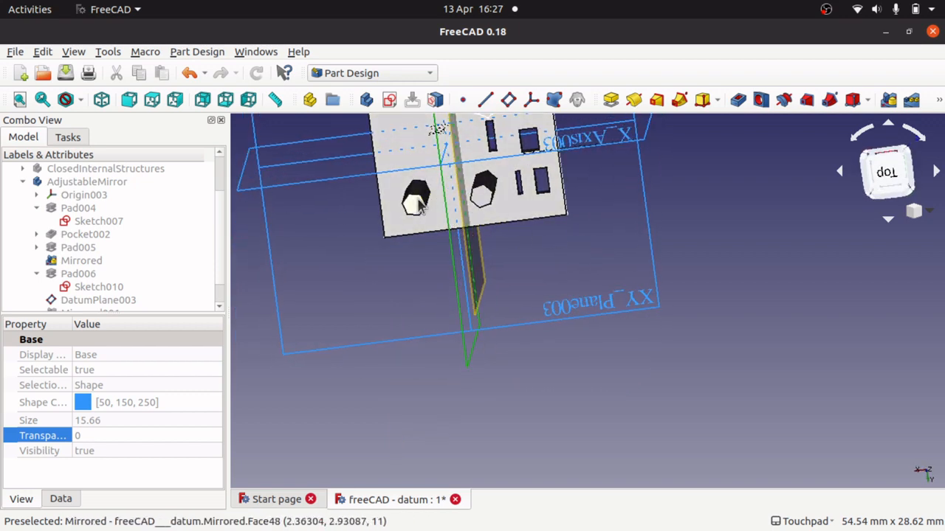
{"action": "mouse_move", "coordinate": [537, 221]}
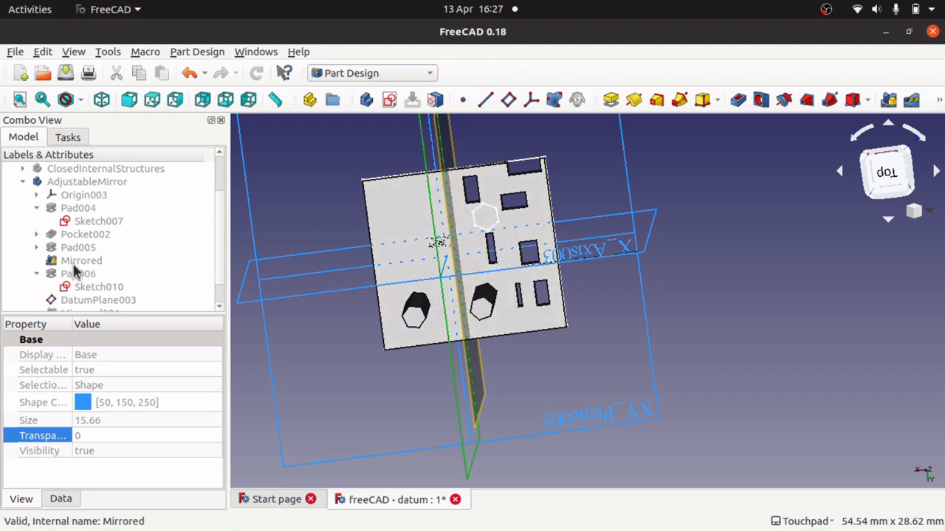
{"action": "left_click", "coordinate": [81, 260]}
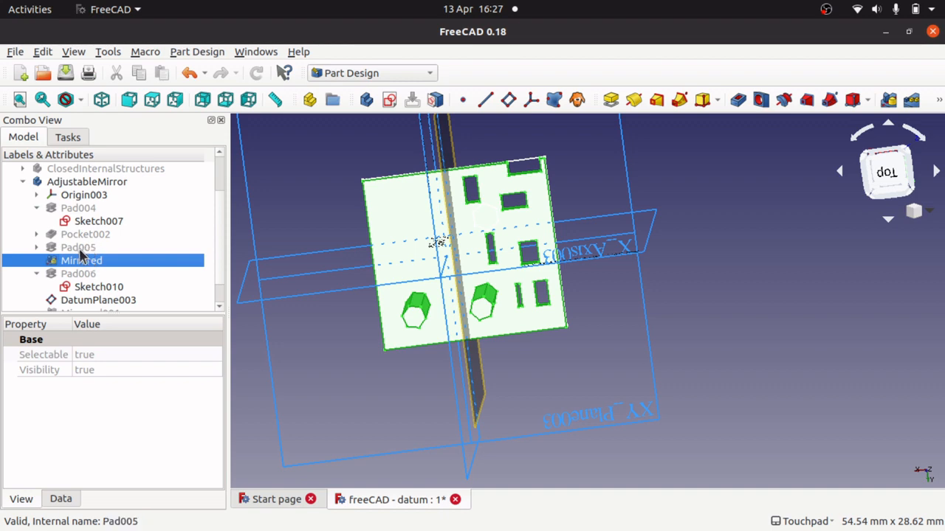
{"action": "left_click", "coordinate": [78, 273]}
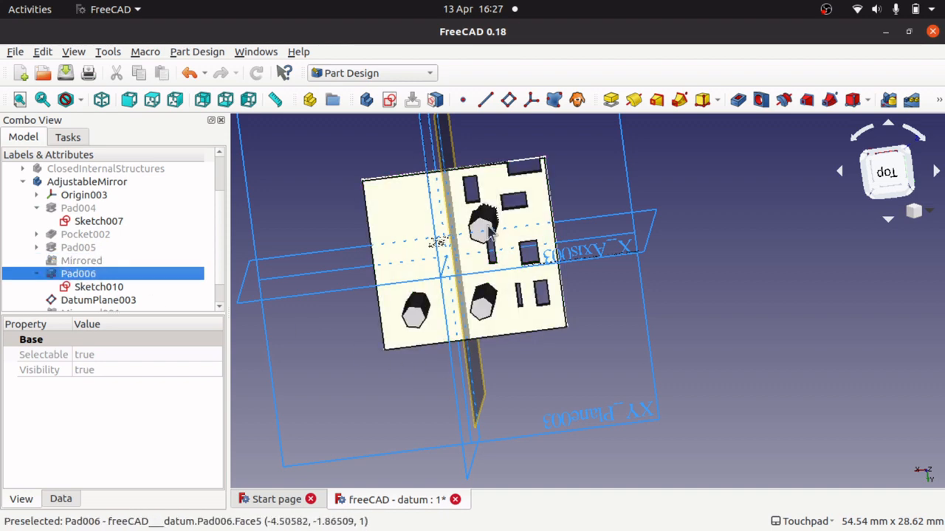
{"action": "mouse_move", "coordinate": [490, 239]}
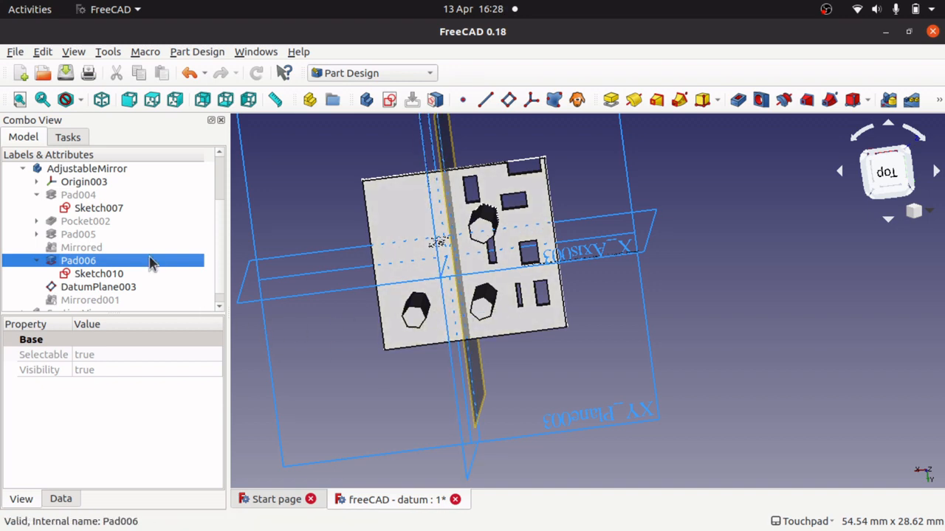
{"action": "left_click", "coordinate": [97, 273]}
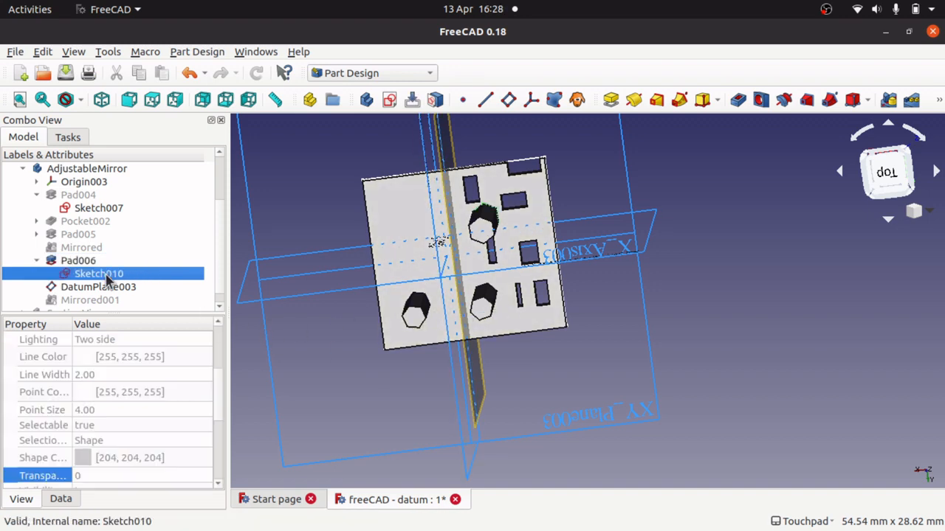
{"action": "mouse_move", "coordinate": [98, 287]}
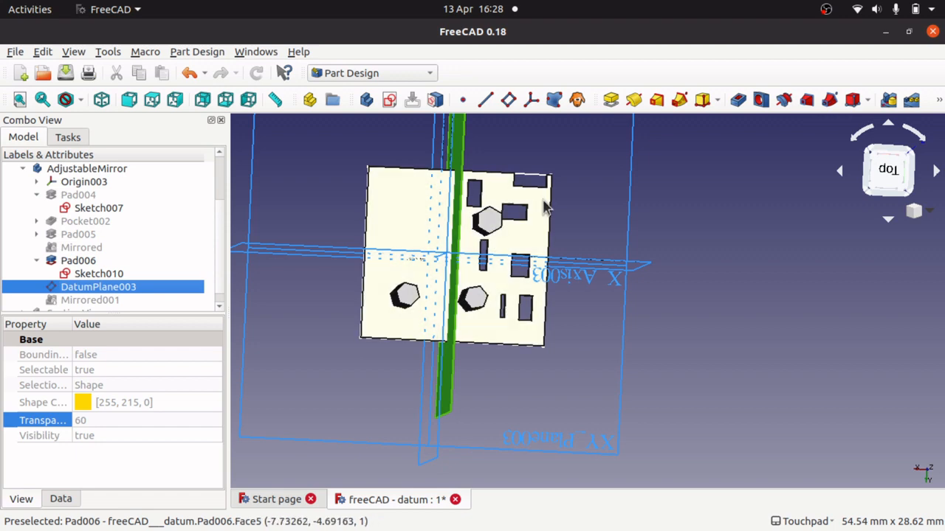
{"action": "mouse_move", "coordinate": [354, 229]}
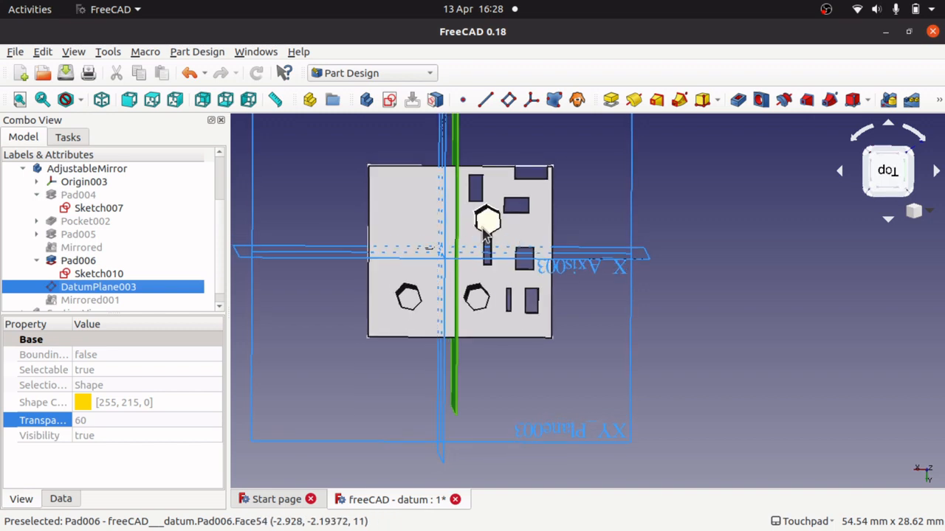
{"action": "mouse_move", "coordinate": [407, 301]}
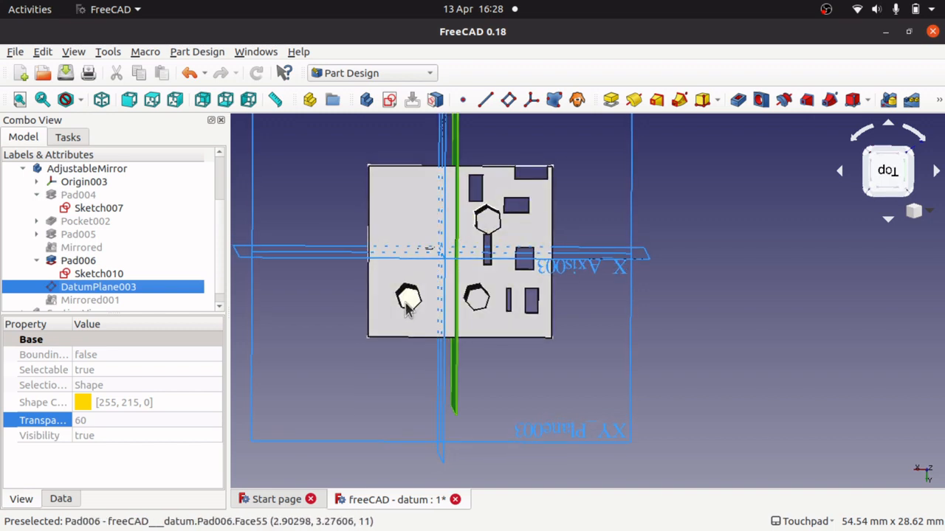
{"action": "mouse_move", "coordinate": [443, 244]}
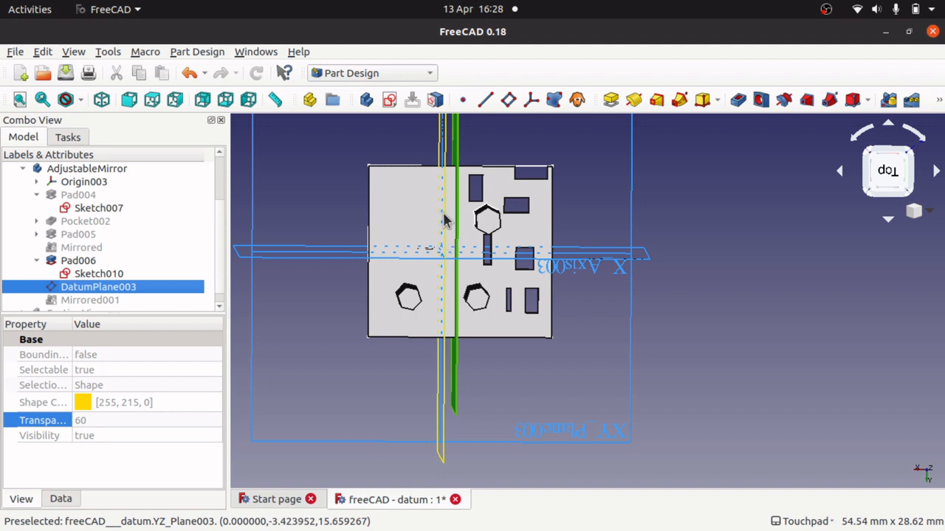
{"action": "mouse_move", "coordinate": [443, 222]}
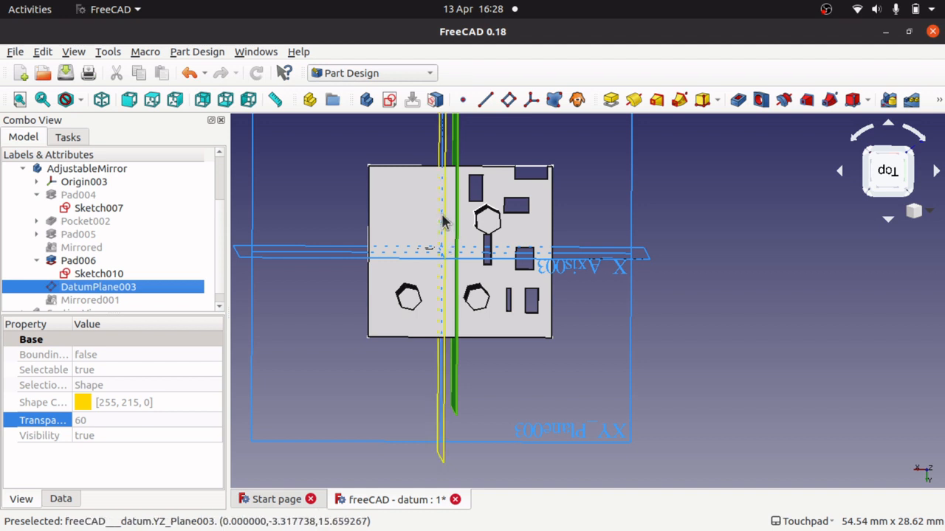
{"action": "mouse_move", "coordinate": [487, 221]}
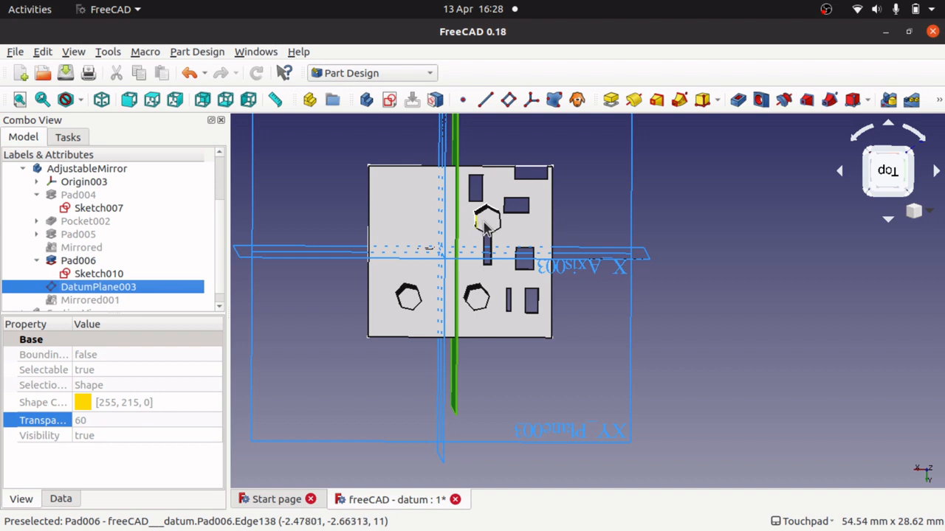
{"action": "mouse_move", "coordinate": [487, 221]}
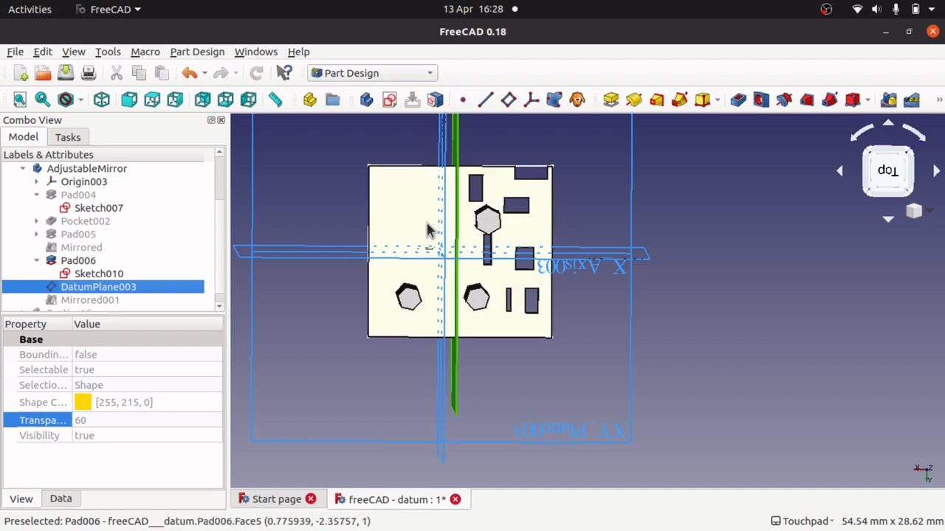
{"action": "mouse_move", "coordinate": [410, 218]}
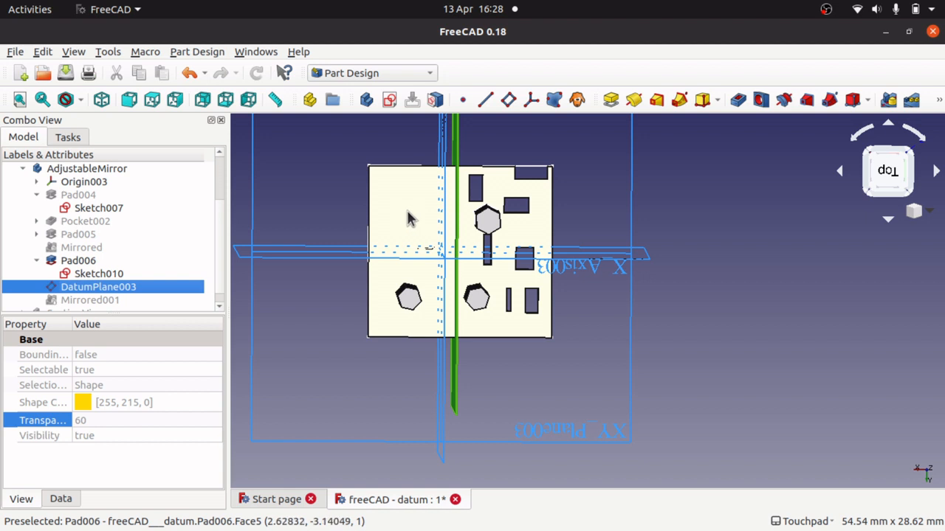
{"action": "mouse_move", "coordinate": [540, 313]}
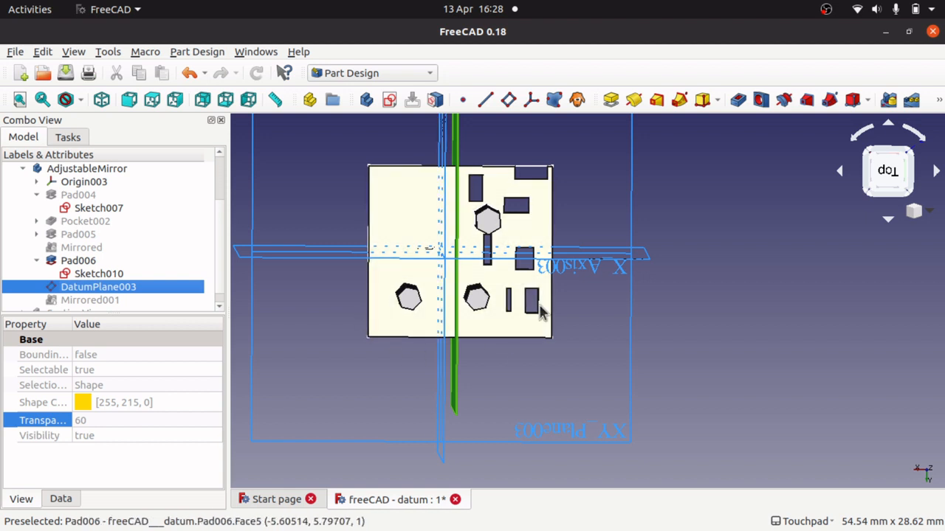
{"action": "mouse_move", "coordinate": [635, 303]}
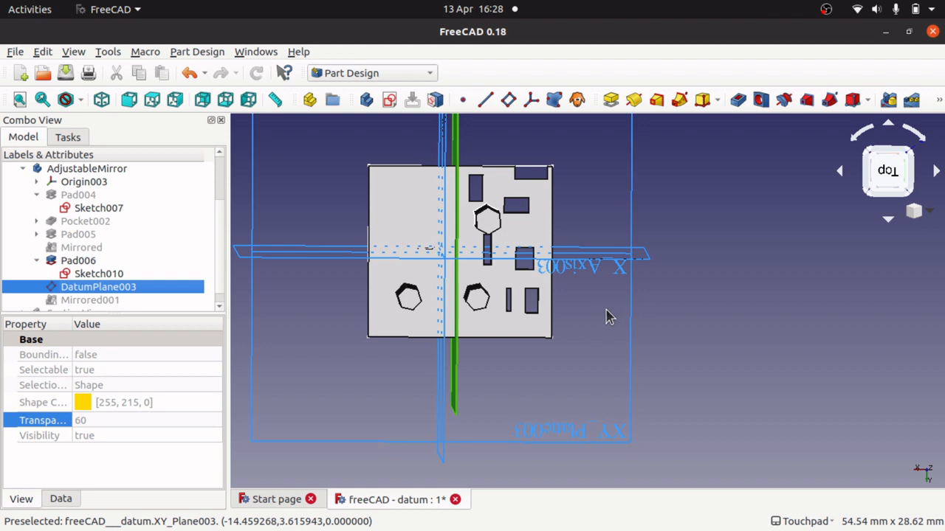
{"action": "mouse_move", "coordinate": [604, 359]}
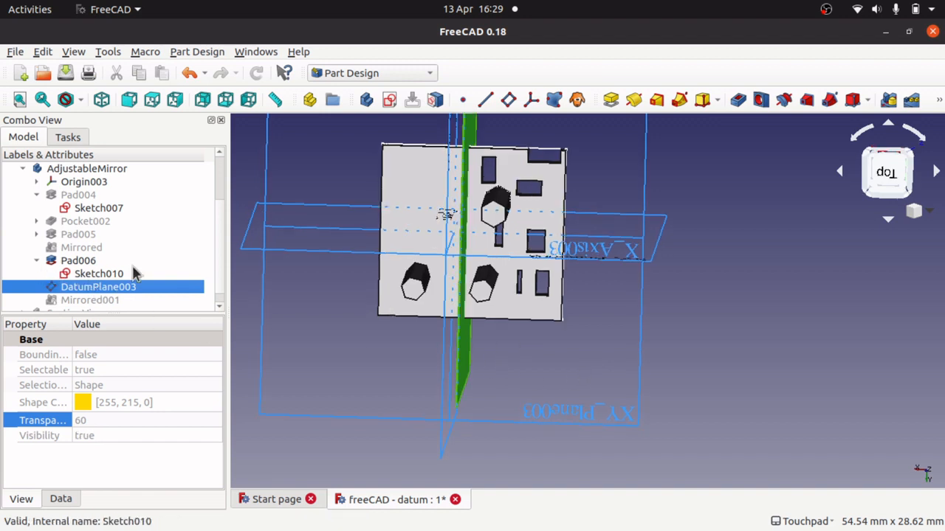
{"action": "mouse_move", "coordinate": [313, 331]}
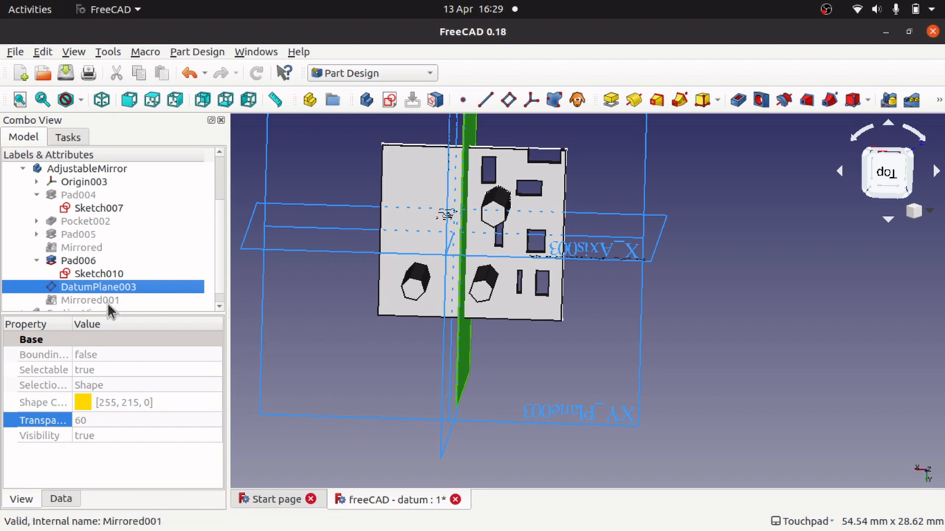
Step: Select Mirrored001 and then DatumPlane003 in the AdjustableMirror body
{"action": "left_click", "coordinate": [88, 299]}
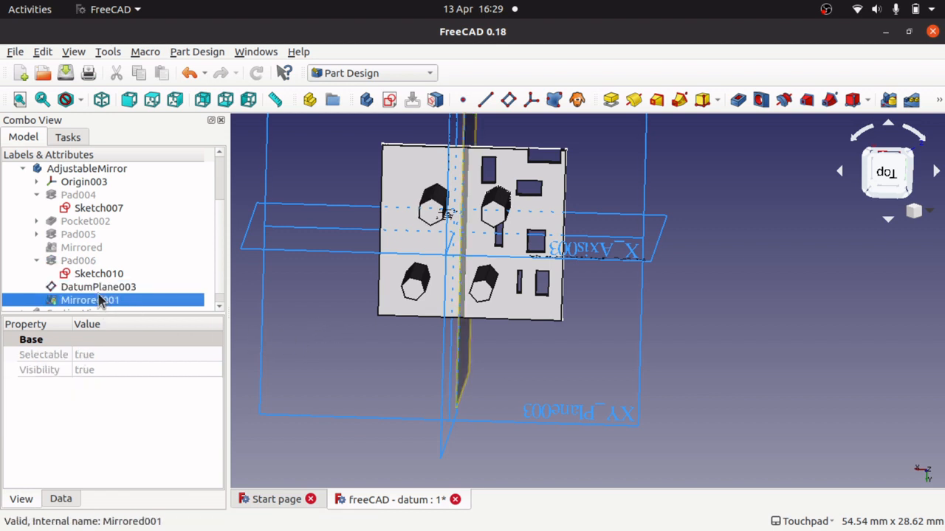
{"action": "mouse_move", "coordinate": [494, 214]}
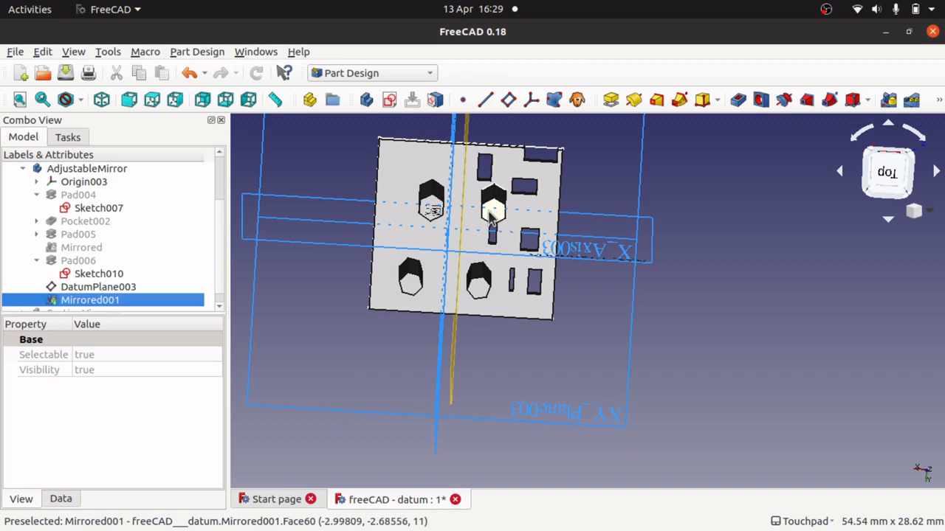
{"action": "mouse_move", "coordinate": [440, 392]}
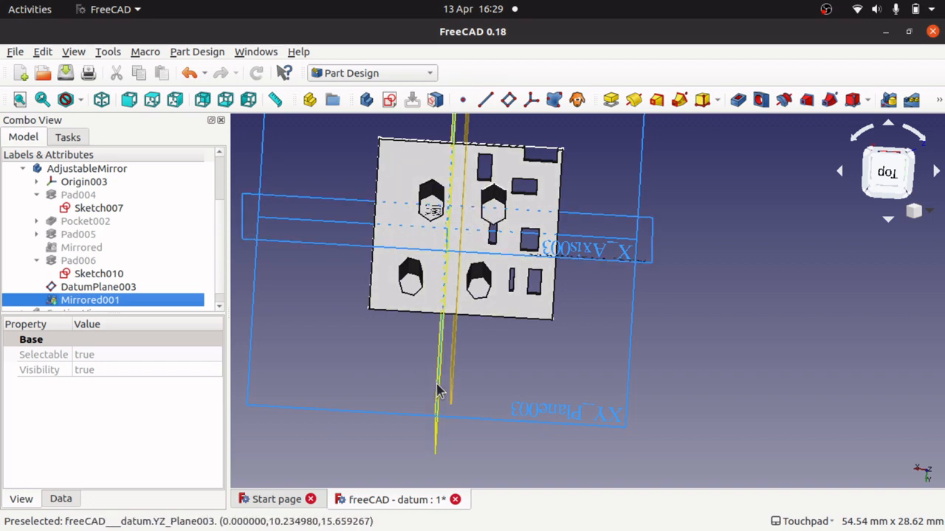
{"action": "mouse_move", "coordinate": [475, 273]}
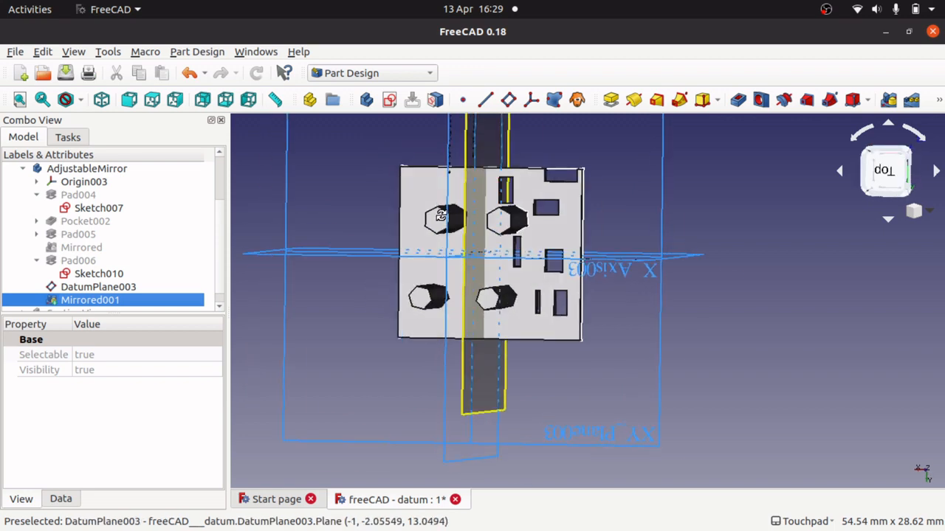
{"action": "left_click", "coordinate": [97, 286]}
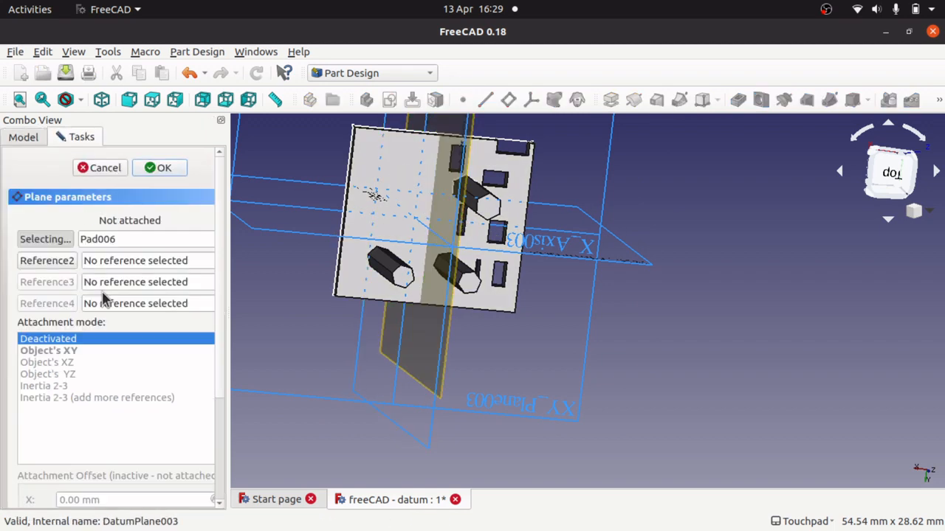
Step: Review Mirrored001's plane choice DatumPlane003 and cancel without changes
{"action": "left_click", "coordinate": [159, 168]}
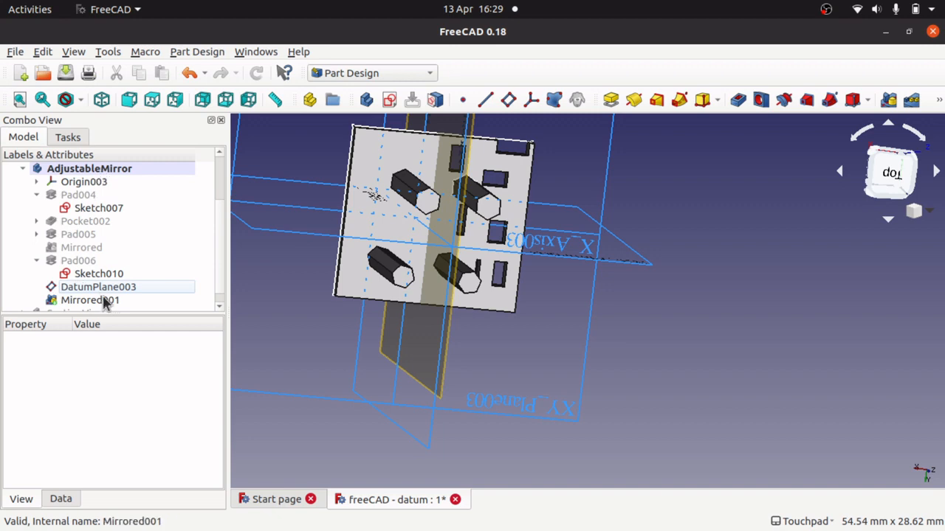
{"action": "double_click", "coordinate": [88, 300]}
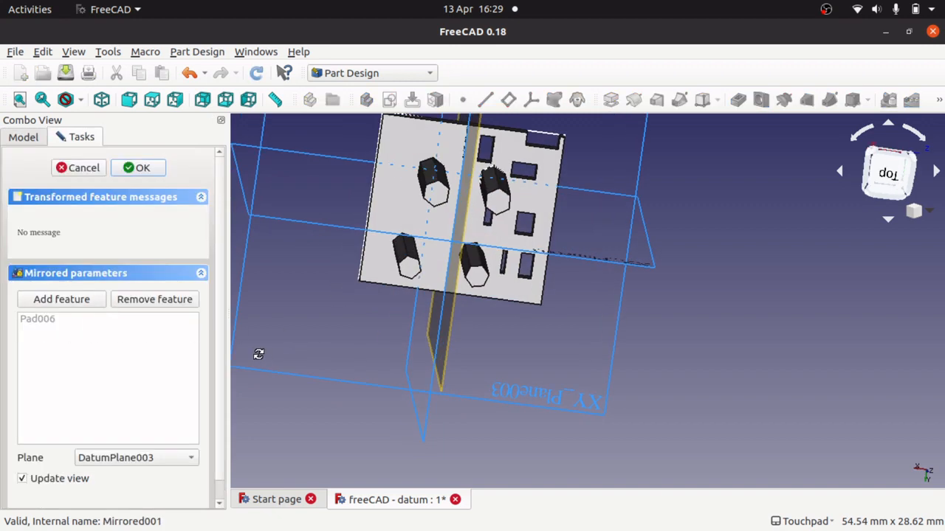
{"action": "left_click", "coordinate": [44, 319]}
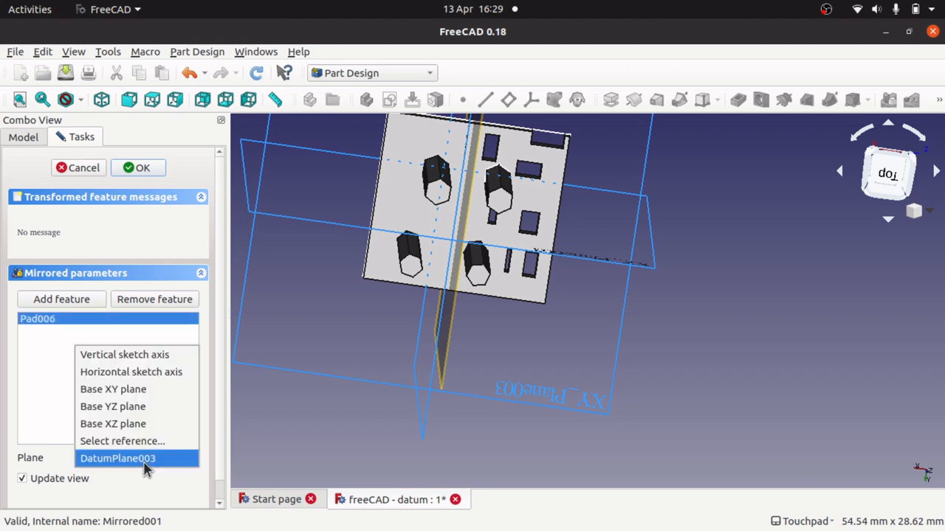
{"action": "left_click", "coordinate": [118, 457]}
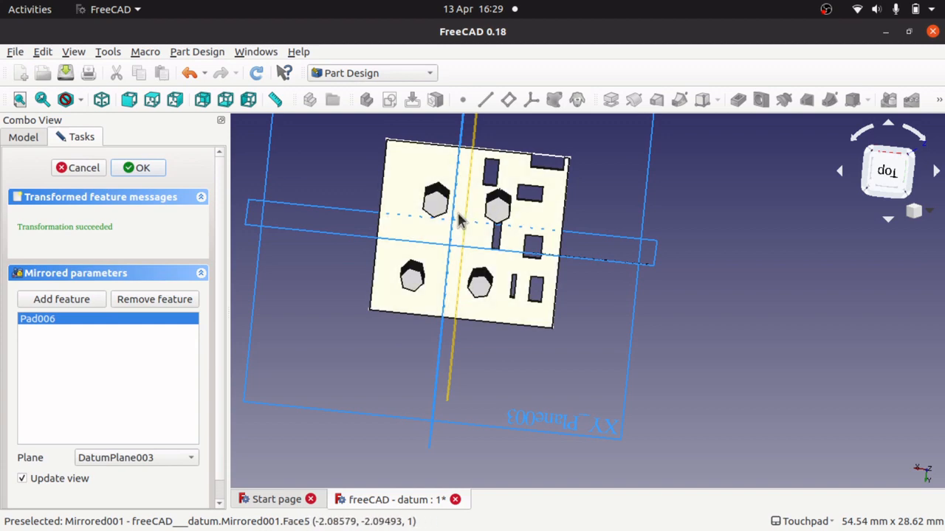
{"action": "mouse_move", "coordinate": [79, 177]}
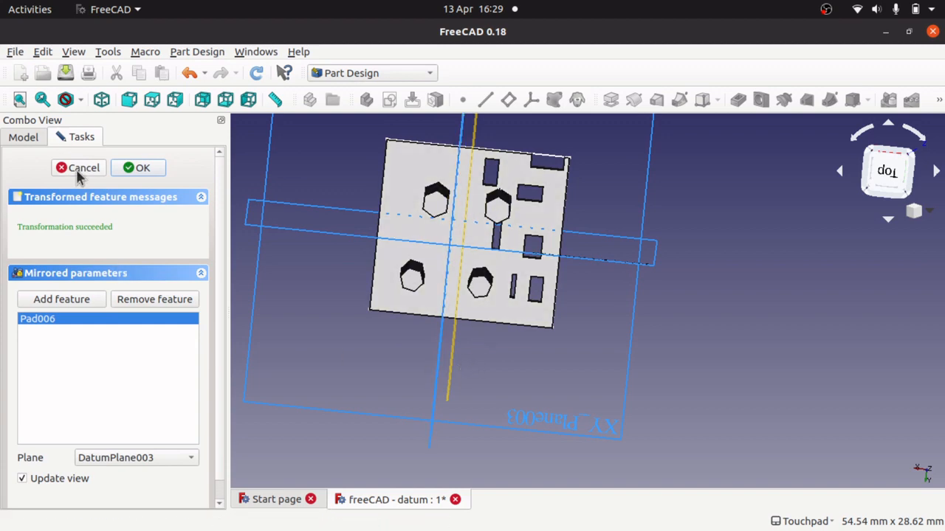
{"action": "left_click", "coordinate": [139, 168]}
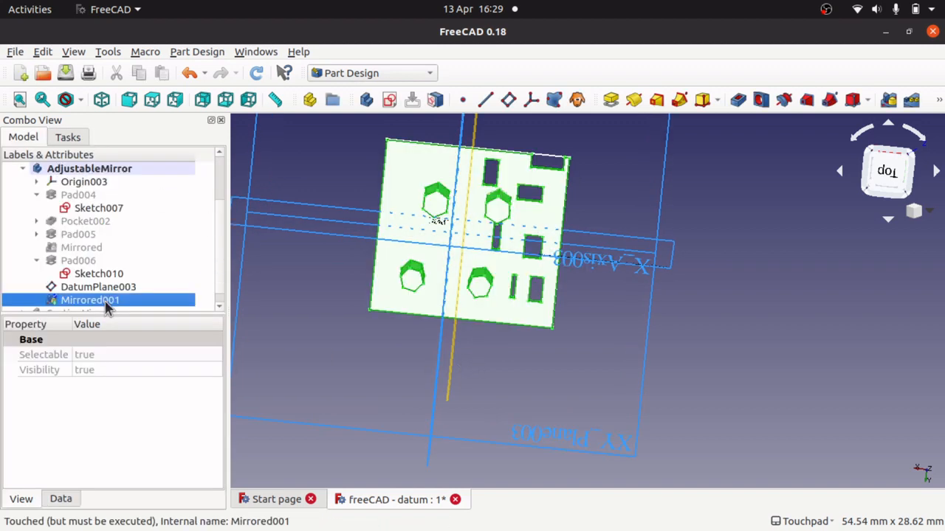
{"action": "left_click", "coordinate": [97, 286]}
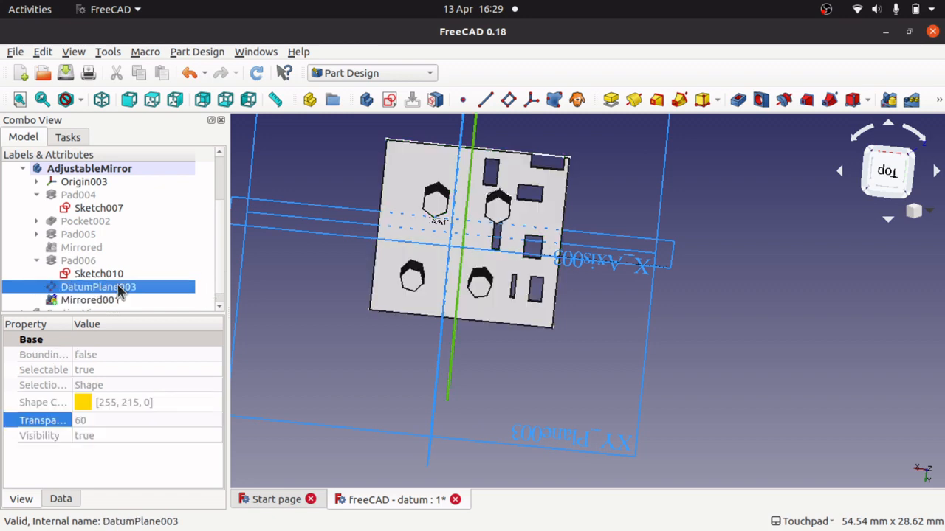
{"action": "left_click", "coordinate": [60, 499]}
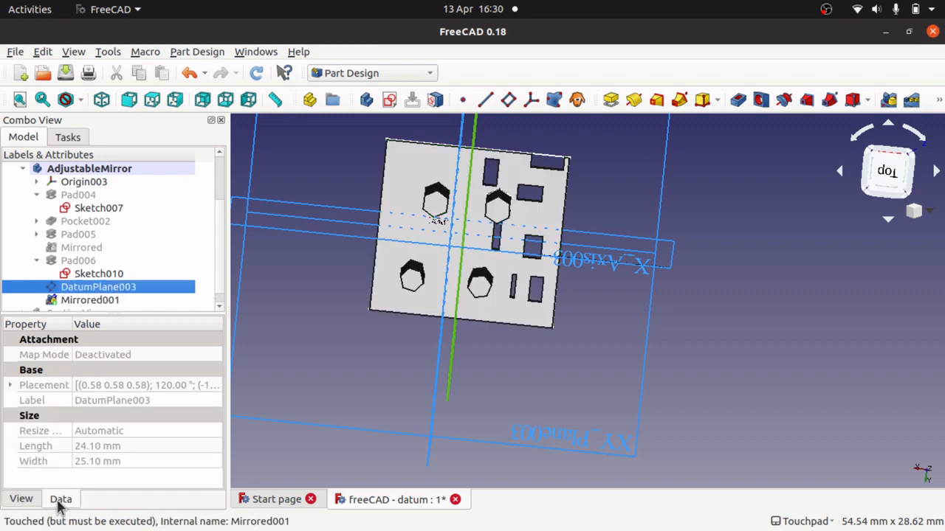
{"action": "left_click", "coordinate": [10, 384]}
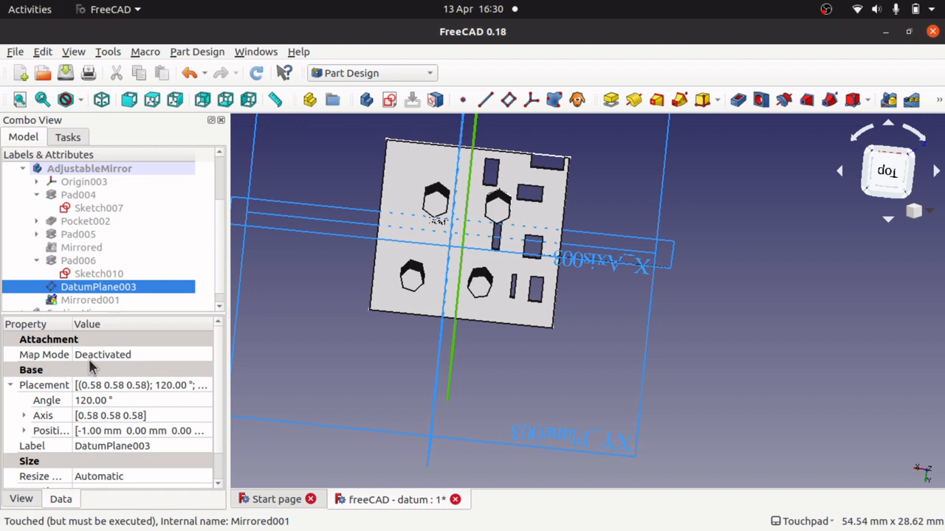
{"action": "mouse_move", "coordinate": [144, 363]}
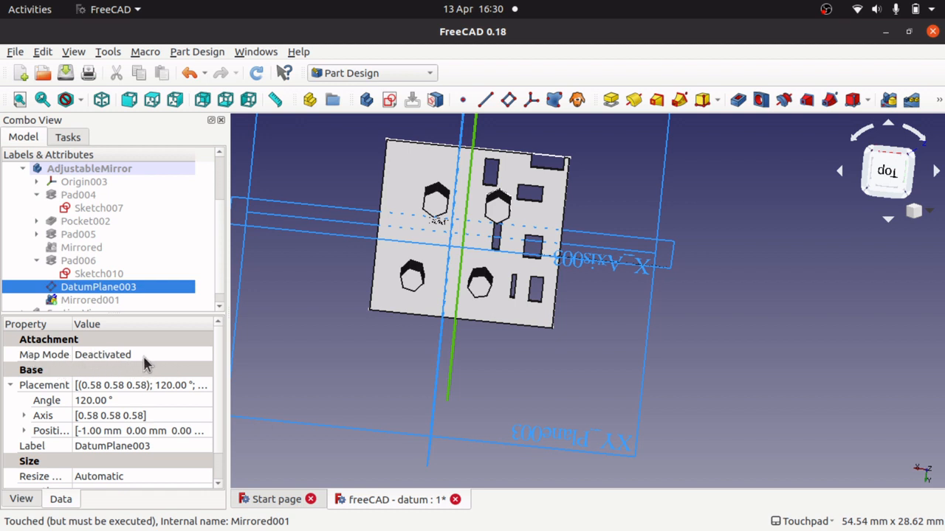
{"action": "mouse_move", "coordinate": [94, 396]}
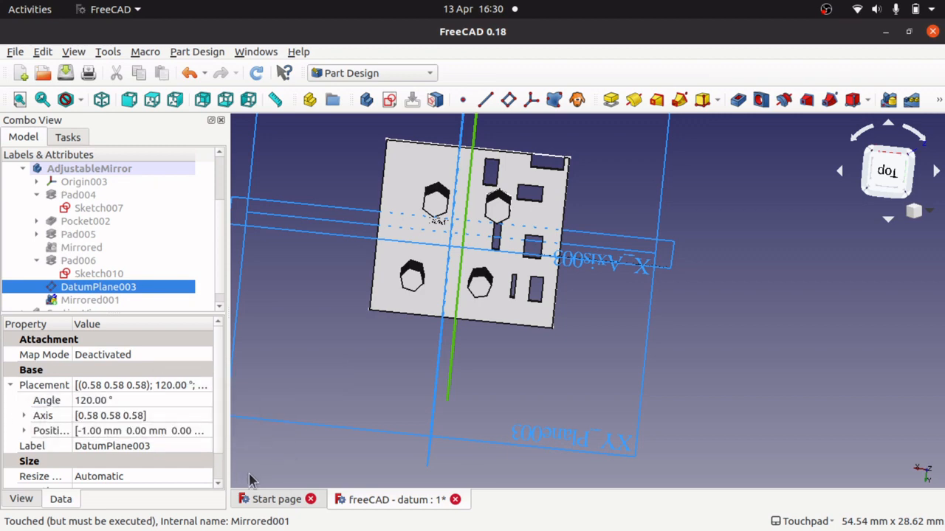
{"action": "left_click", "coordinate": [24, 431]}
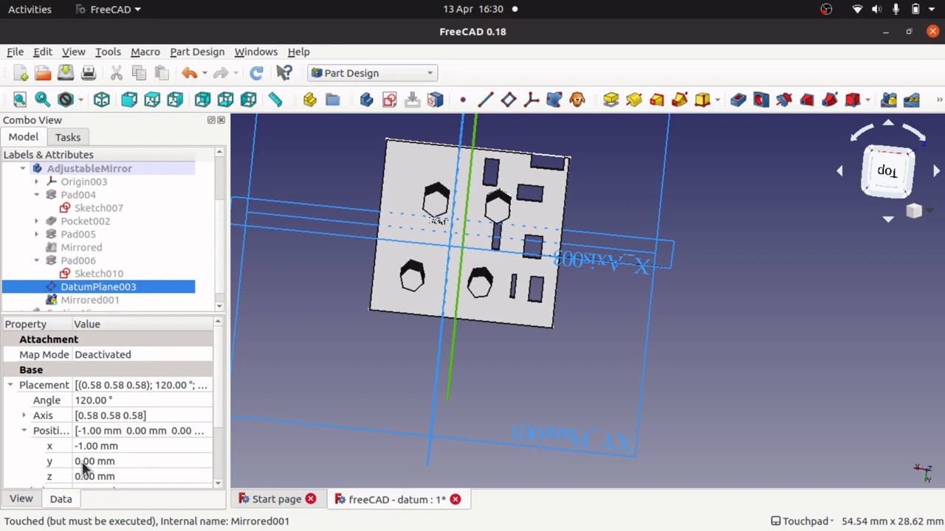
{"action": "left_click", "coordinate": [111, 476]}
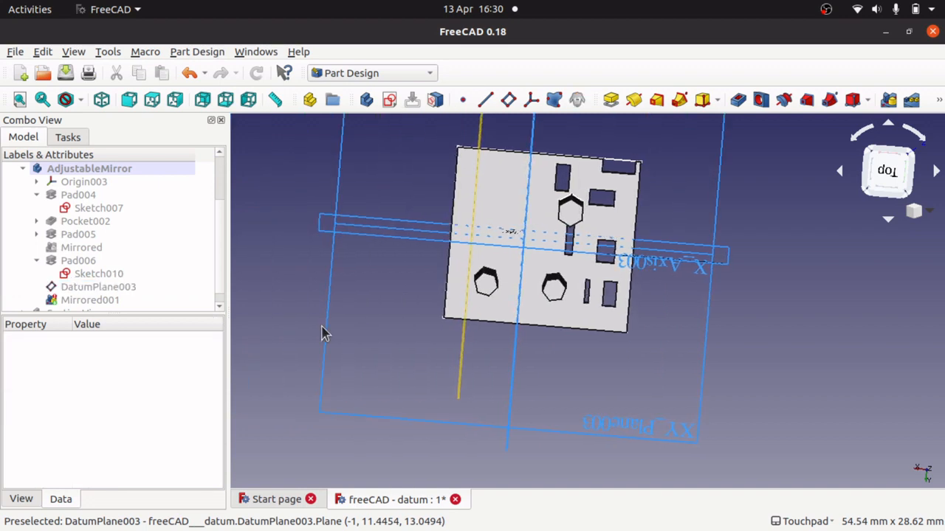
Step: Orbit the part and reopen Mirrored001 for editing
{"action": "scroll", "scroll_direction": "down", "scroll_amount": 3}
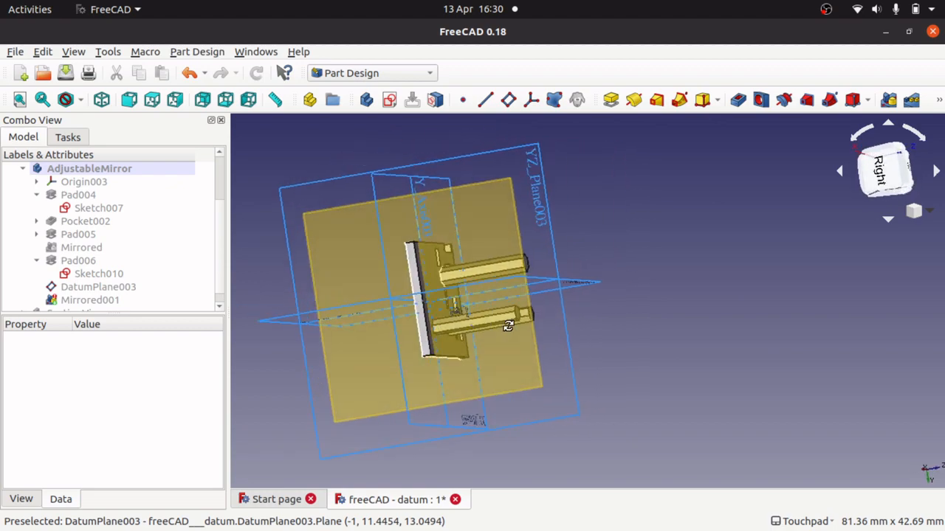
{"action": "left_click_drag", "start_coordinate": [507, 326], "coordinate": [305, 341]}
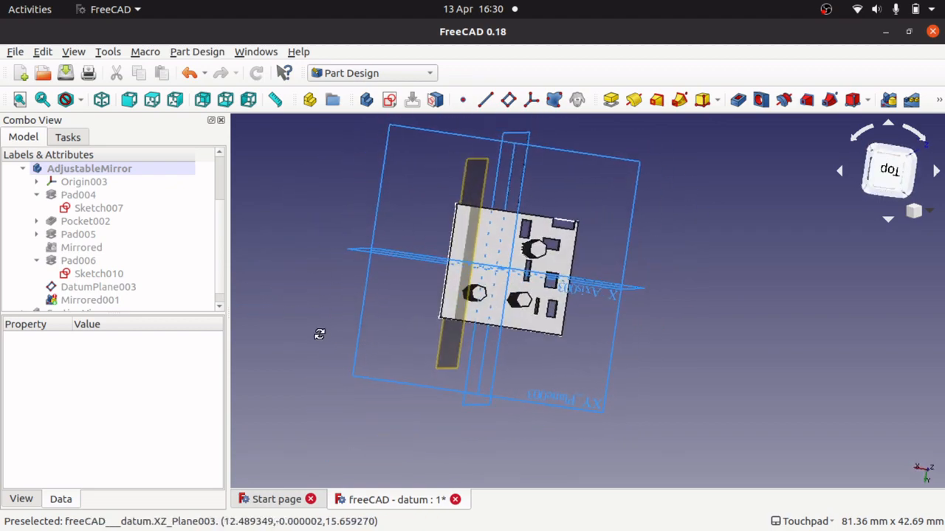
{"action": "left_click", "coordinate": [89, 300]}
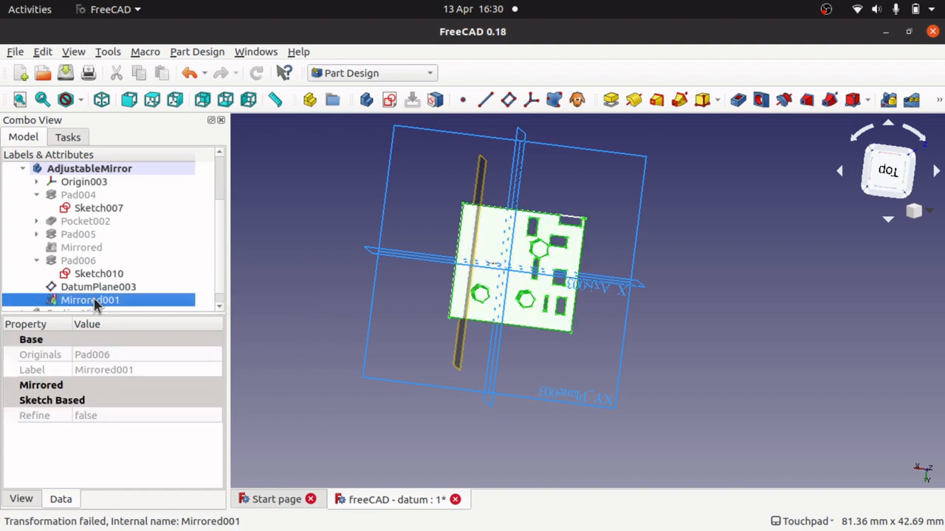
{"action": "double_click", "coordinate": [88, 299]}
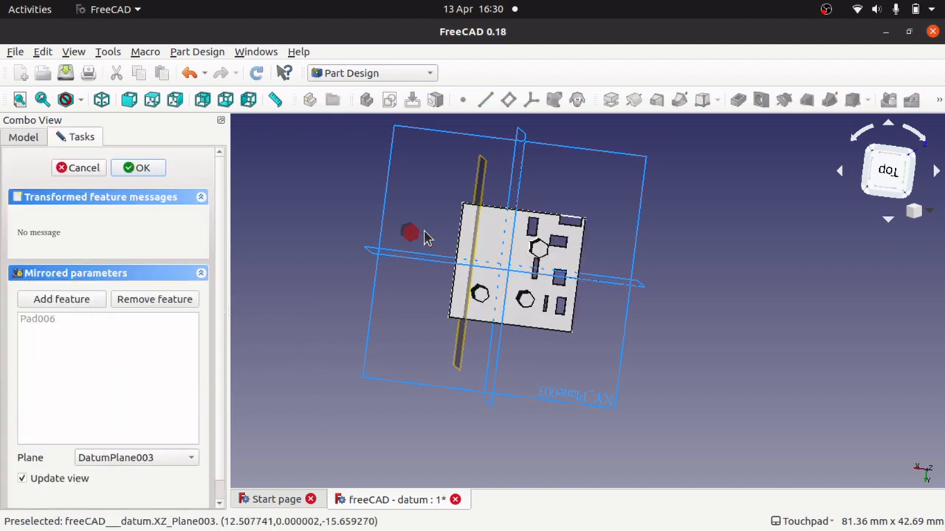
{"action": "mouse_move", "coordinate": [419, 242]}
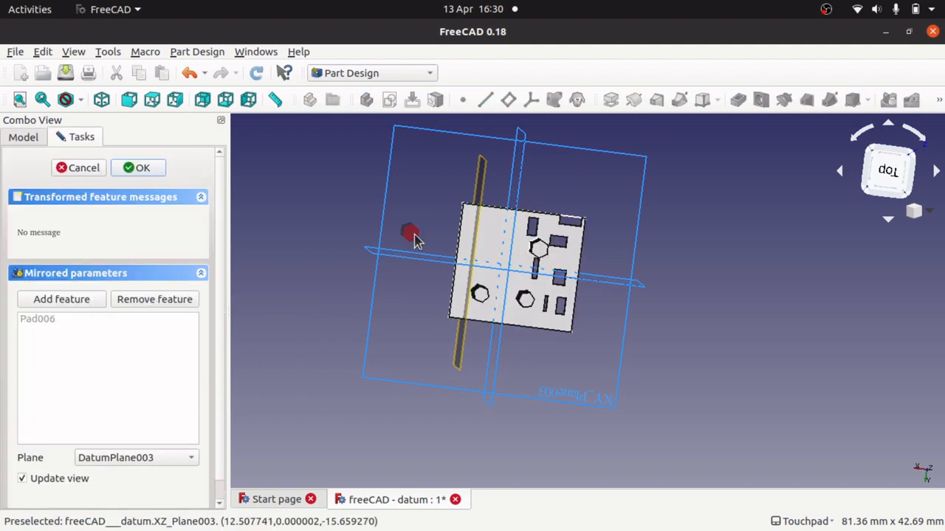
{"action": "mouse_move", "coordinate": [369, 277]}
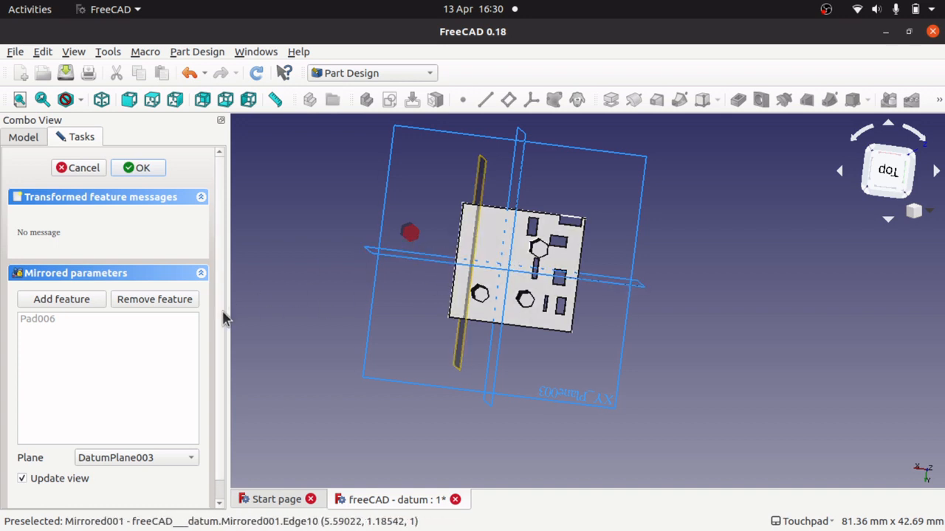
{"action": "mouse_move", "coordinate": [224, 389]}
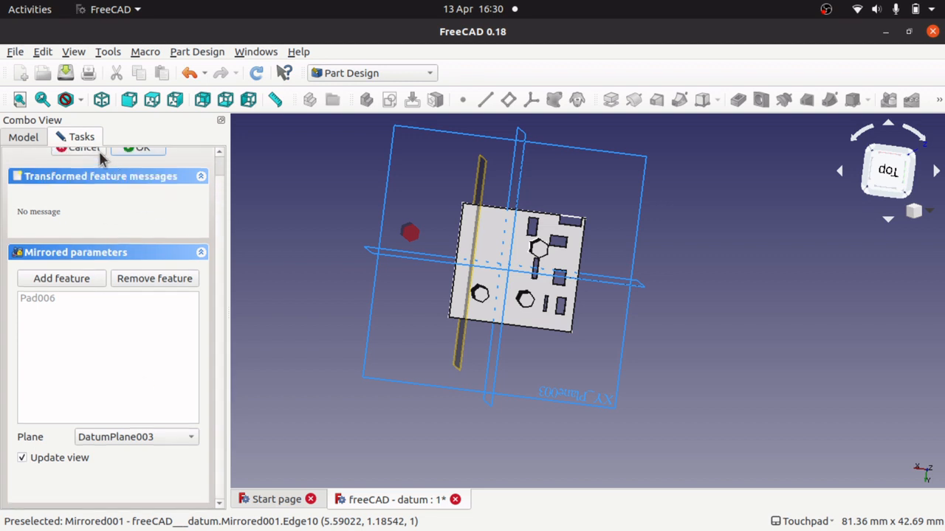
Step: Return to the Model tree and open DatumPlane003's attachment settings
{"action": "left_click", "coordinate": [141, 147]}
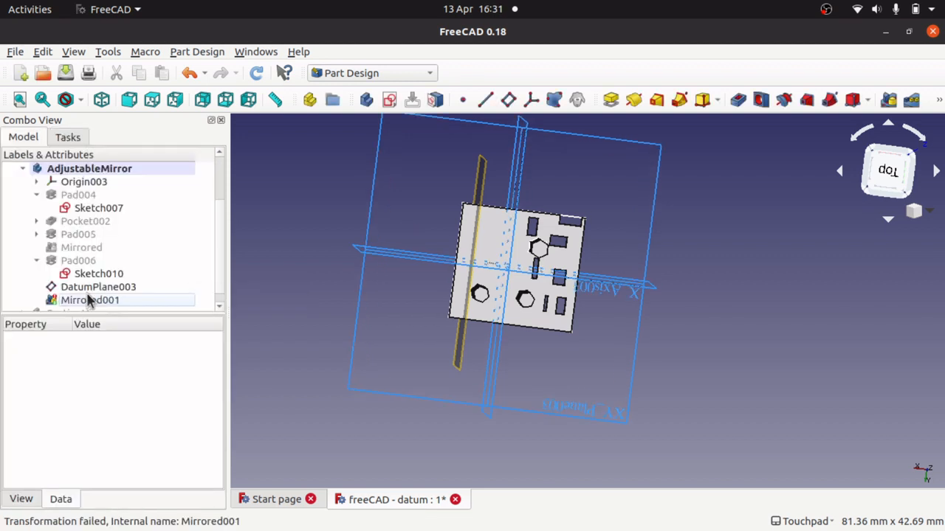
{"action": "left_click", "coordinate": [98, 286]}
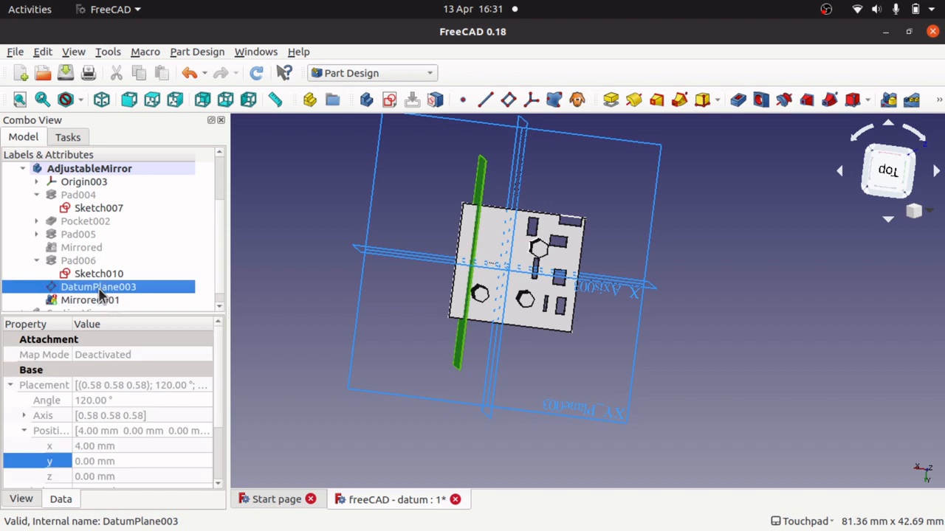
{"action": "double_click", "coordinate": [97, 286]}
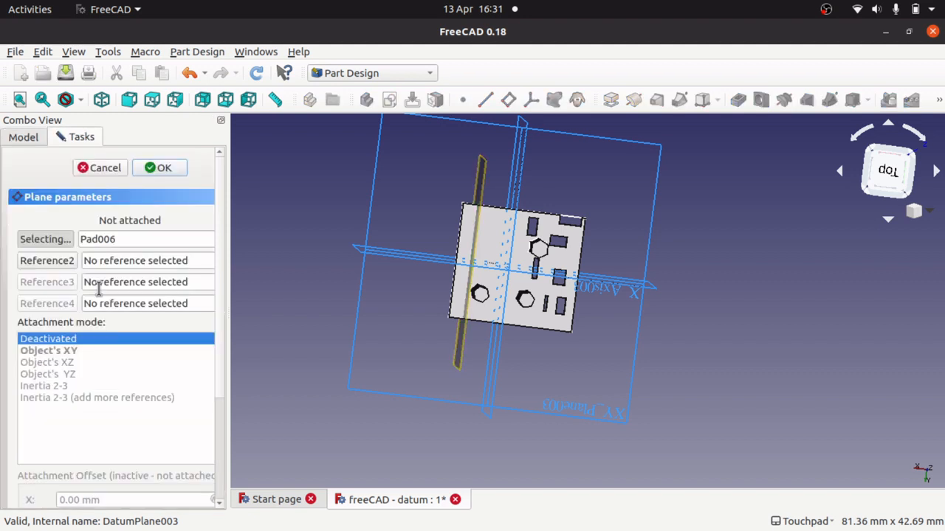
Step: Cancel the plane dialog and set DatumPlane003's x position to -1 mm after trying -2
{"action": "left_click", "coordinate": [159, 168]}
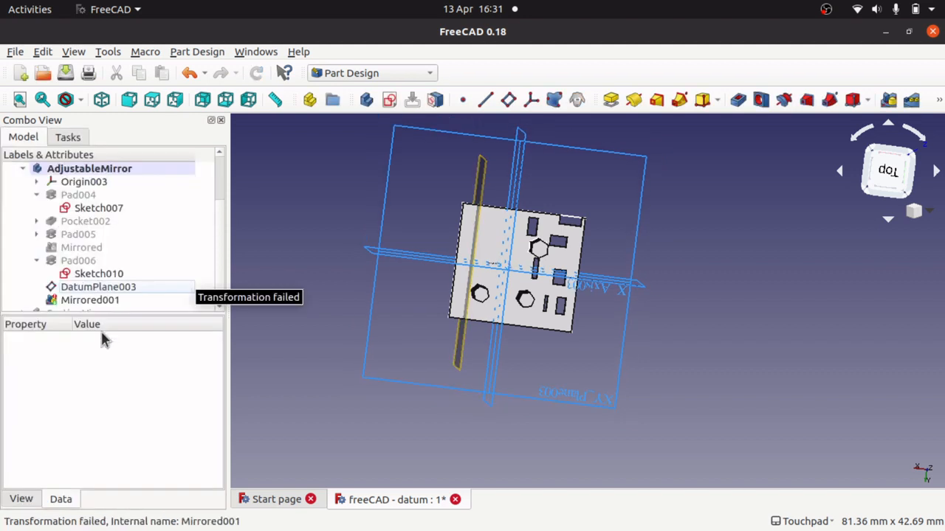
{"action": "left_click", "coordinate": [97, 286]}
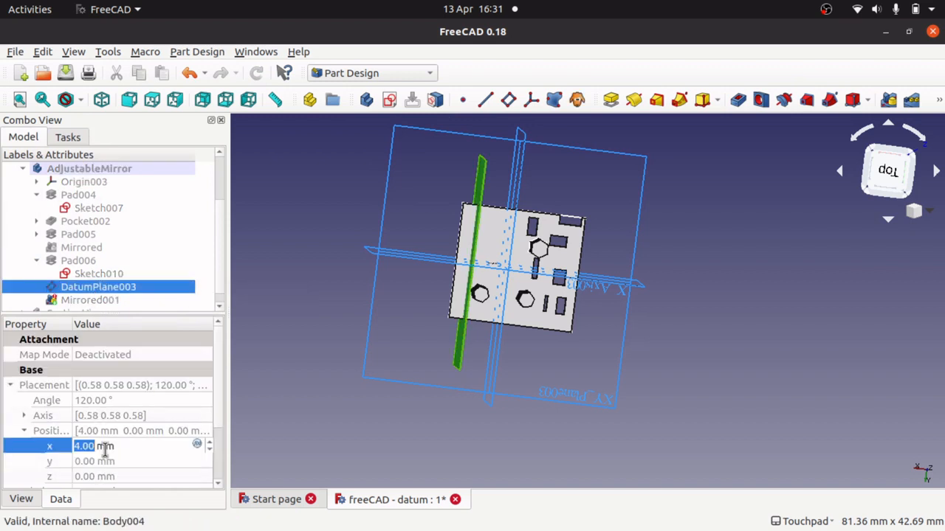
{"action": "type", "text": "-1"}
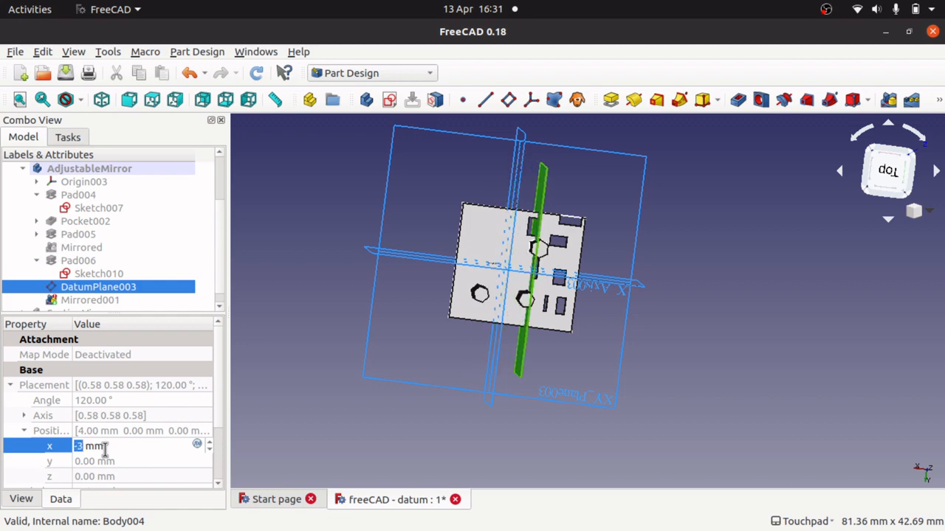
{"action": "mouse_move", "coordinate": [662, 234]}
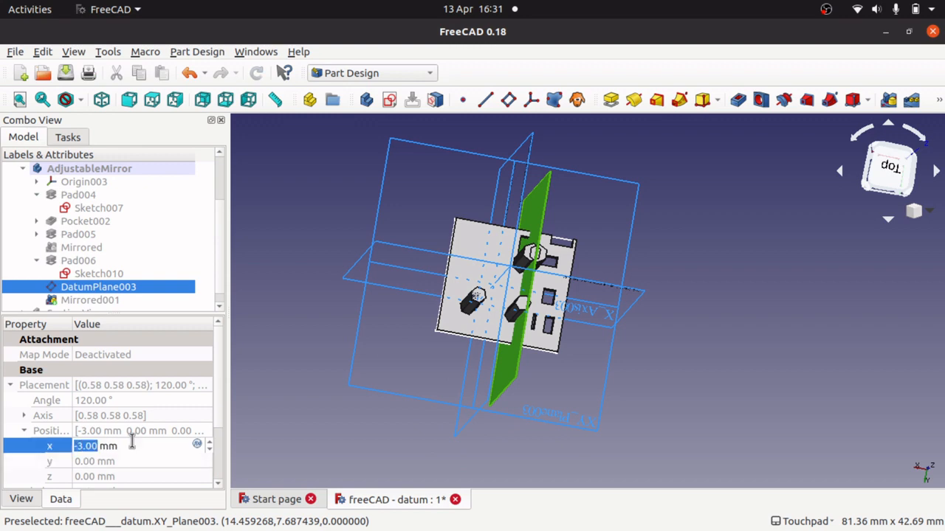
{"action": "type", "text": "-2"}
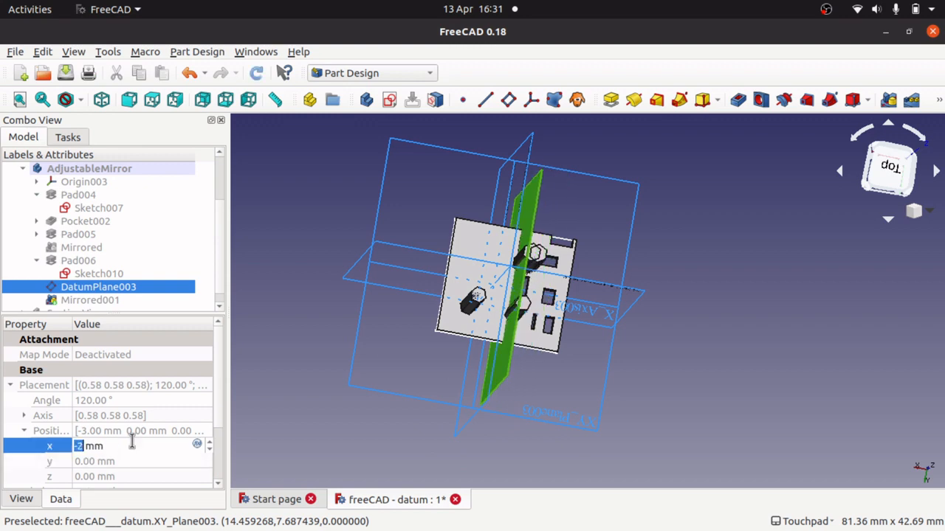
{"action": "left_click", "coordinate": [209, 441]}
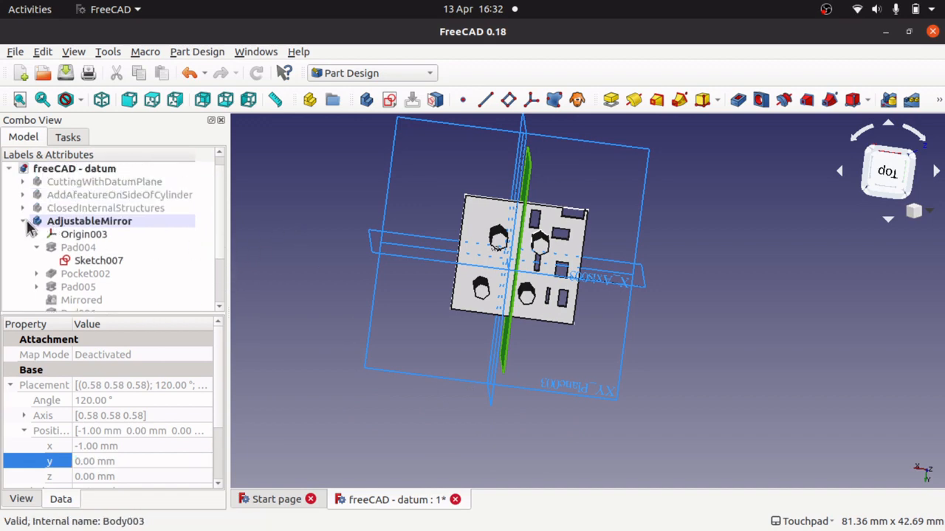
Step: Collapse the AdjustableMirror body and switch to the SectionView body
{"action": "left_click", "coordinate": [89, 221]}
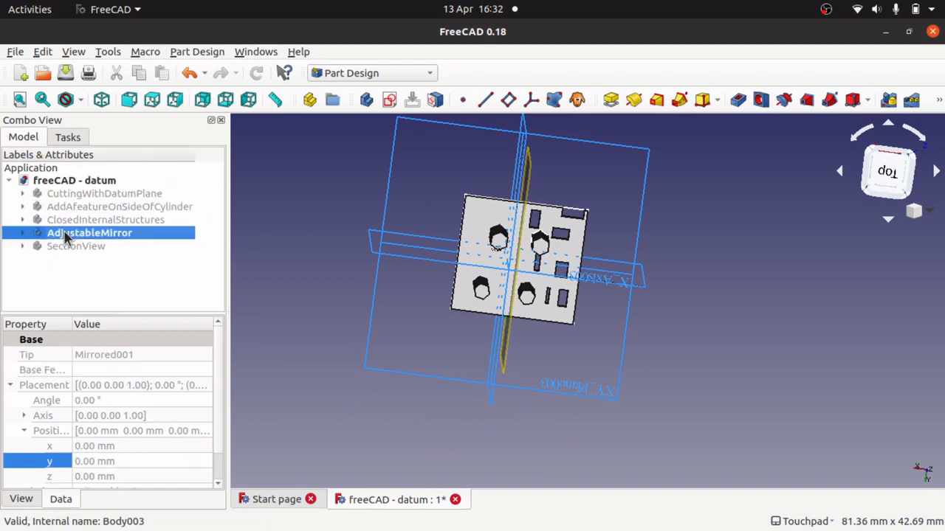
{"action": "left_click", "coordinate": [76, 245]}
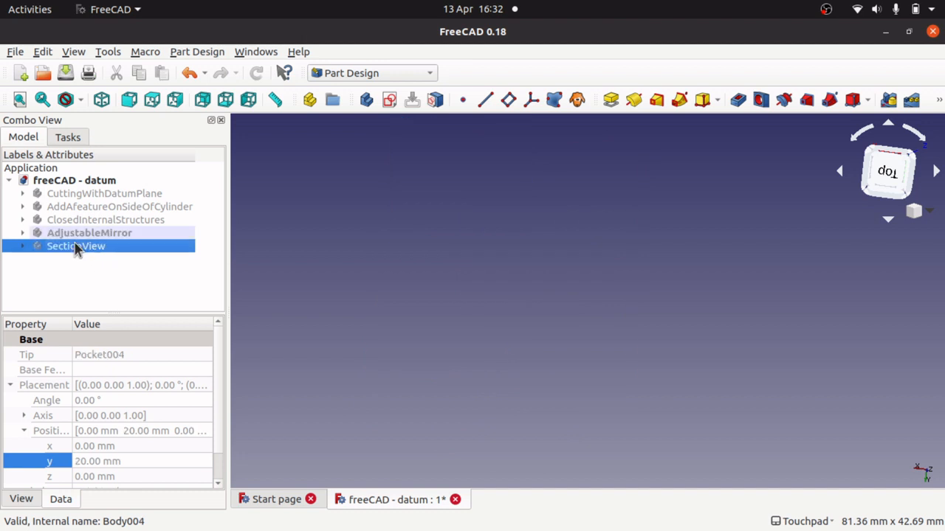
{"action": "mouse_move", "coordinate": [45, 265]}
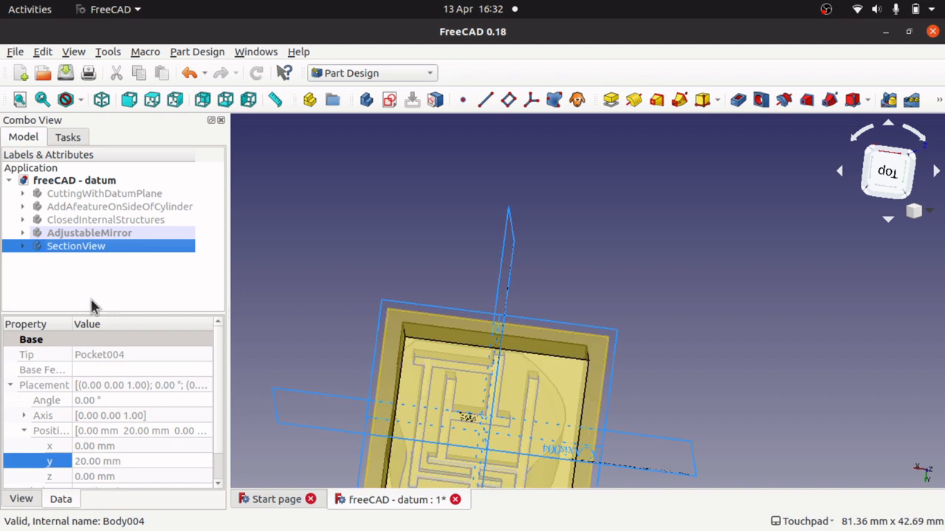
{"action": "mouse_move", "coordinate": [141, 266]}
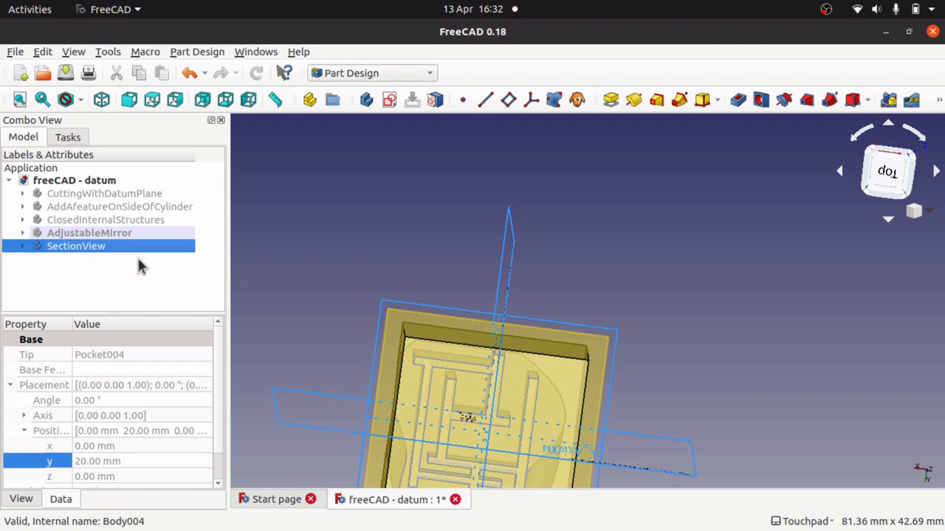
{"action": "mouse_move", "coordinate": [120, 257]}
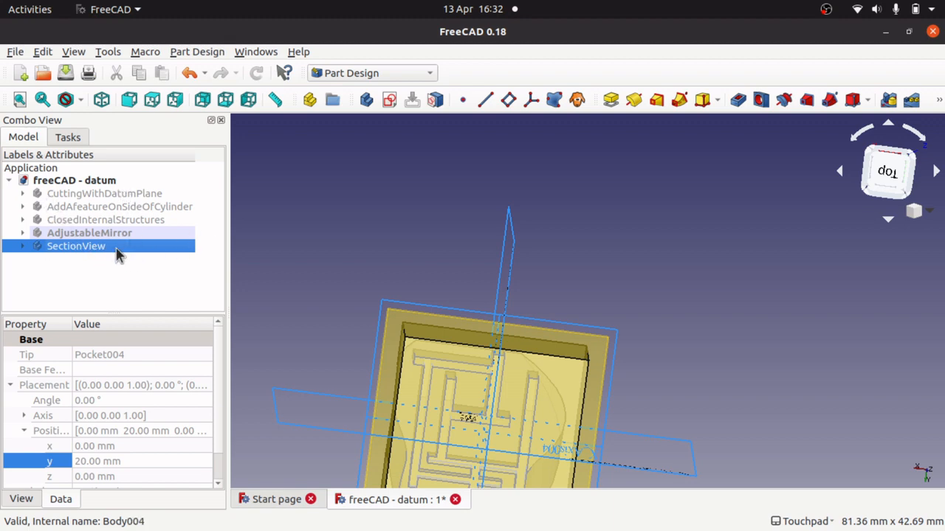
{"action": "mouse_move", "coordinate": [653, 366]}
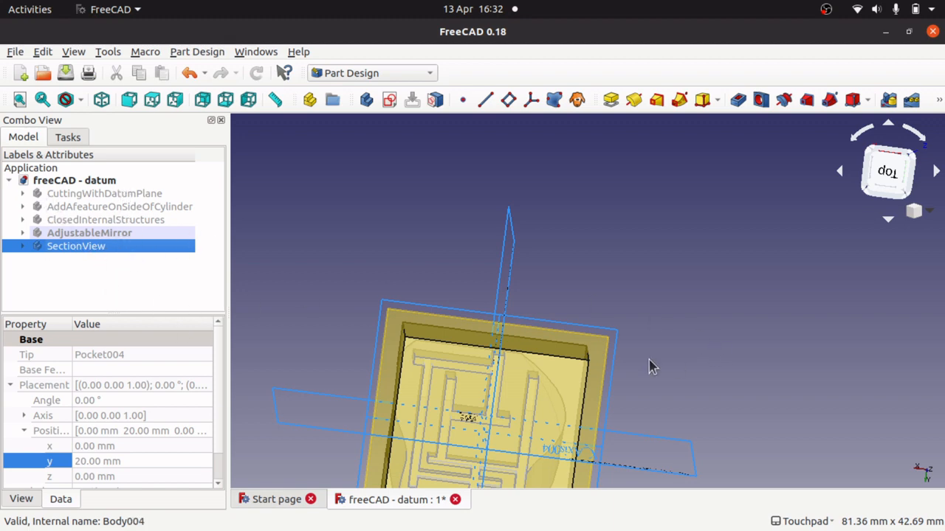
{"action": "mouse_move", "coordinate": [414, 264]}
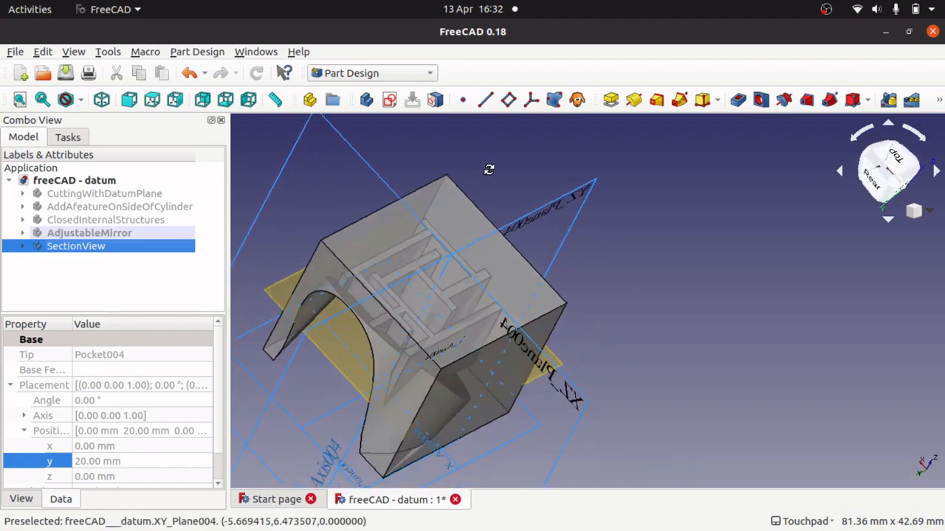
Step: View the SectionView body from below, expand its features, hide the origin planes and bring up the pocket's options
{"action": "left_click_drag", "start_coordinate": [489, 170], "coordinate": [663, 228]}
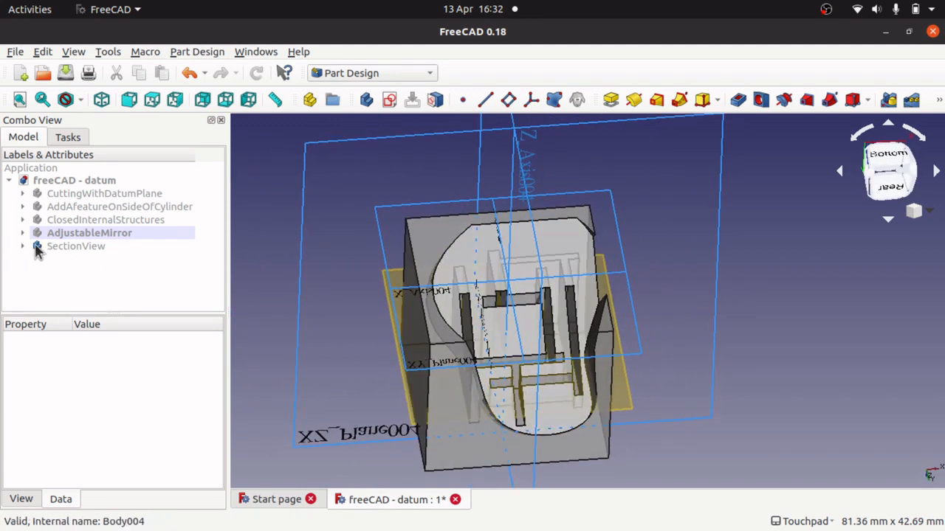
{"action": "left_click", "coordinate": [22, 245]}
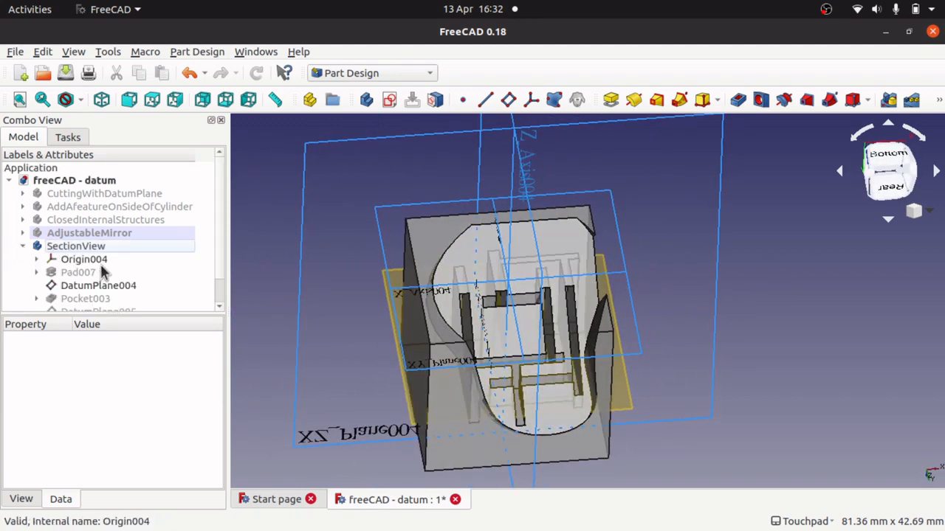
{"action": "left_click", "coordinate": [83, 260]}
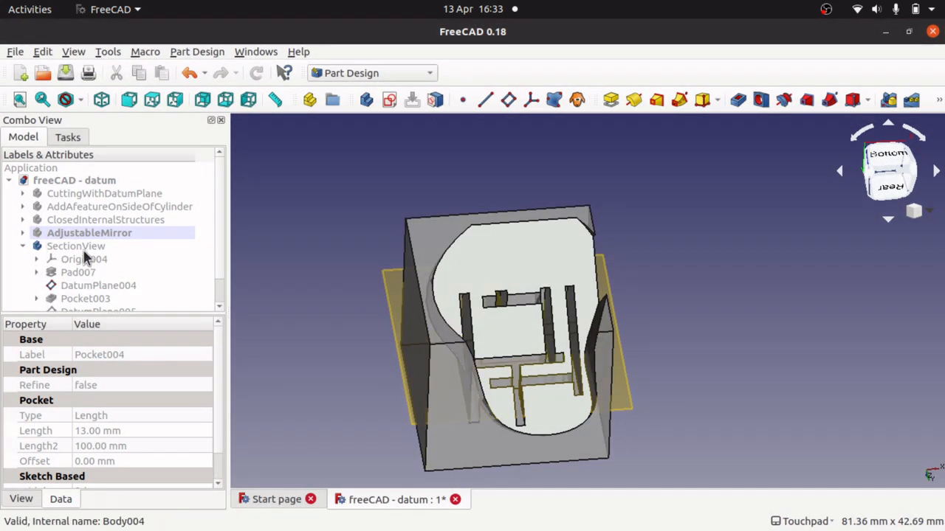
{"action": "right_click", "coordinate": [75, 245]}
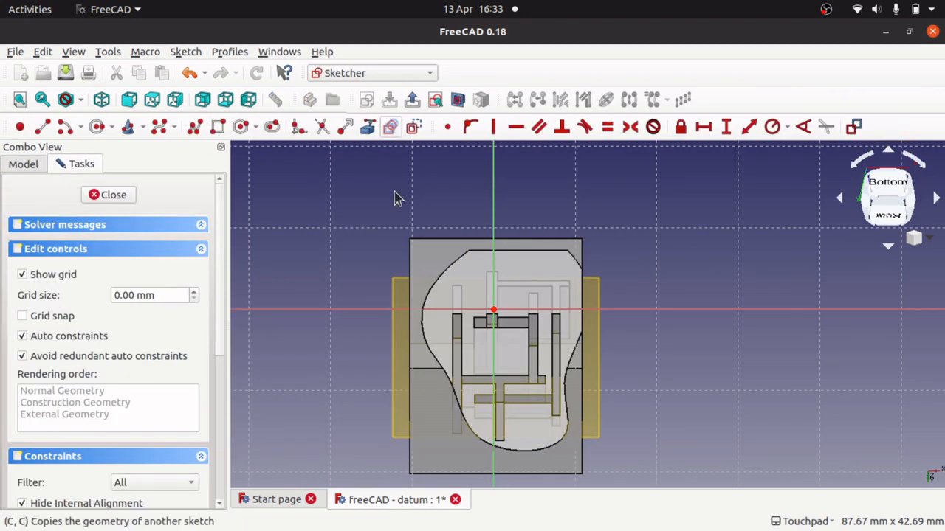
{"action": "mouse_move", "coordinate": [508, 276]}
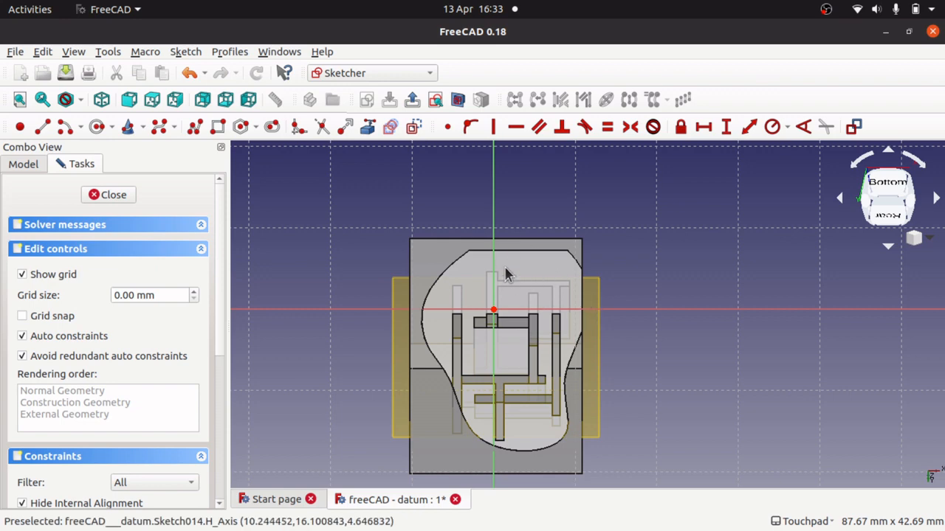
{"action": "left_click", "coordinate": [108, 195]}
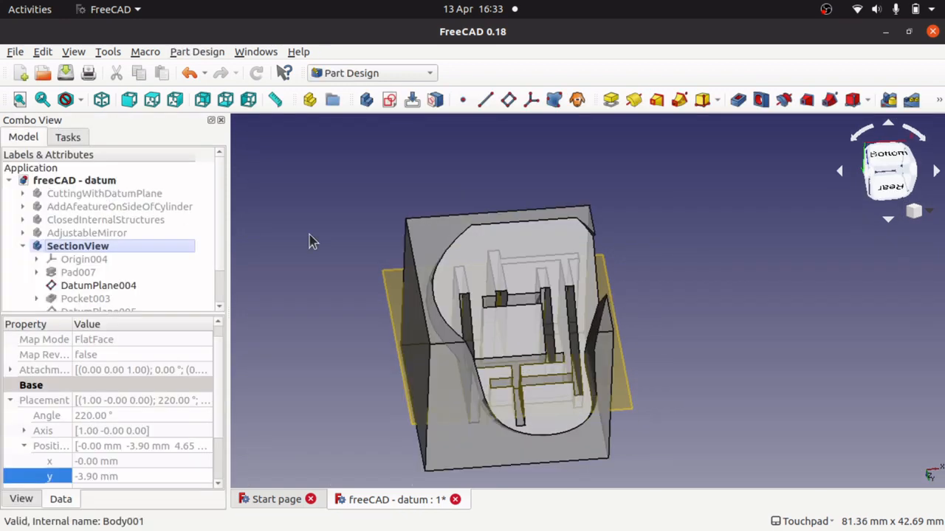
{"action": "mouse_move", "coordinate": [558, 382]}
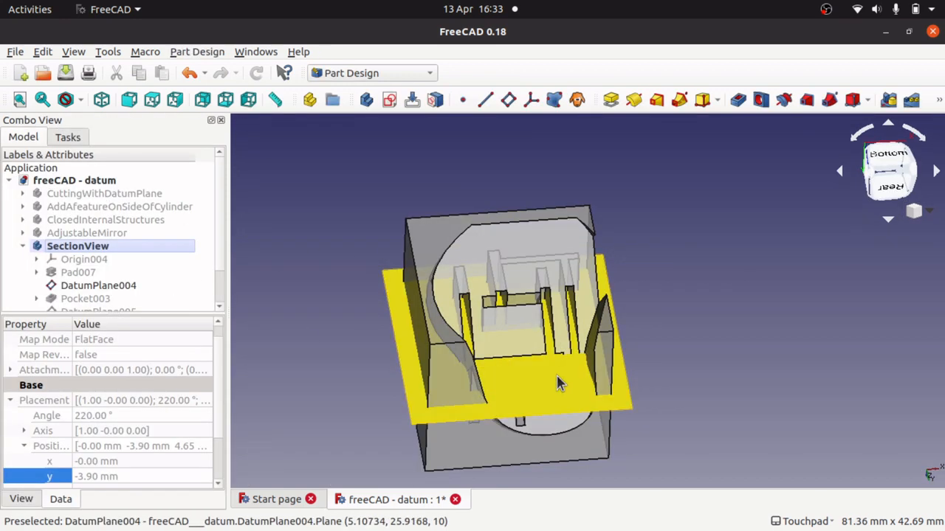
{"action": "left_click_drag", "start_coordinate": [558, 384], "coordinate": [608, 401]}
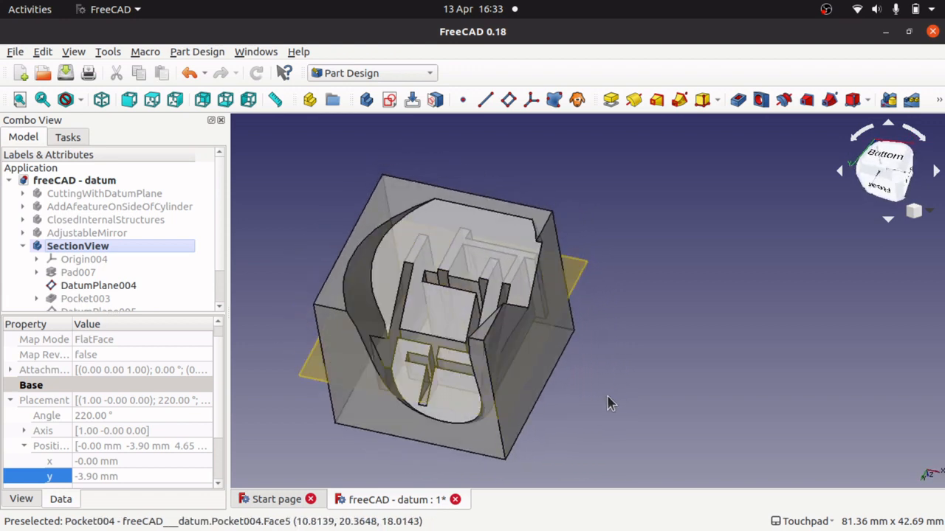
{"action": "left_click", "coordinate": [98, 287]}
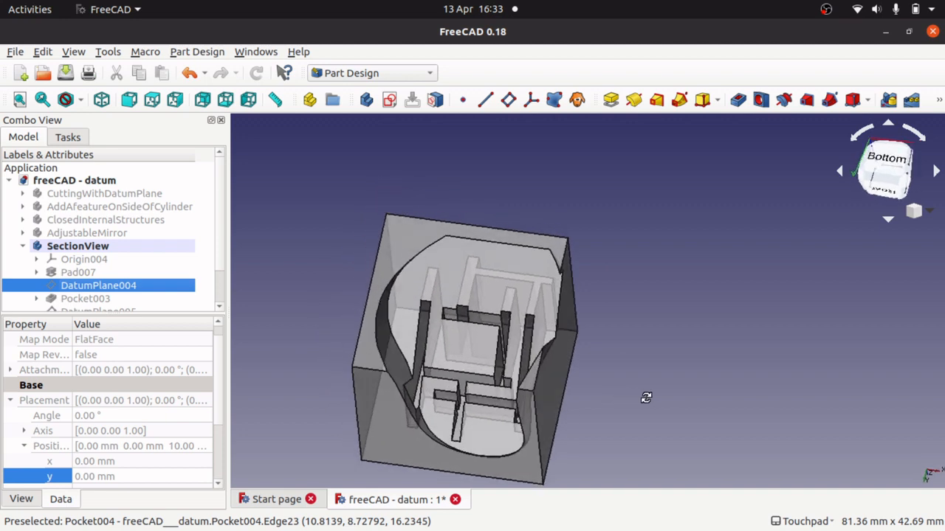
{"action": "left_click_drag", "start_coordinate": [647, 398], "coordinate": [595, 390]}
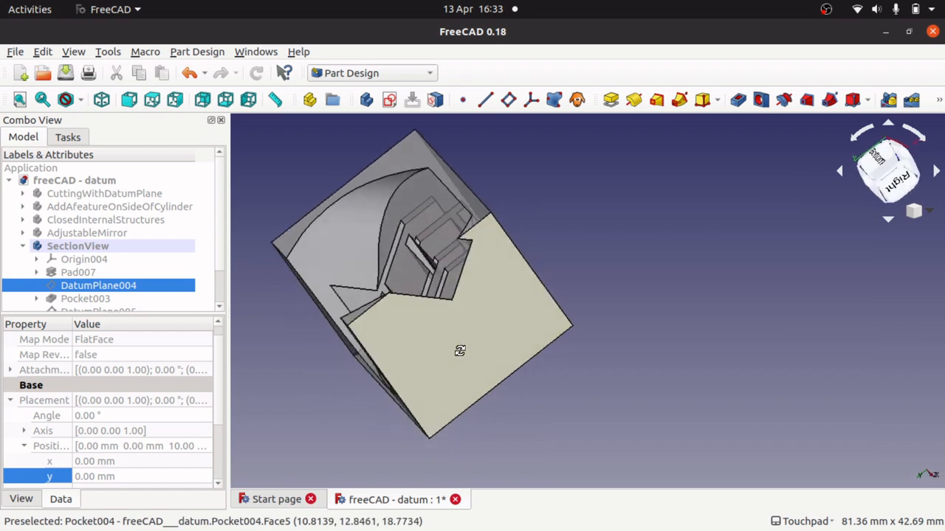
{"action": "left_click_drag", "start_coordinate": [460, 351], "coordinate": [619, 355]}
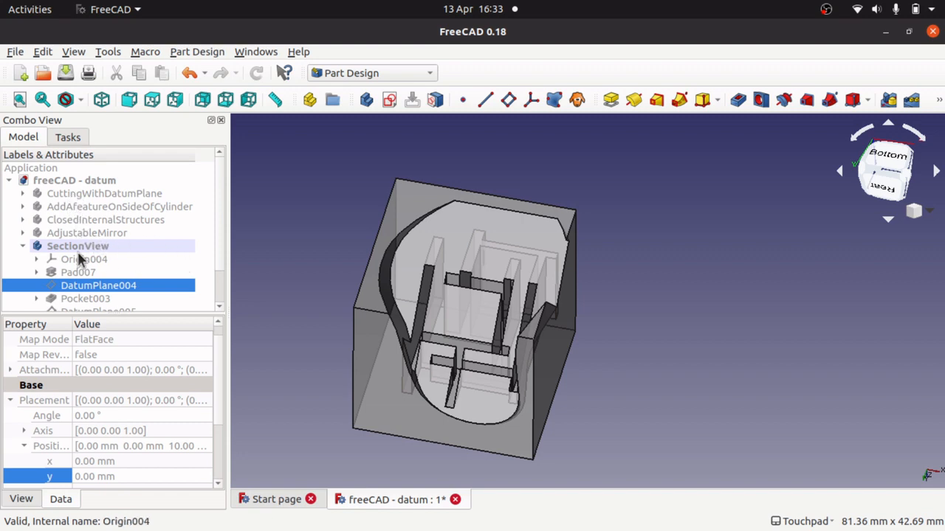
Step: Re-expand SectionView and highlight DatumPlane004, then DatumPlane005, on the model
{"action": "left_click", "coordinate": [24, 245]}
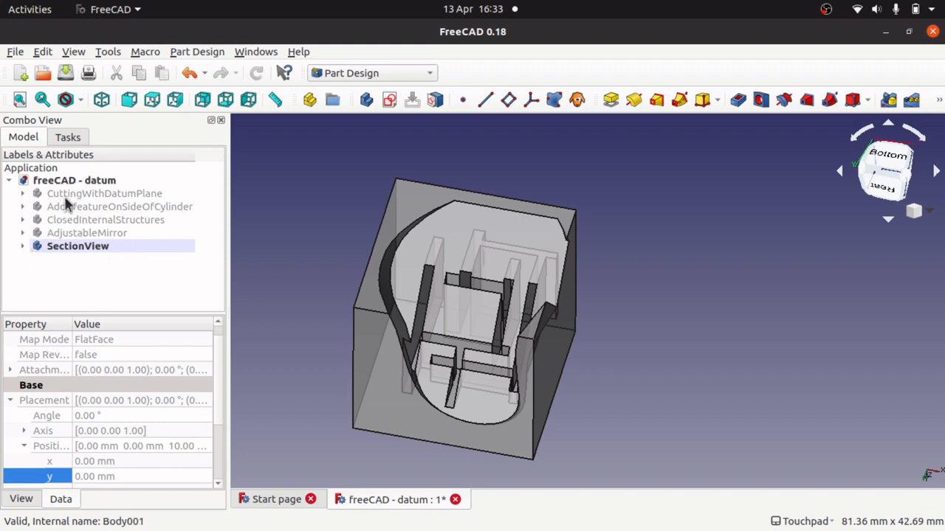
{"action": "left_click", "coordinate": [106, 218]}
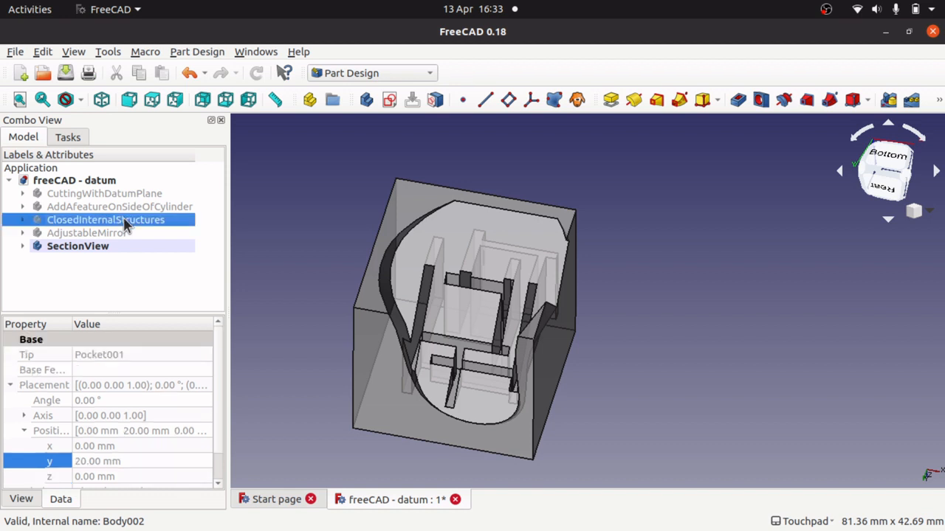
{"action": "left_click", "coordinate": [22, 245]}
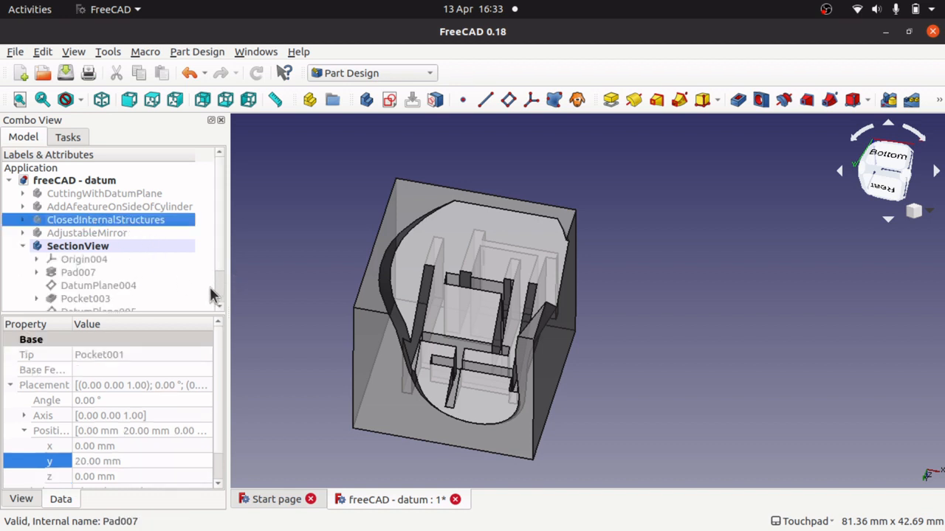
{"action": "left_click", "coordinate": [98, 286]}
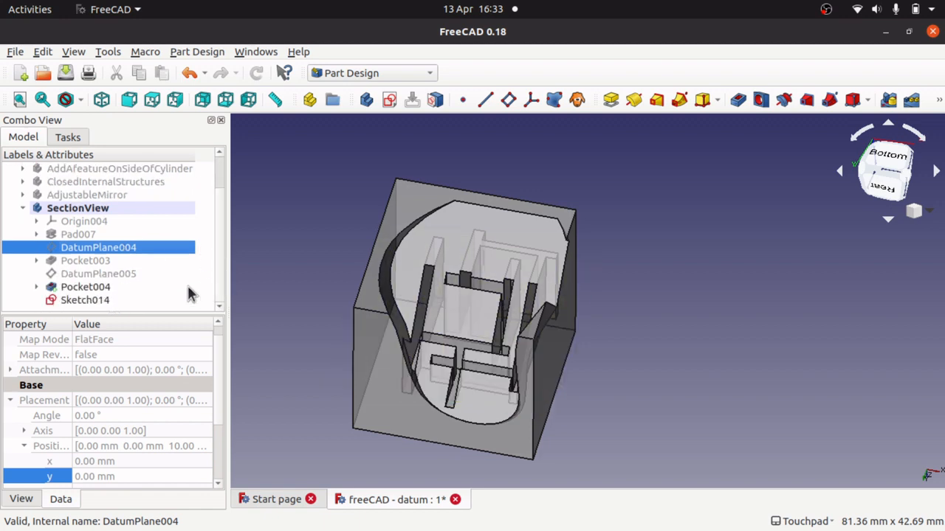
{"action": "left_click", "coordinate": [98, 273]}
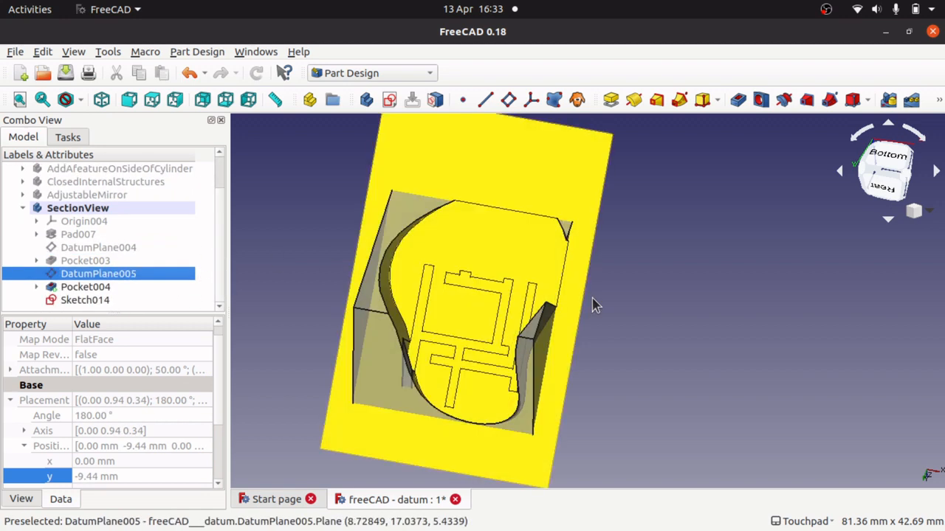
Step: Inspect the inclined DatumPlane005 crossing the cube and expand Pocket004 to reveal Sketch013
{"action": "left_click_drag", "start_coordinate": [596, 306], "coordinate": [604, 337]}
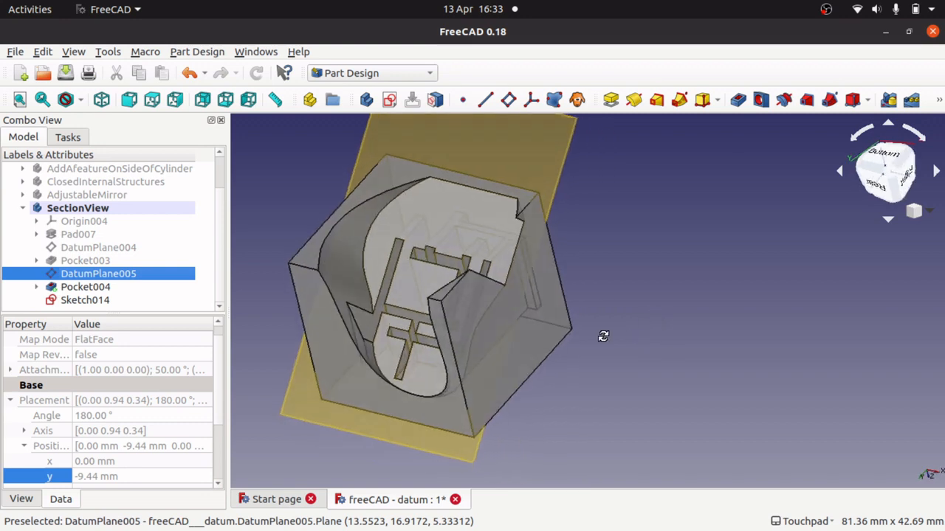
{"action": "left_click_drag", "start_coordinate": [604, 336], "coordinate": [483, 341]}
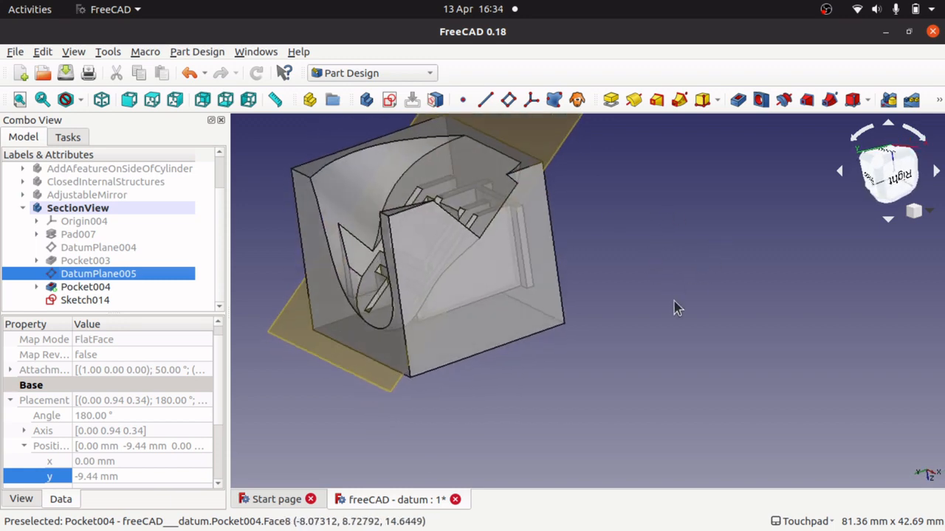
{"action": "left_click_drag", "start_coordinate": [677, 308], "coordinate": [561, 386]}
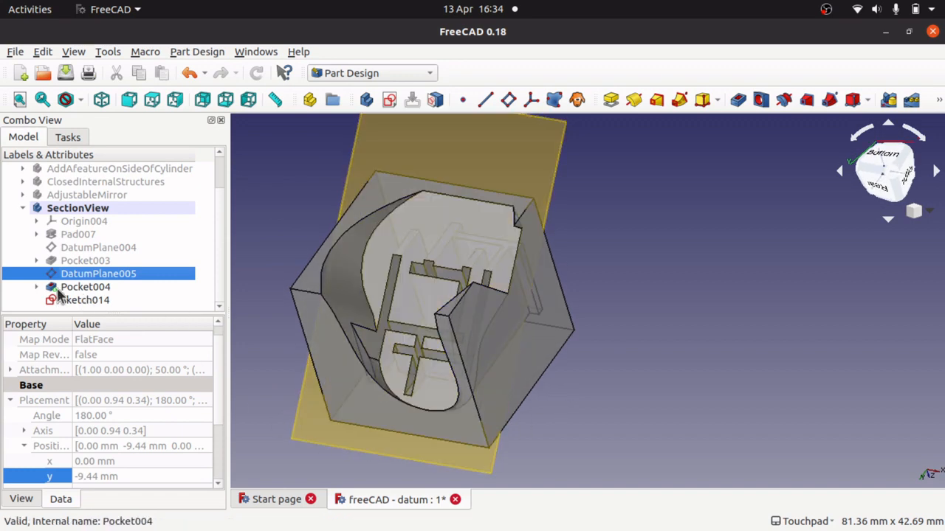
{"action": "mouse_move", "coordinate": [83, 298]}
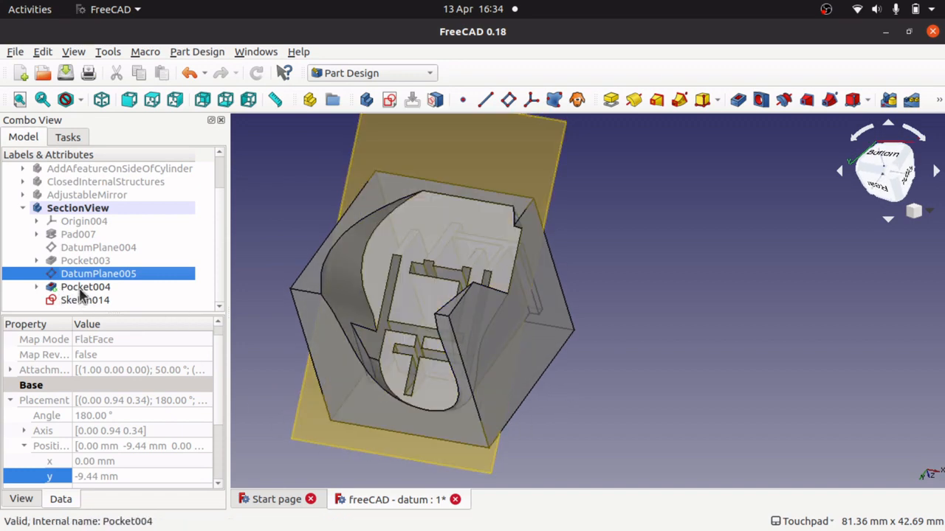
{"action": "left_click", "coordinate": [36, 286]}
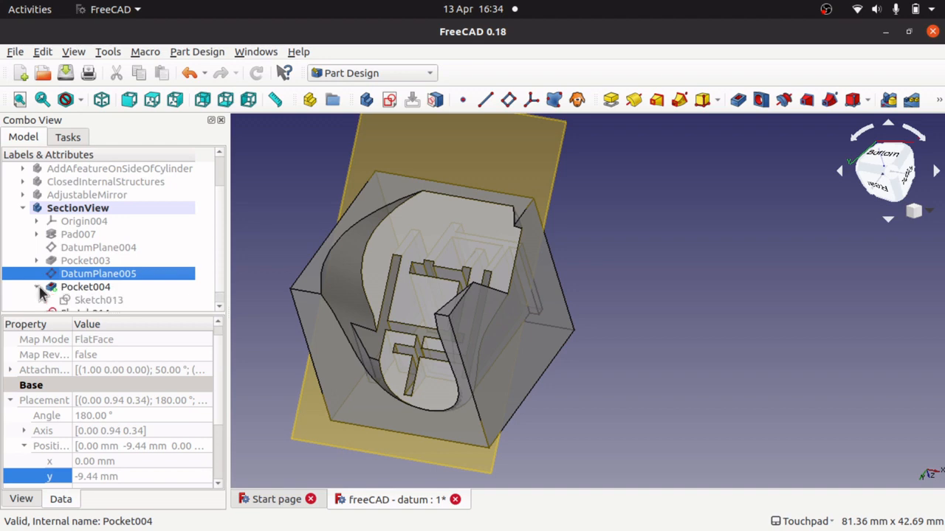
{"action": "double_click", "coordinate": [97, 300]}
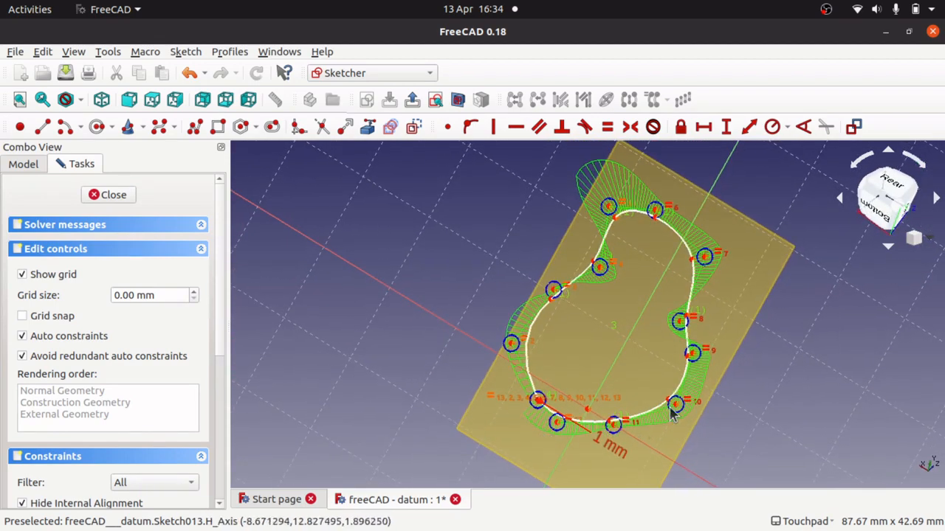
{"action": "mouse_move", "coordinate": [579, 411]}
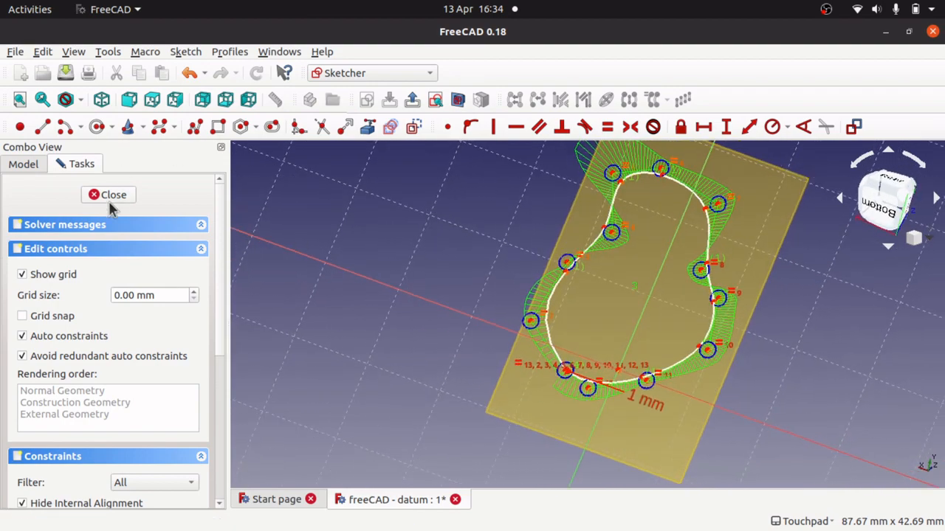
{"action": "left_click", "coordinate": [108, 195]}
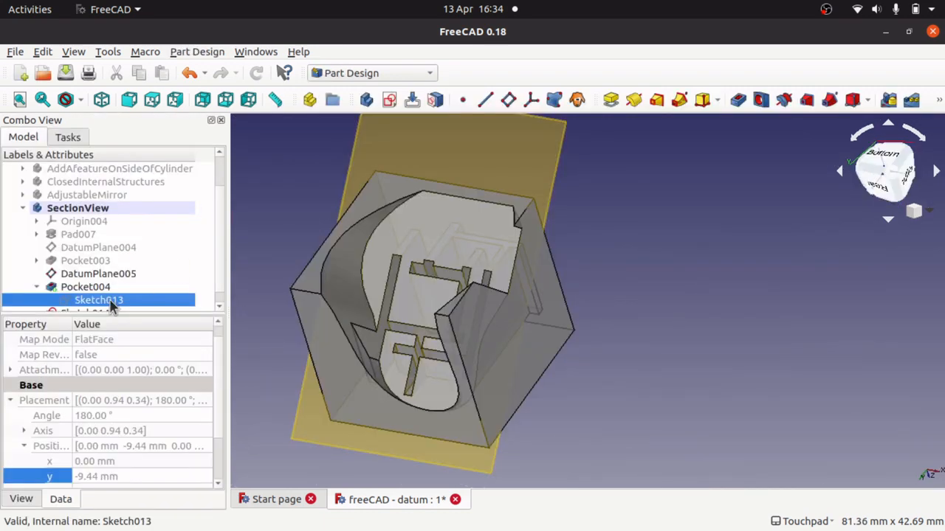
Step: Edit Pocket004 and try shallow depths of 1 mm then 5 mm, inspecting the cut from below
{"action": "double_click", "coordinate": [85, 286]}
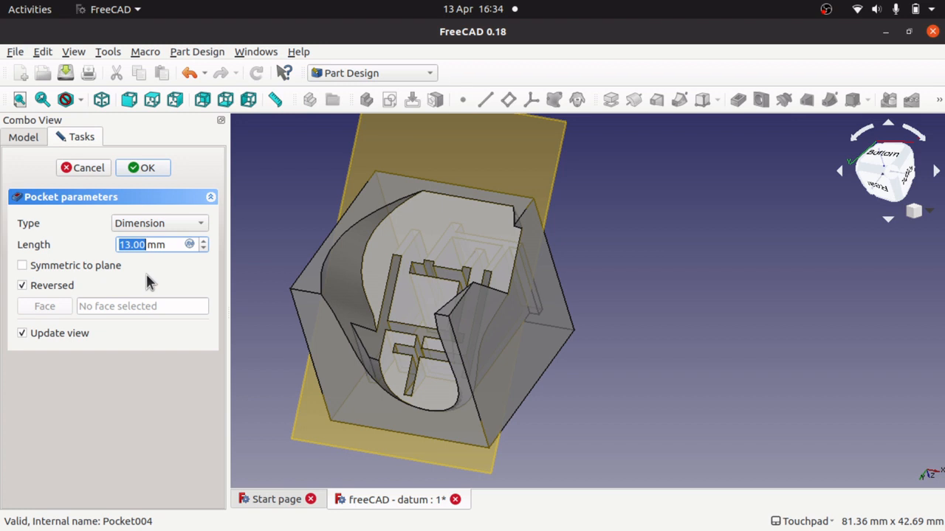
{"action": "type", "text": "1"}
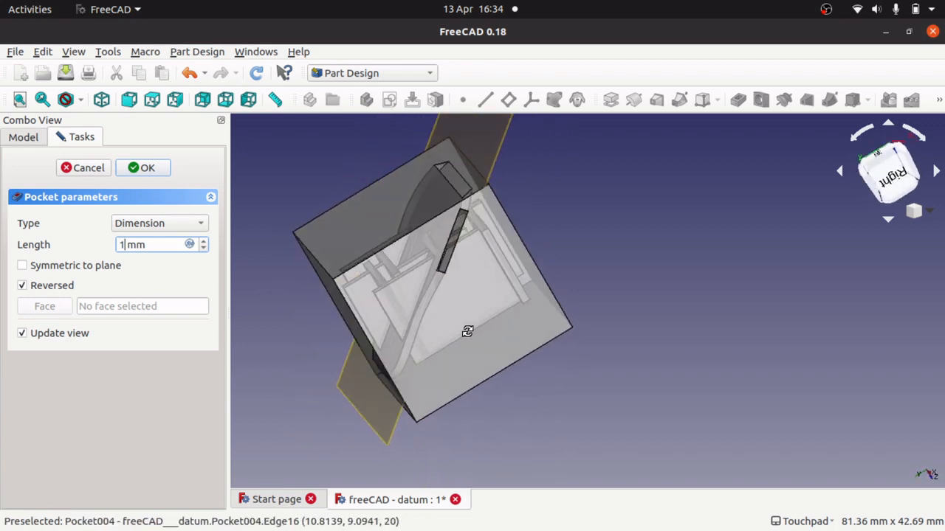
{"action": "left_click_drag", "start_coordinate": [467, 331], "coordinate": [434, 322]}
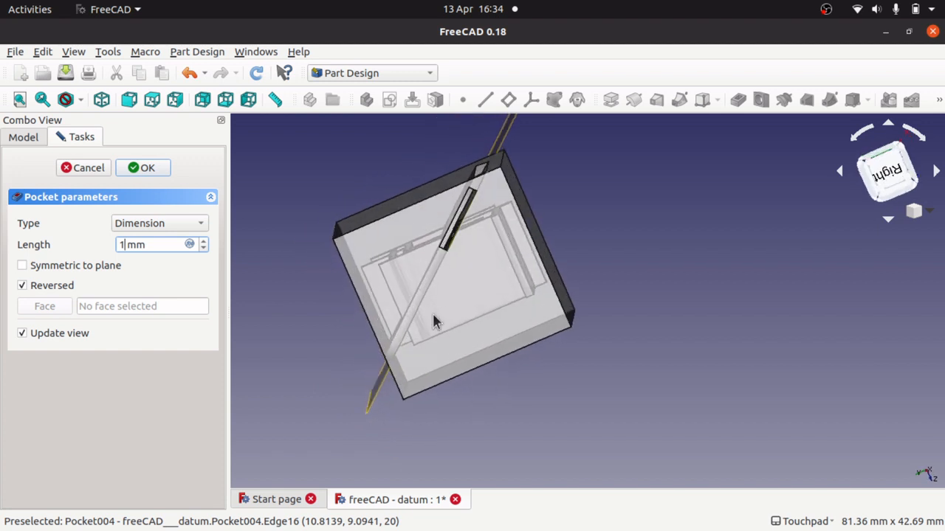
{"action": "mouse_move", "coordinate": [288, 369]}
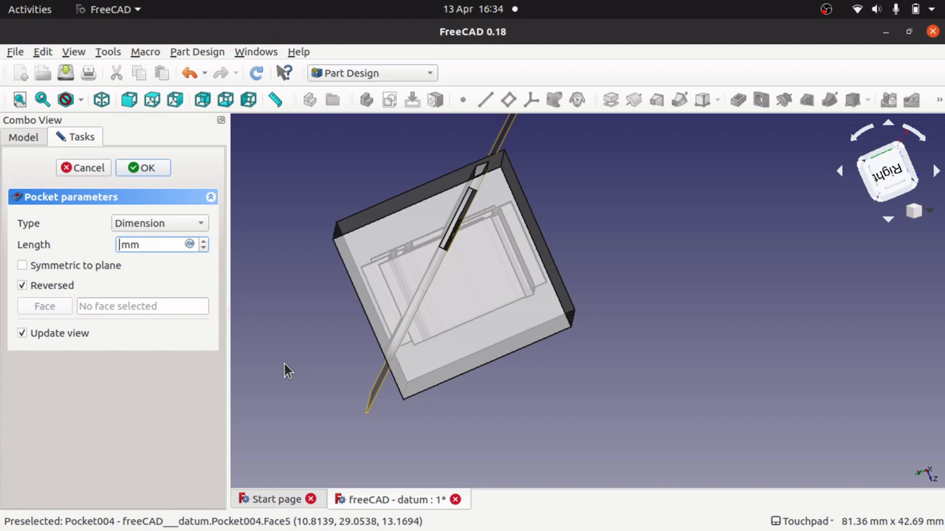
{"action": "type", "text": "5"}
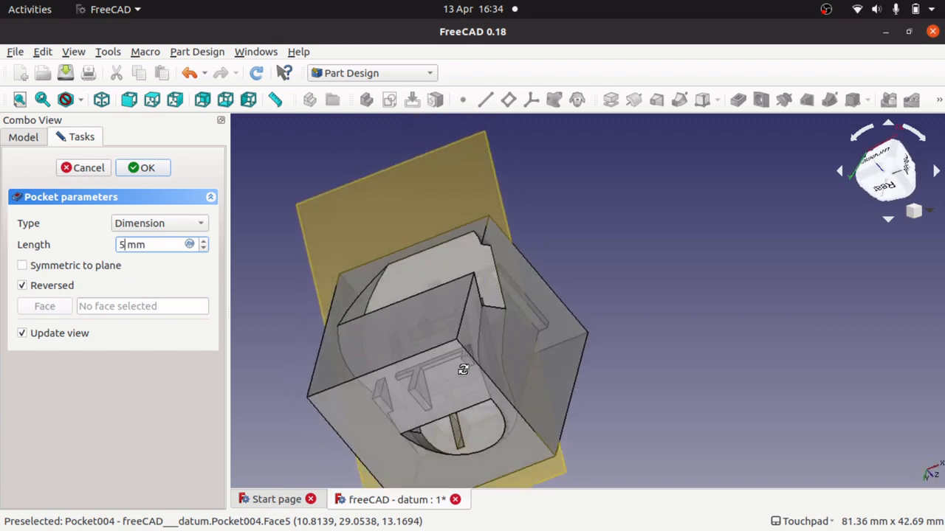
{"action": "left_click_drag", "start_coordinate": [463, 369], "coordinate": [532, 402]}
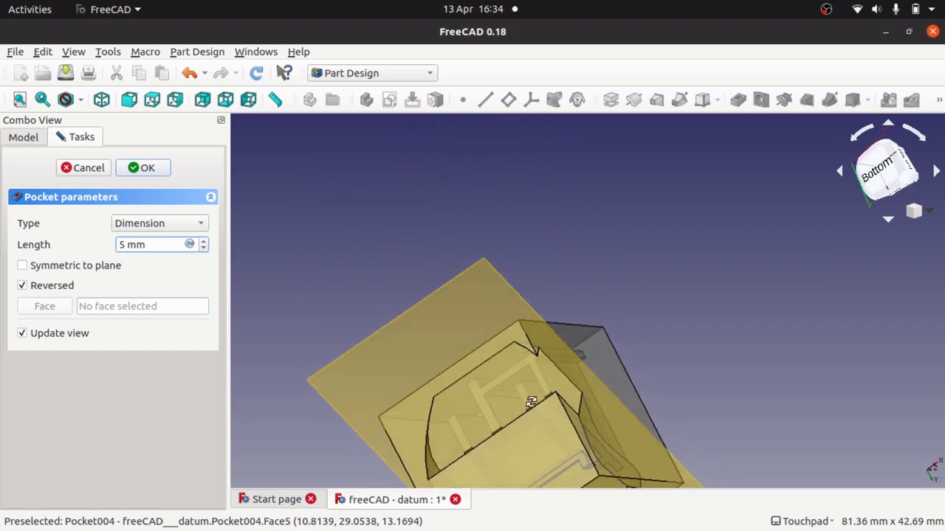
{"action": "left_click_drag", "start_coordinate": [531, 402], "coordinate": [342, 366]}
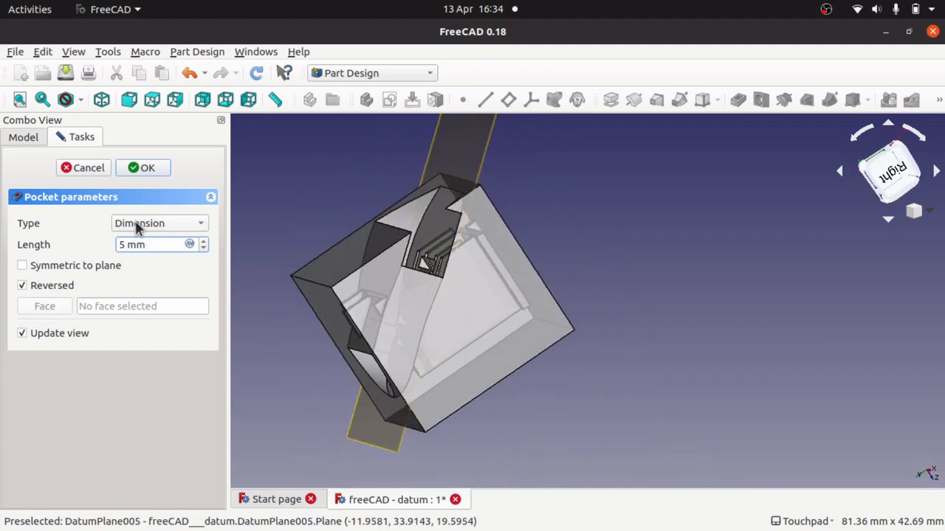
Step: Toggle Reversed off and back on to compare which side the pocket cuts into the body
{"action": "left_click", "coordinate": [148, 245]}
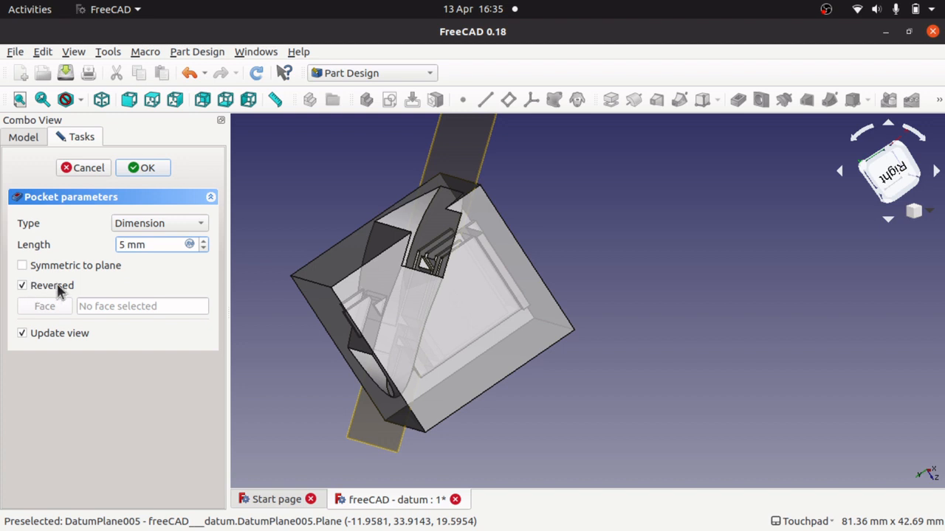
{"action": "left_click", "coordinate": [22, 287]}
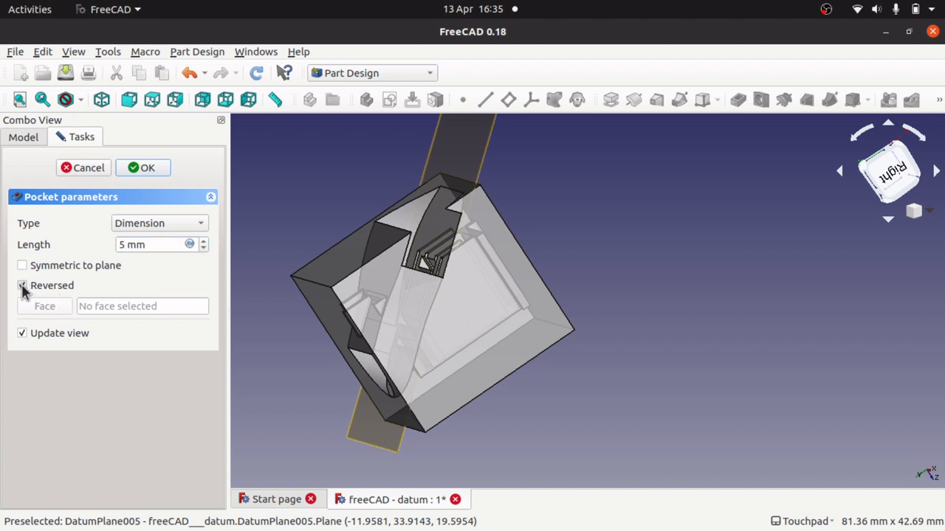
{"action": "left_click", "coordinate": [23, 286]}
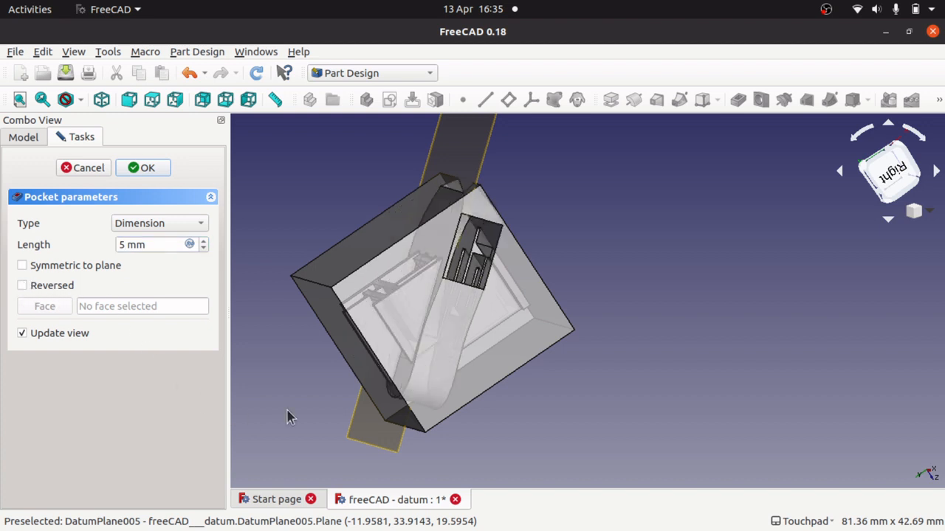
{"action": "left_click_drag", "start_coordinate": [288, 413], "coordinate": [455, 378]}
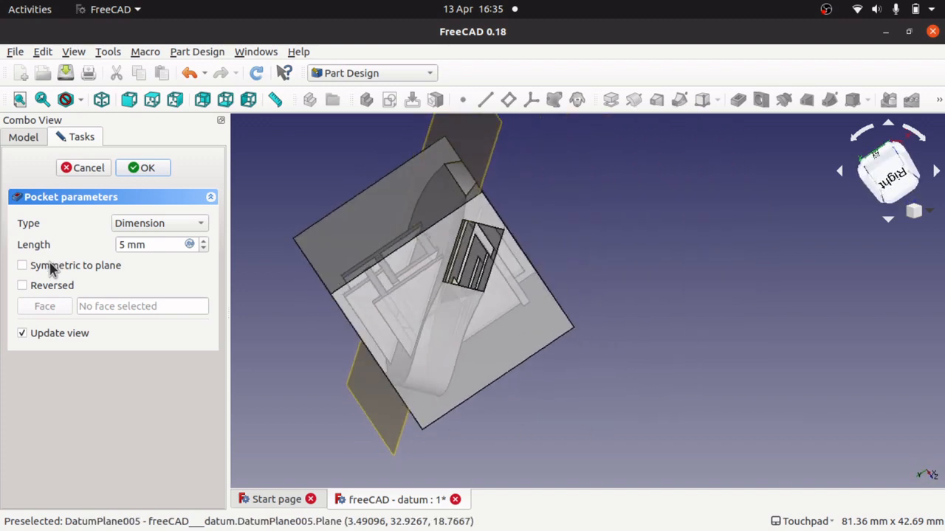
{"action": "left_click", "coordinate": [22, 286]}
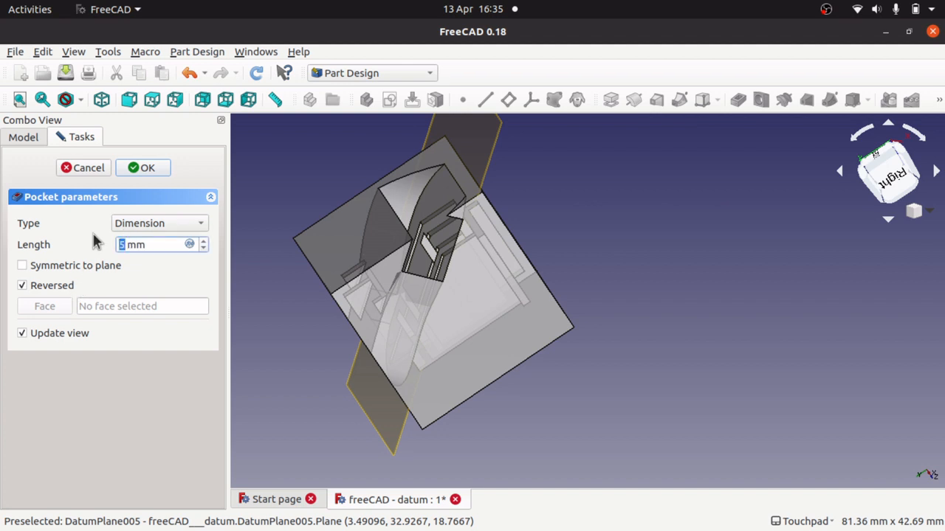
Step: Deepen the reversed pocket to 10 mm, view it from the rear, then enter 15 mm
{"action": "type", "text": "1"}
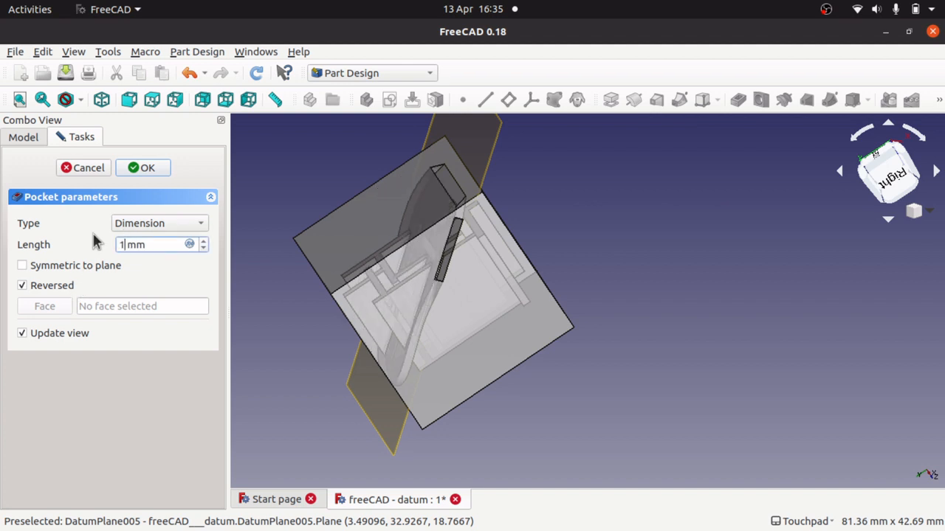
{"action": "type", "text": "0"}
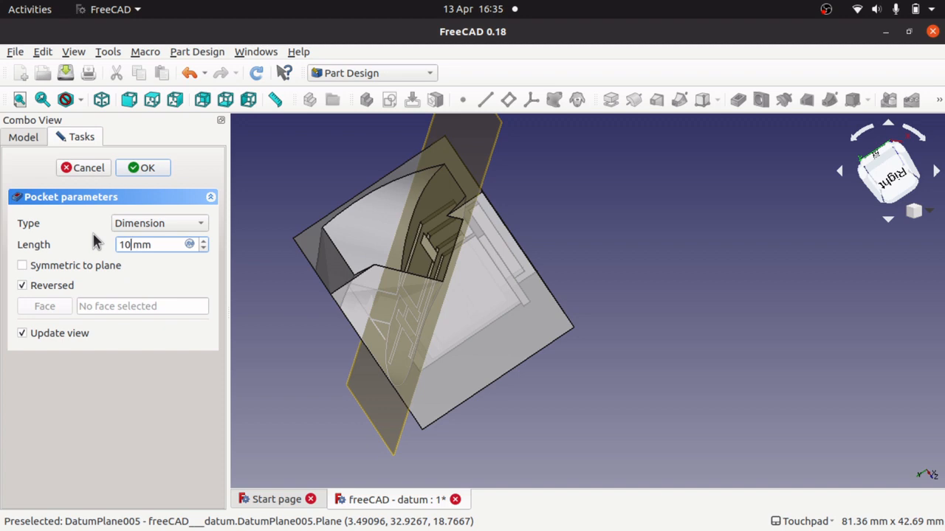
{"action": "left_click_drag", "start_coordinate": [458, 280], "coordinate": [352, 391]}
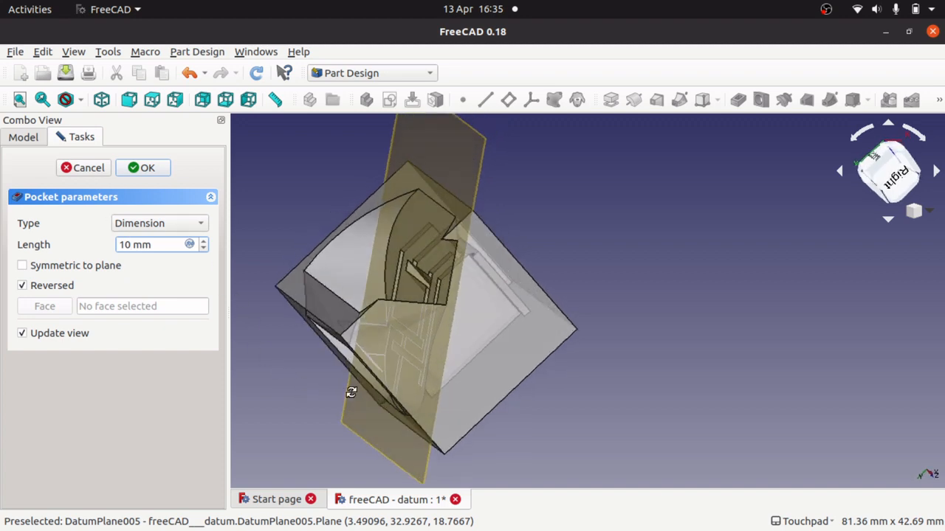
{"action": "left_click_drag", "start_coordinate": [351, 391], "coordinate": [529, 351]}
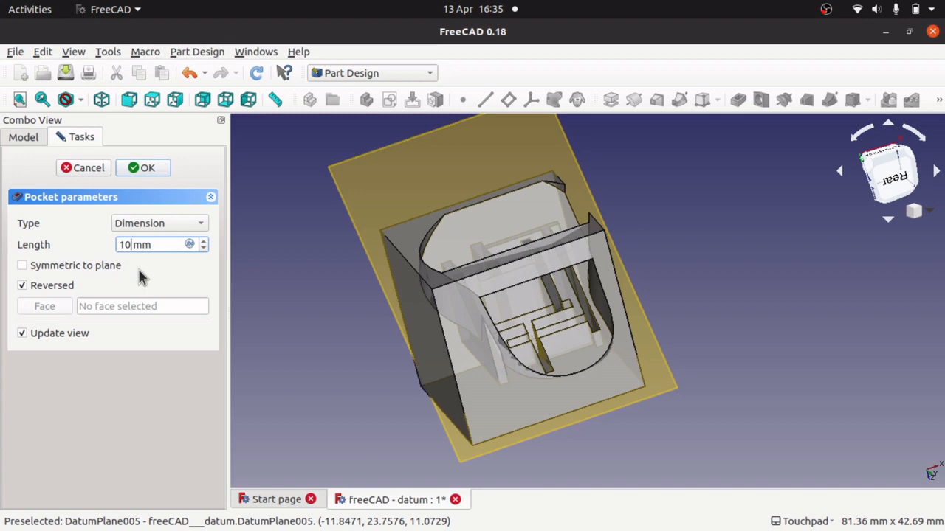
{"action": "key", "text": "BackSpace"}
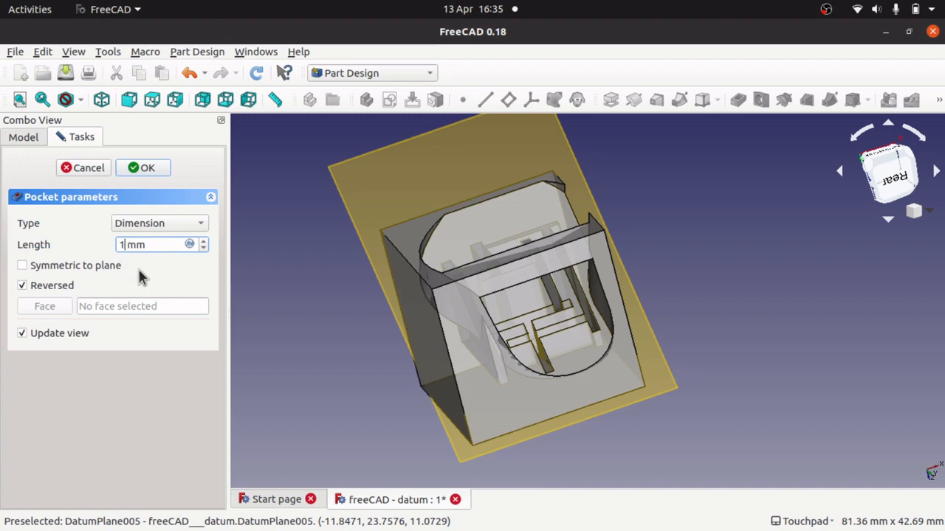
{"action": "type", "text": "15"}
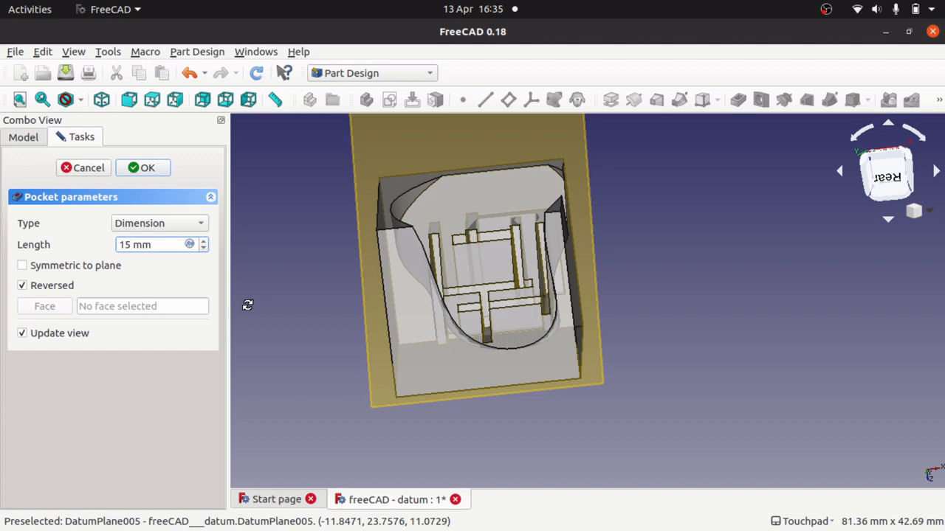
Step: Adjust the 15 mm reversed pocket's Length field and confirm the preview exposes the internal struts
{"action": "left_click", "coordinate": [130, 245]}
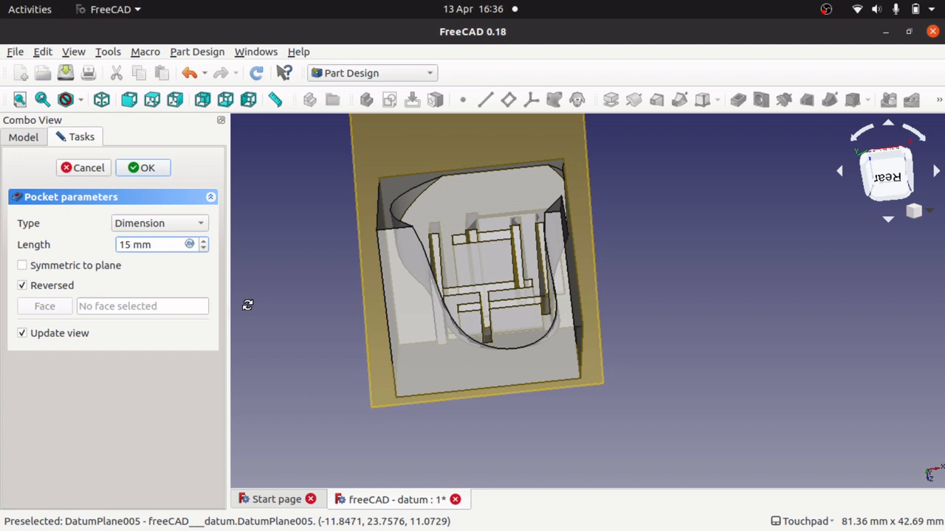
{"action": "left_click", "coordinate": [129, 245]}
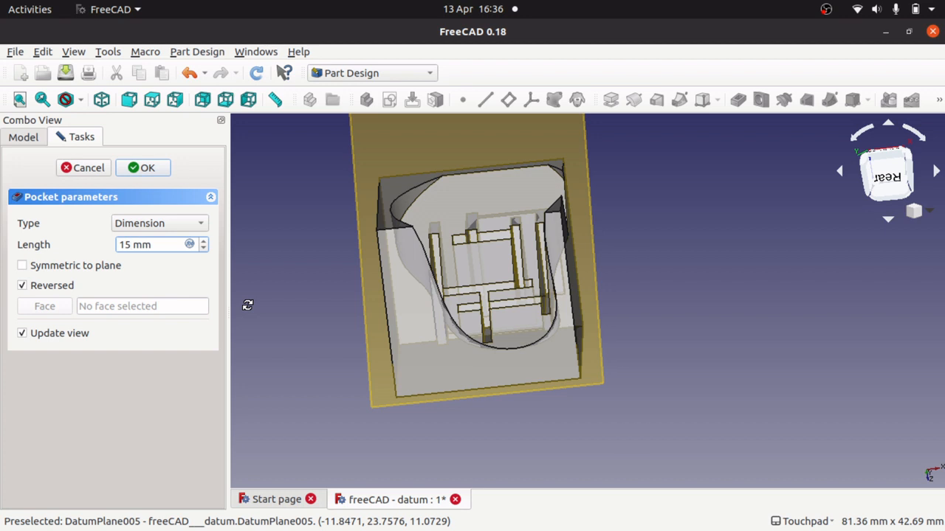
{"action": "left_click", "coordinate": [148, 245]}
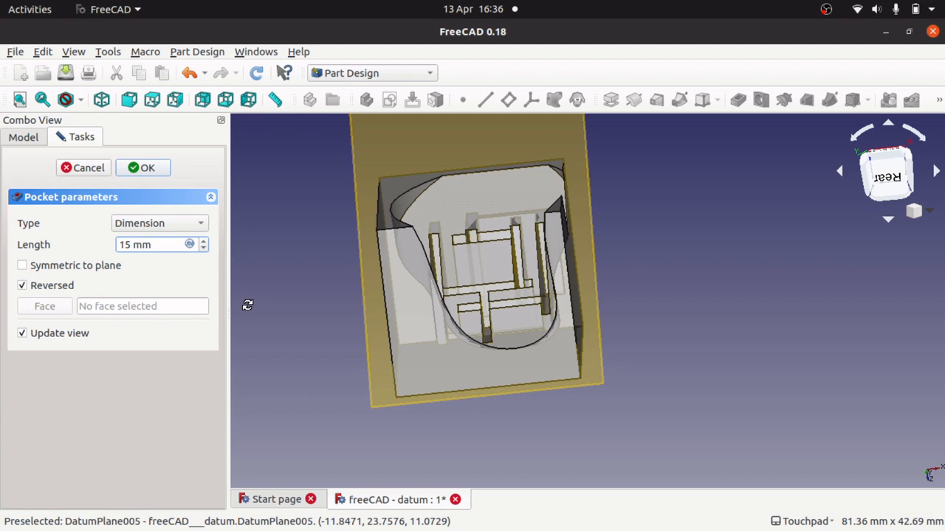
{"action": "left_click", "coordinate": [133, 245]}
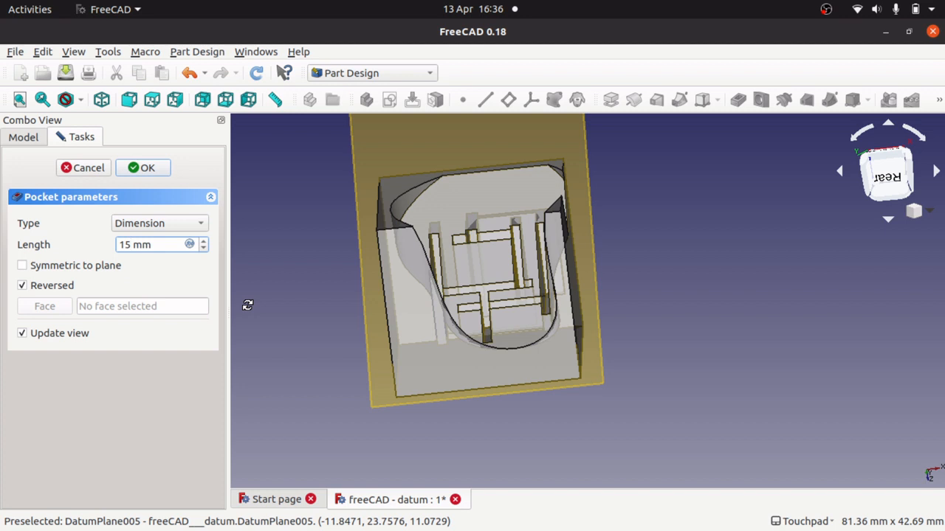
{"action": "left_click", "coordinate": [133, 245]}
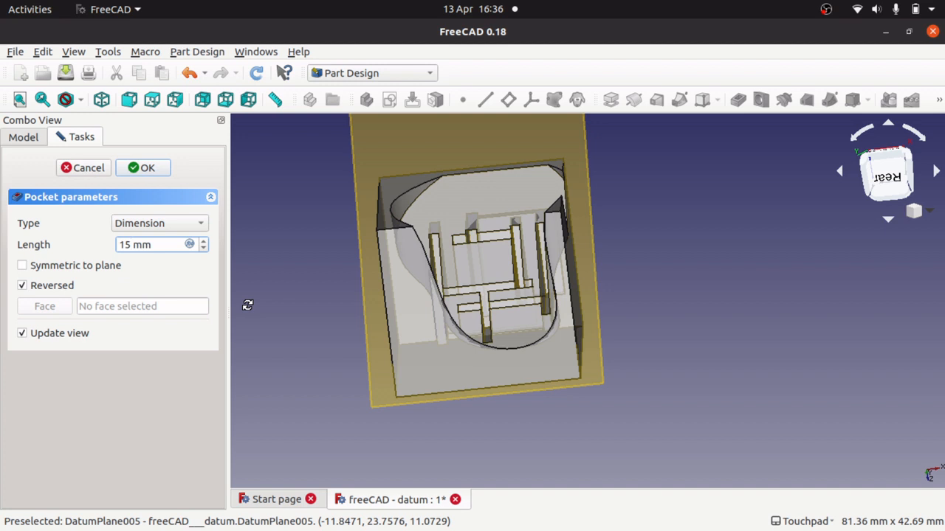
{"action": "left_click", "coordinate": [133, 245]}
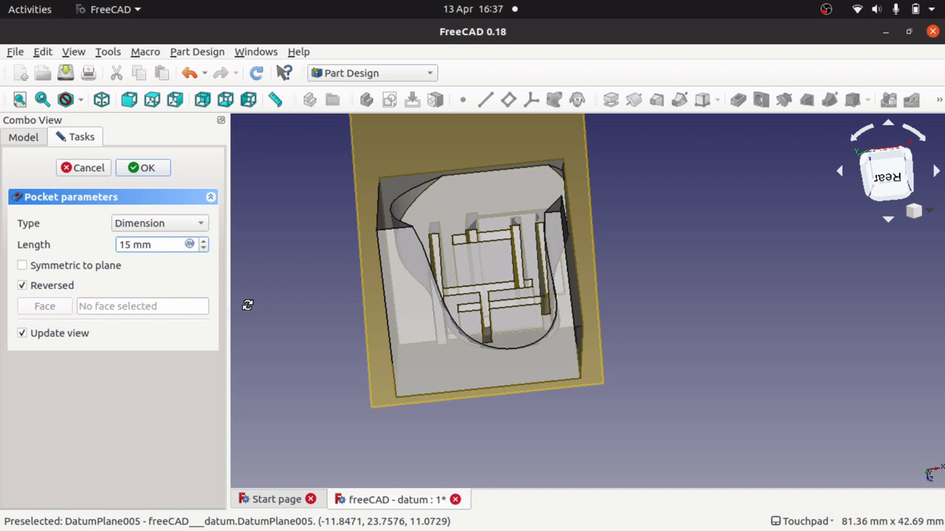
{"action": "left_click", "coordinate": [147, 245]}
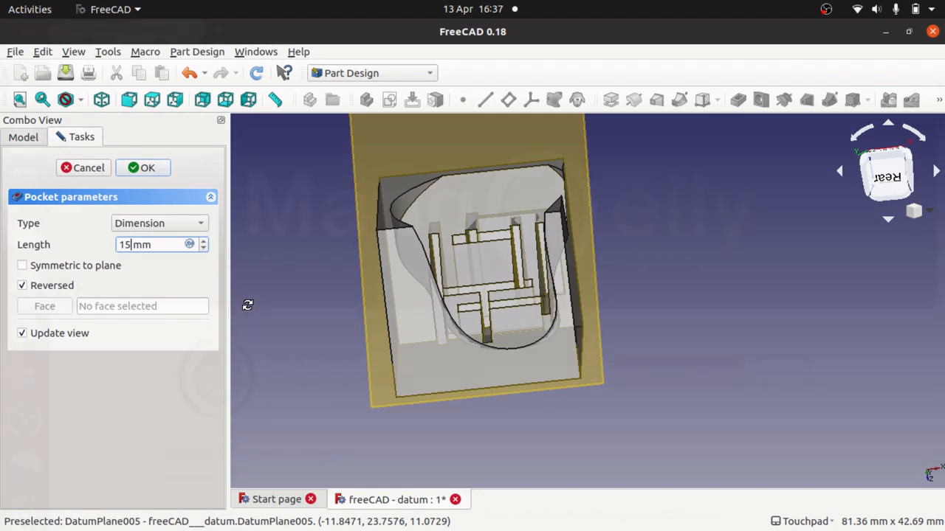